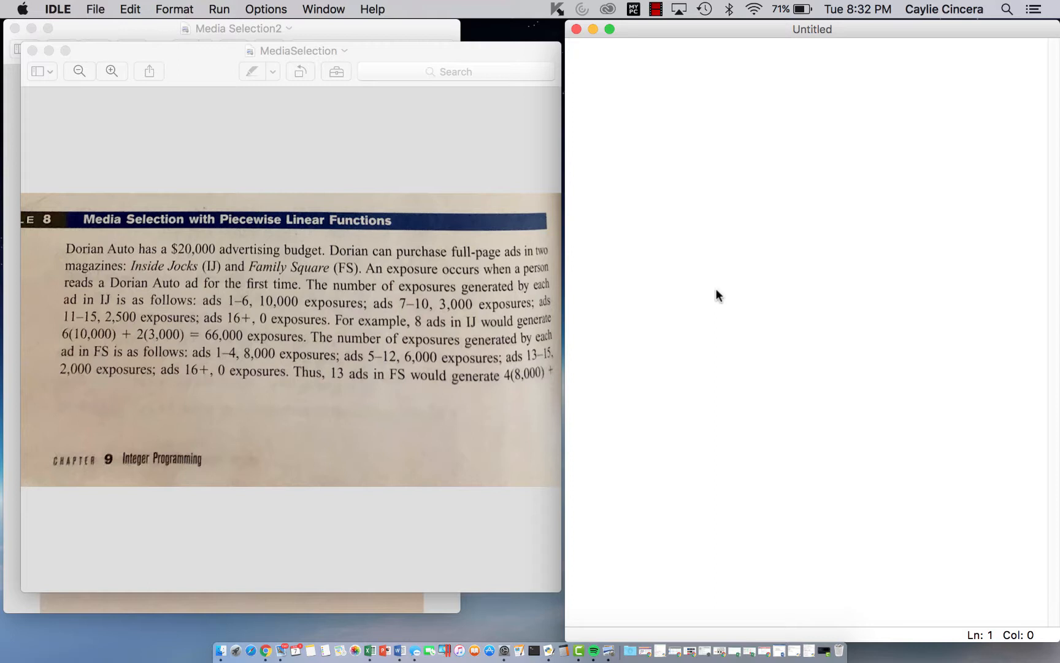
{"action": "mouse_move", "coordinate": [280, 59]}
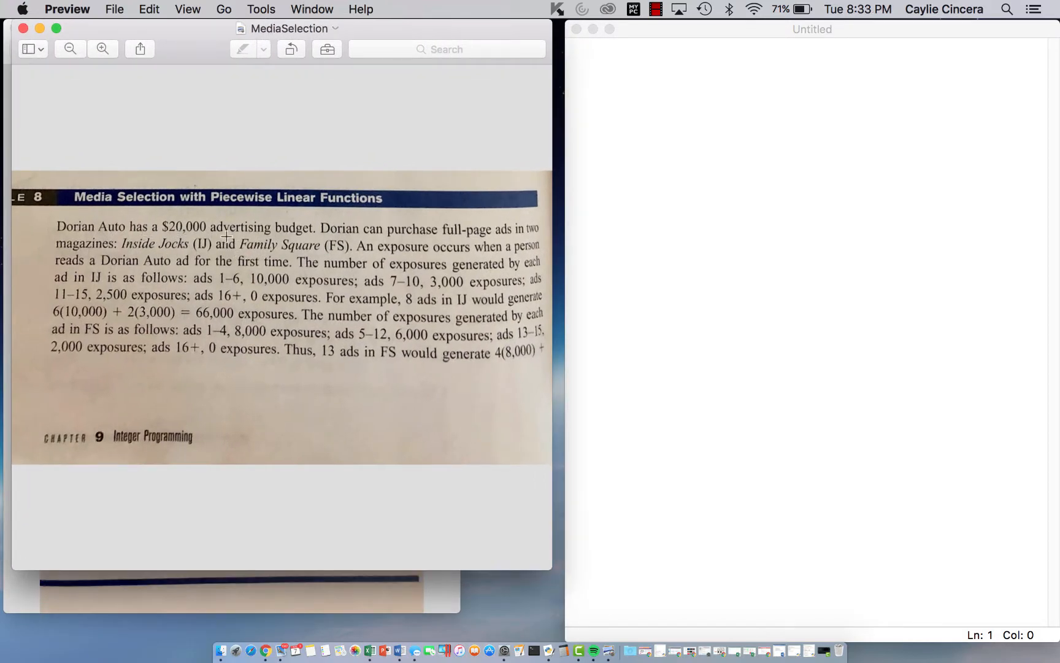
{"action": "mouse_move", "coordinate": [405, 254]}
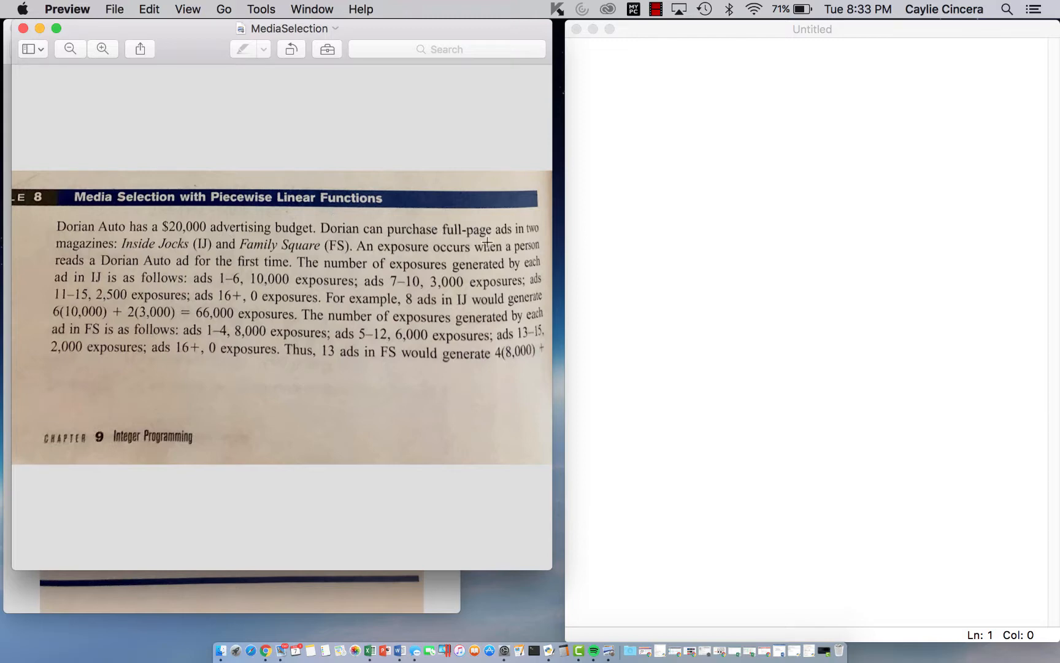
{"action": "mouse_move", "coordinate": [197, 263]}
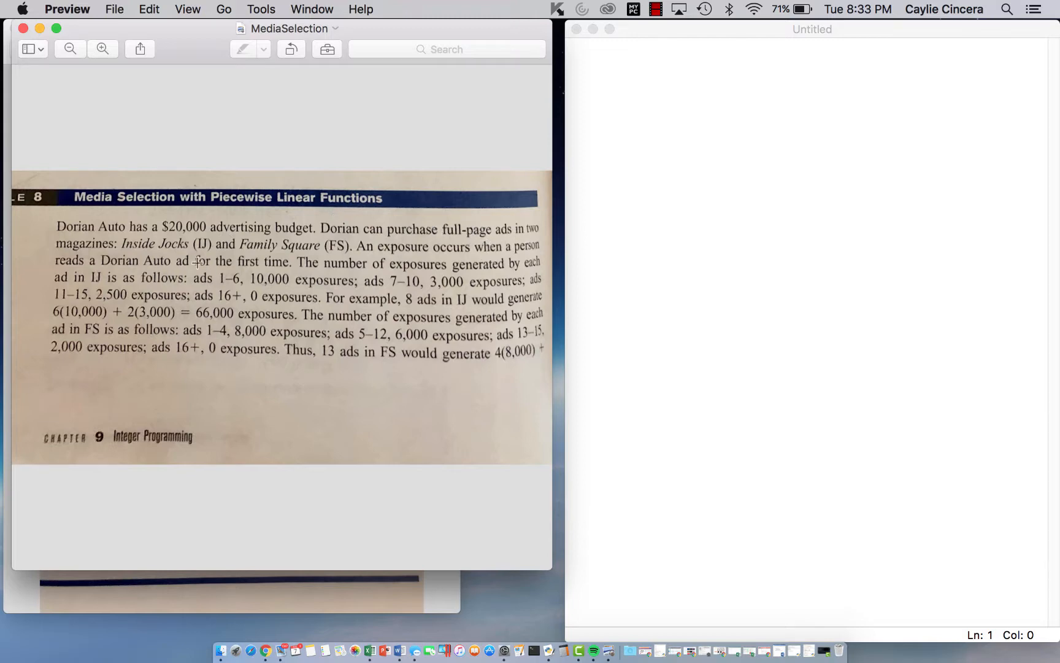
{"action": "mouse_move", "coordinate": [315, 252]}
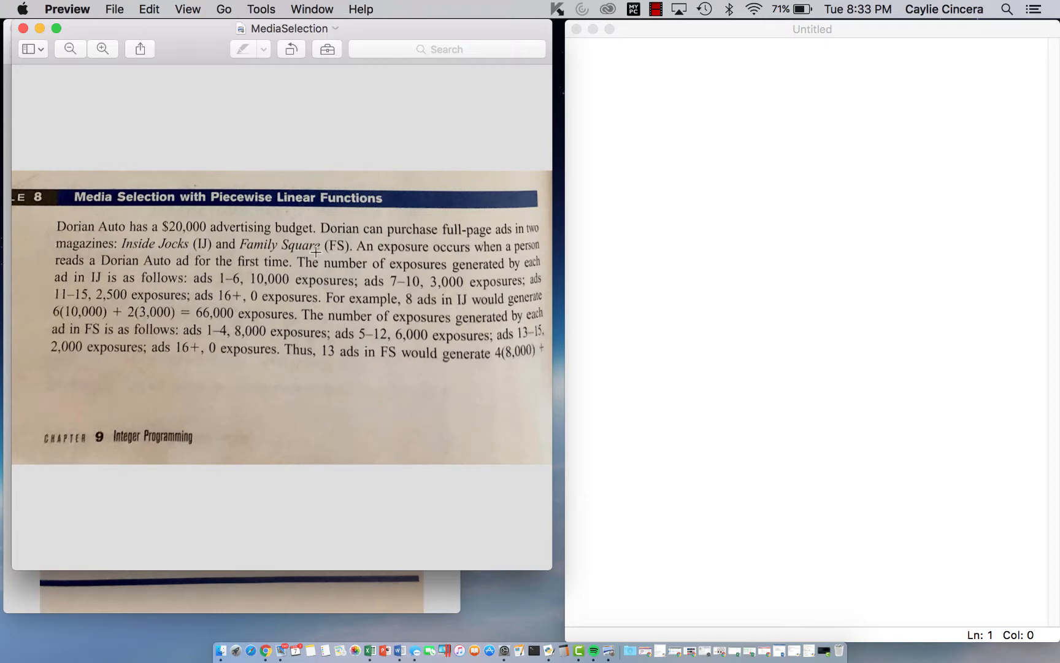
{"action": "mouse_move", "coordinate": [460, 263]}
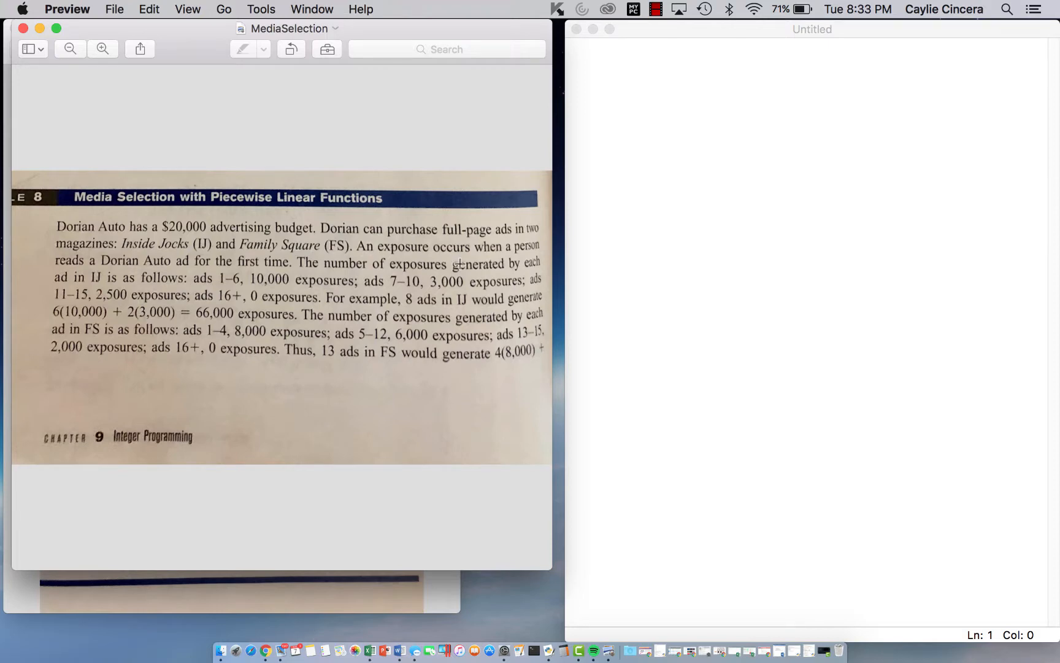
{"action": "mouse_move", "coordinate": [380, 284]}
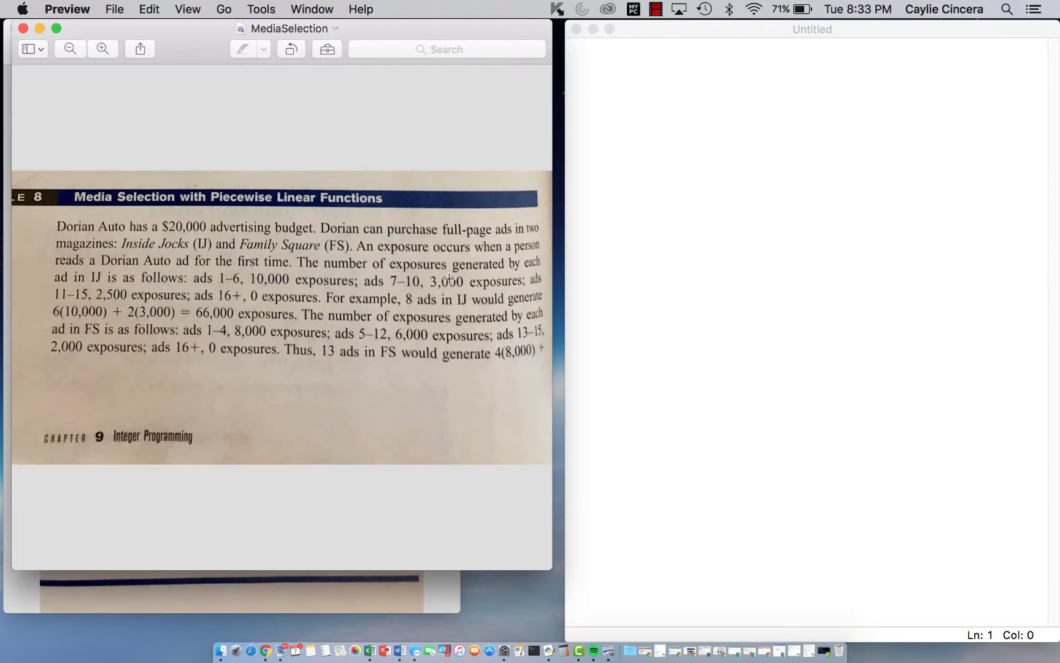
{"action": "mouse_move", "coordinate": [415, 273]}
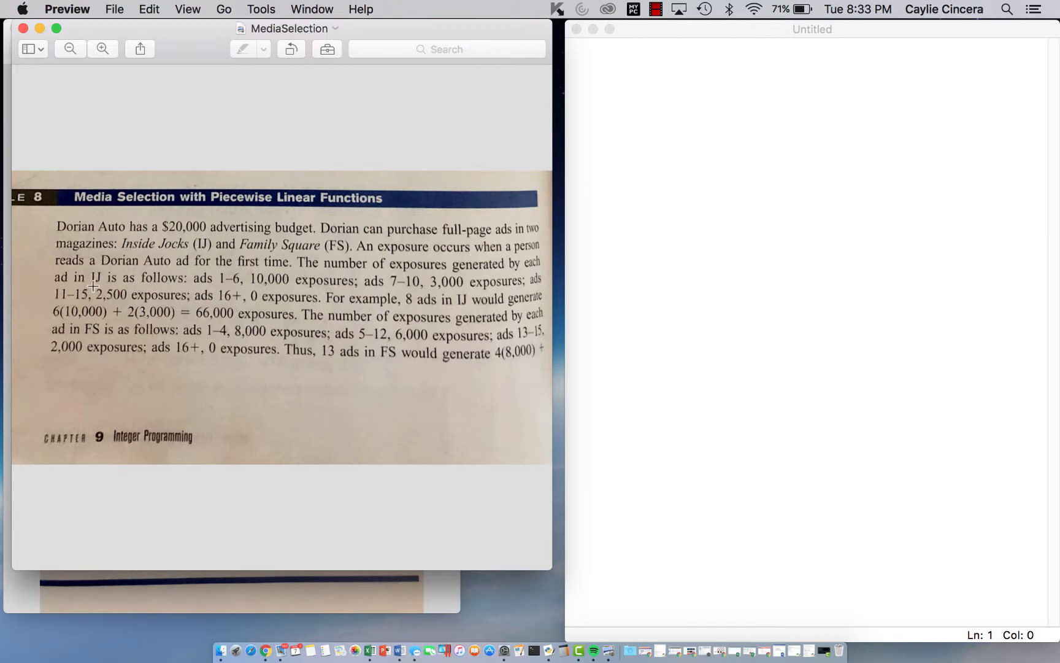
{"action": "mouse_move", "coordinate": [223, 273]}
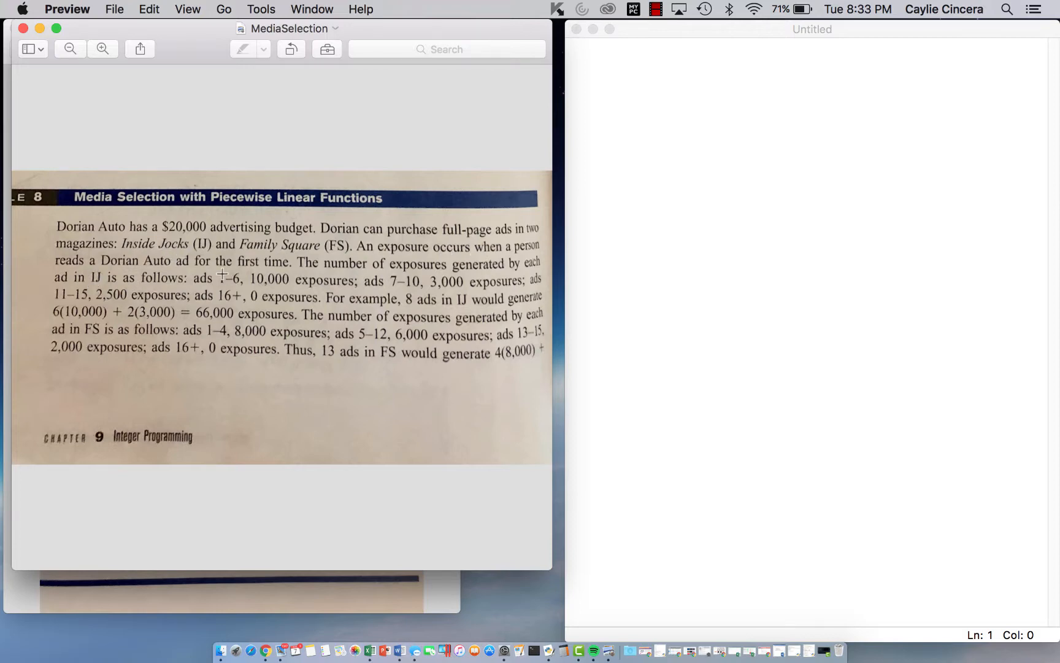
{"action": "mouse_move", "coordinate": [268, 291]}
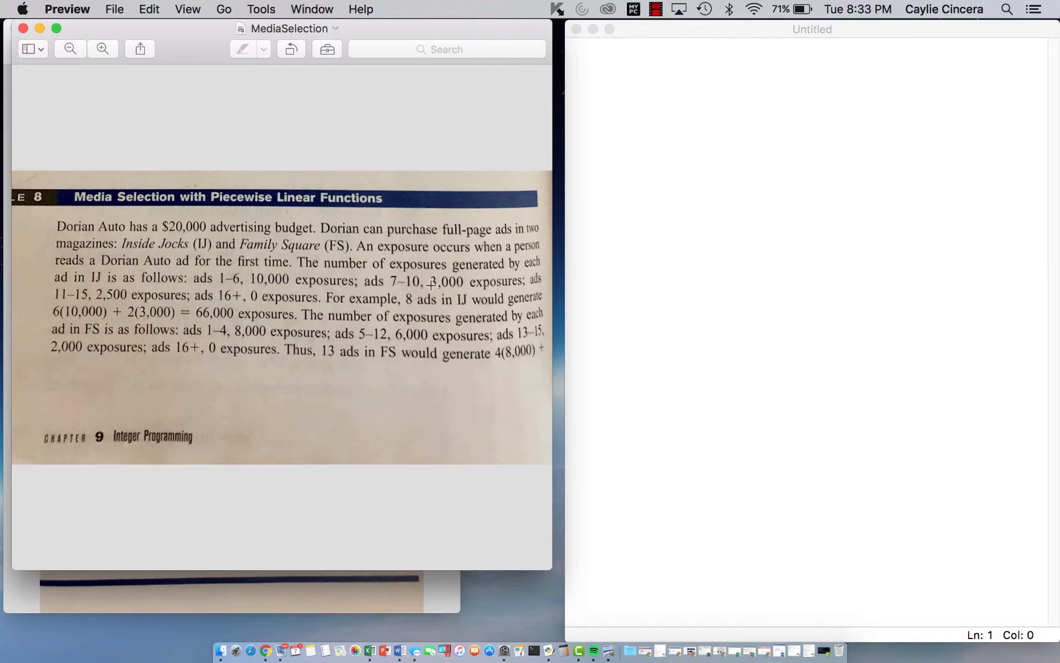
{"action": "mouse_move", "coordinate": [162, 331]}
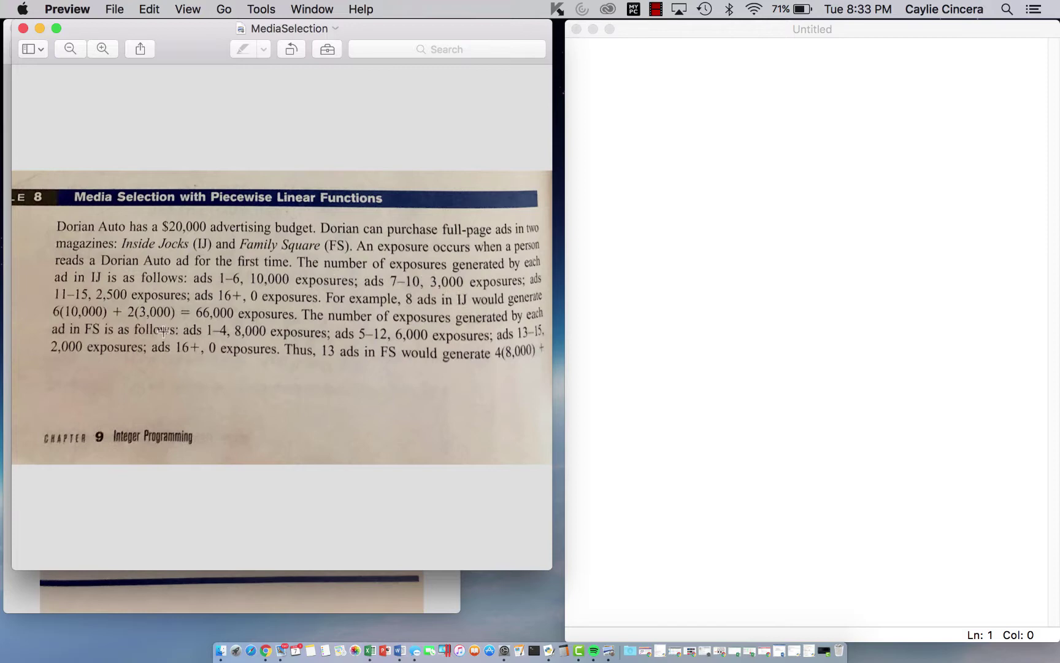
{"action": "mouse_move", "coordinate": [213, 296]}
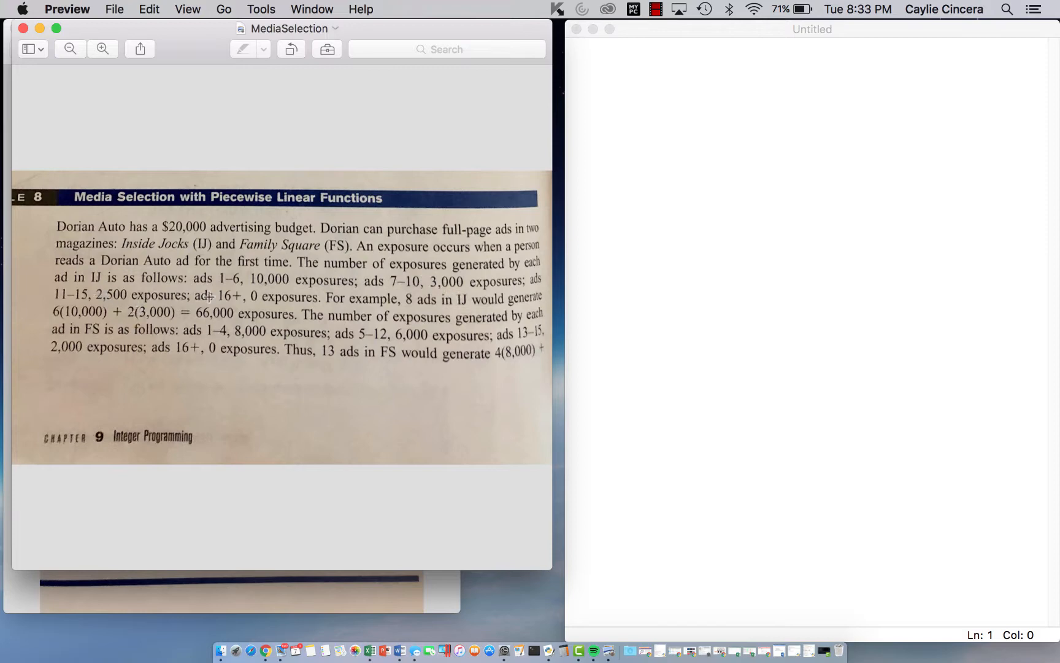
{"action": "mouse_move", "coordinate": [282, 290]}
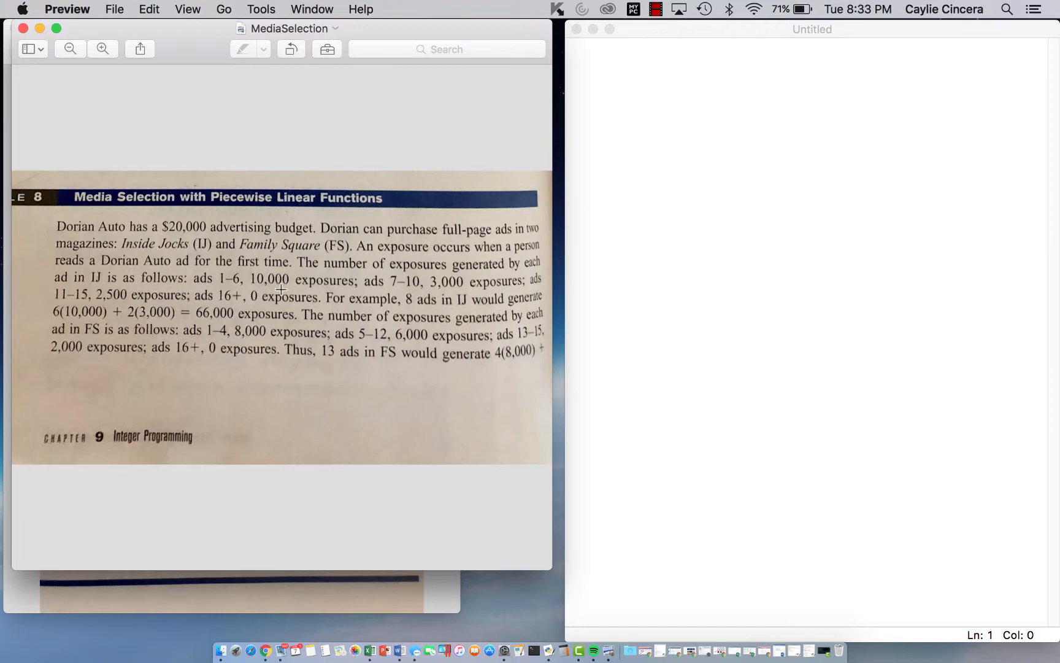
{"action": "mouse_move", "coordinate": [361, 296]}
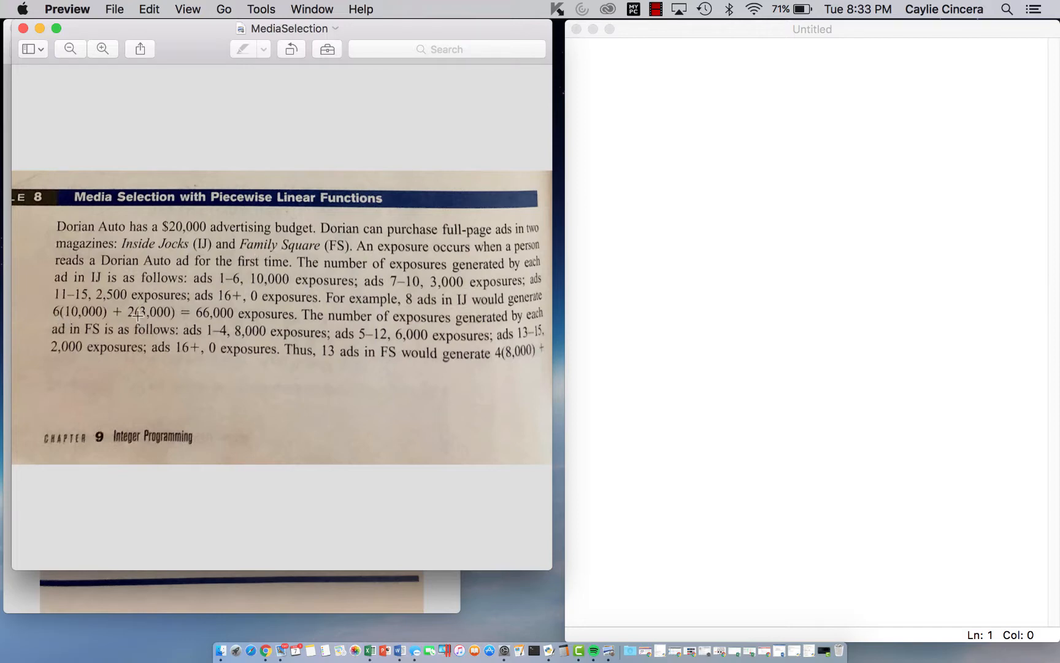
{"action": "mouse_move", "coordinate": [247, 352]}
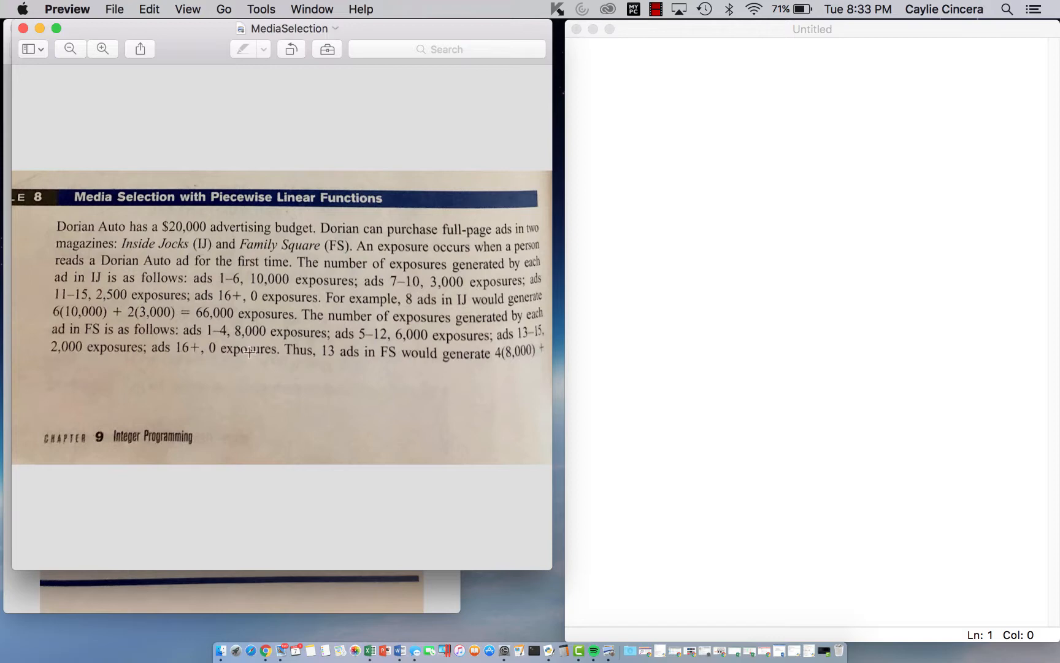
{"action": "mouse_move", "coordinate": [205, 296]}
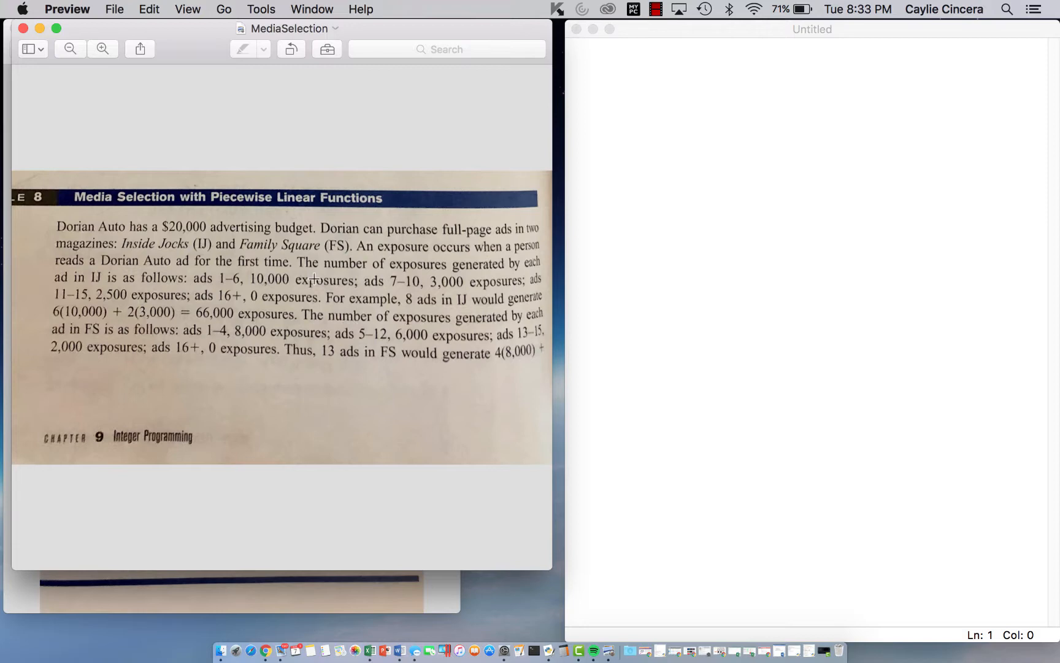
{"action": "mouse_move", "coordinate": [534, 308]}
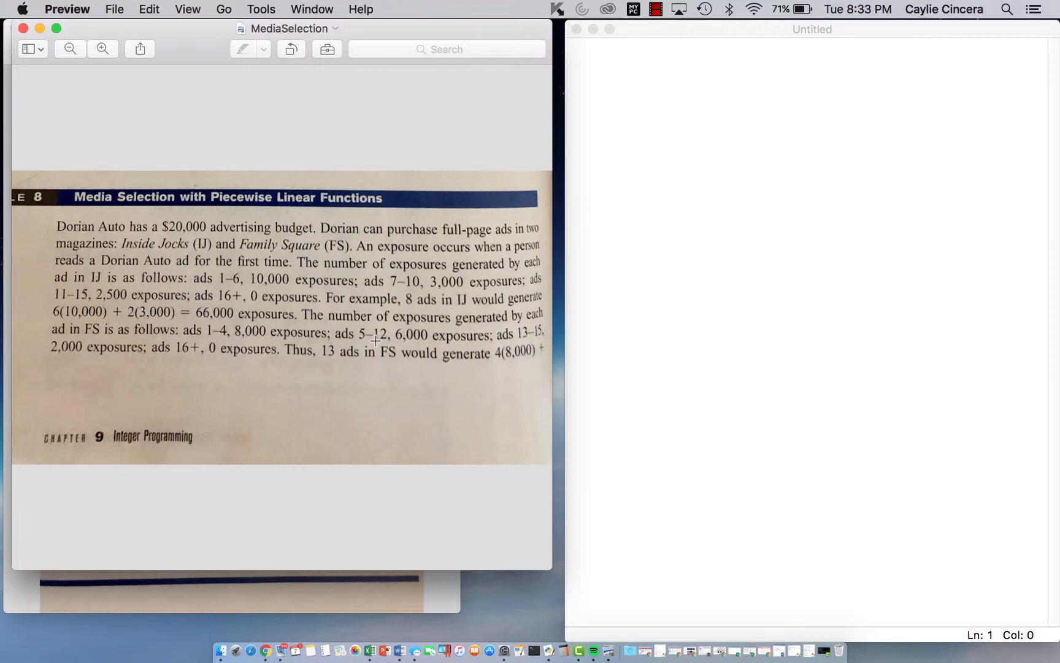
{"action": "mouse_move", "coordinate": [425, 341]}
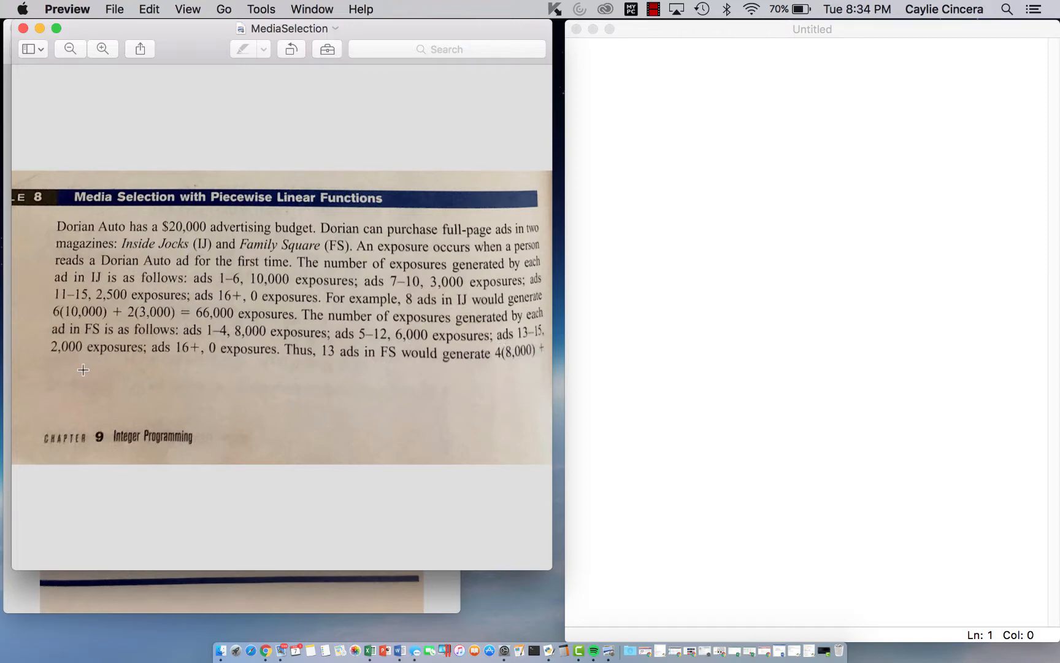
{"action": "mouse_move", "coordinate": [226, 363]}
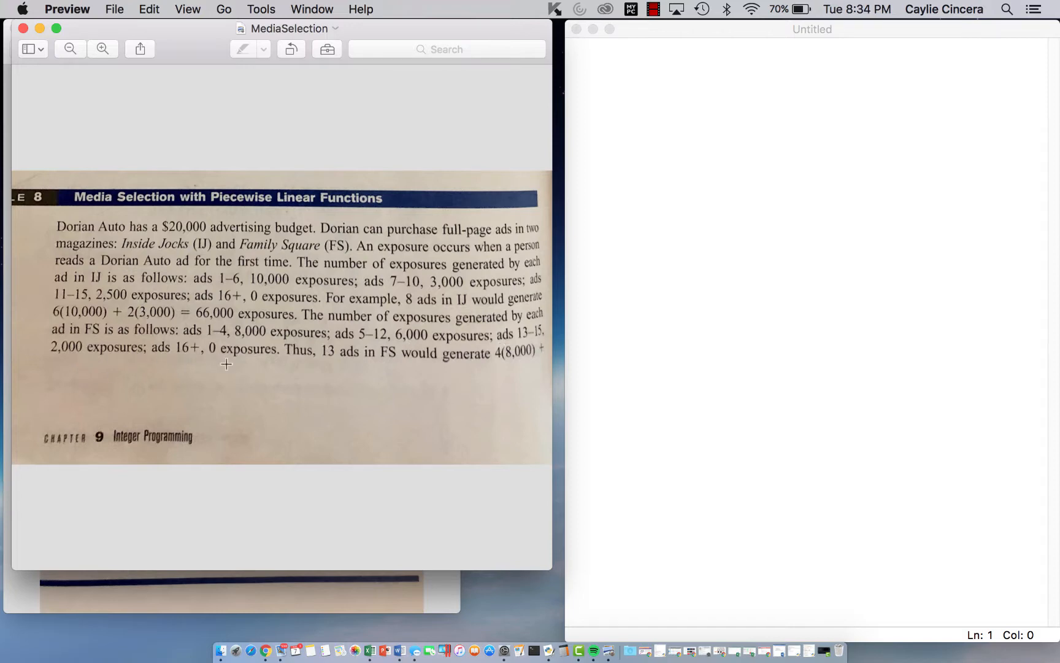
{"action": "mouse_move", "coordinate": [322, 361]}
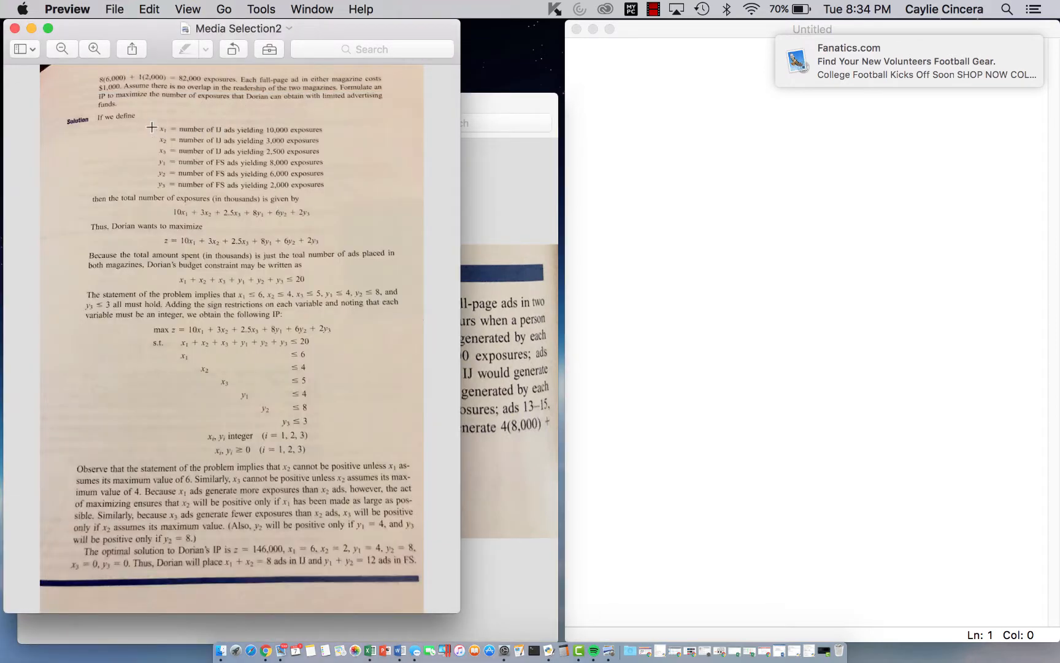
{"action": "mouse_move", "coordinate": [179, 130]}
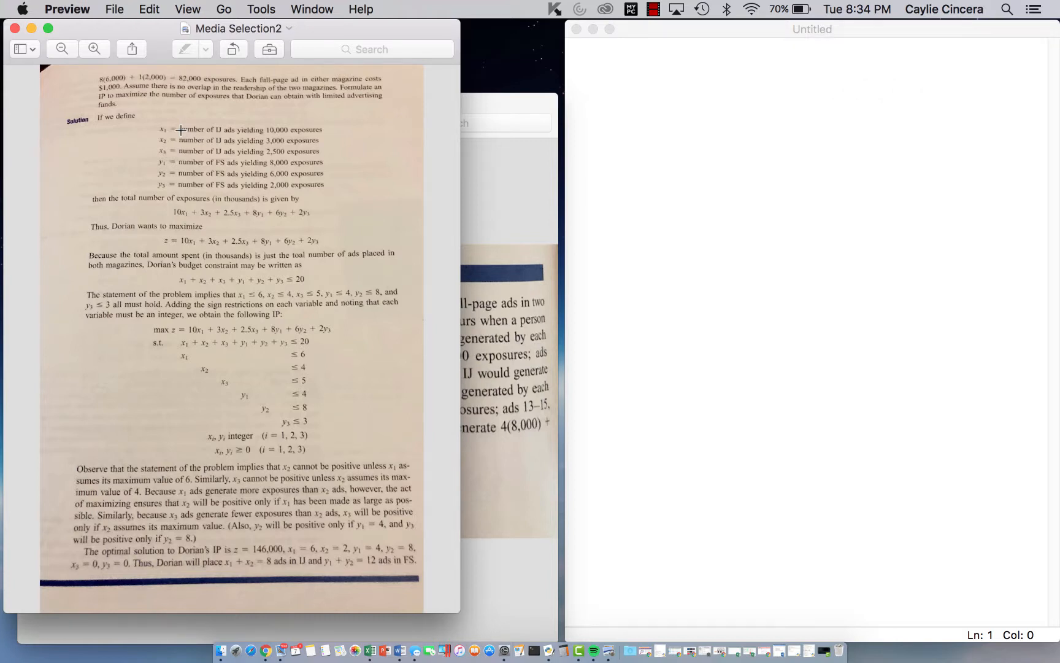
{"action": "mouse_move", "coordinate": [154, 152]}
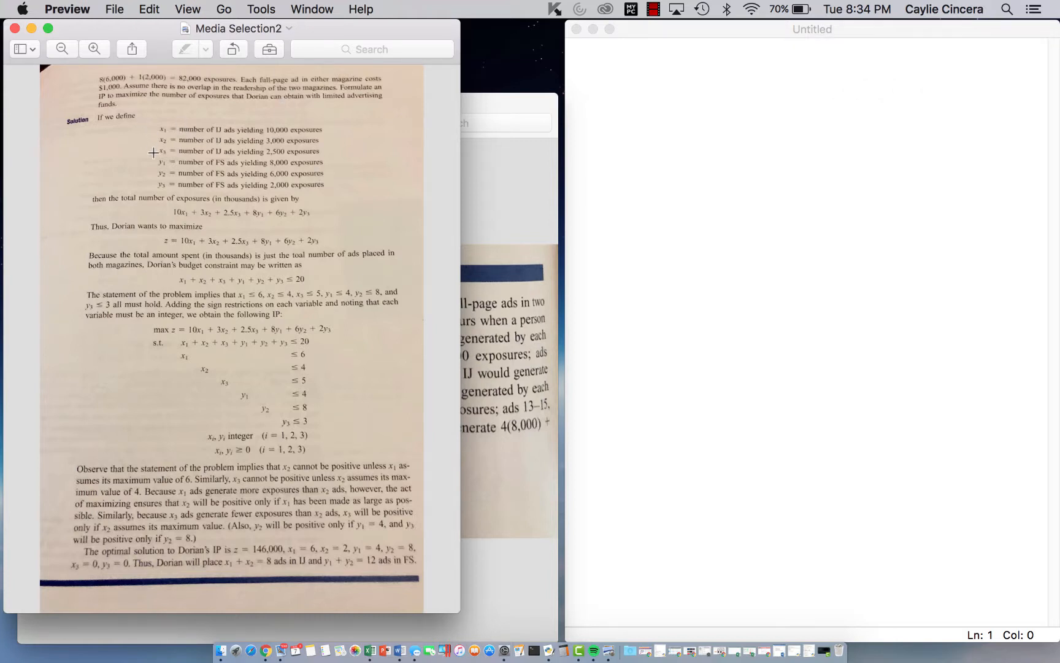
{"action": "mouse_move", "coordinate": [161, 167]}
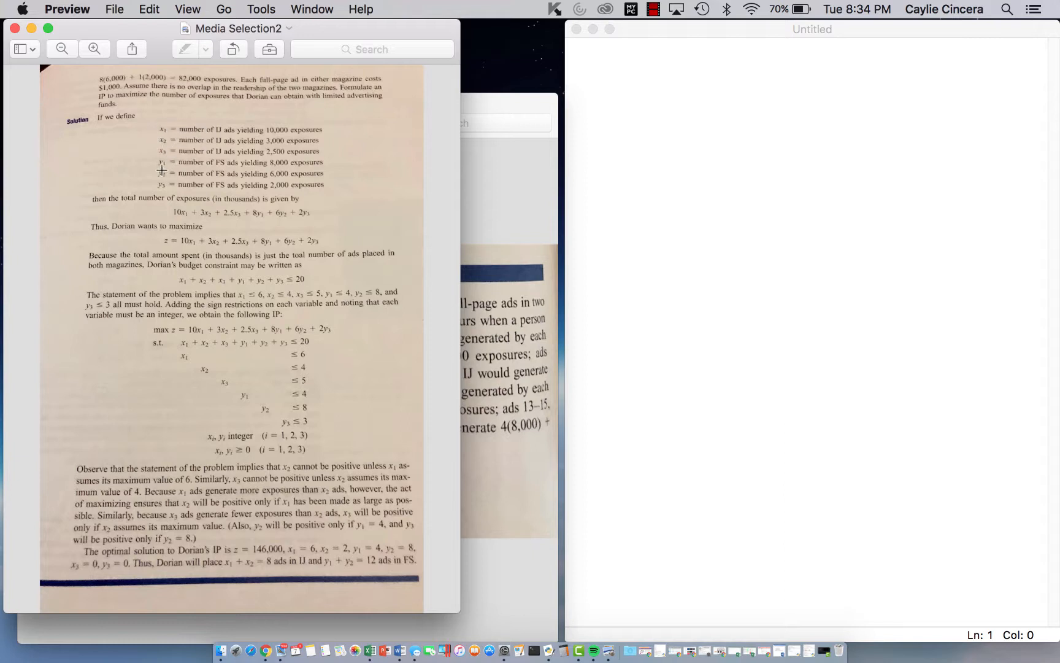
{"action": "mouse_move", "coordinate": [192, 181]}
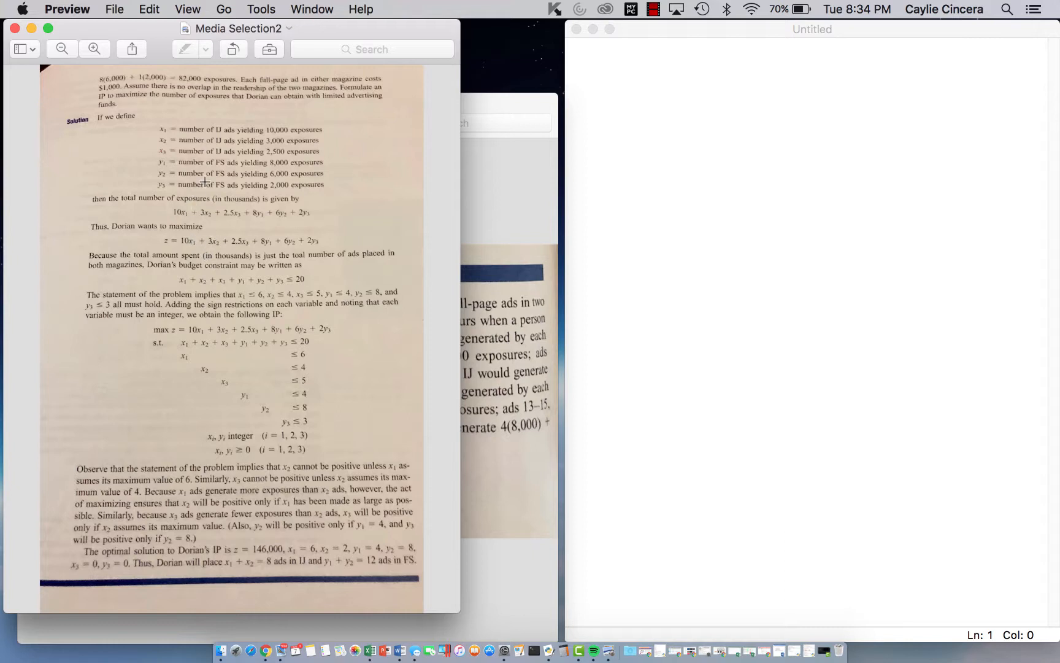
{"action": "mouse_move", "coordinate": [203, 91]}
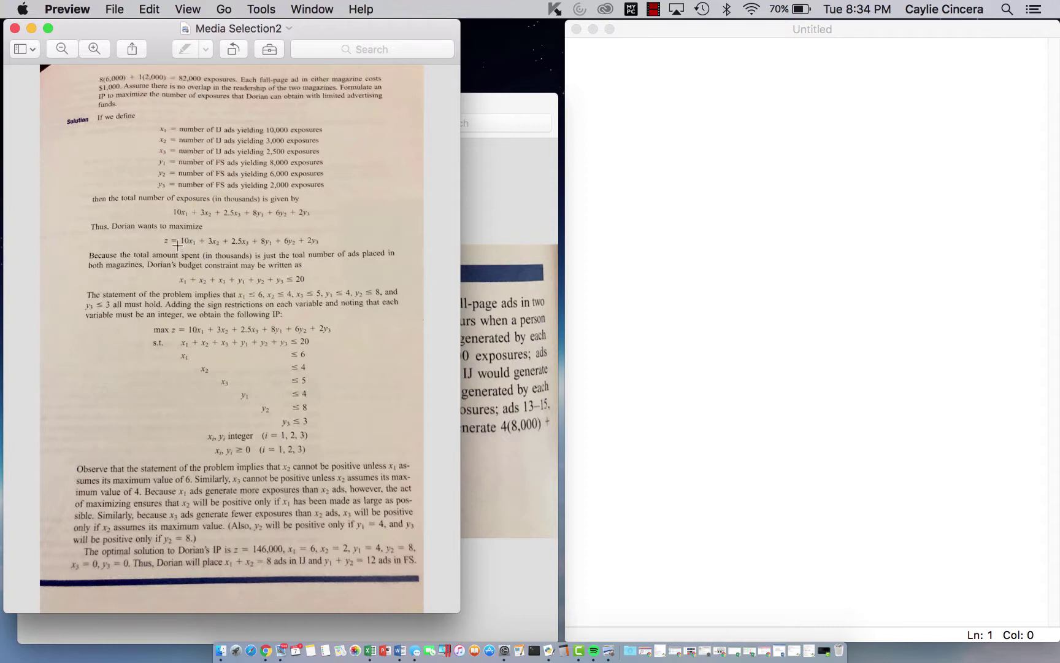
{"action": "mouse_move", "coordinate": [267, 280]}
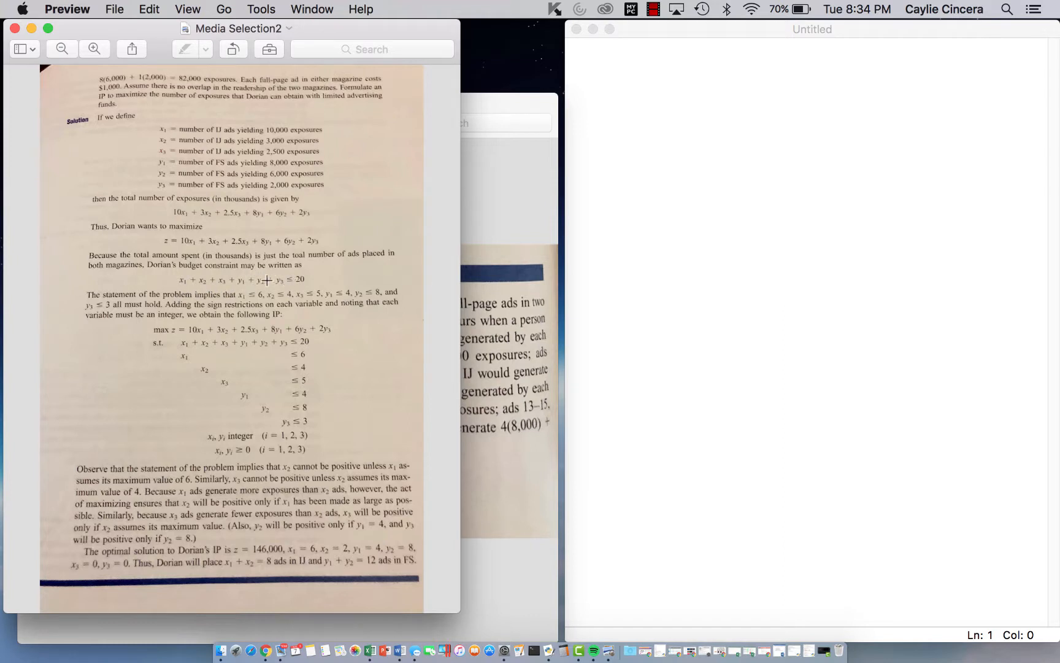
{"action": "mouse_move", "coordinate": [332, 277]}
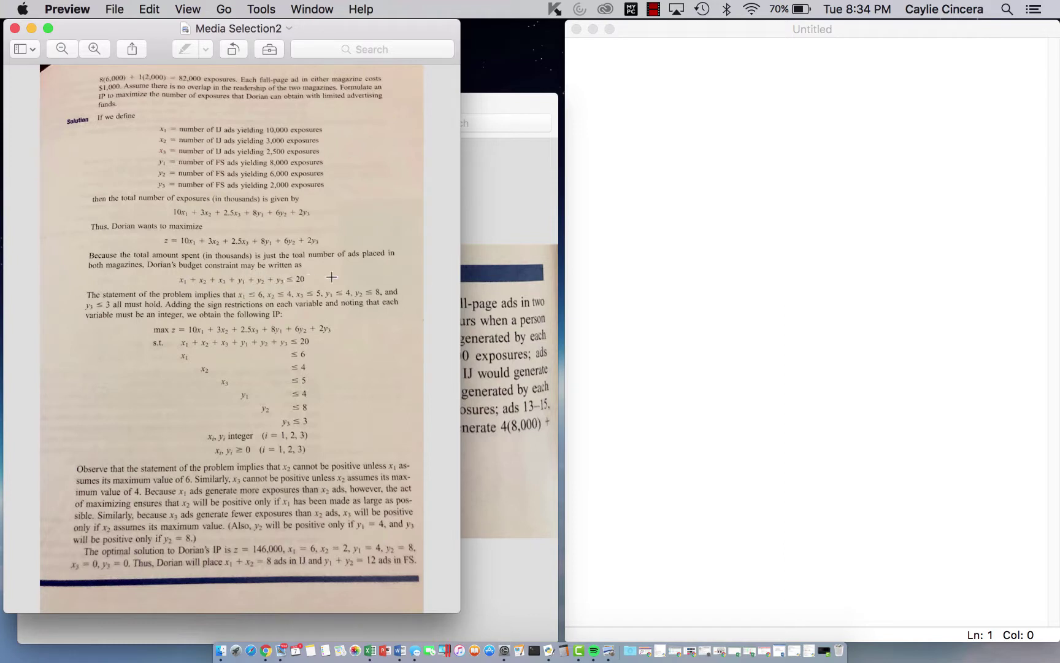
{"action": "mouse_move", "coordinate": [299, 284]}
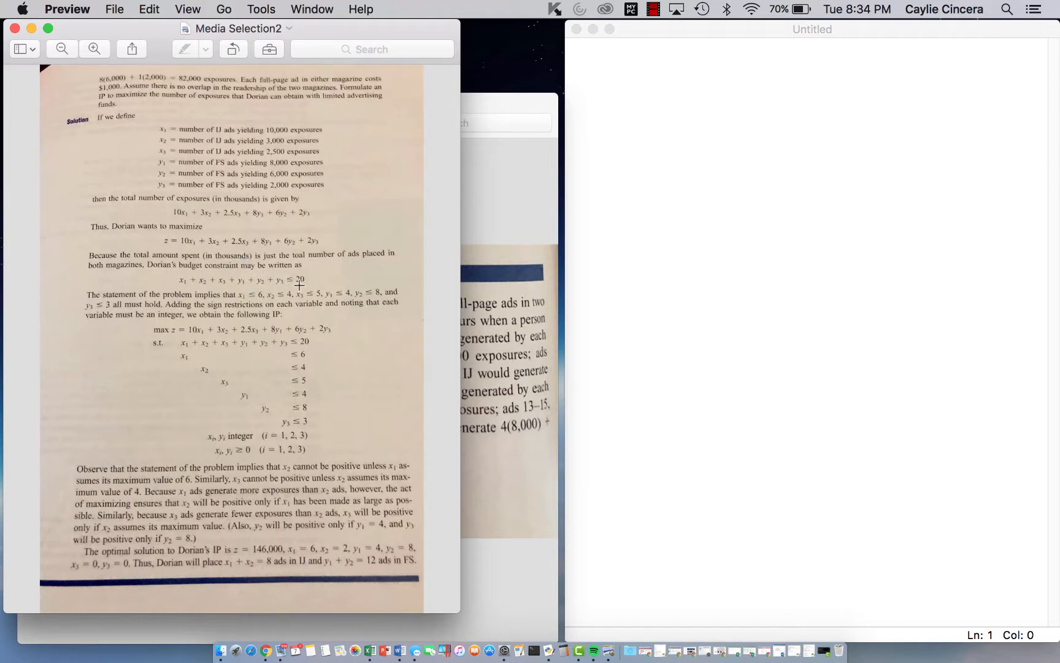
{"action": "mouse_move", "coordinate": [352, 271]}
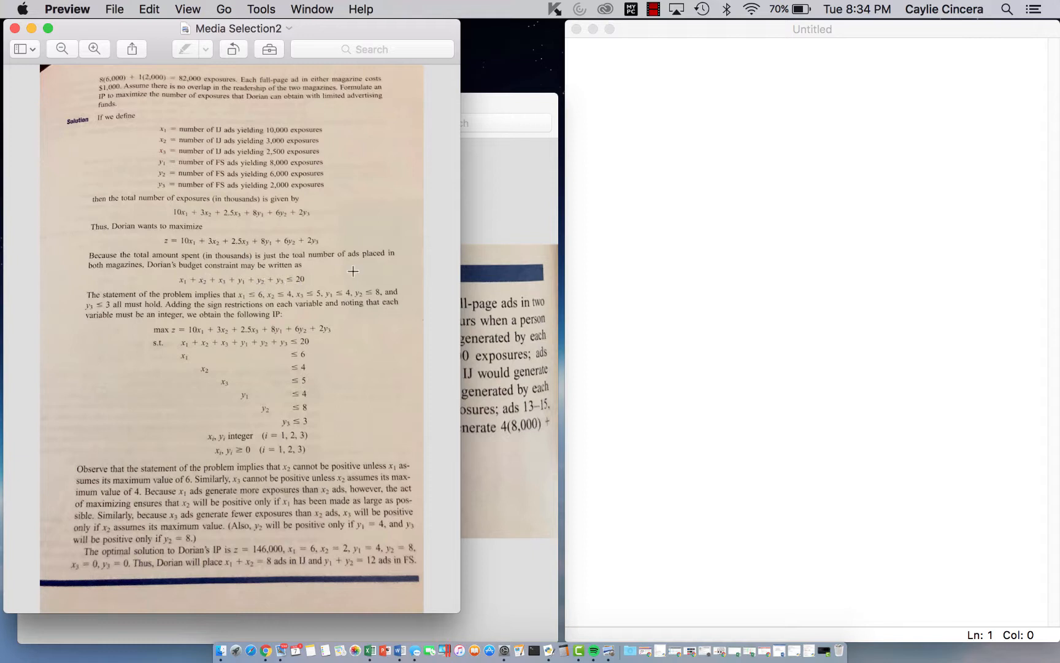
{"action": "mouse_move", "coordinate": [305, 291]}
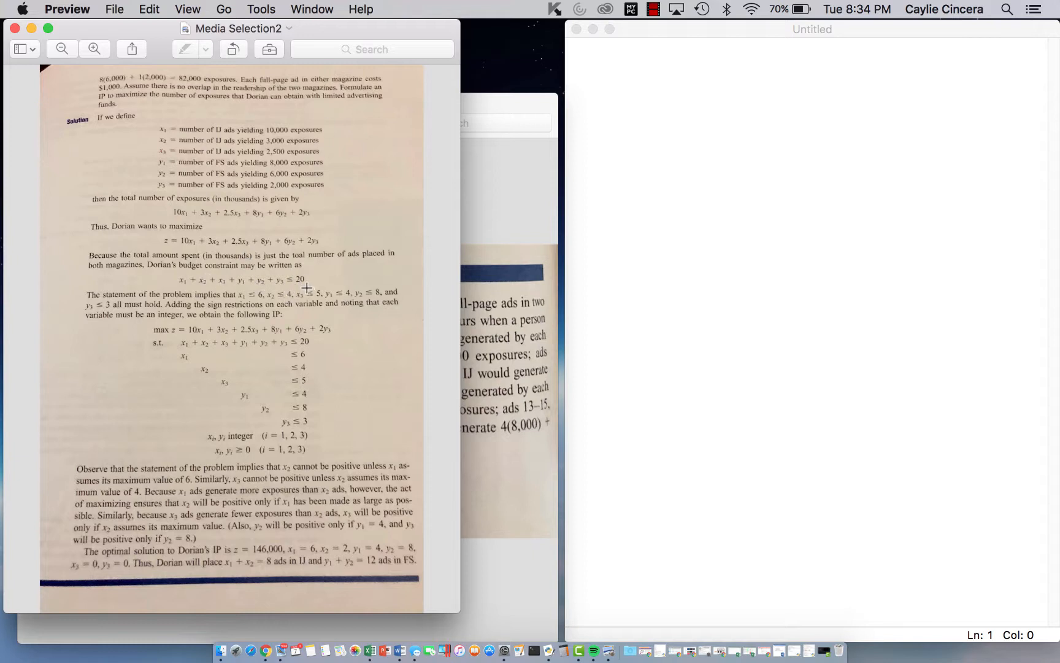
{"action": "mouse_move", "coordinate": [297, 264]}
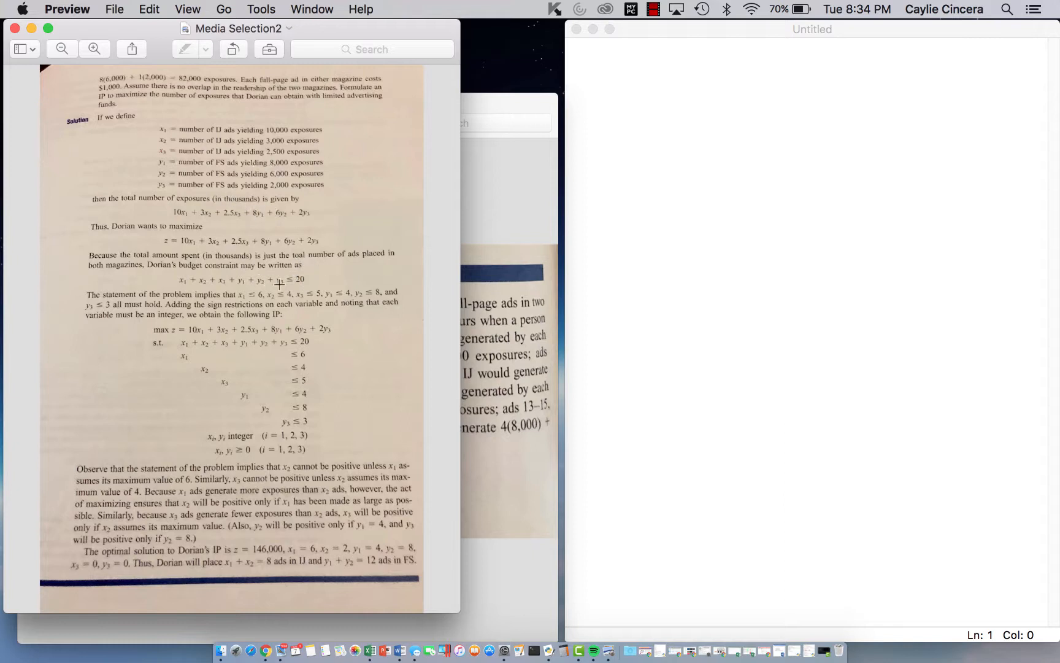
{"action": "mouse_move", "coordinate": [235, 287]}
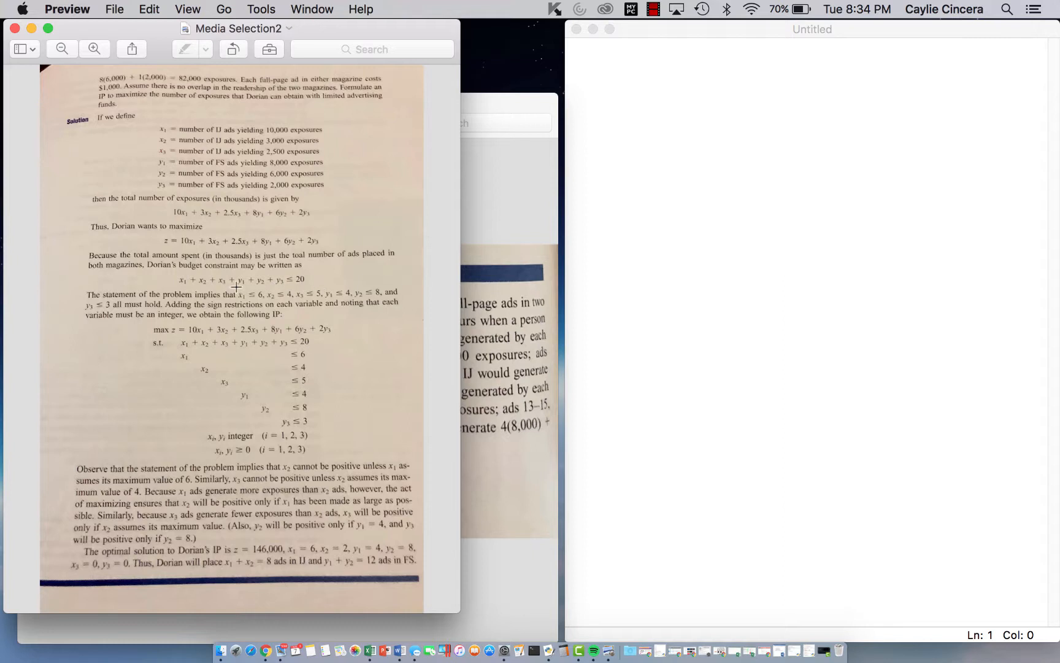
{"action": "mouse_move", "coordinate": [296, 356]}
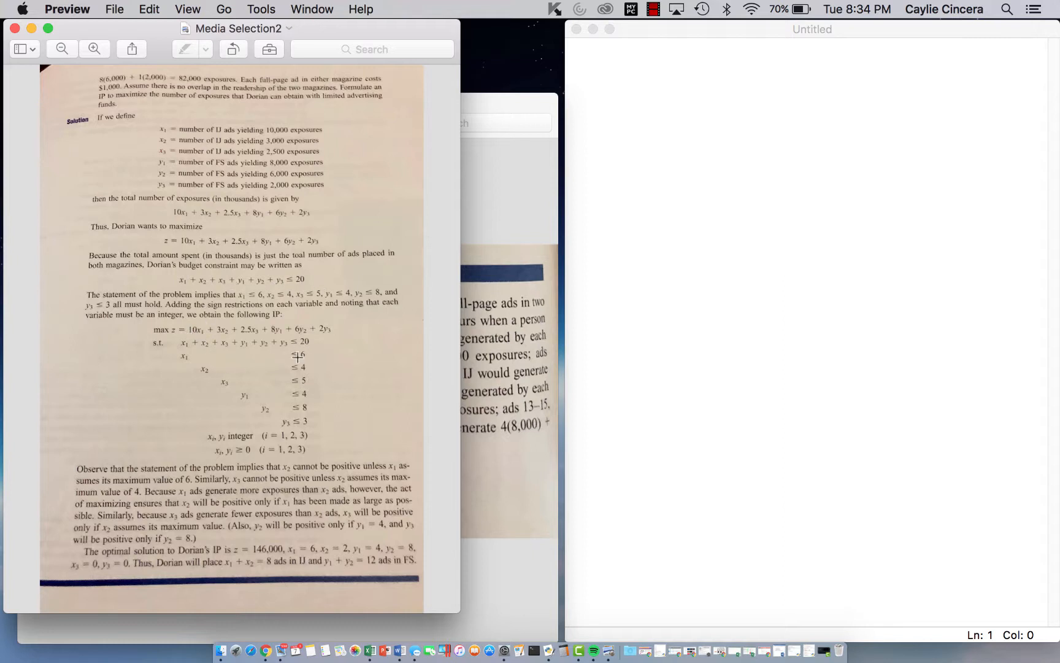
{"action": "mouse_move", "coordinate": [227, 381]}
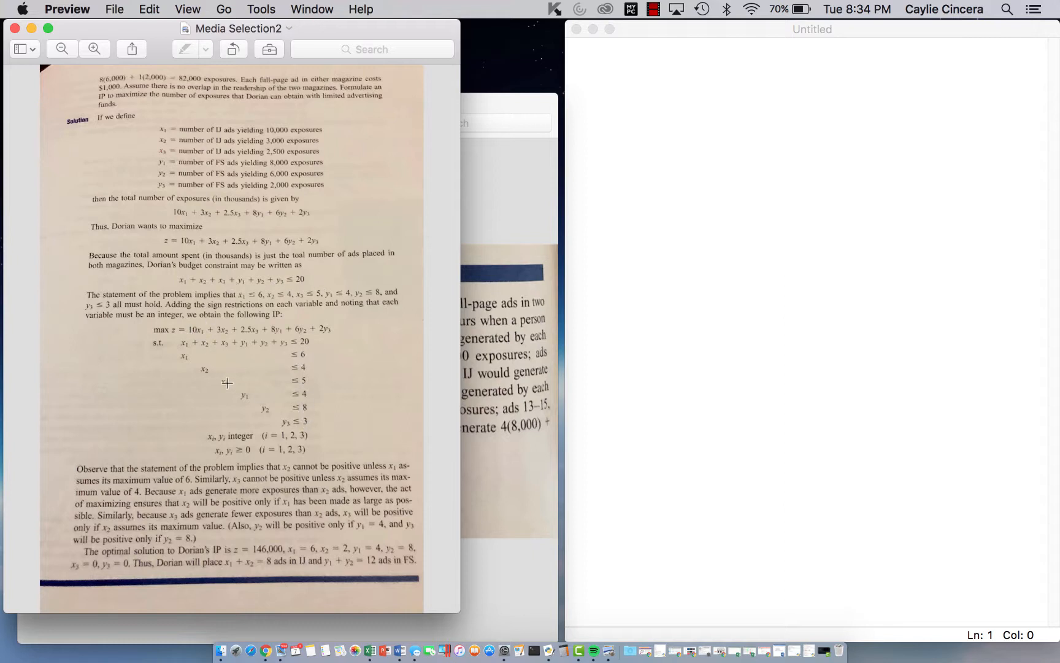
{"action": "mouse_move", "coordinate": [374, 125]}
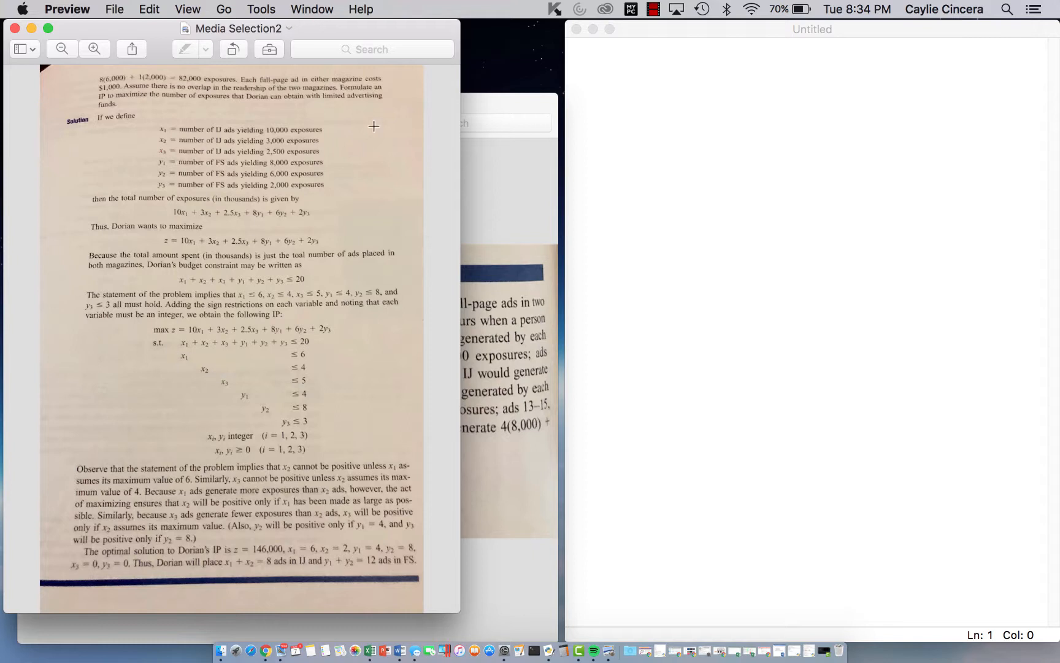
{"action": "mouse_move", "coordinate": [183, 356]}
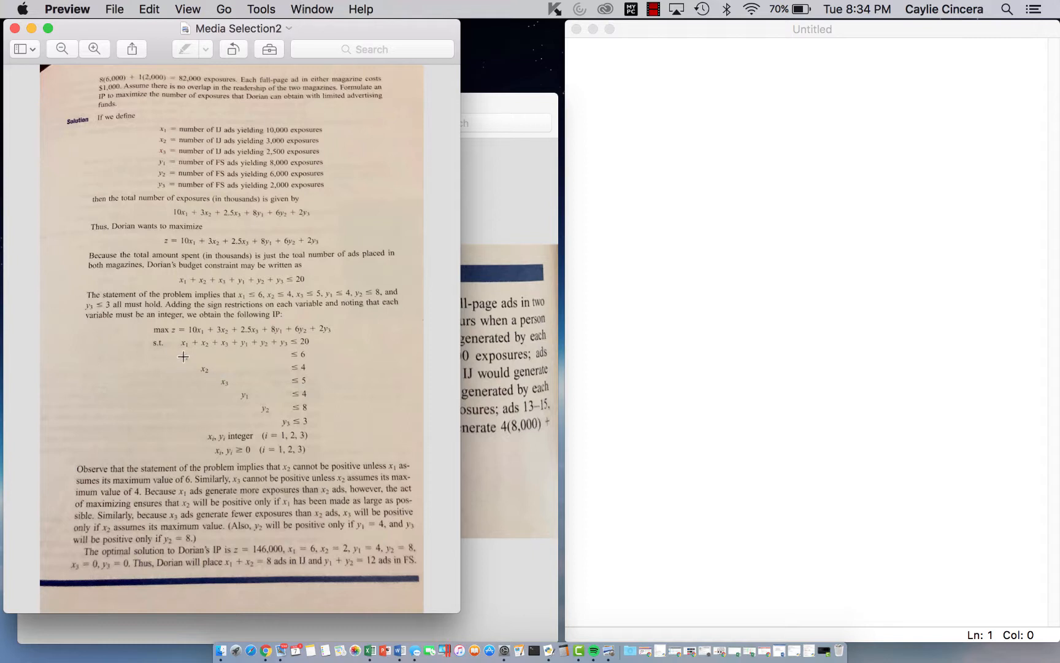
{"action": "mouse_move", "coordinate": [275, 133]}
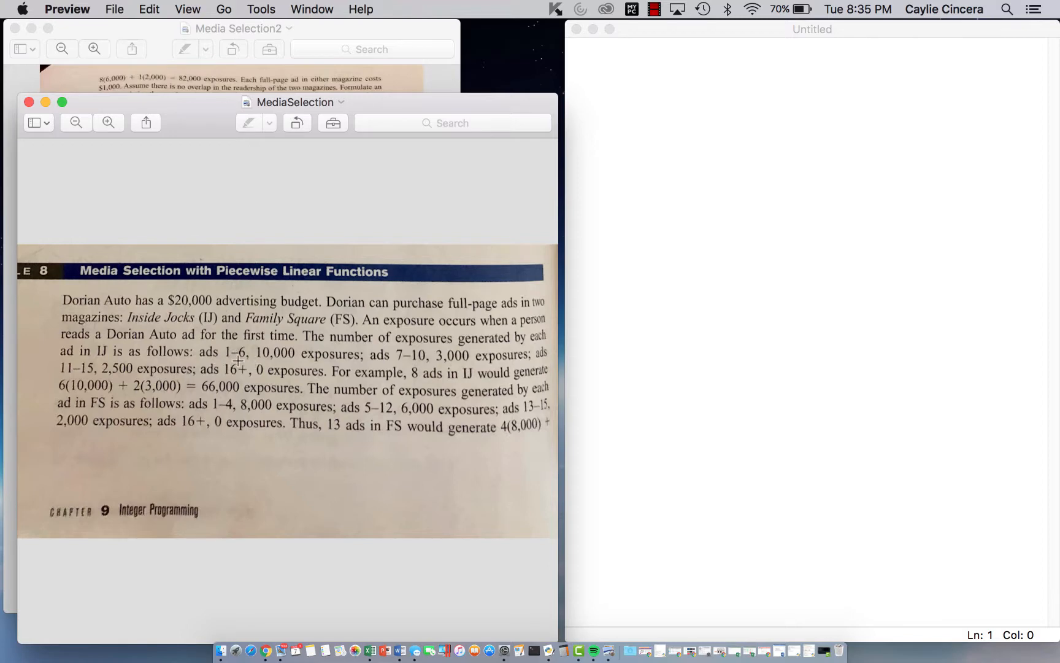
{"action": "mouse_move", "coordinate": [412, 363]}
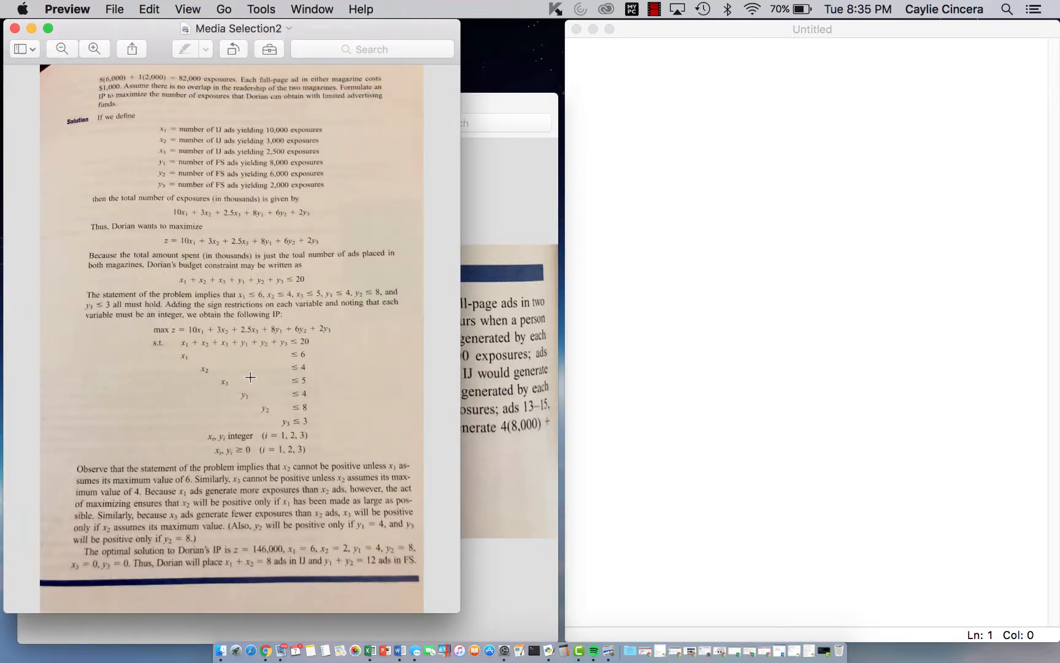
{"action": "mouse_move", "coordinate": [260, 328]}
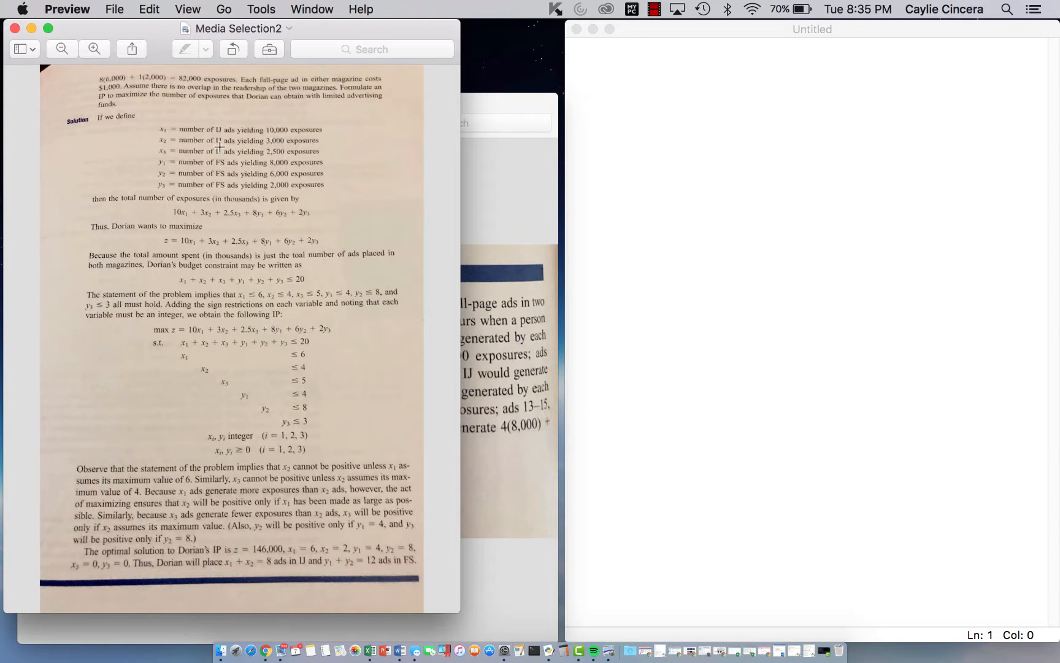
{"action": "mouse_move", "coordinate": [296, 375]}
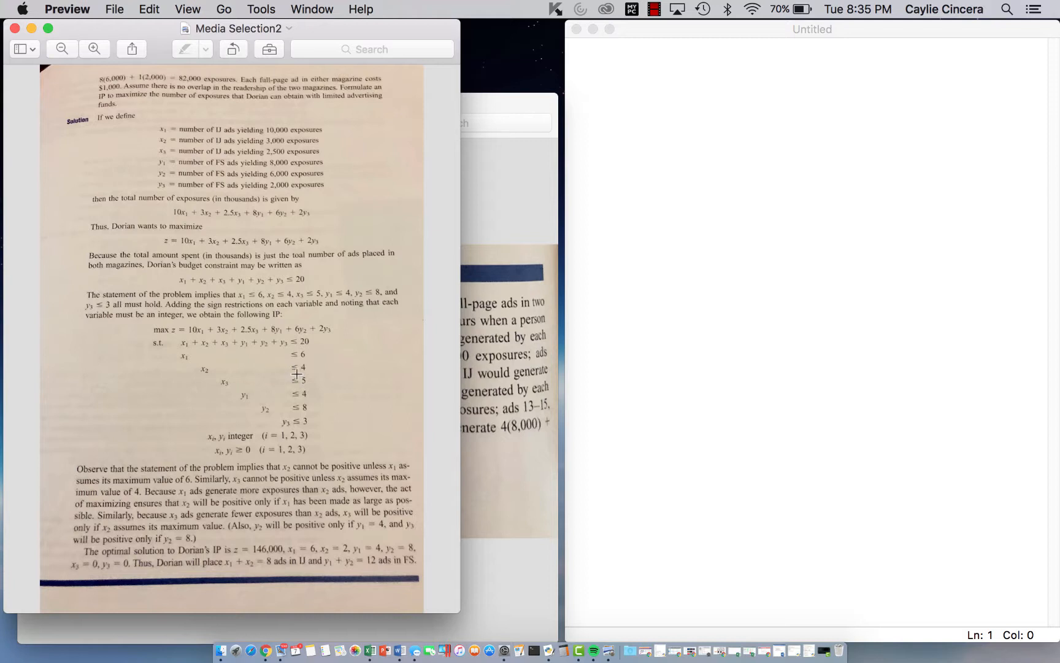
{"action": "mouse_move", "coordinate": [270, 429]}
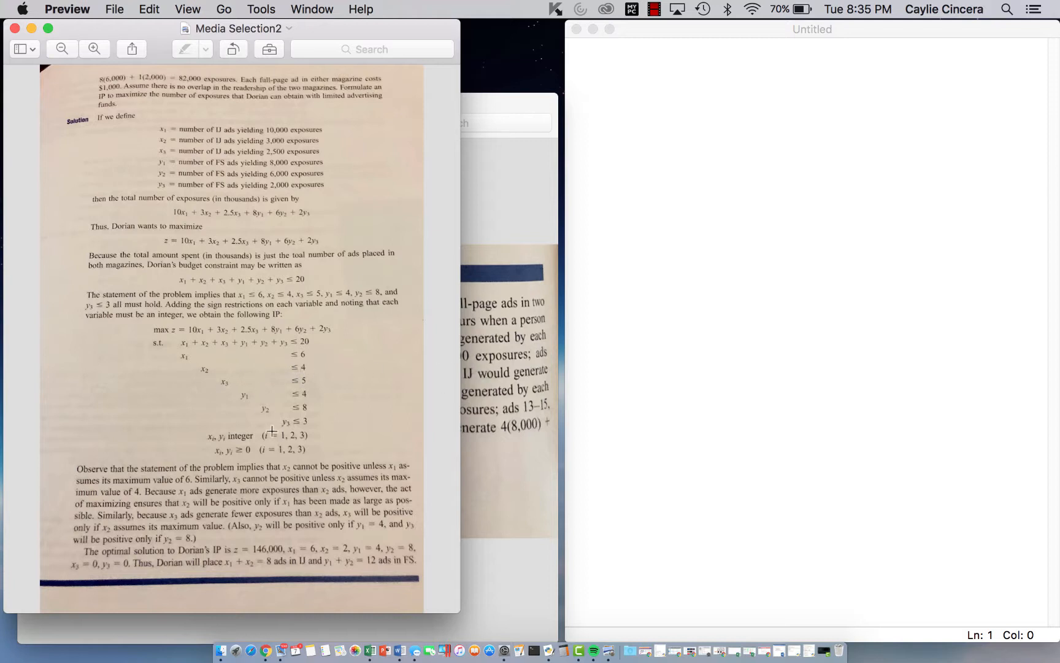
{"action": "mouse_move", "coordinate": [268, 446]}
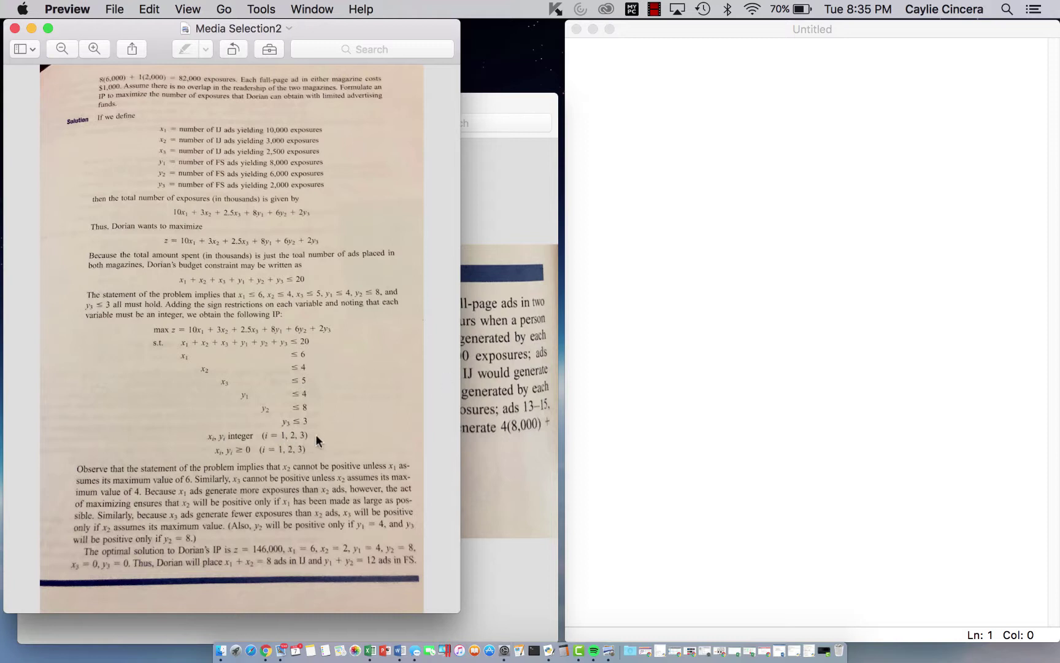
{"action": "mouse_move", "coordinate": [243, 453]}
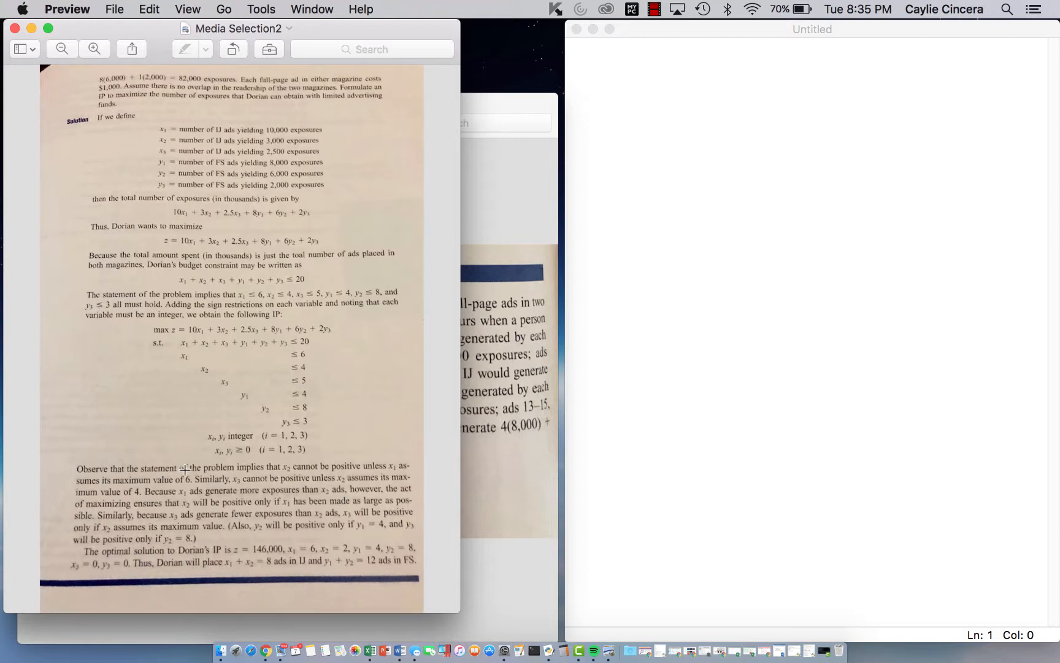
{"action": "mouse_move", "coordinate": [300, 573]}
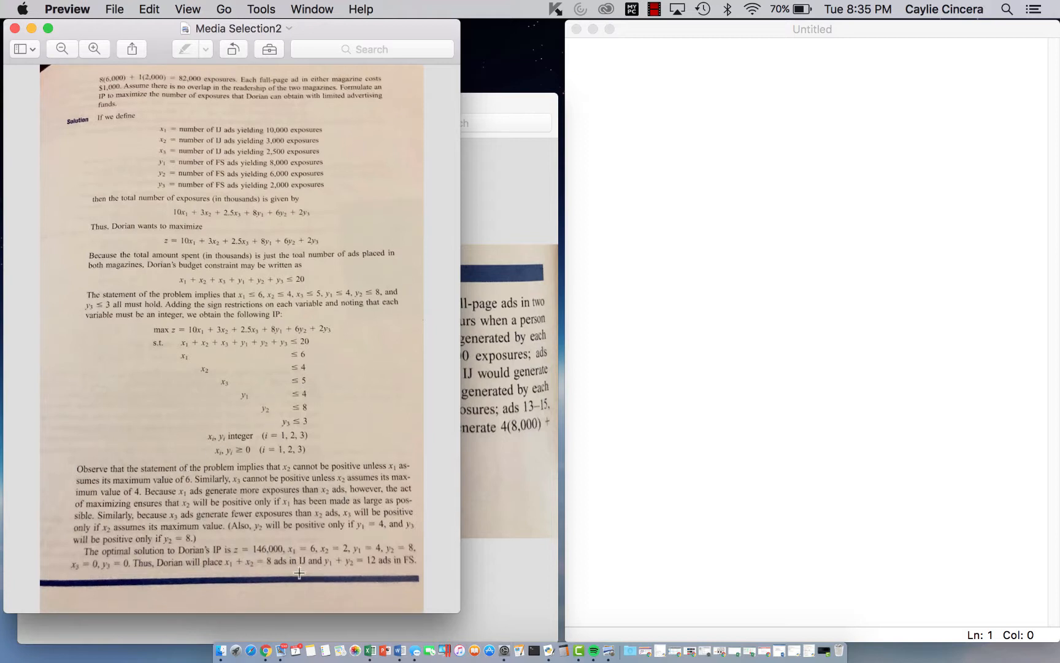
{"action": "mouse_move", "coordinate": [686, 303]}
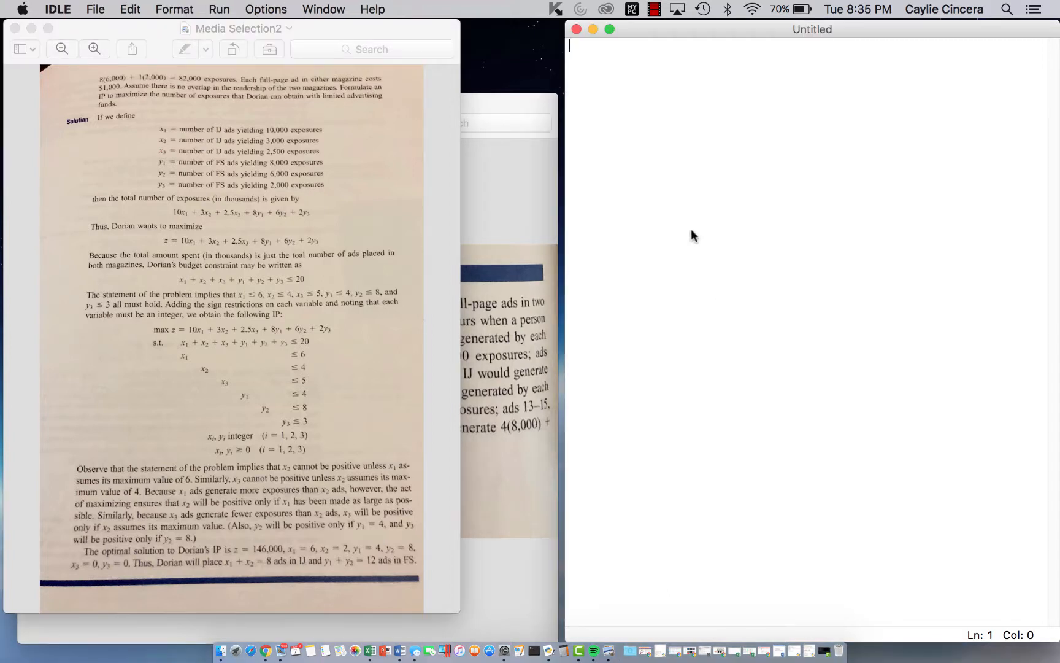
Begin the script with the wildcard import 'from pulp import *'.
{"action": "type", "text": "from pulp import"}
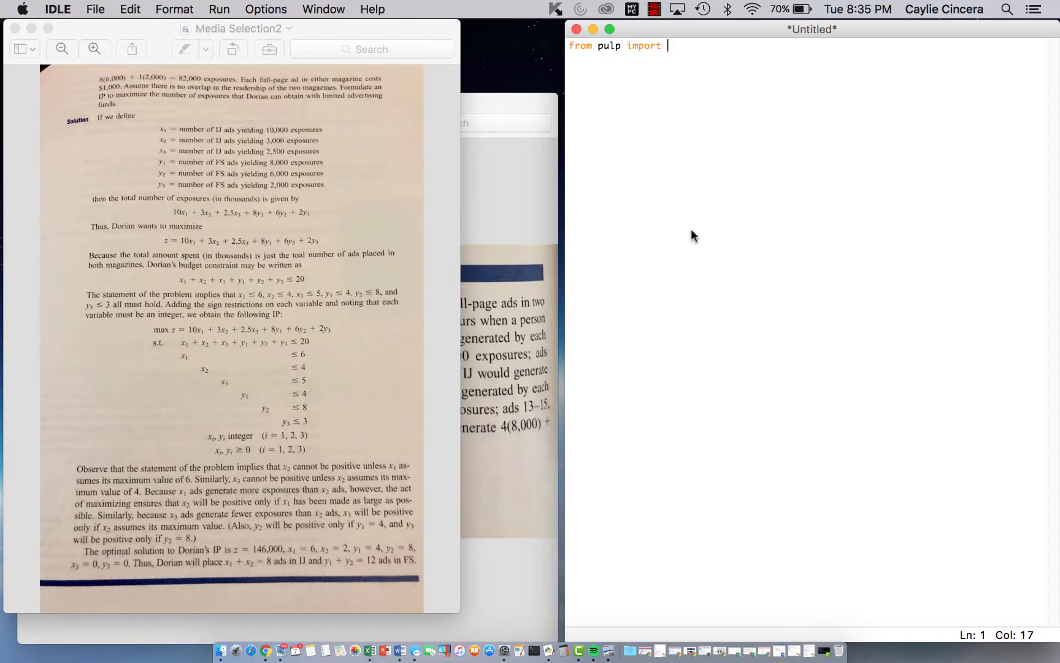
{"action": "type", "text": "*"}
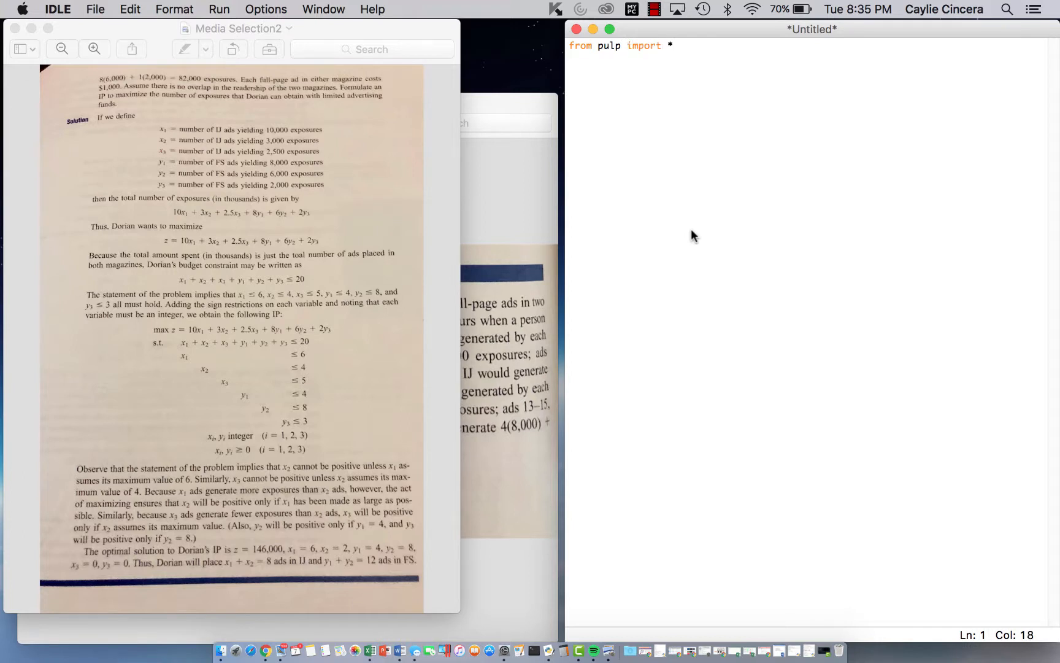
{"action": "left_click", "coordinate": [673, 45]}
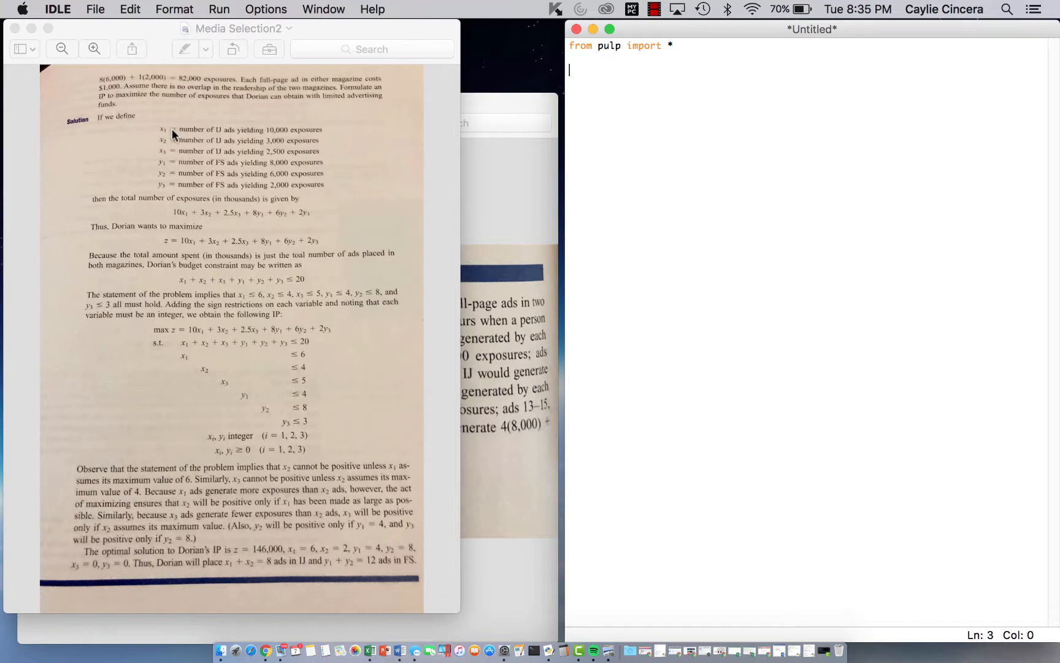
Define the list breaks = [1,2,3] below the import.
{"action": "type", "text": "b"}
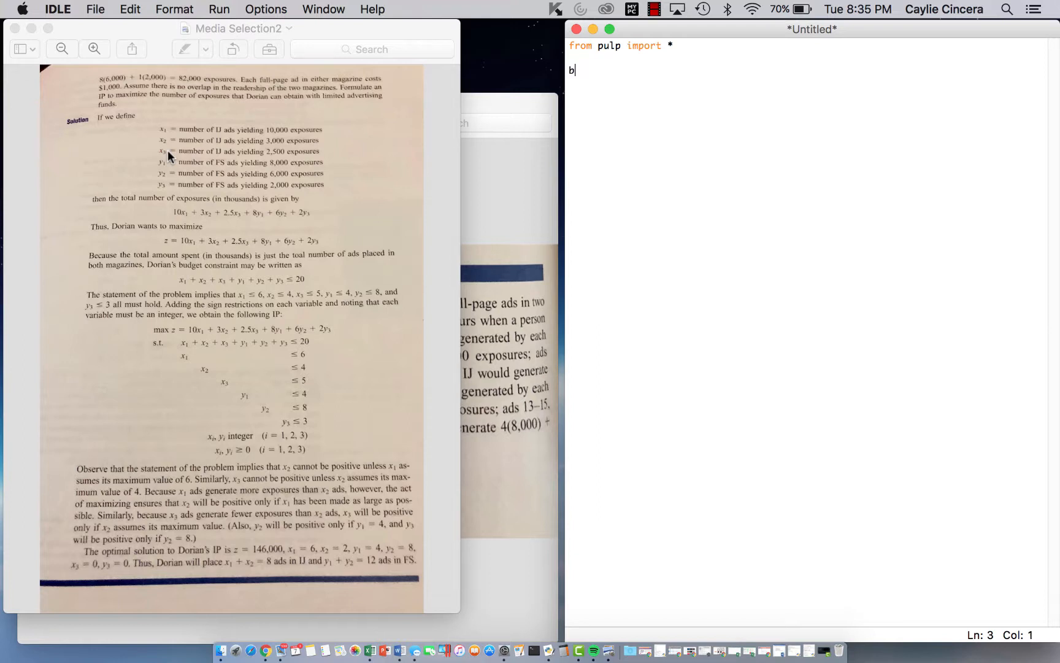
{"action": "type", "text": "reaks ="}
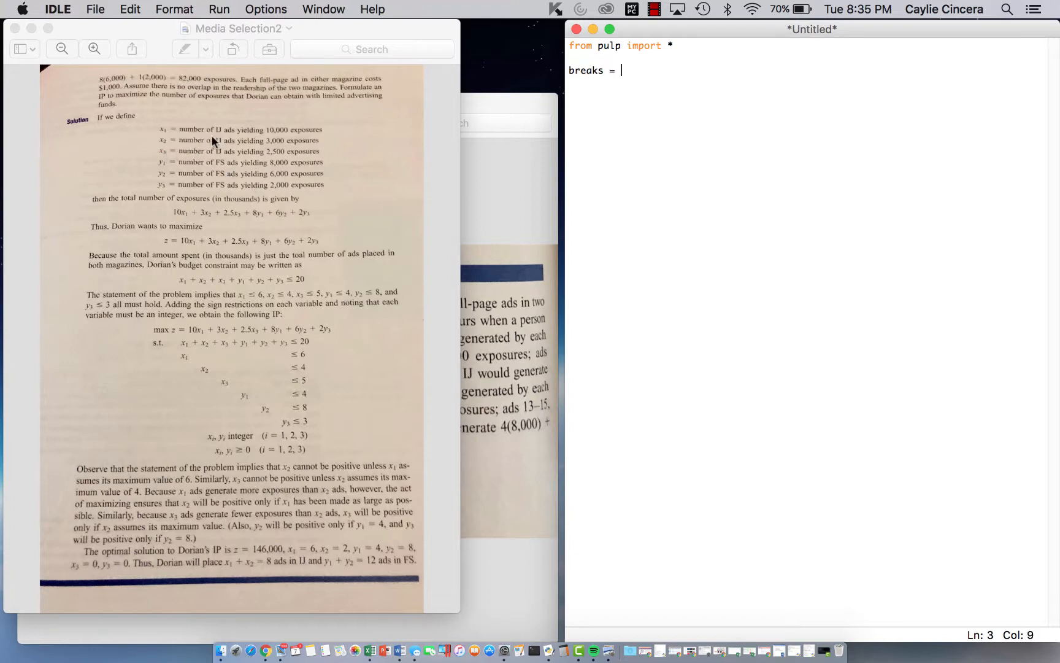
{"action": "mouse_move", "coordinate": [302, 52]}
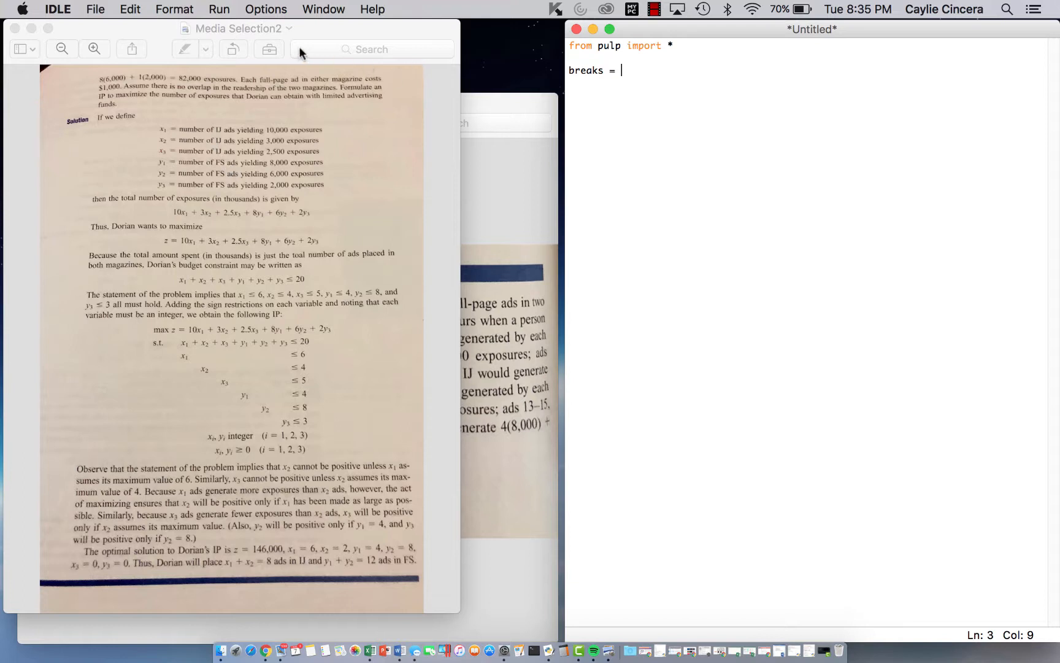
{"action": "type", "text": "["}
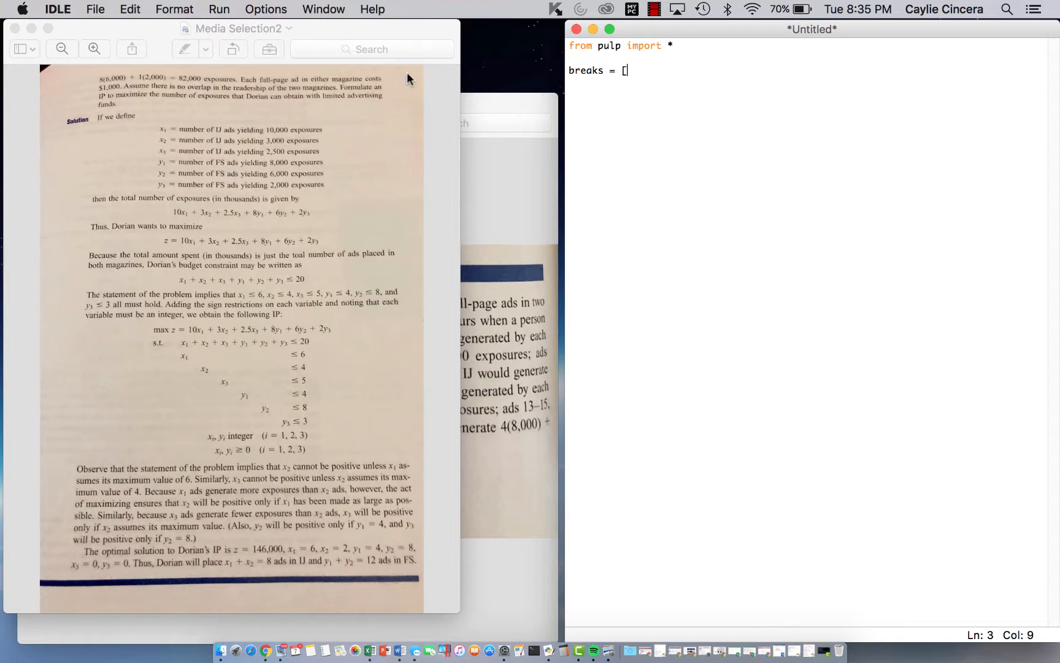
{"action": "type", "text": "1,2,3,"}
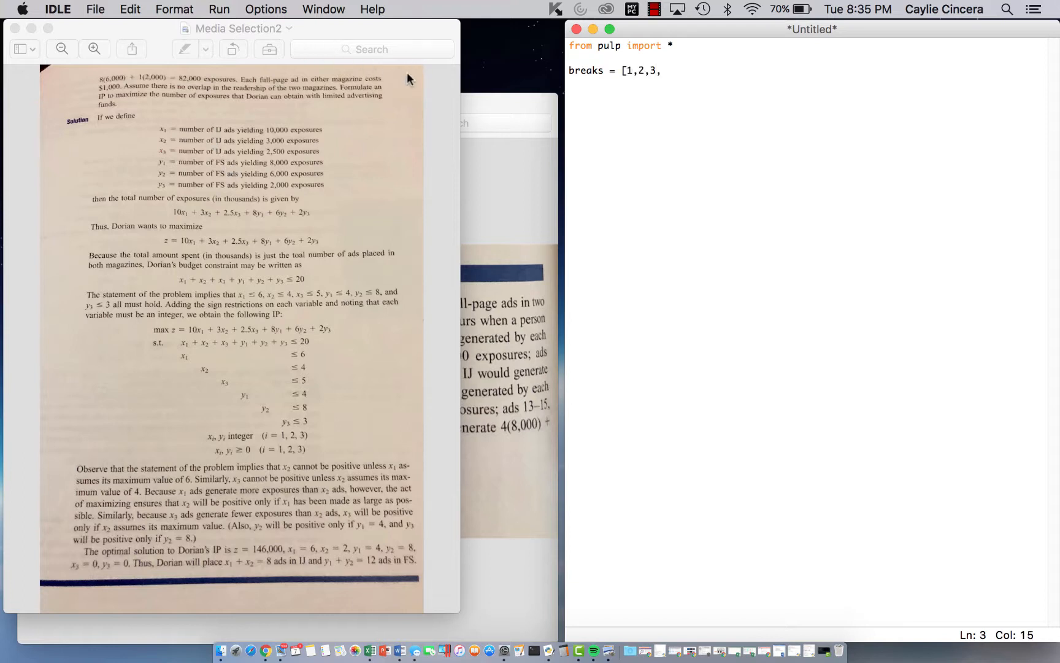
{"action": "type", "text": "]"}
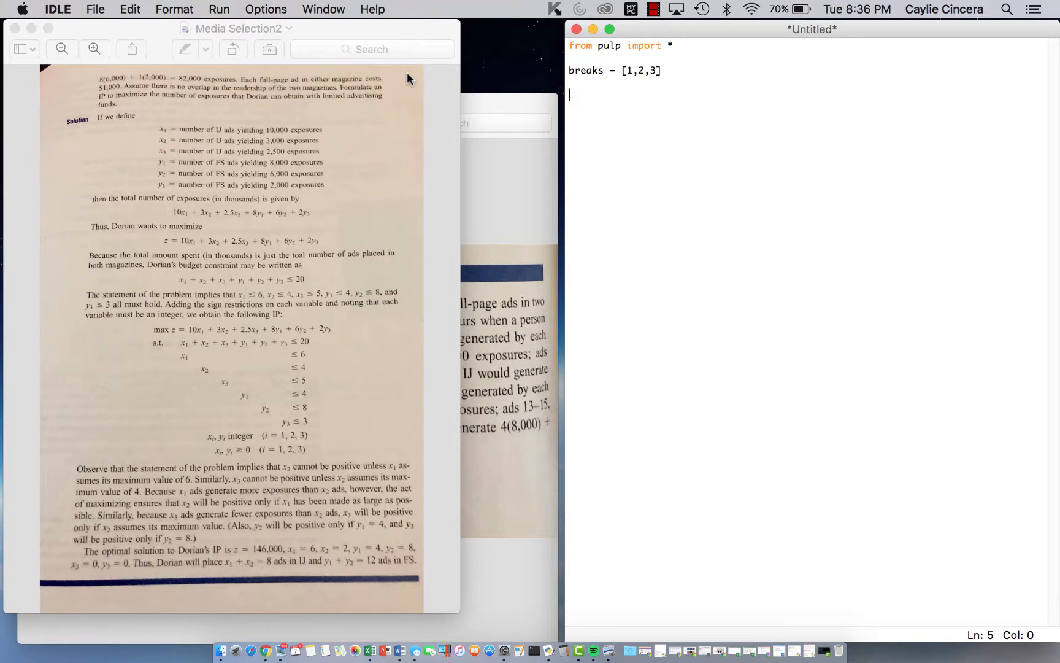
Add a #prob variable comment and prob = LpProblem("MediaSelection",LpMaximize).
{"action": "type", "text": "#prob"}
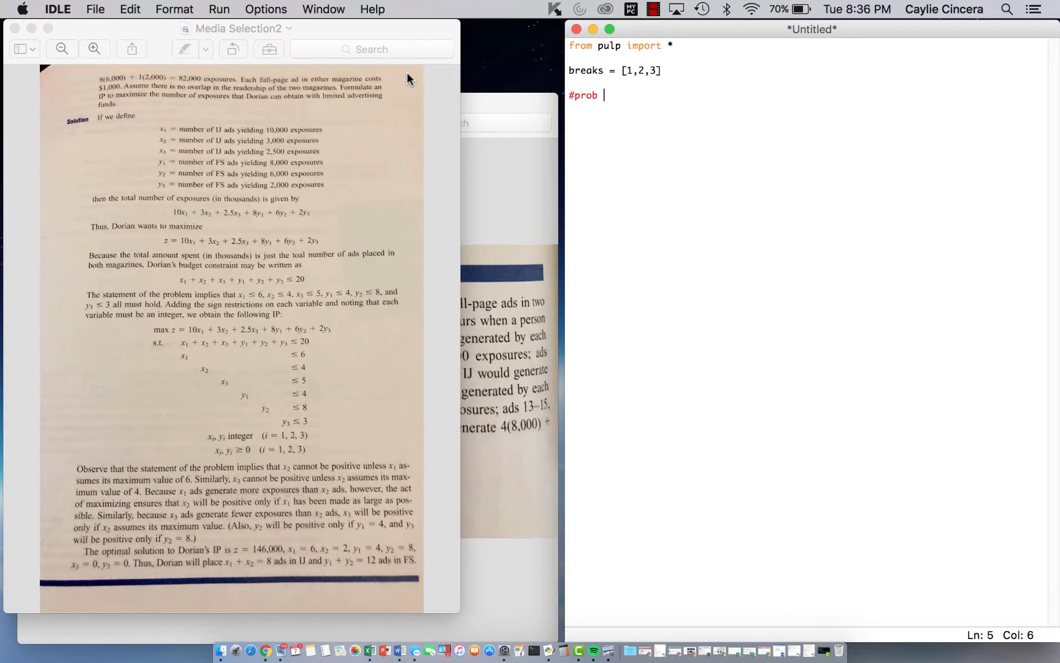
{"action": "type", "text": "variable"}
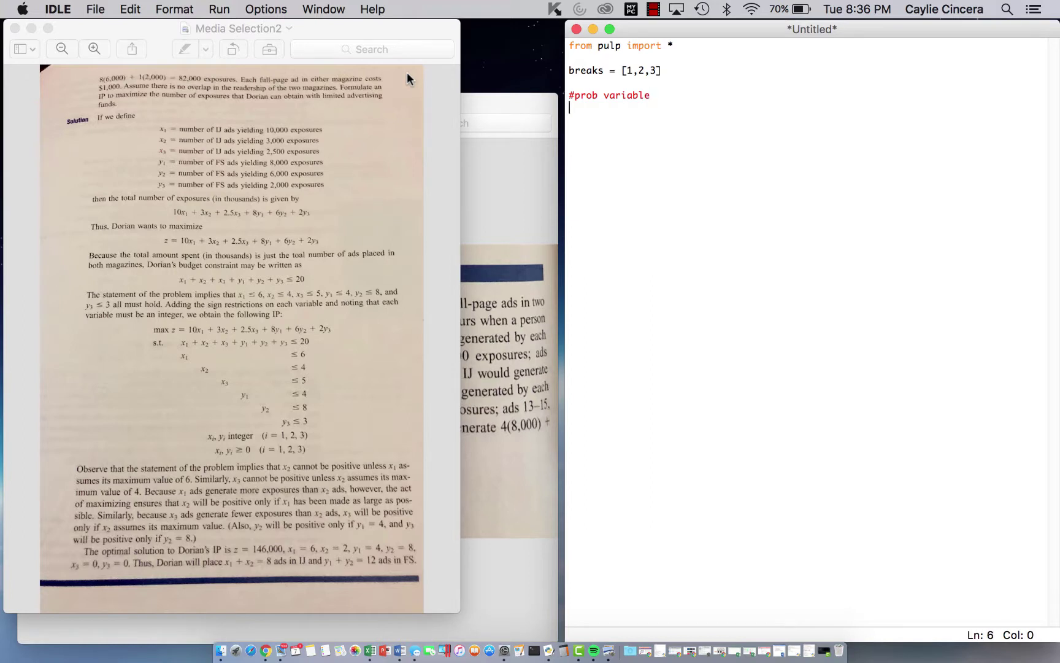
{"action": "type", "text": "prob ="}
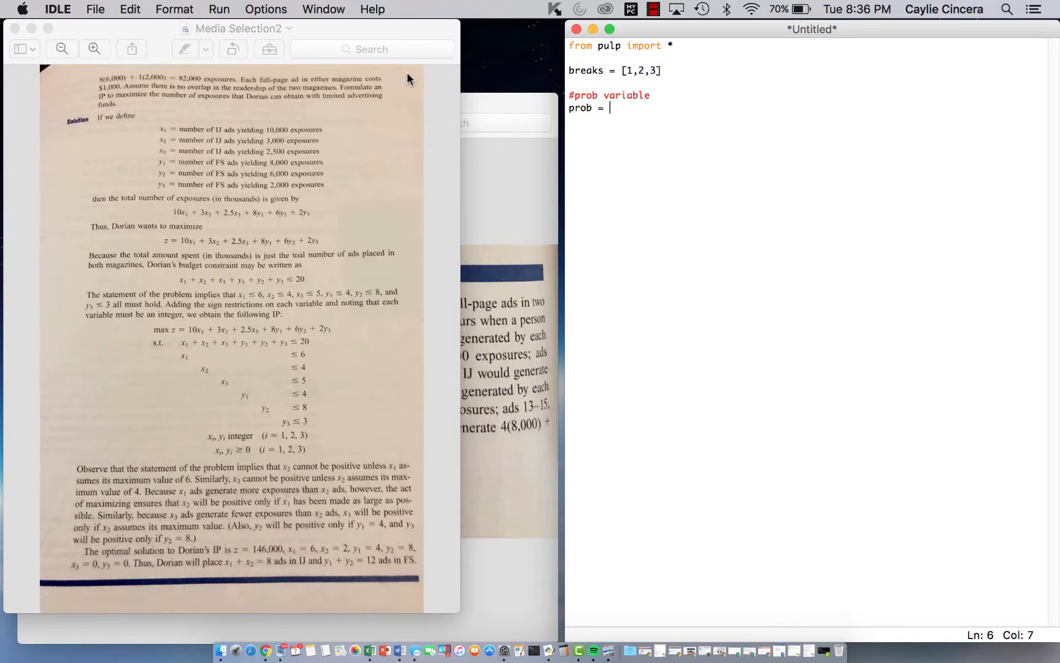
{"action": "type", "text": "LpPr"}
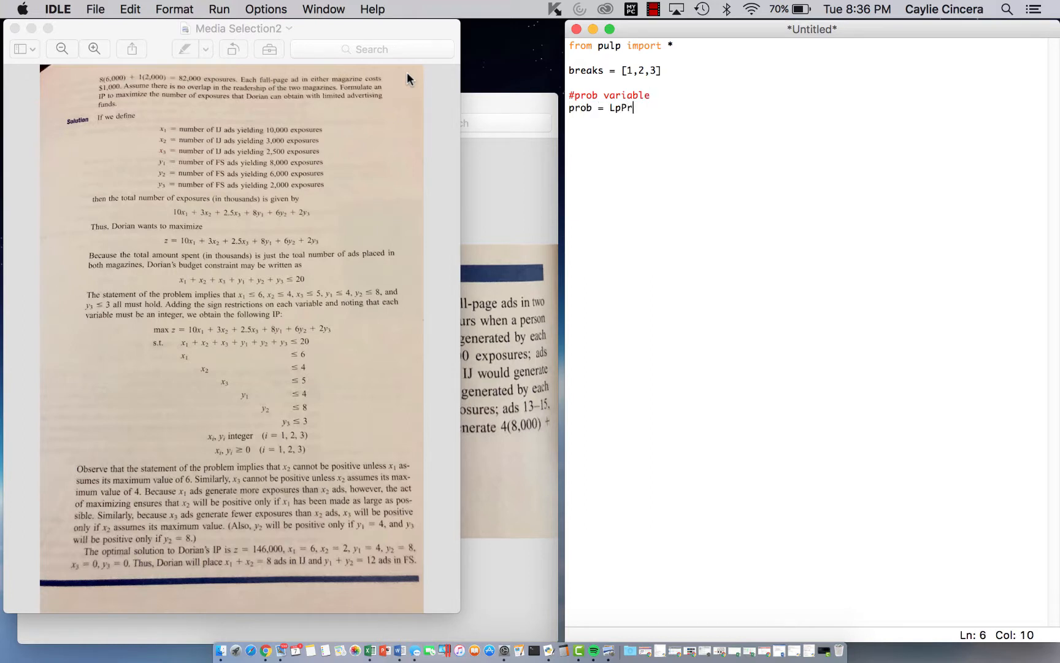
{"action": "type", "text": "oblem("}
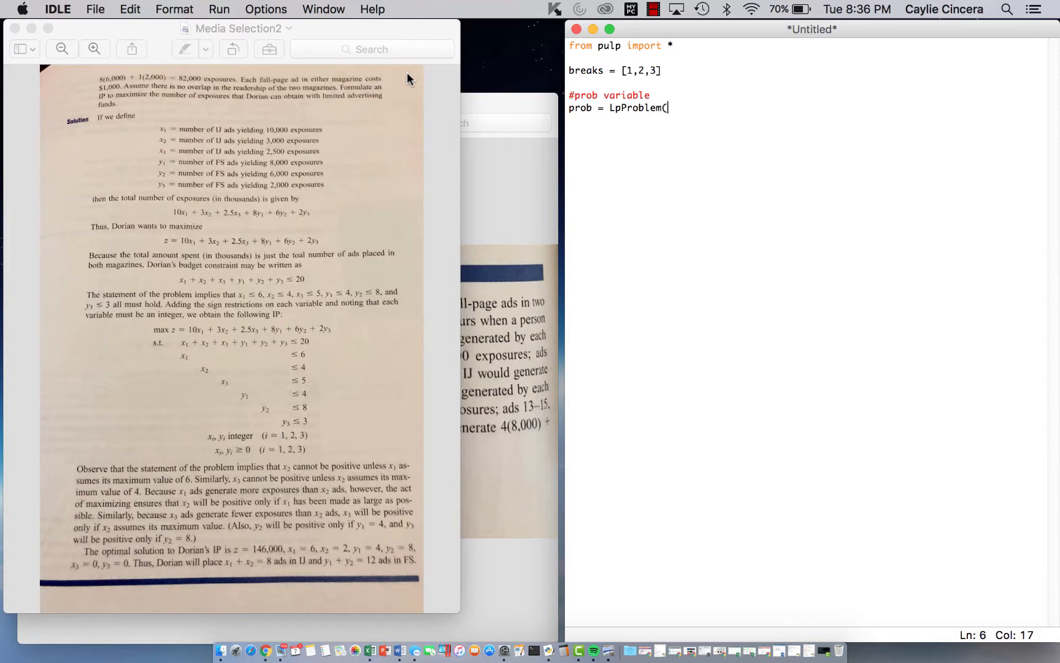
{"action": "type", "text": "\""}
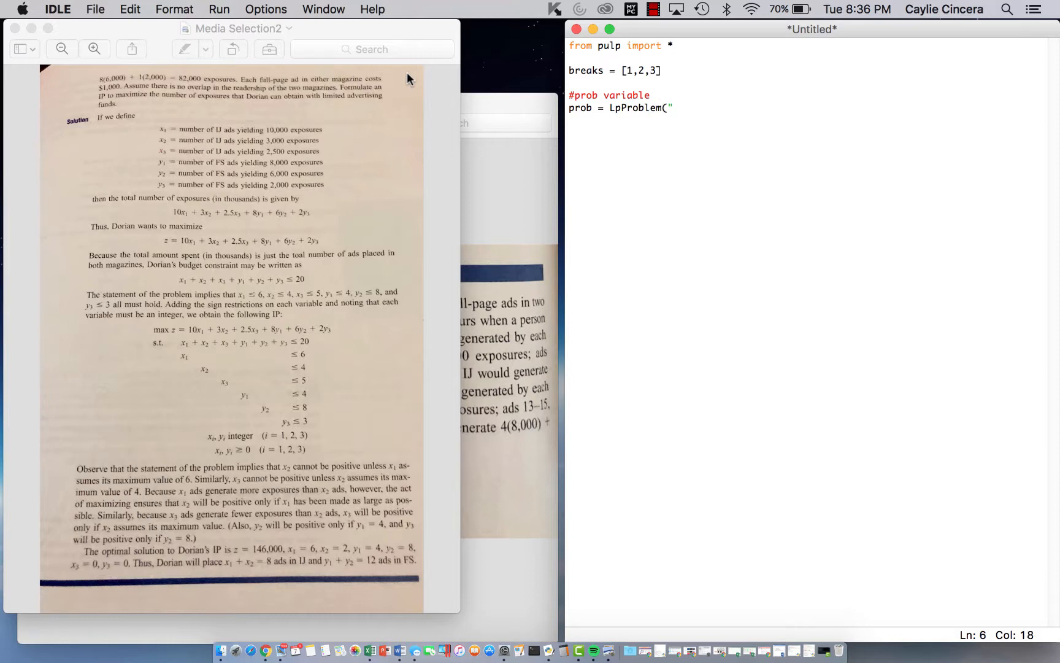
{"action": "type", "text": "Media"}
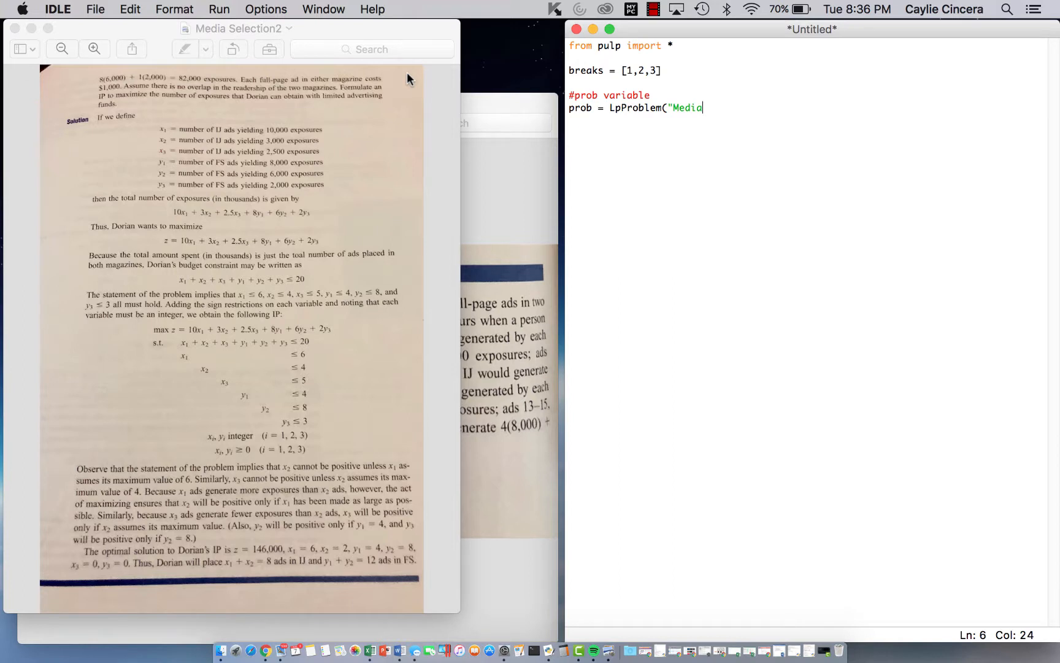
{"action": "type", "text": "Selection"}
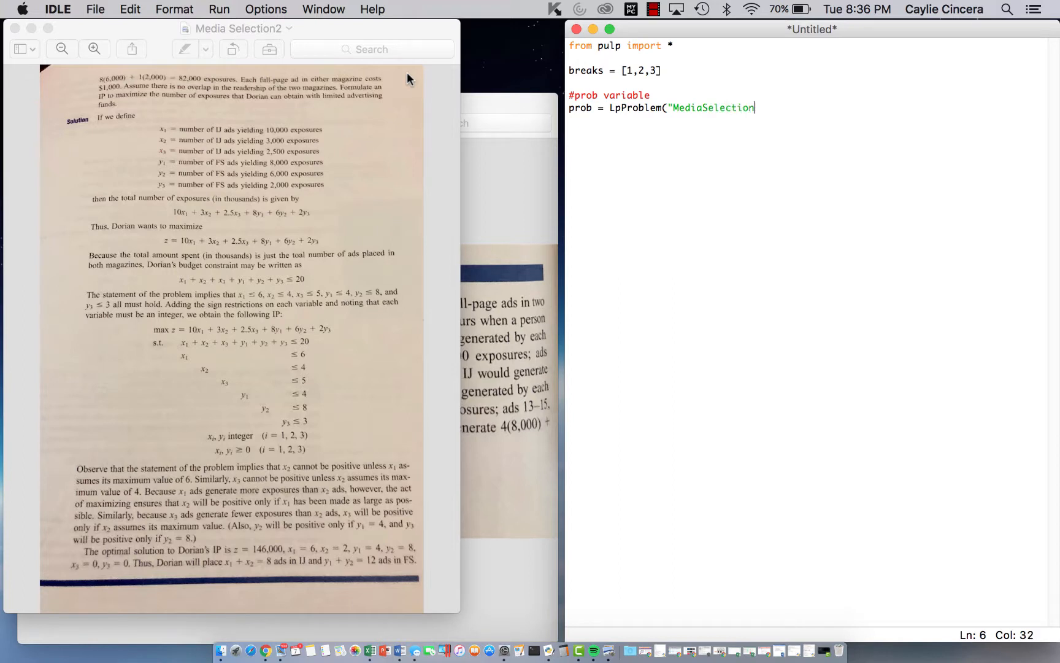
{"action": "type", "text": "\",L"}
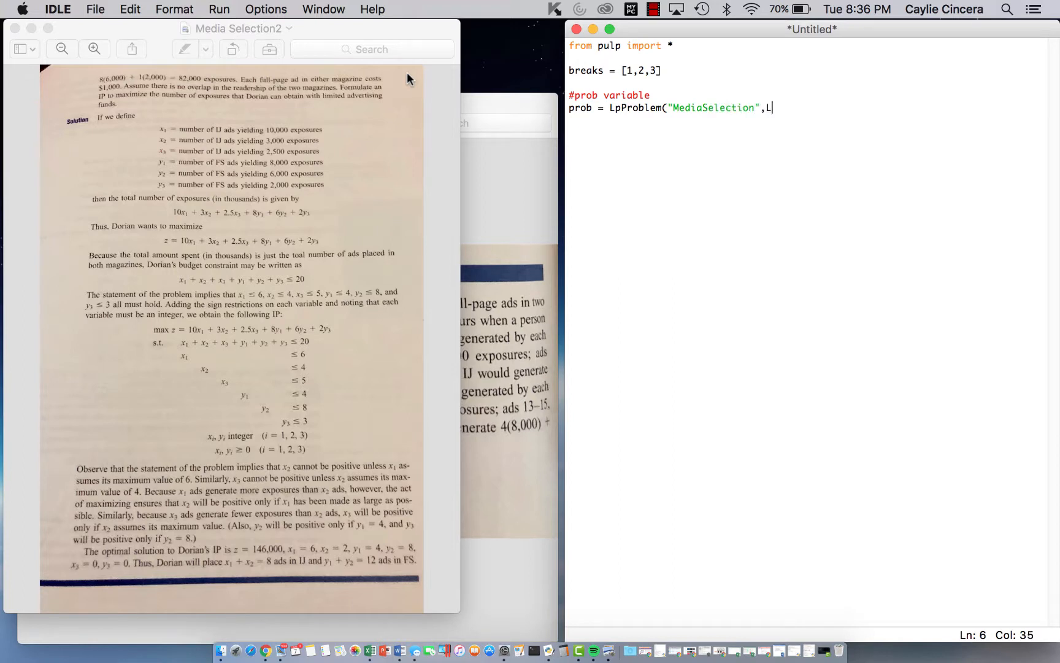
{"action": "type", "text": "pMa"}
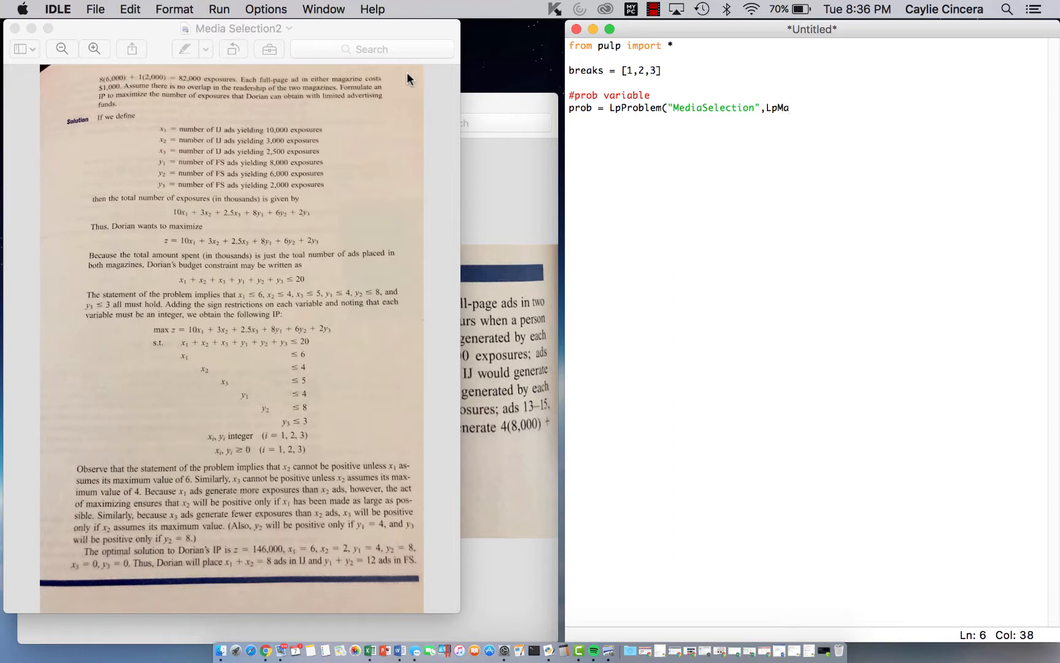
{"action": "type", "text": "ximize)"}
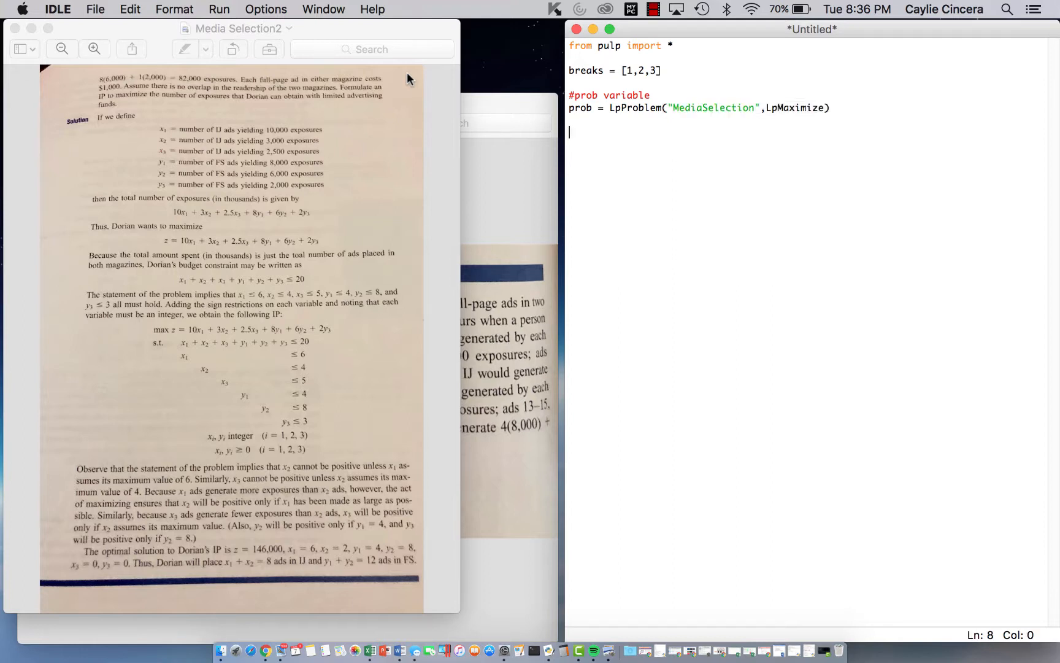
Under #Decision Variables, define x_vars = LpVariable.dicts("x", breaks, 0, None, LpInteger).
{"action": "type", "text": "#Decision"}
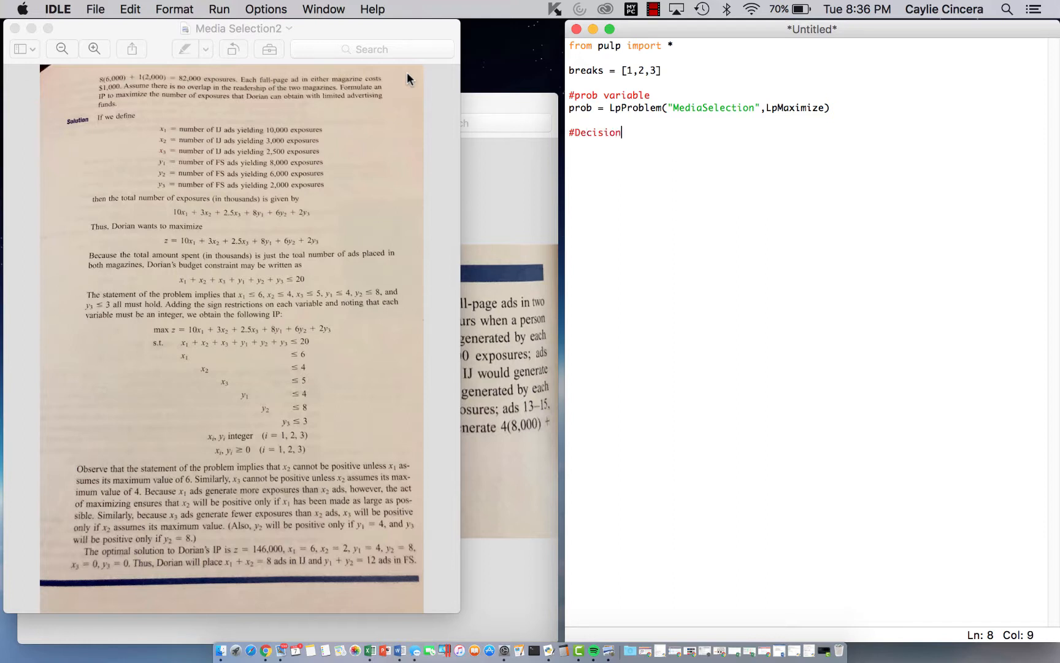
{"action": "type", "text": "Var"}
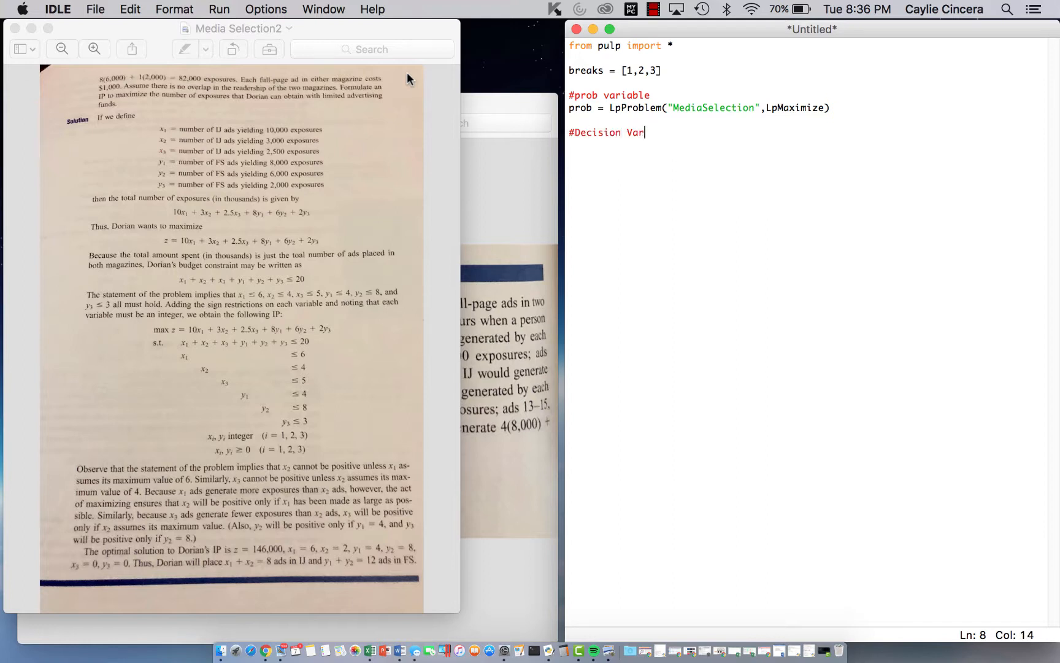
{"action": "type", "text": "iables"}
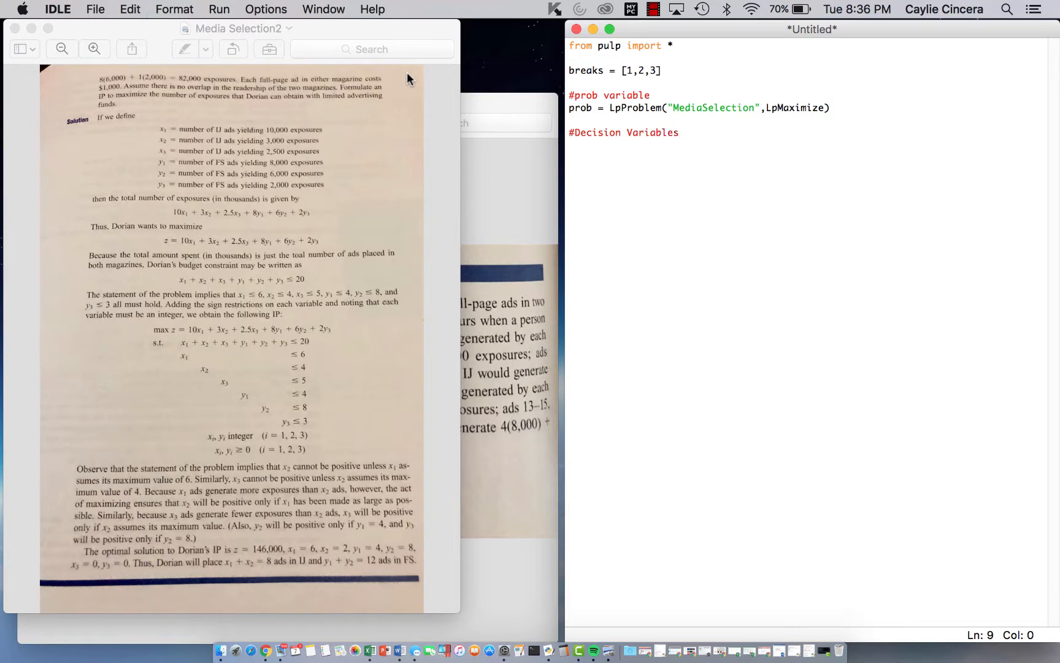
{"action": "type", "text": "x_"}
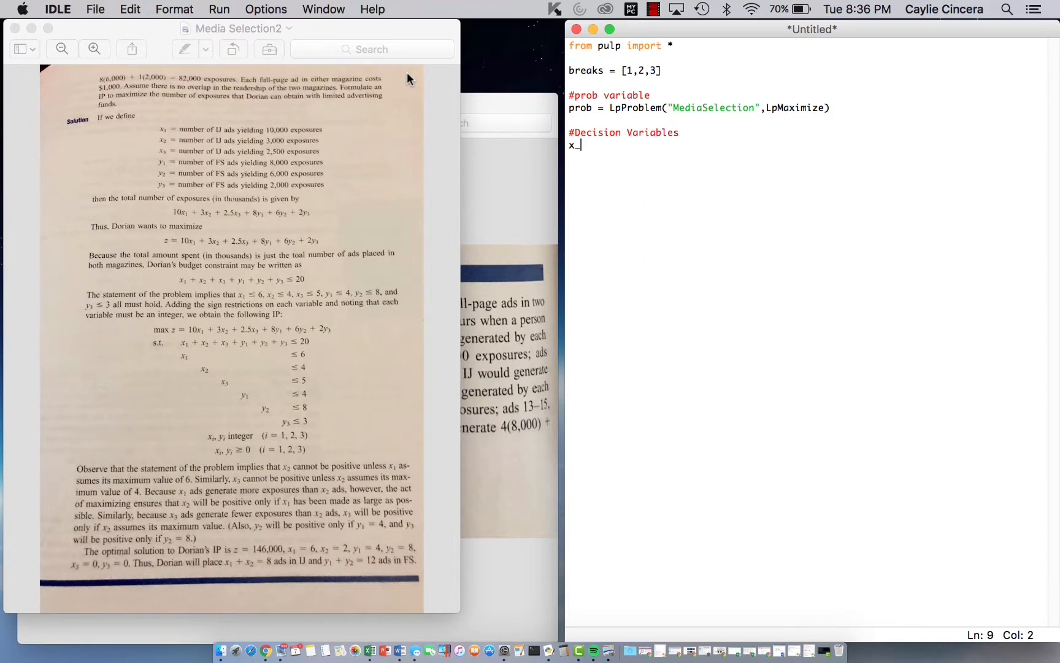
{"action": "type", "text": "vars ="}
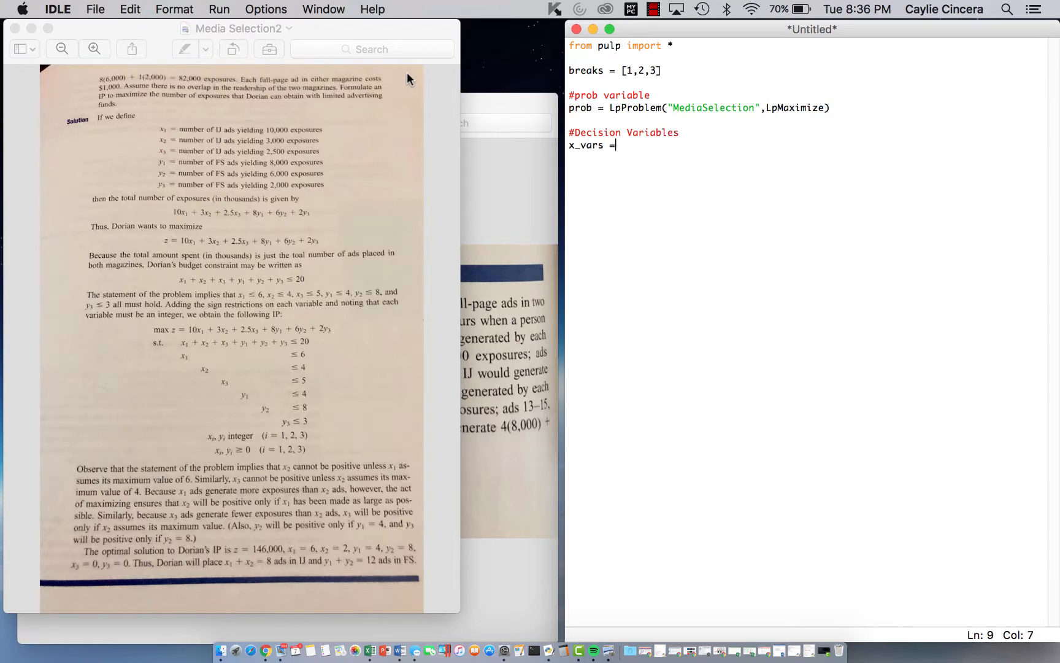
{"action": "type", "text": "L"}
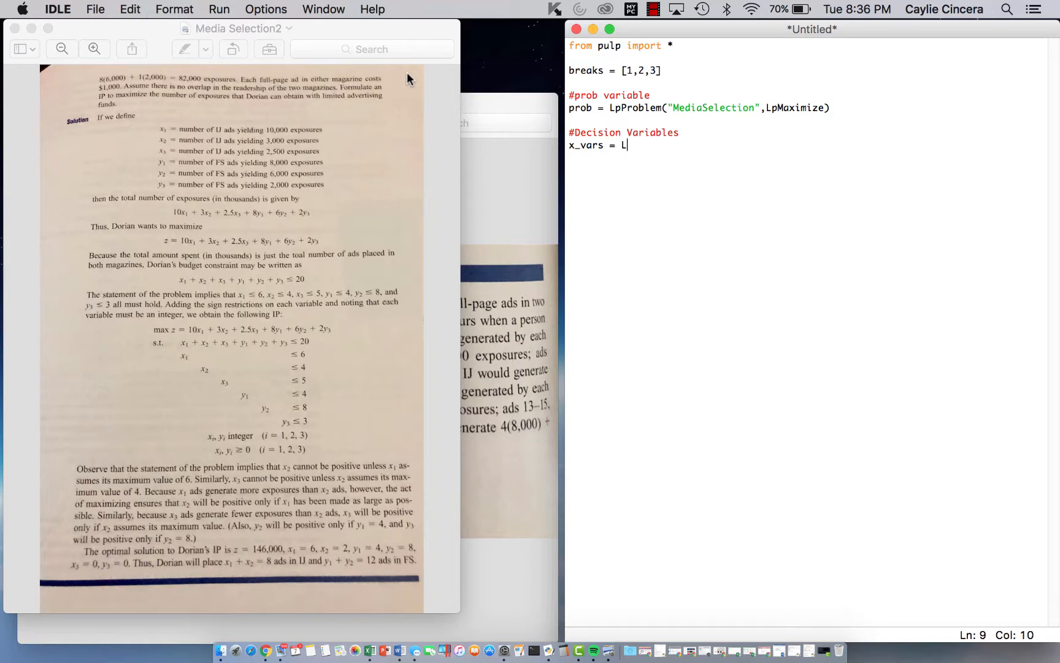
{"action": "type", "text": "pVari"}
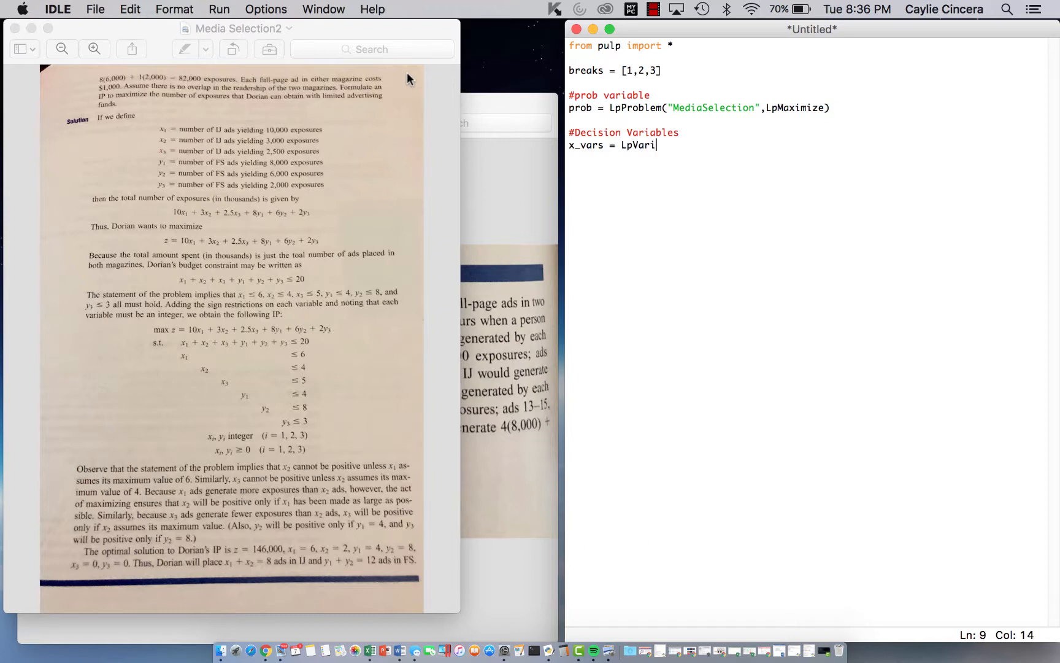
{"action": "type", "text": "able."}
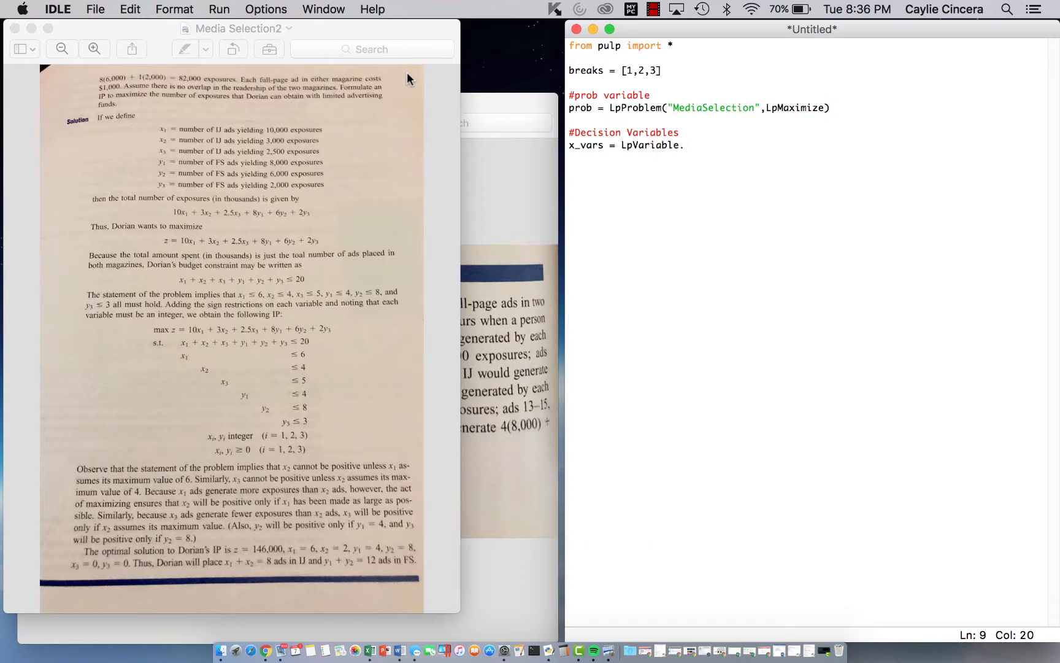
{"action": "type", "text": "dicts"}
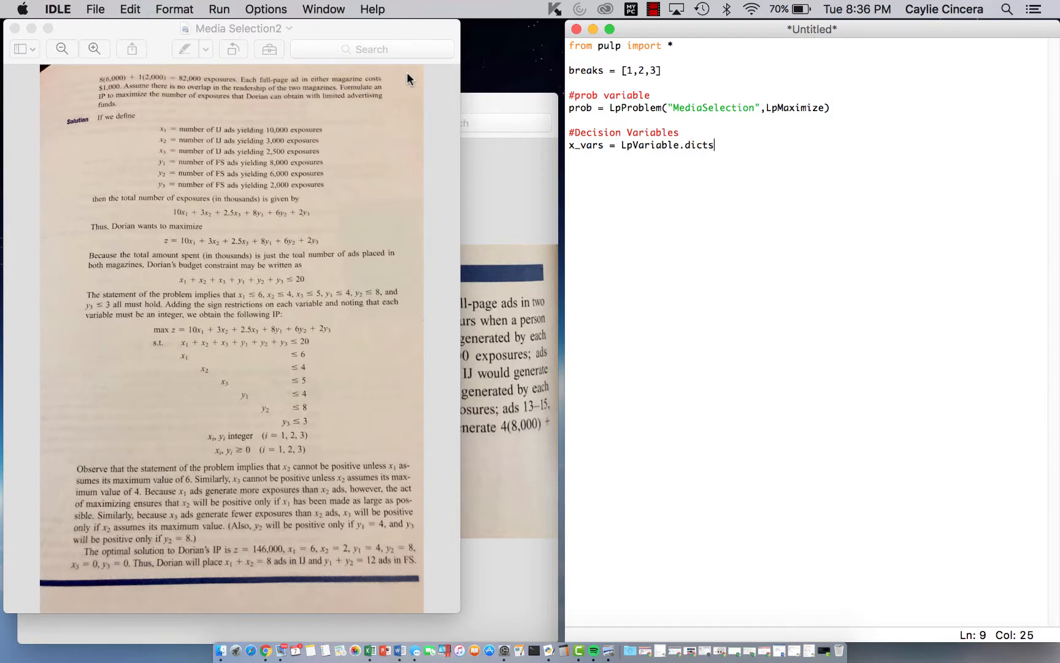
{"action": "type", "text": "("}
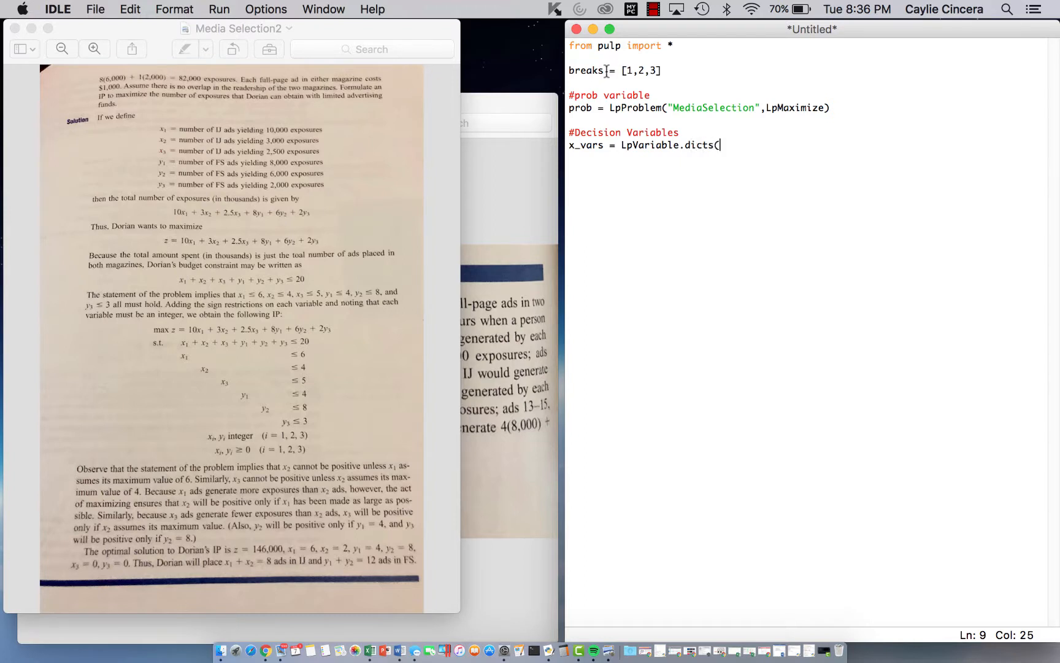
{"action": "type", "text": "\"x\""}
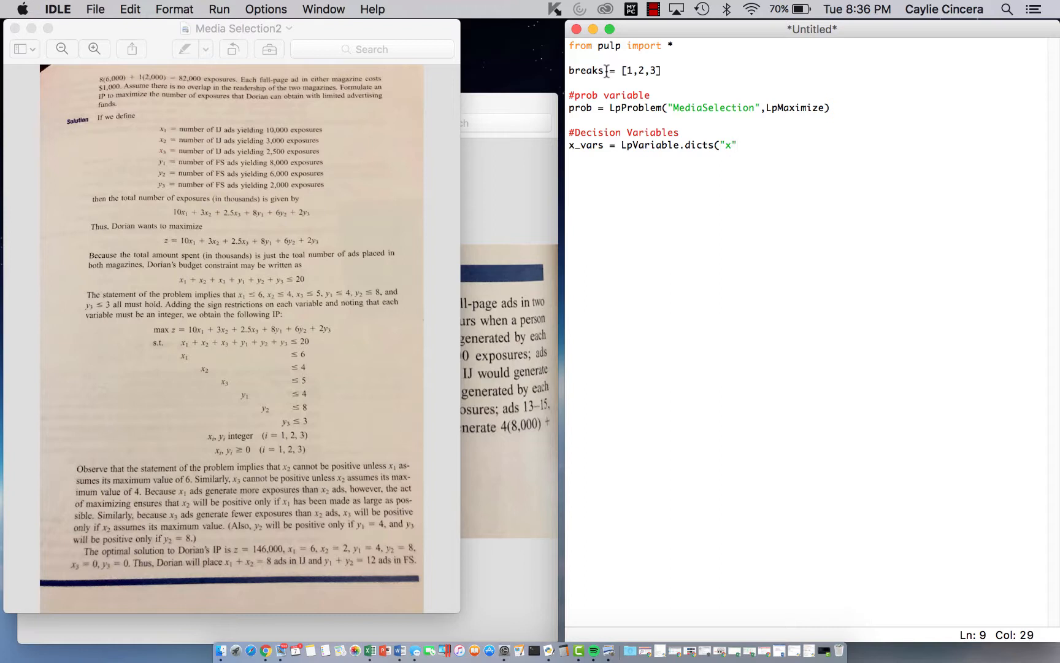
{"action": "type", "text": ","}
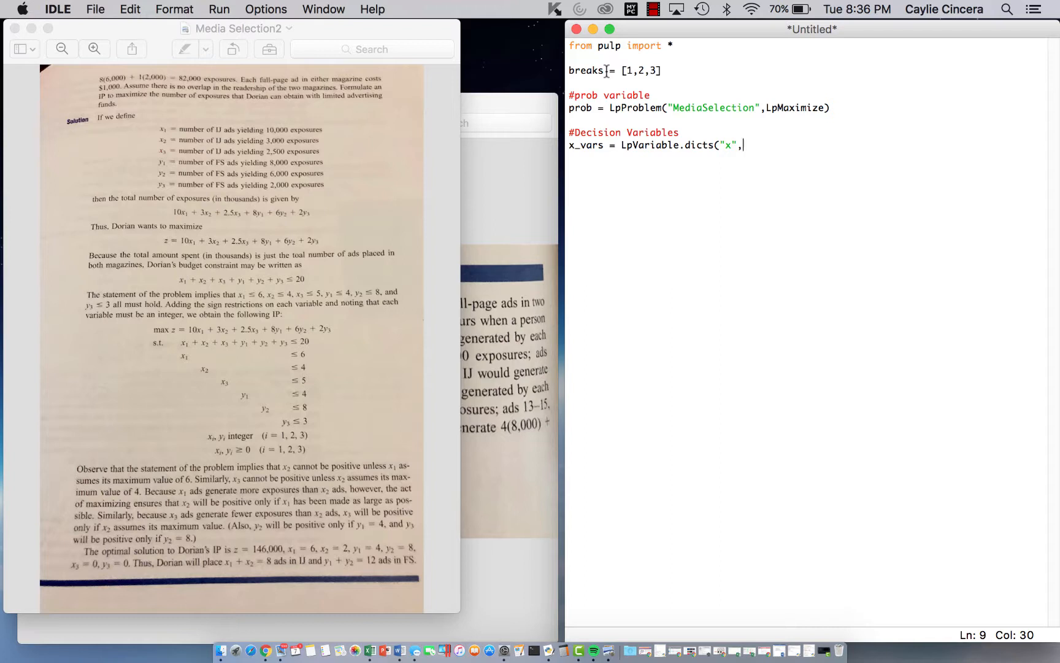
{"action": "type", "text": "breaks"}
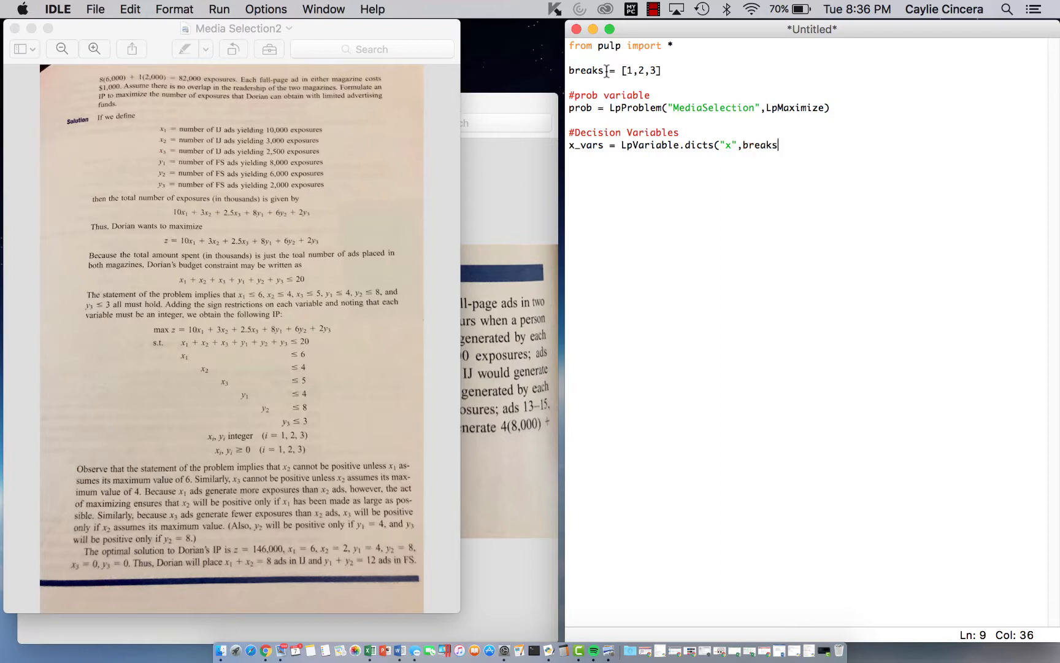
{"action": "type", "text": ","}
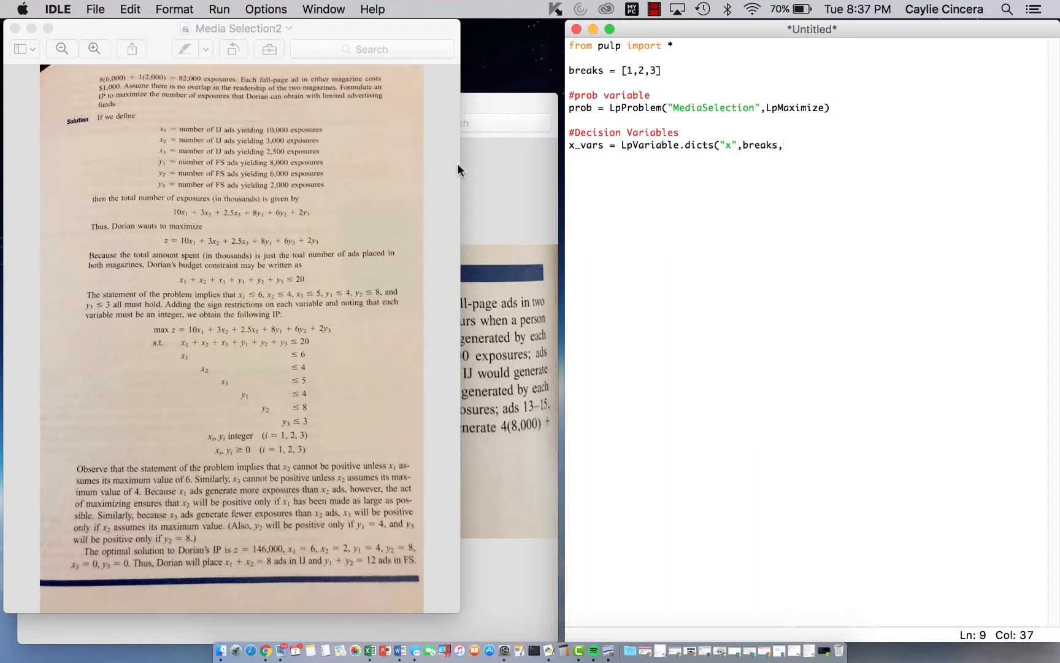
{"action": "type", "text": "0,"}
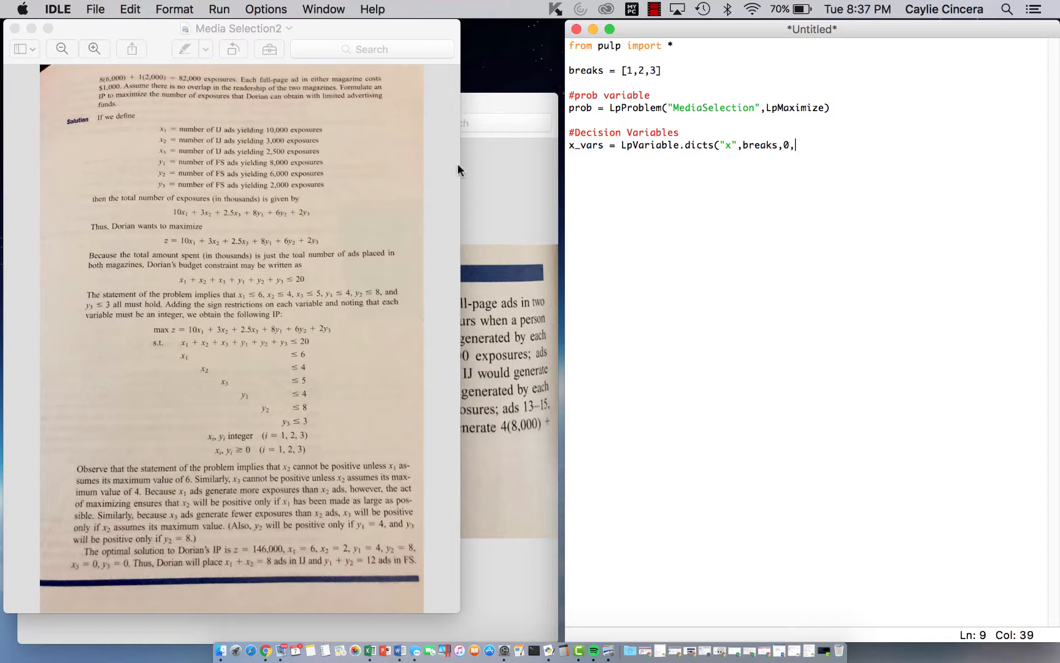
{"action": "type", "text": "None,"}
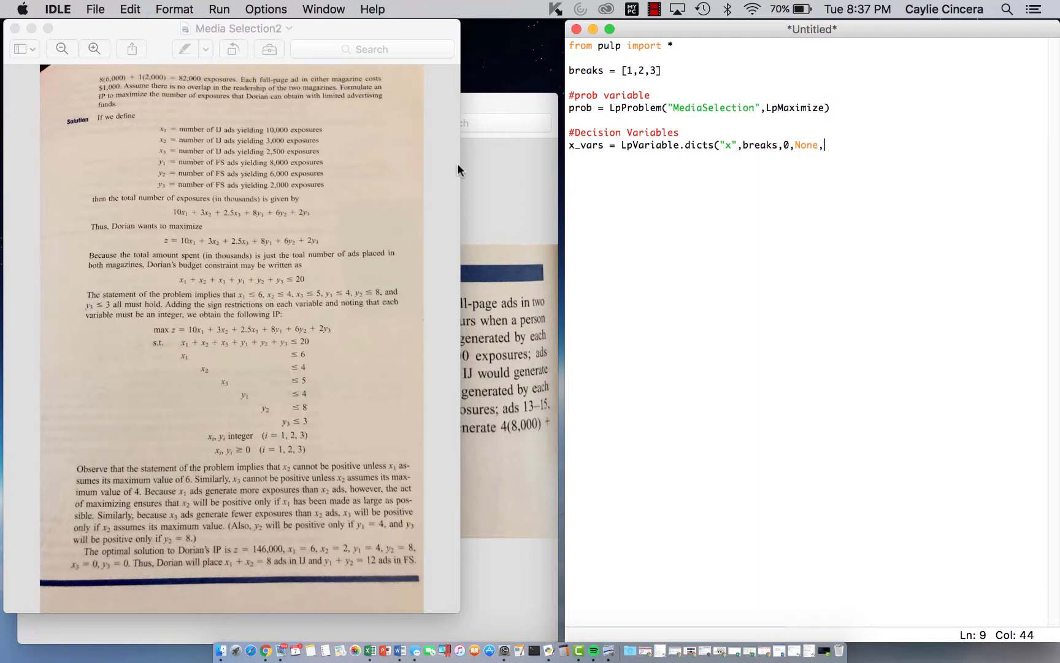
{"action": "type", "text": "Lp"}
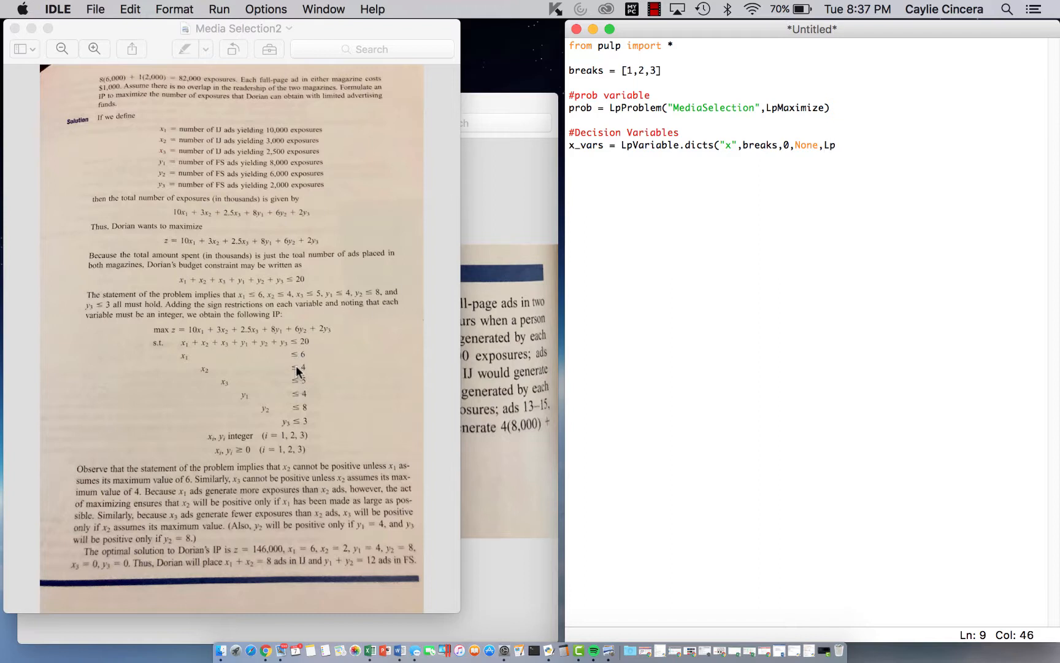
{"action": "mouse_move", "coordinate": [187, 363]}
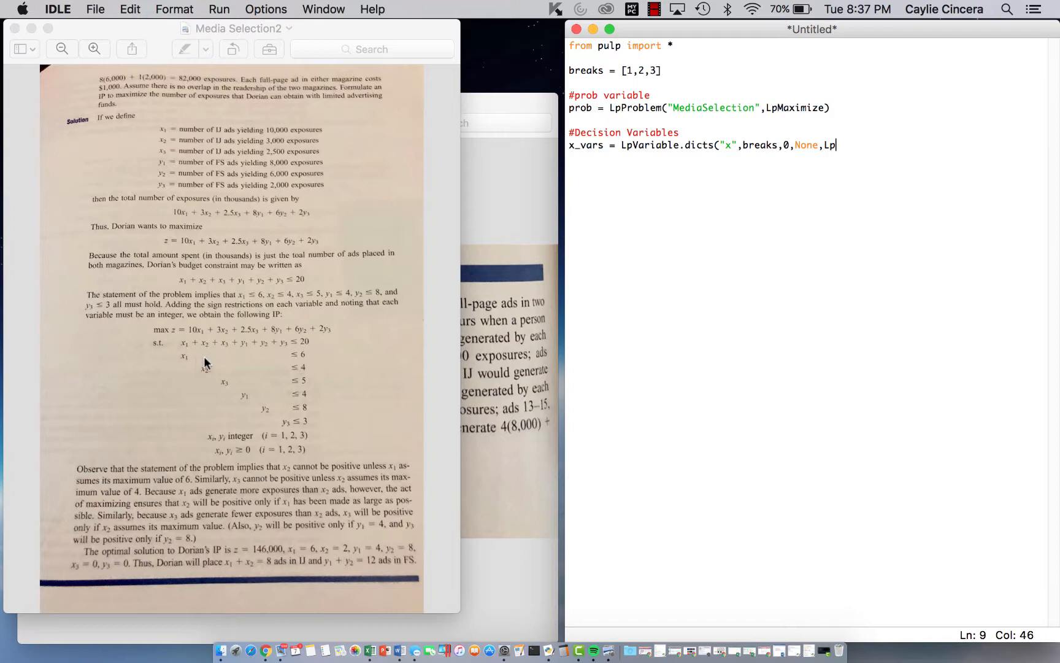
{"action": "mouse_move", "coordinate": [189, 361]}
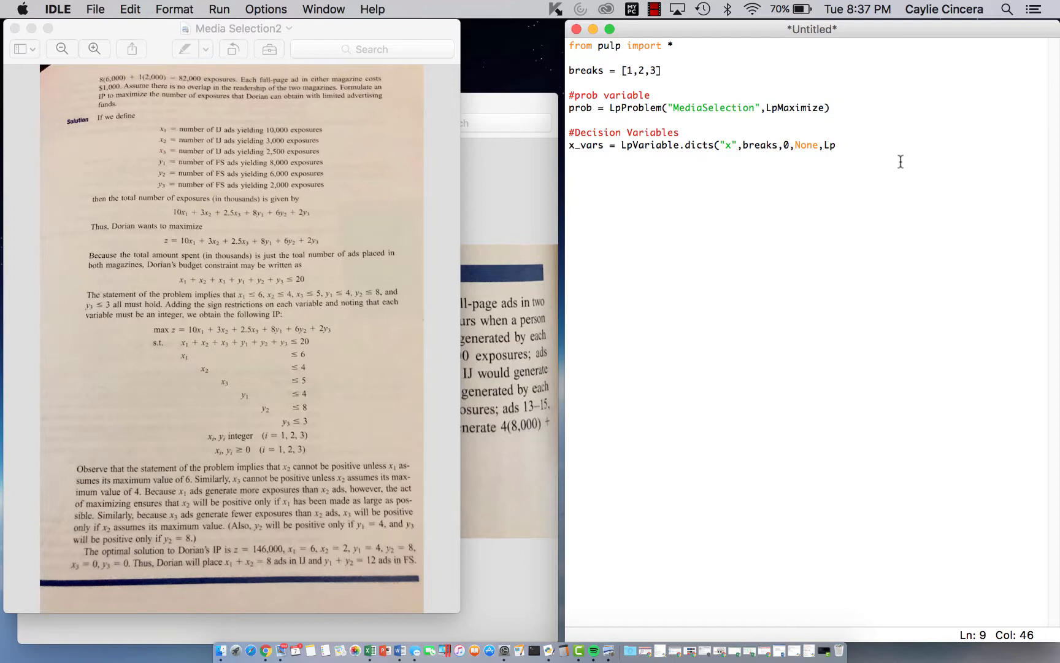
{"action": "type", "text": "Integer)"}
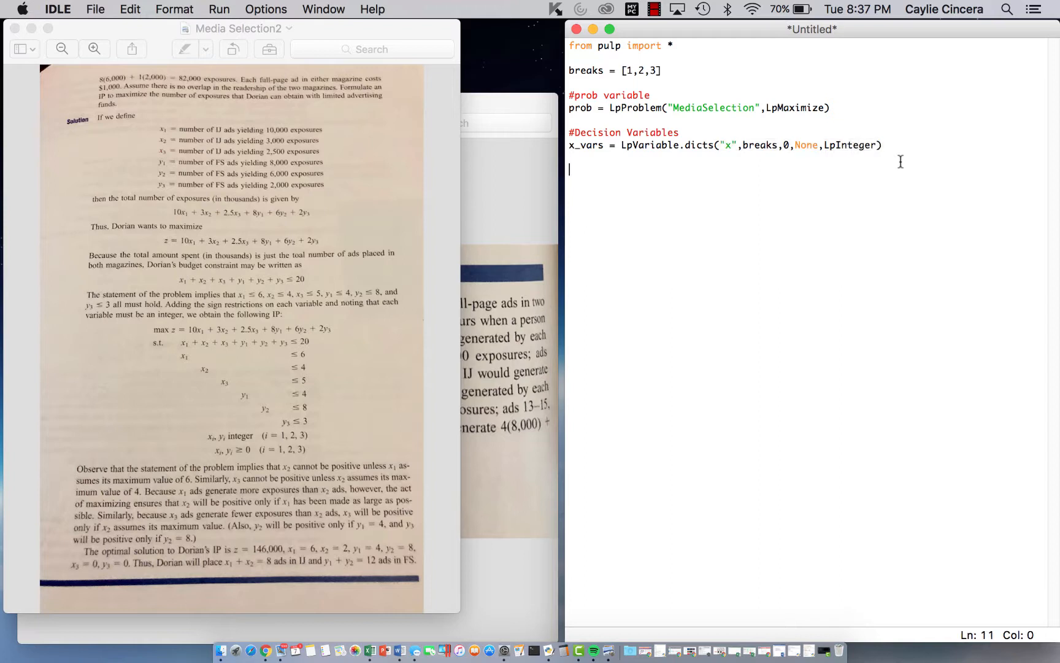
Define y_vars = LpVariable.dicts("y", breaks, 0, None, LpInteger) the same way.
{"action": "type", "text": "y_vars = L"}
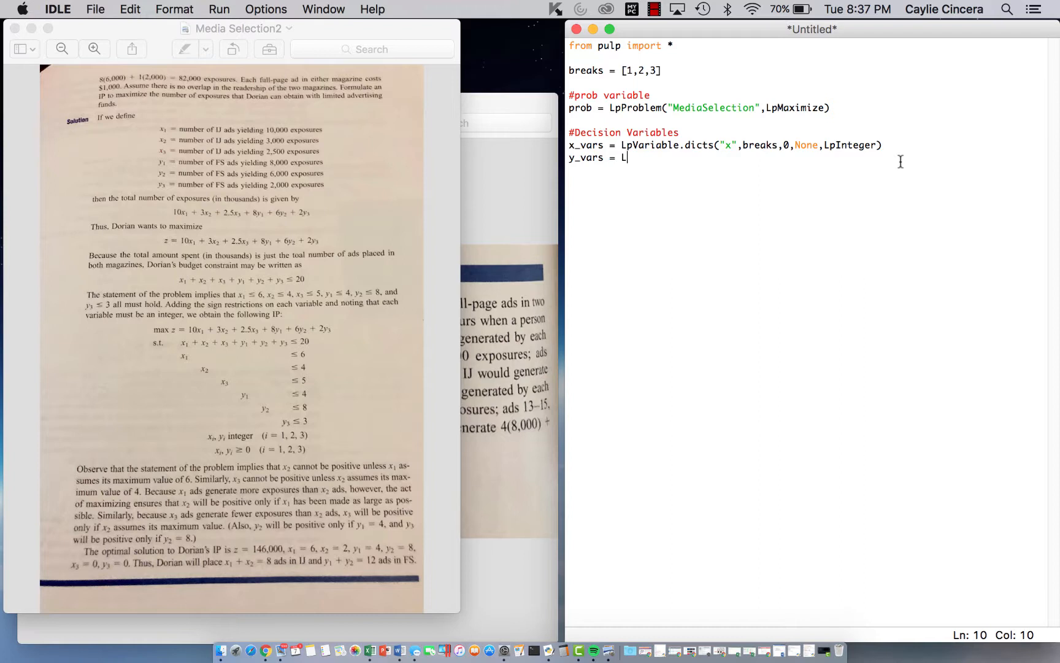
{"action": "type", "text": "pVariable.dict"}
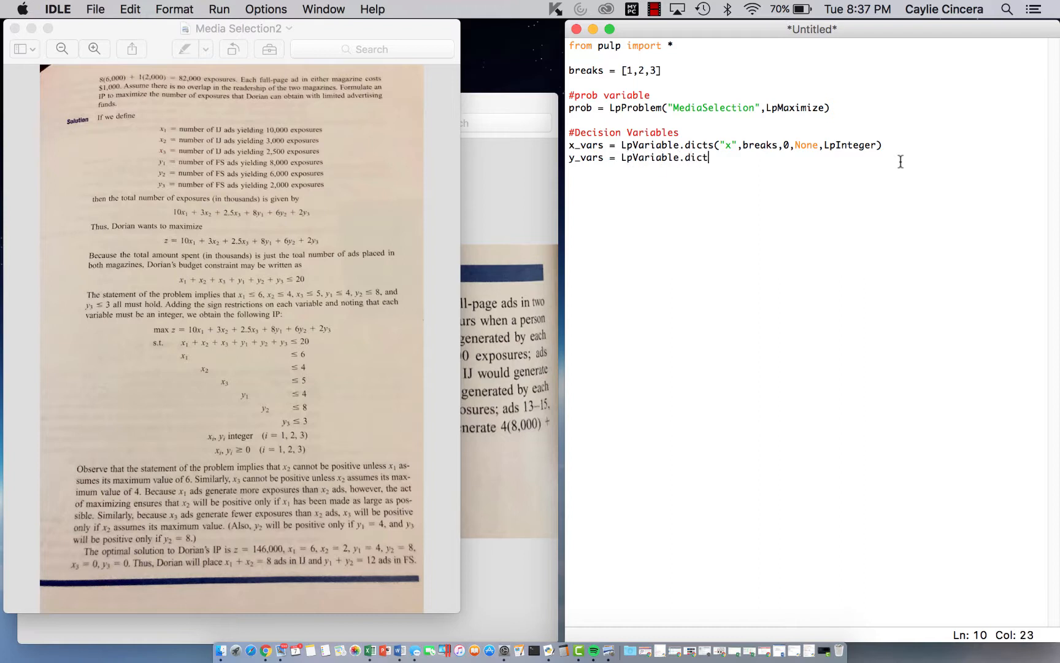
{"action": "type", "text": "s(\"y\","}
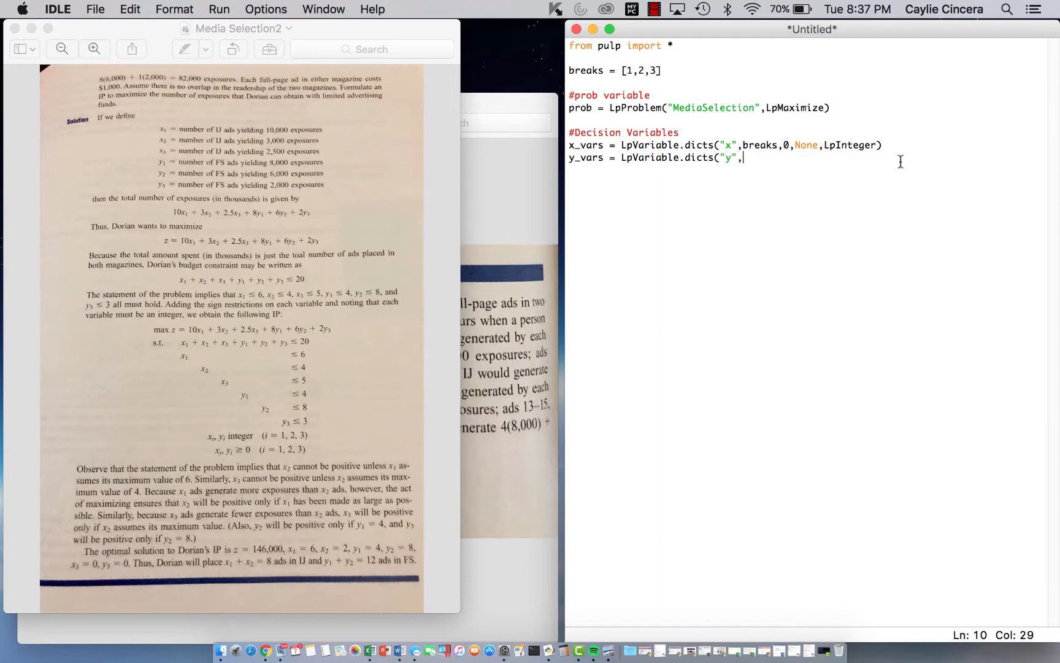
{"action": "type", "text": "breaks,"}
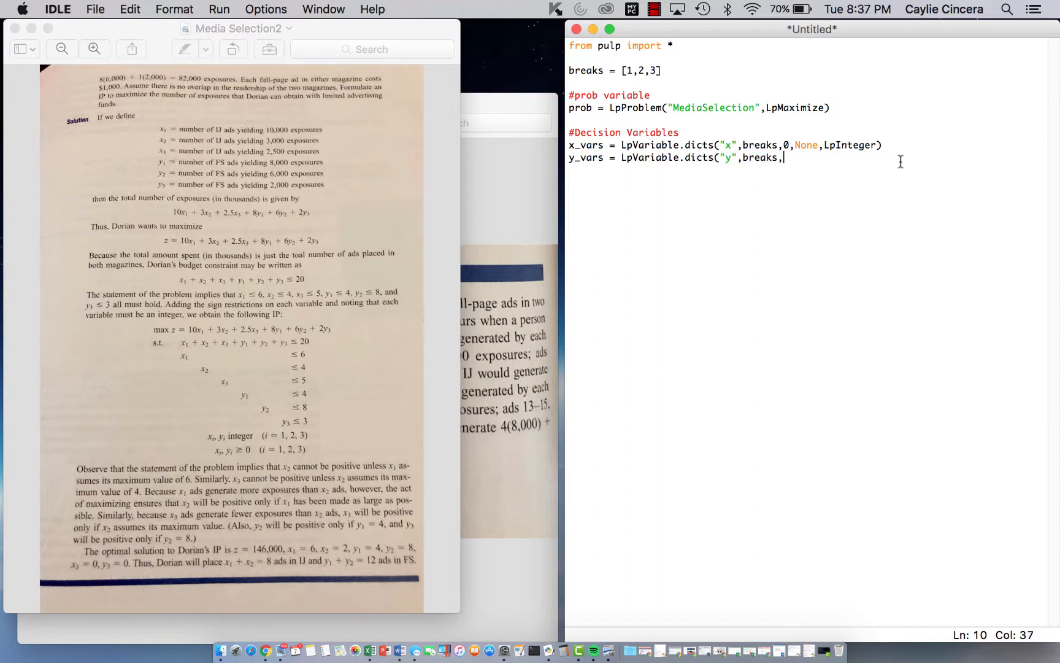
{"action": "type", "text": "0,None,LpI"}
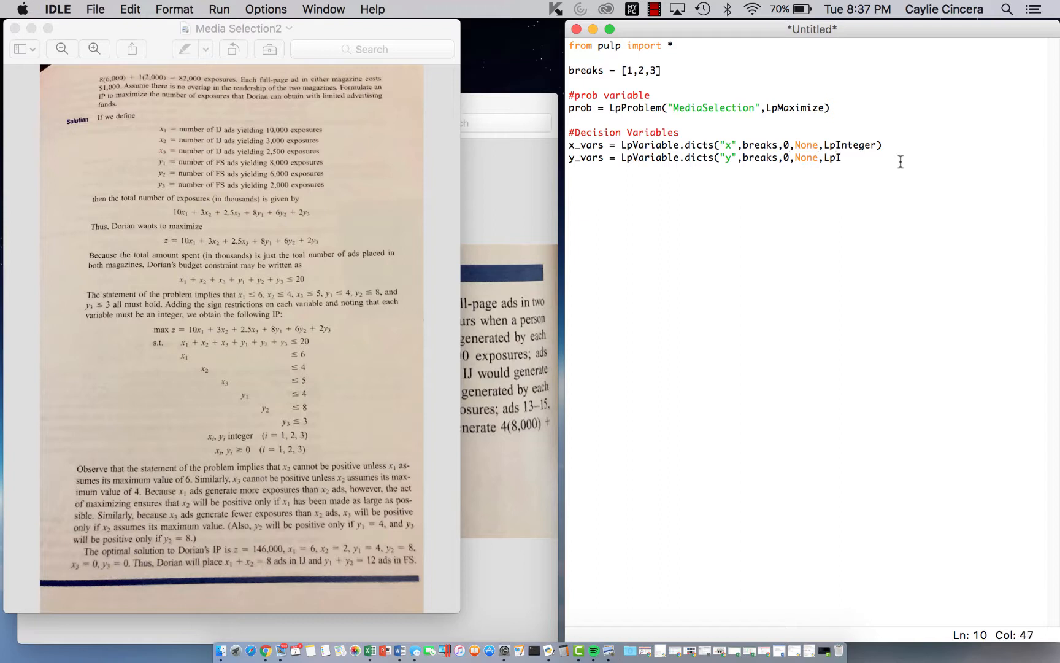
{"action": "type", "text": "nteger)"}
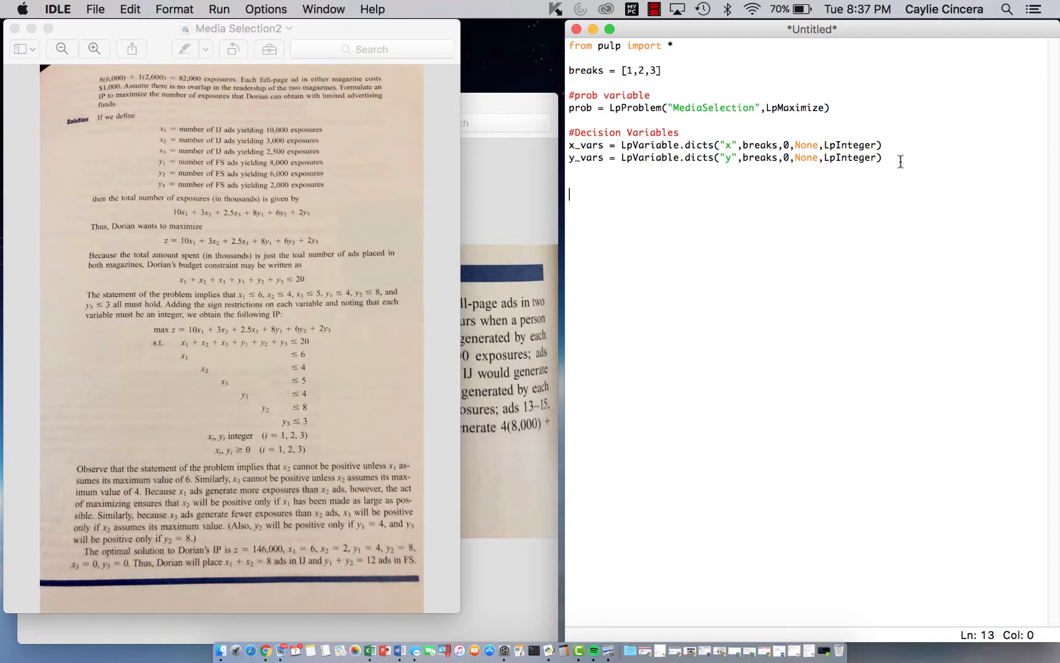
Add an #Objective Function comment and start the line 'prob += ('.
{"action": "type", "text": "#"}
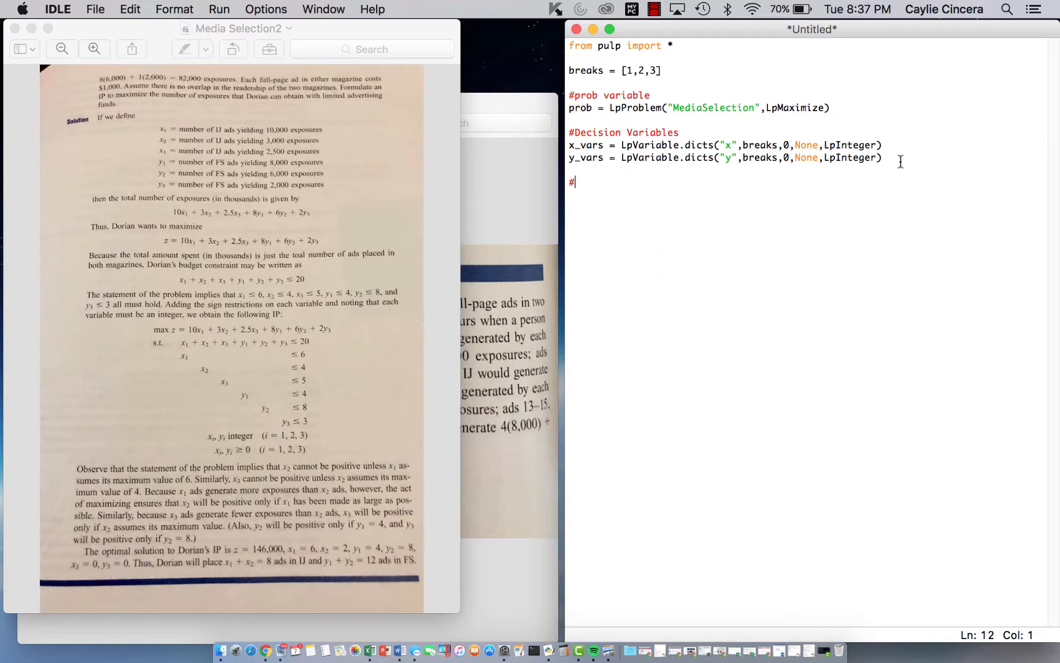
{"action": "type", "text": "Obje"}
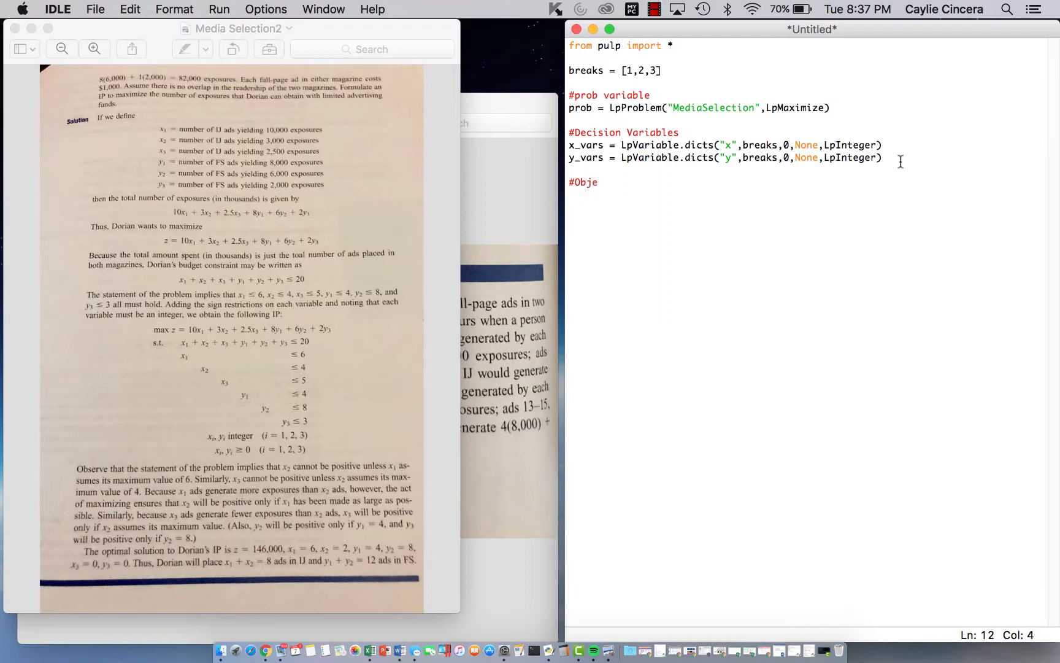
{"action": "type", "text": "ctive Fu"}
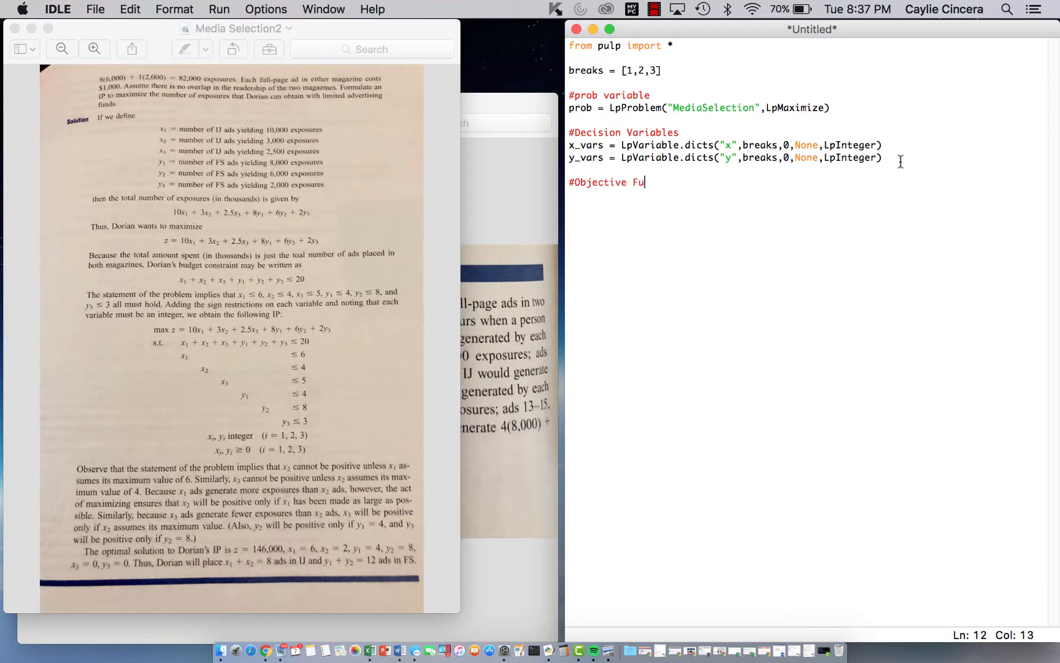
{"action": "type", "text": "nction"}
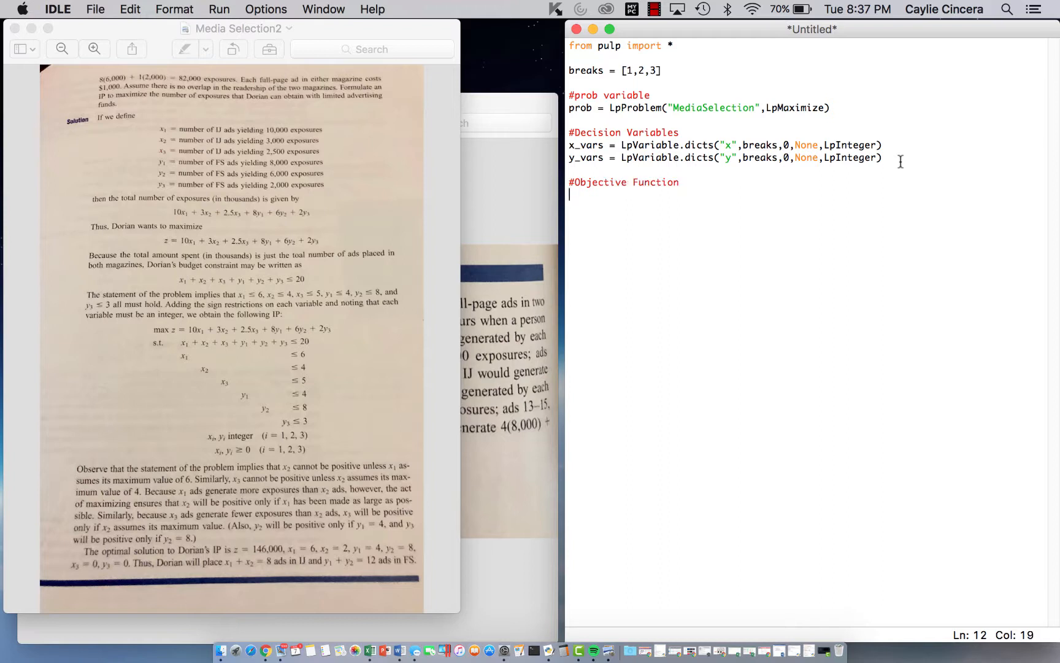
{"action": "type", "text": "prob +"}
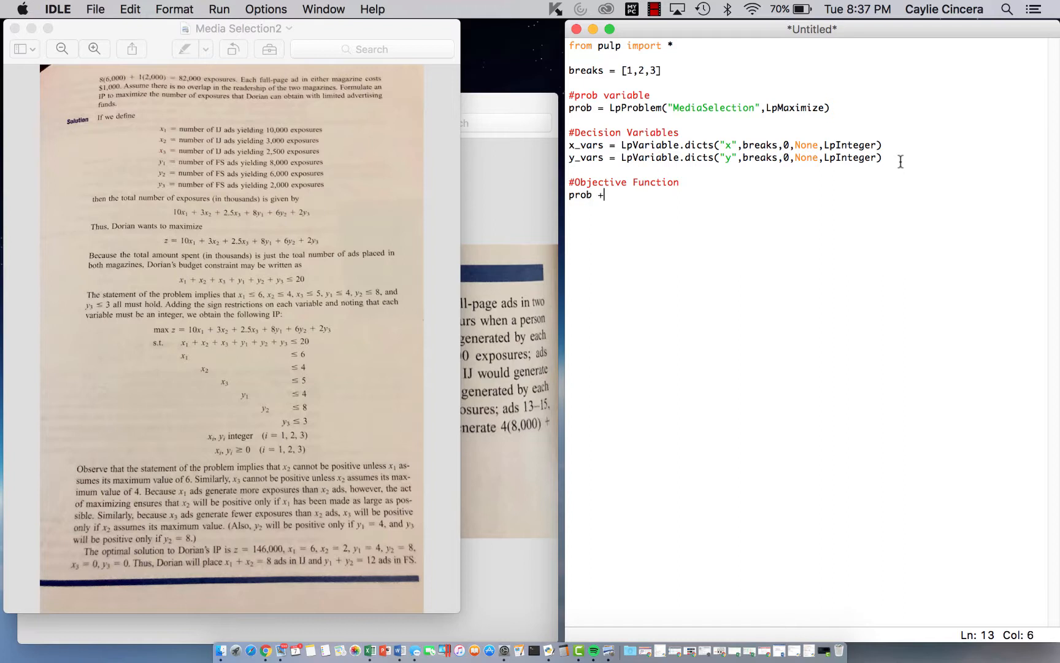
{"action": "type", "text": "="}
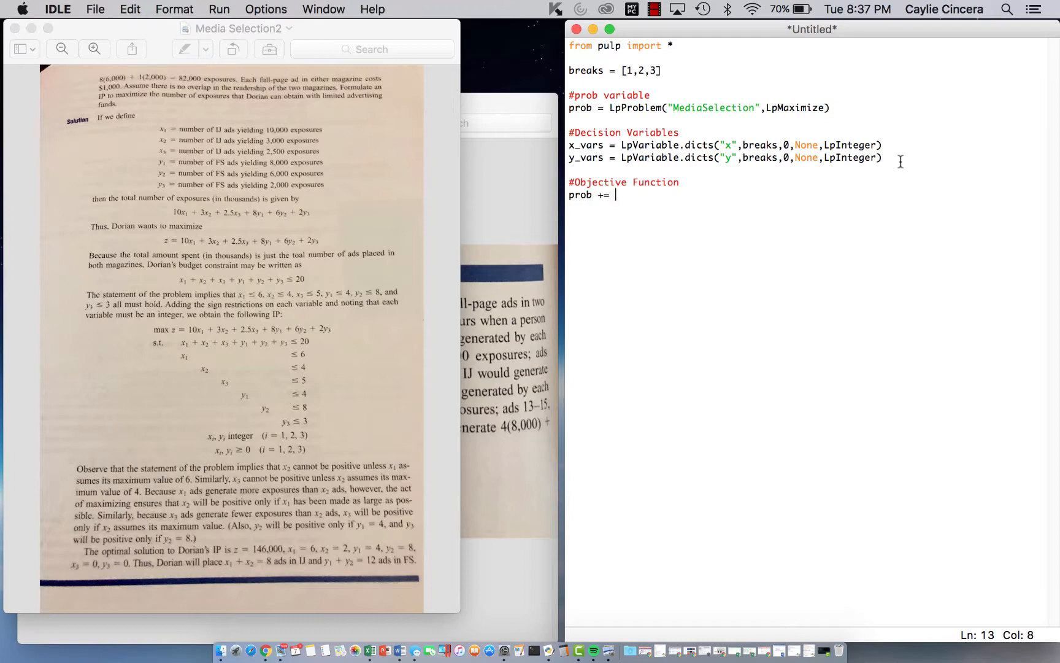
{"action": "mouse_move", "coordinate": [703, 216]}
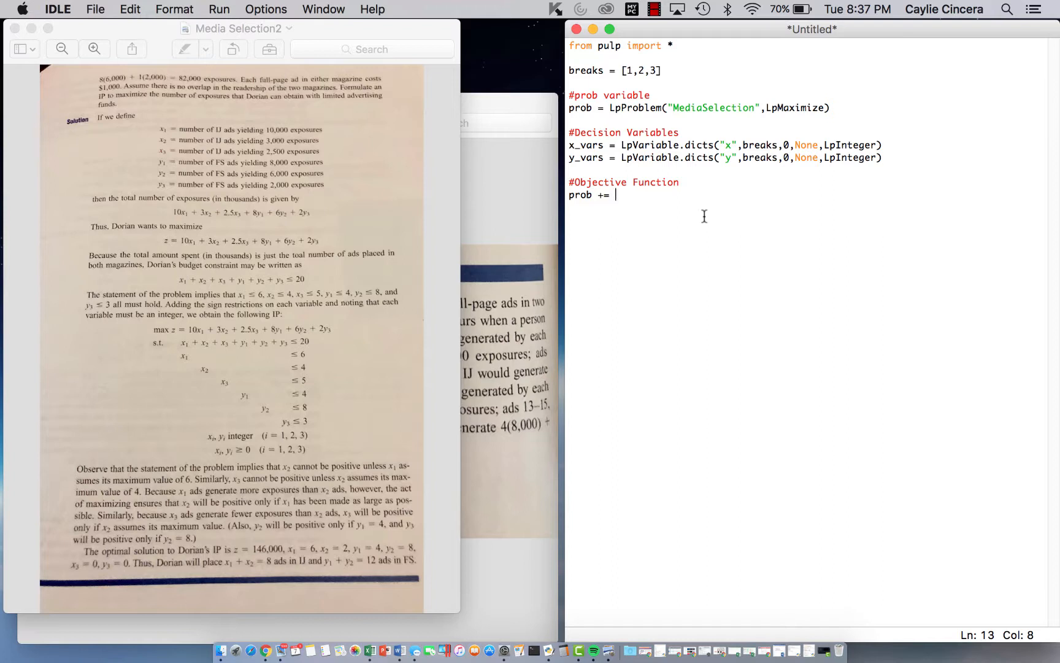
{"action": "type", "text": "("}
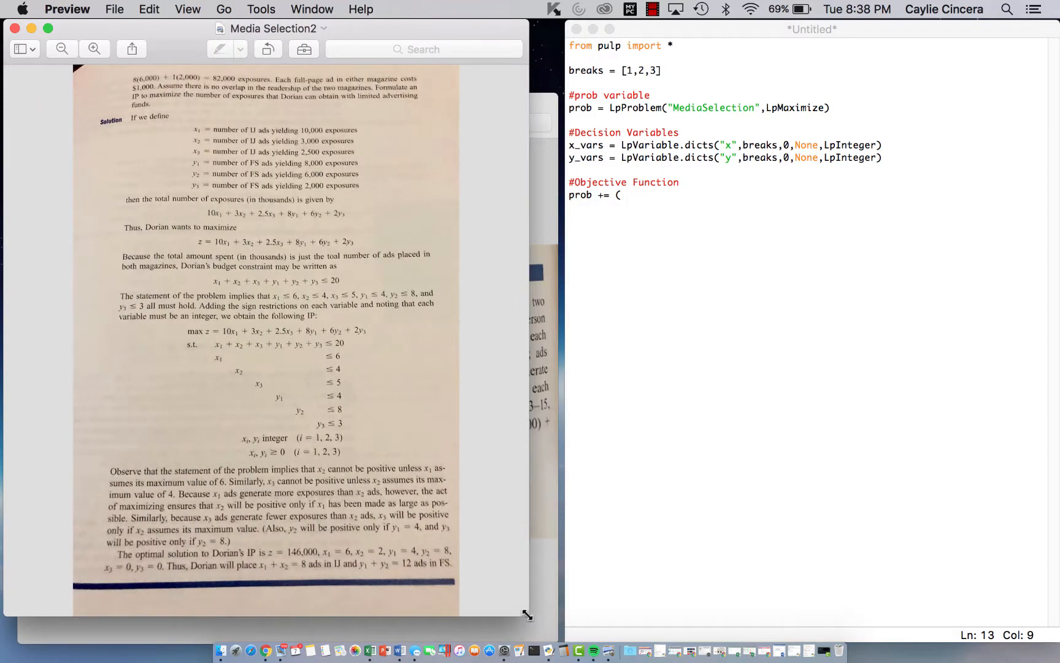
Zoom the Preview textbook page so the IP's max z objective is readable, then return to the script.
{"action": "left_click", "coordinate": [93, 49]}
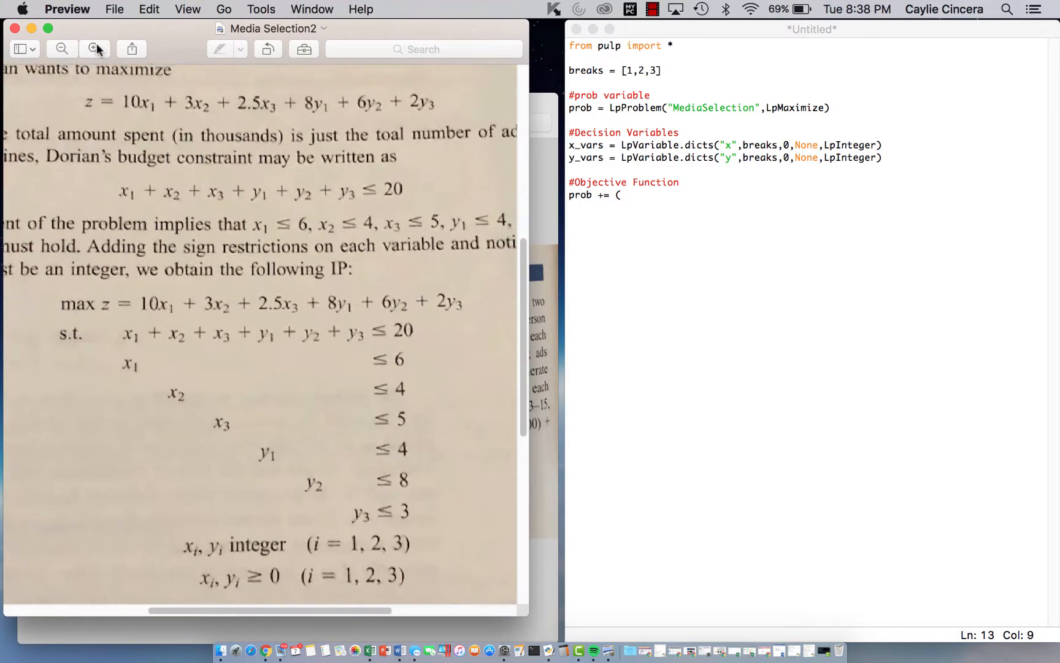
{"action": "left_click", "coordinate": [61, 49]}
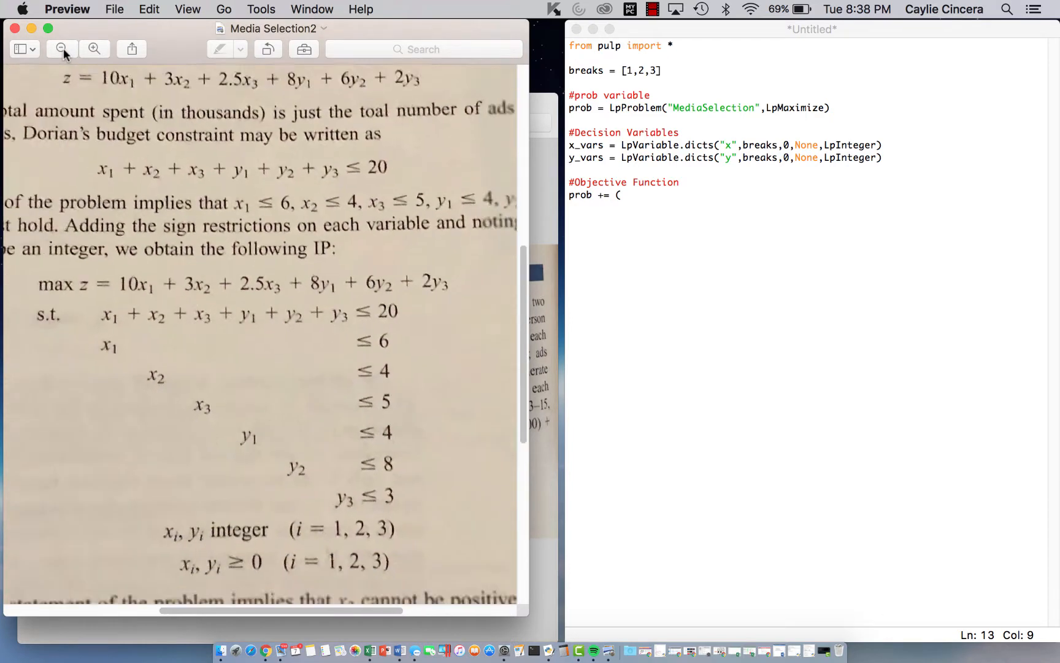
{"action": "left_click", "coordinate": [62, 49]}
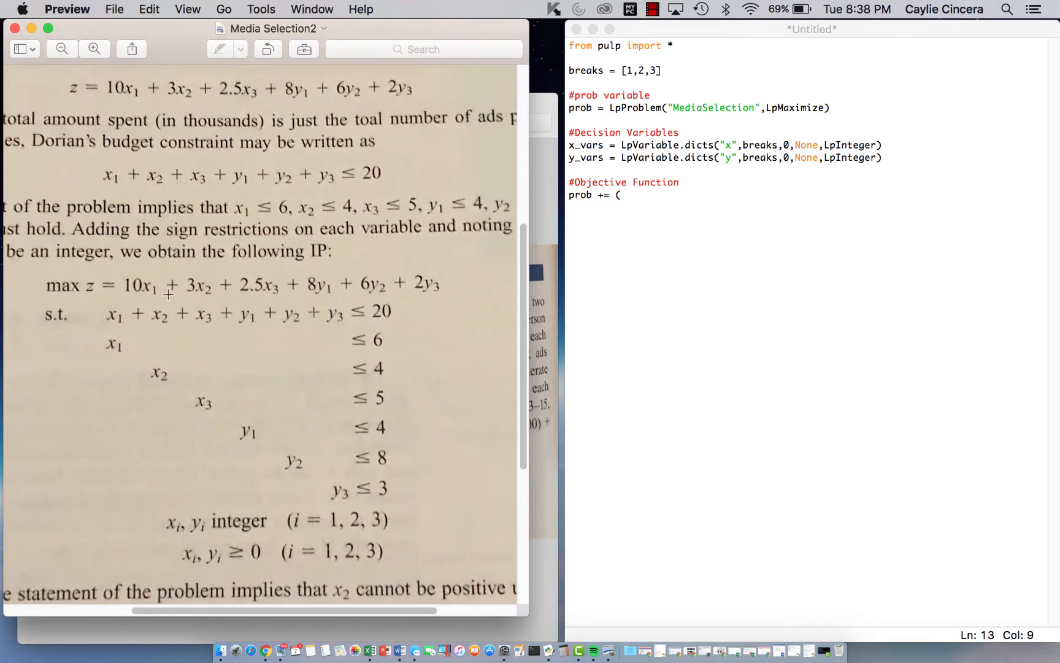
{"action": "left_click", "coordinate": [719, 222]}
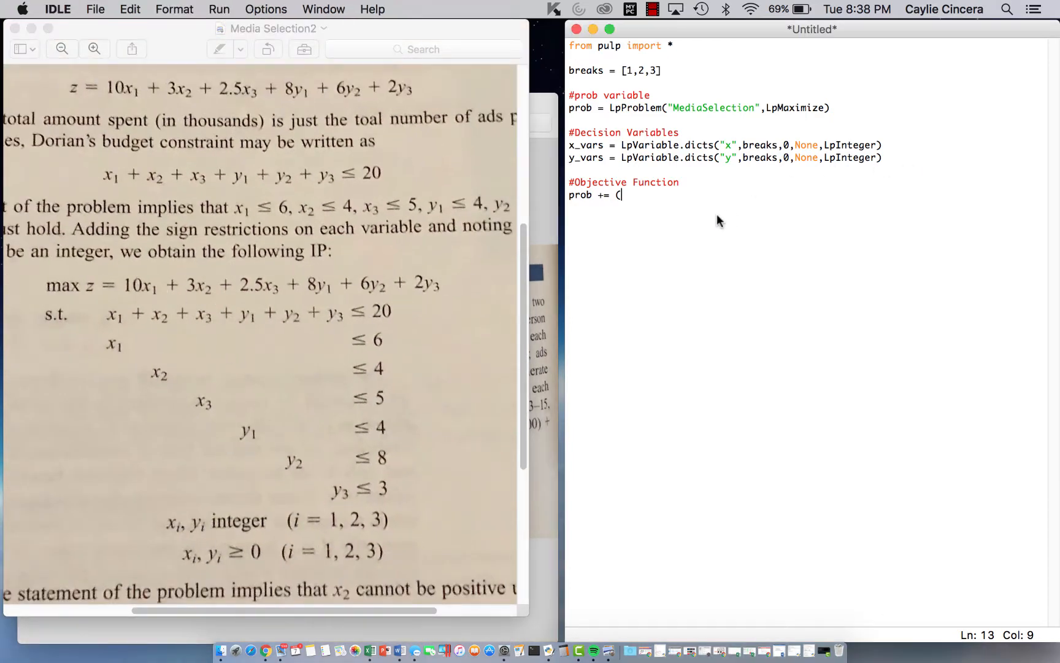
{"action": "mouse_move", "coordinate": [284, 268]}
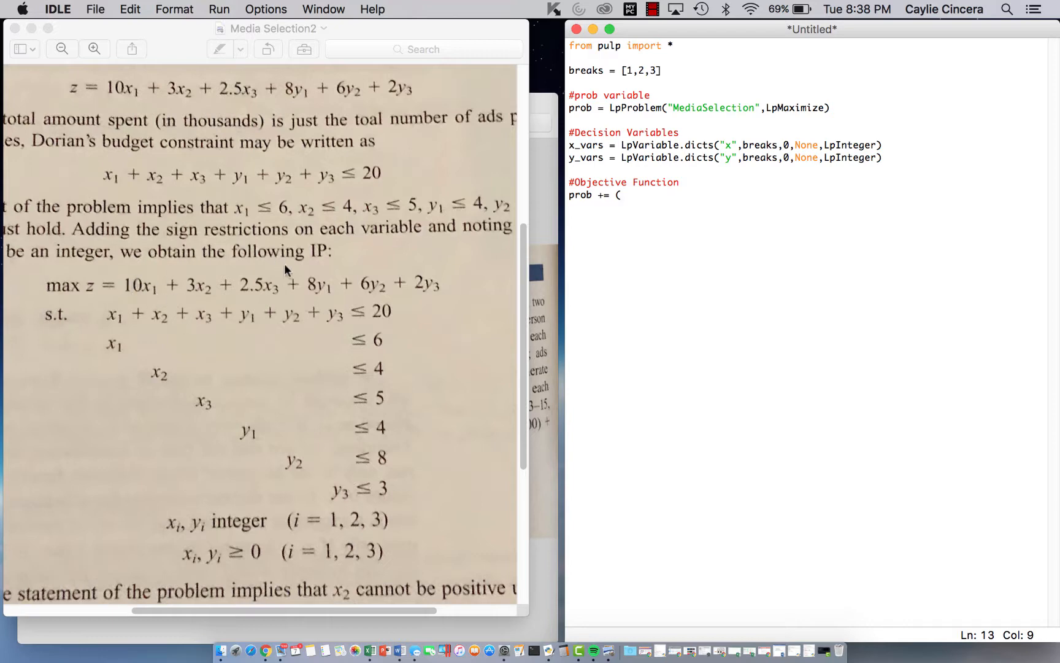
Write the x terms of the objective: (10*x_vars[1]) + (3*x_vars[2]) + (2.5*x_vars[3]).
{"action": "type", "text": "10"}
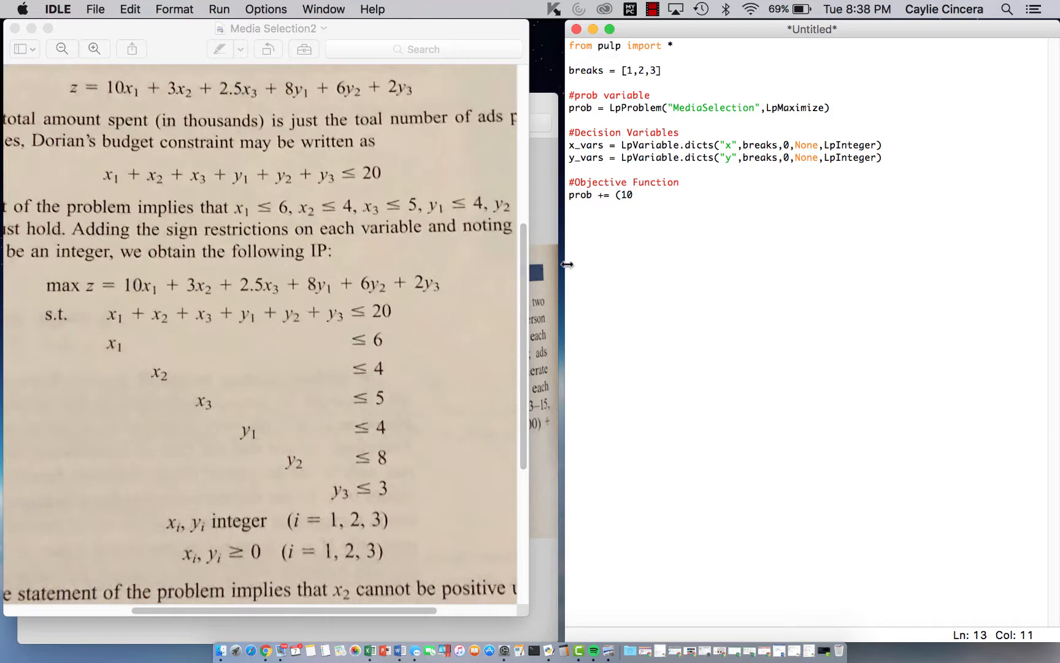
{"action": "type", "text": "*"}
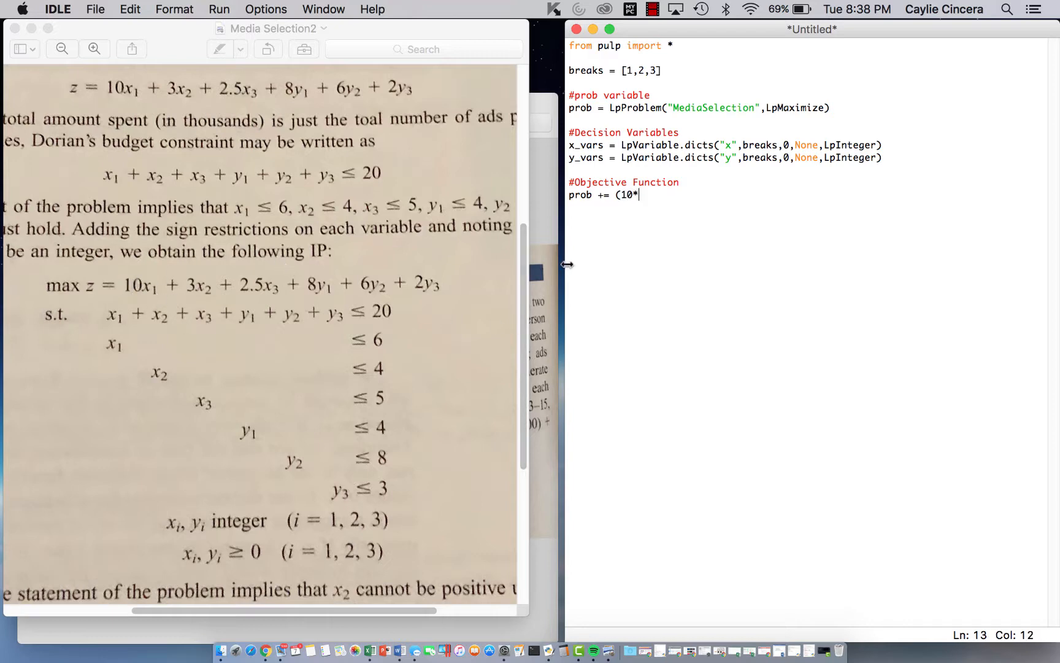
{"action": "type", "text": "x"}
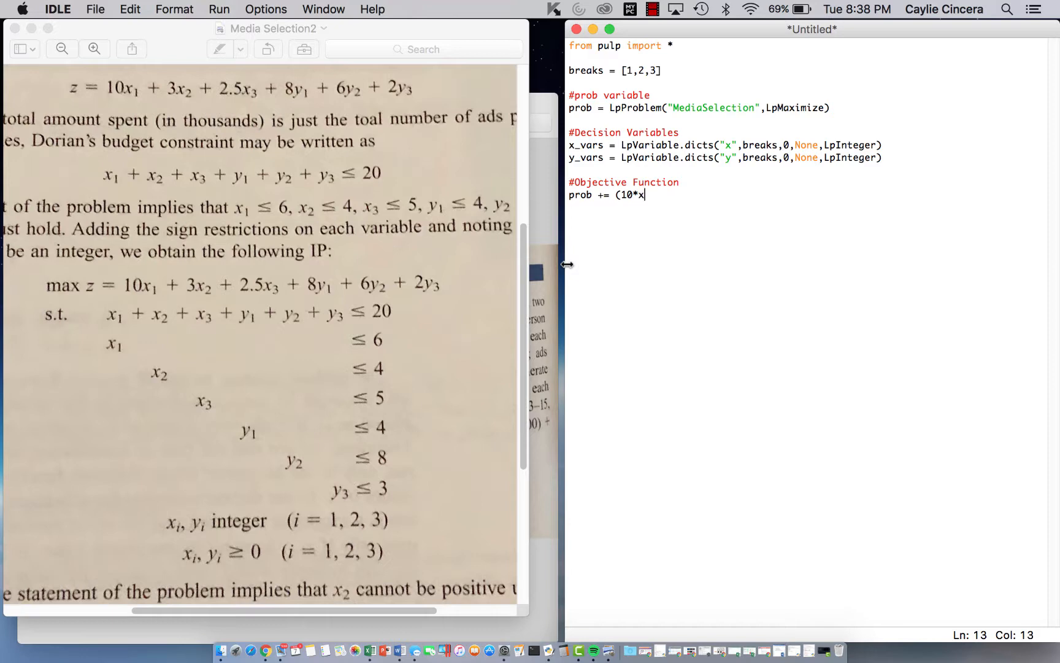
{"action": "type", "text": "_vars"}
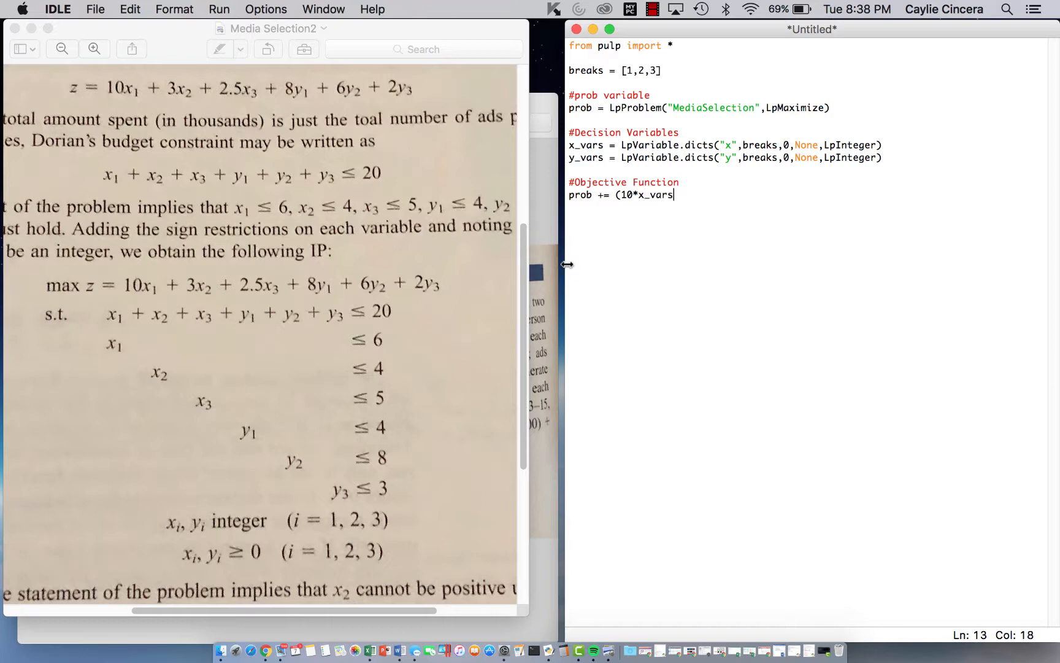
{"action": "type", "text": "[1]"}
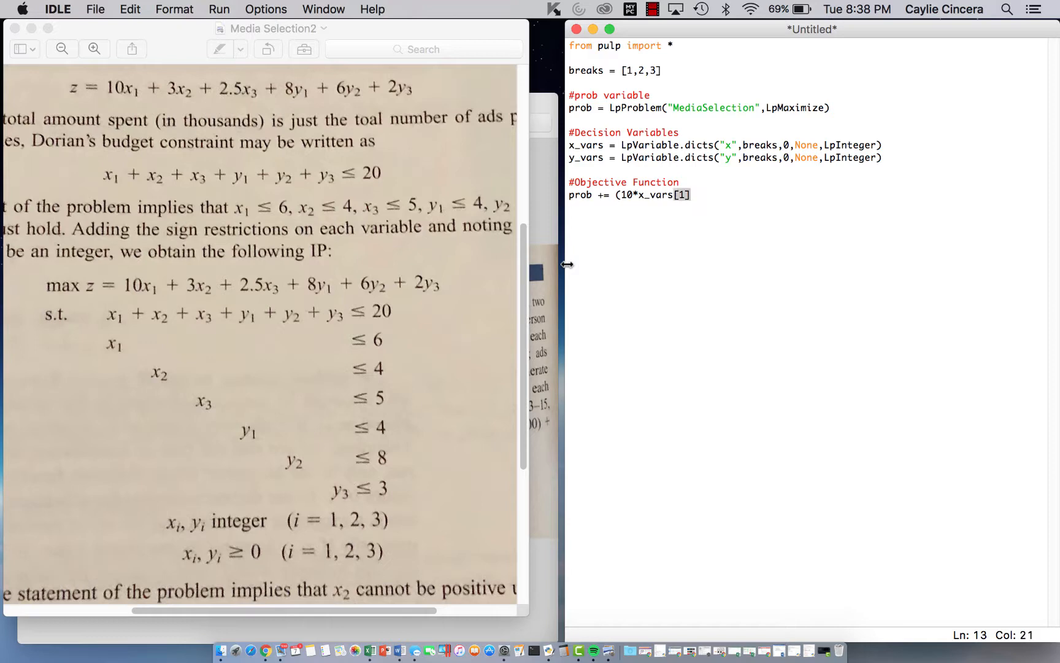
{"action": "type", "text": ")"}
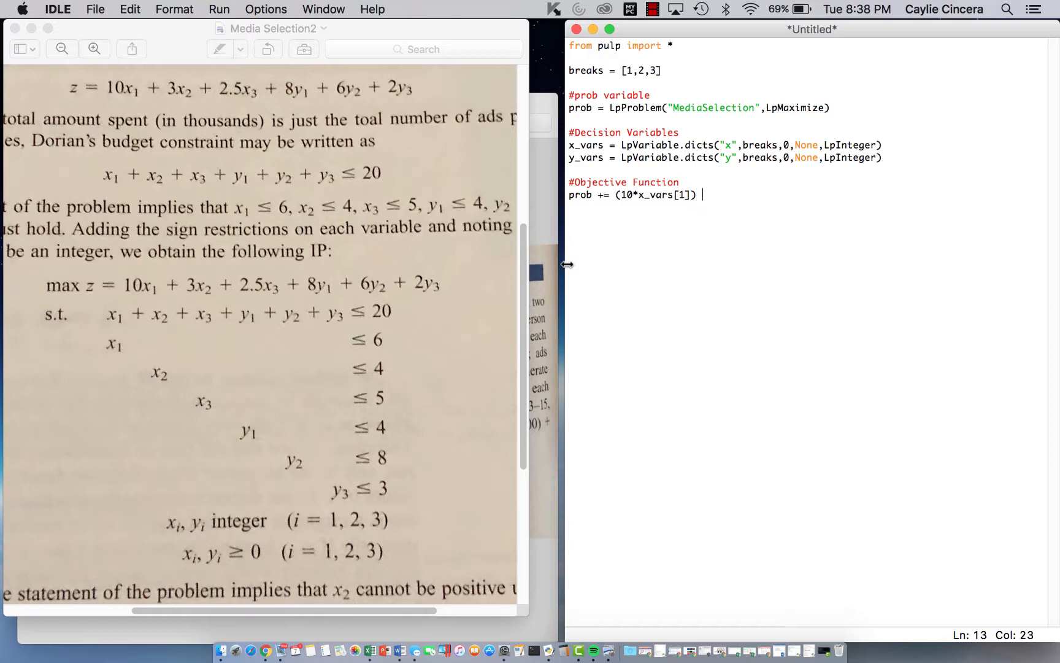
{"action": "mouse_move", "coordinate": [273, 364]}
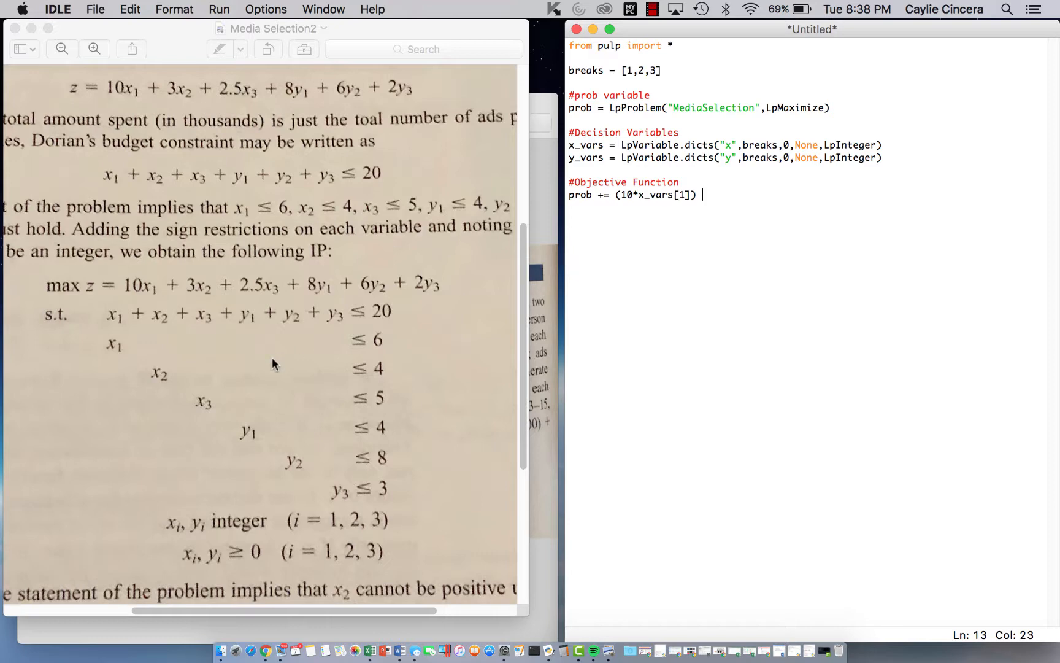
{"action": "type", "text": "+ ("}
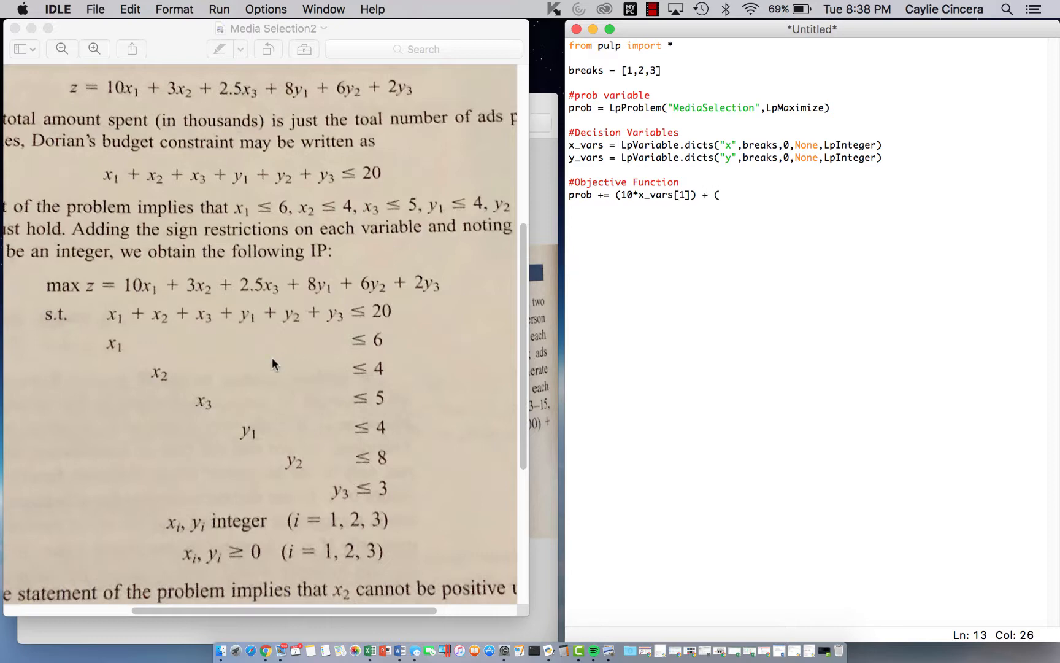
{"action": "type", "text": "3*"}
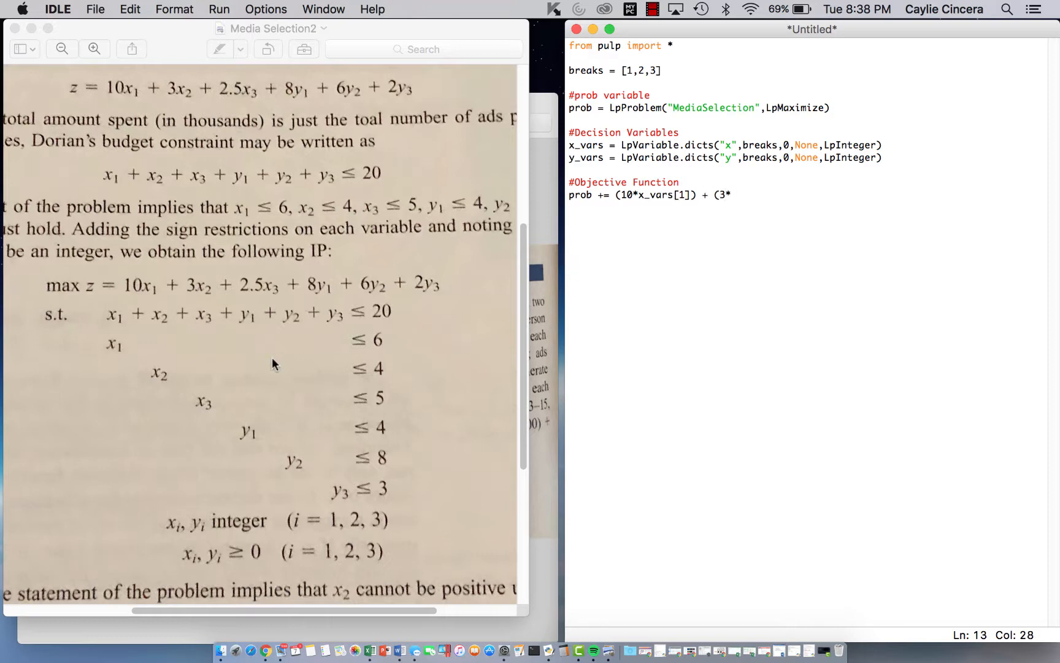
{"action": "type", "text": "x"}
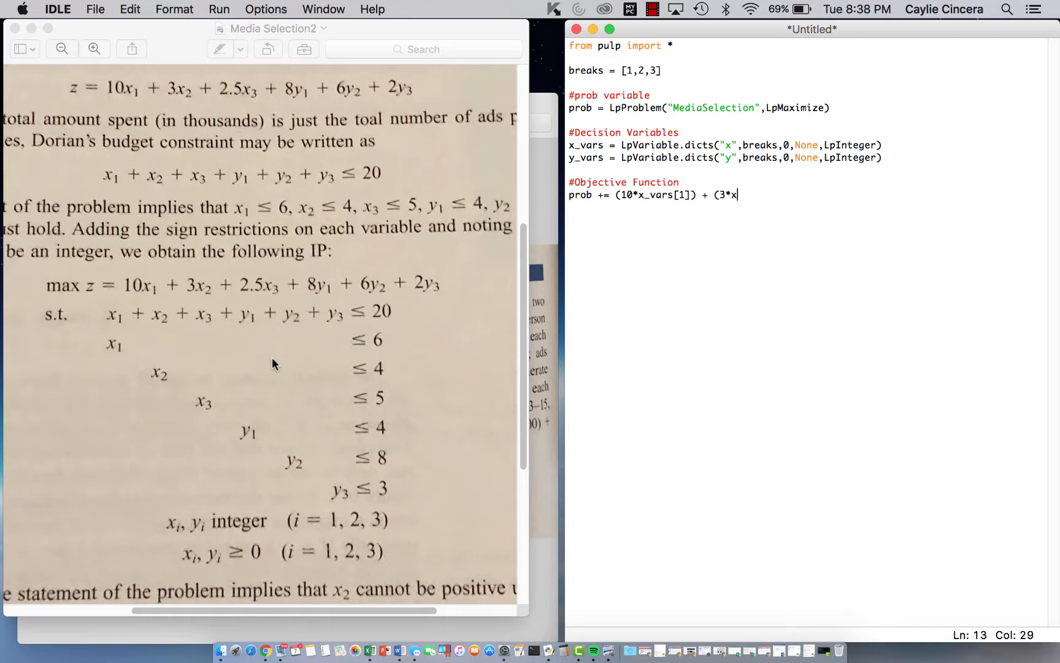
{"action": "type", "text": "_vars["}
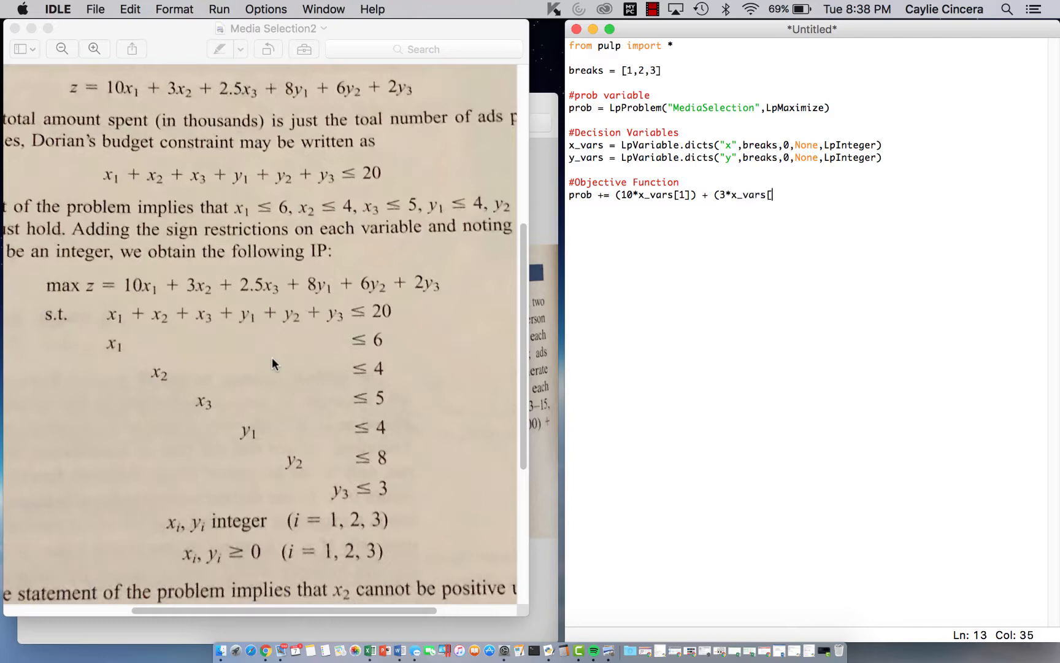
{"action": "type", "text": "2])"}
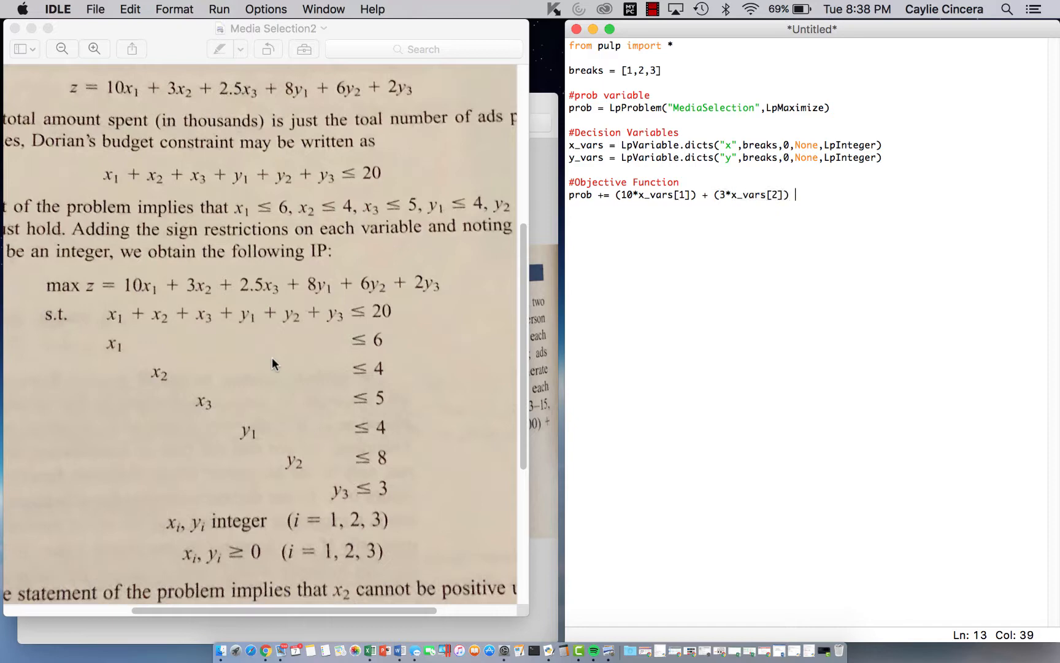
{"action": "type", "text": "+"}
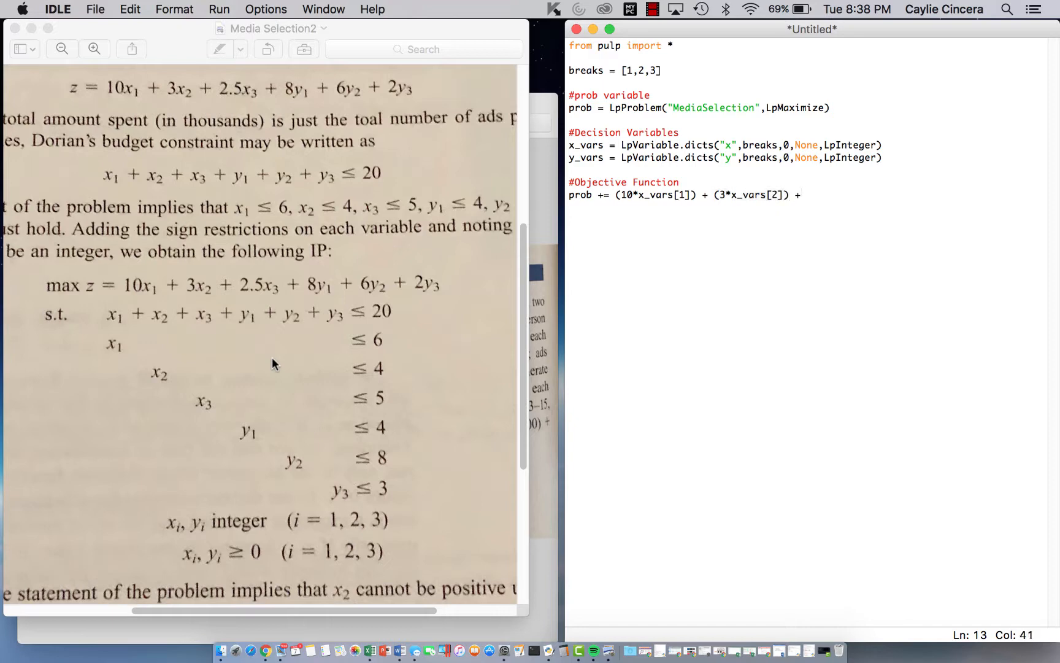
{"action": "mouse_move", "coordinate": [723, 195]}
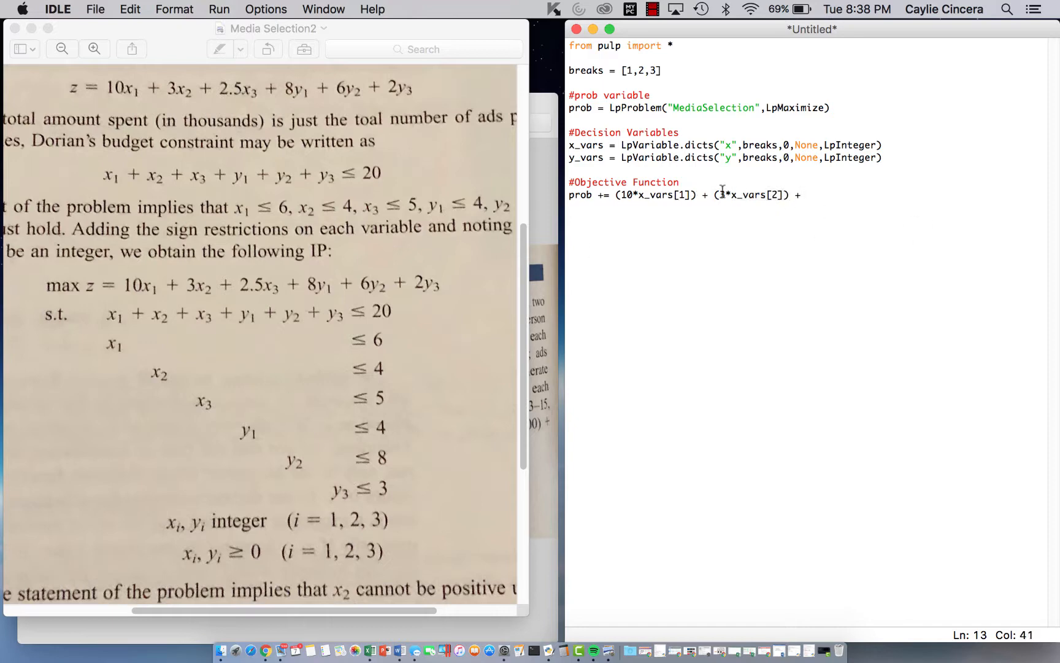
{"action": "type", "text": "("}
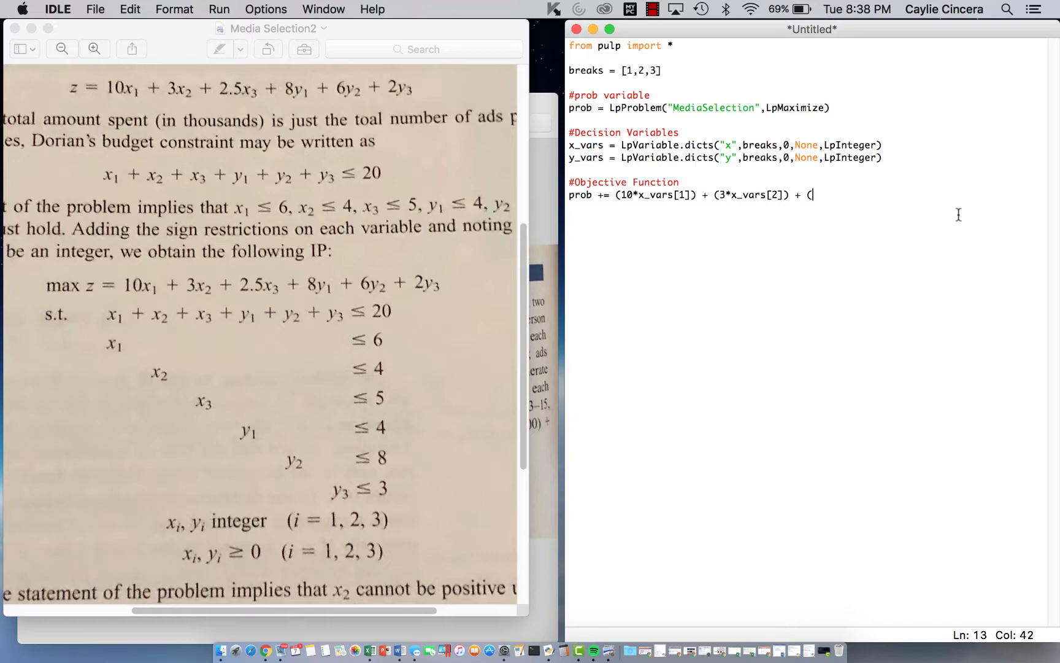
{"action": "type", "text": "2."}
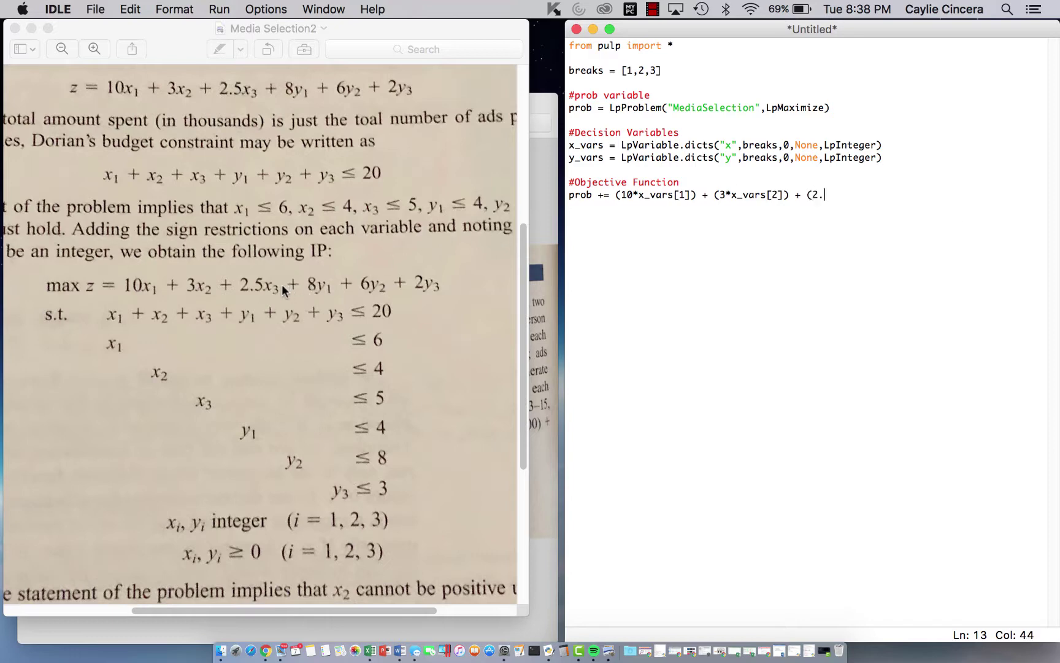
{"action": "type", "text": "5"}
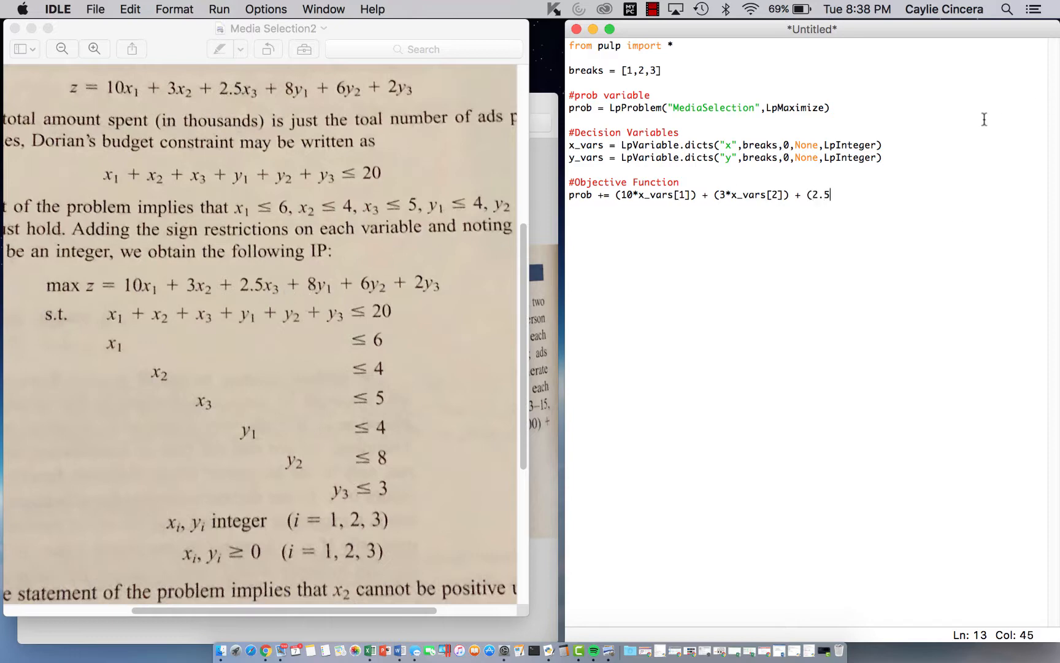
{"action": "type", "text": "*x_vars[3"}
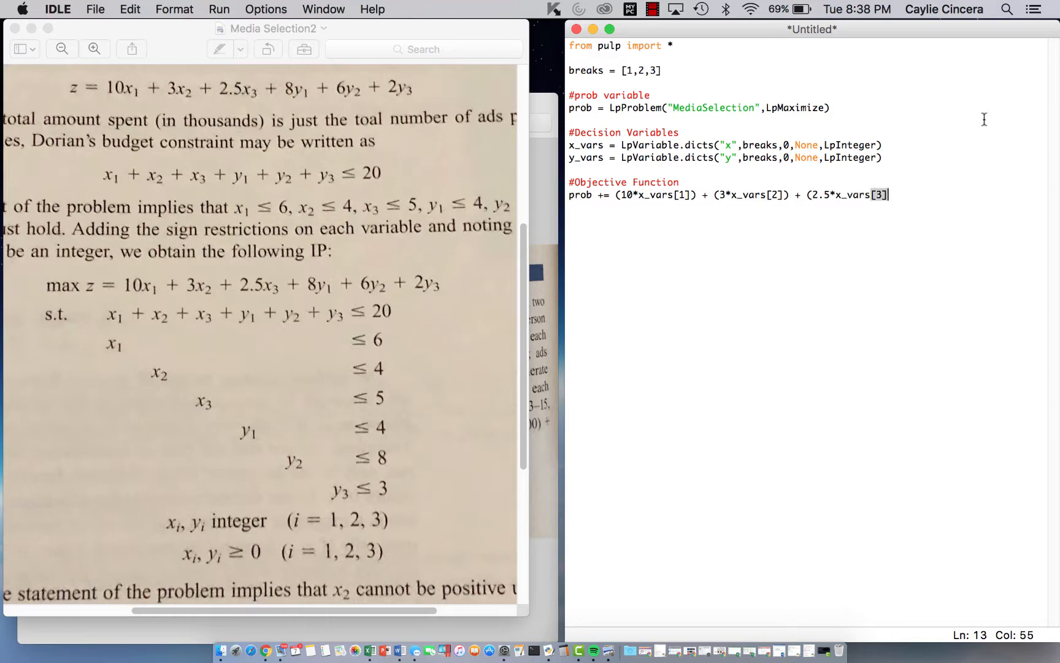
{"action": "type", "text": ") +"}
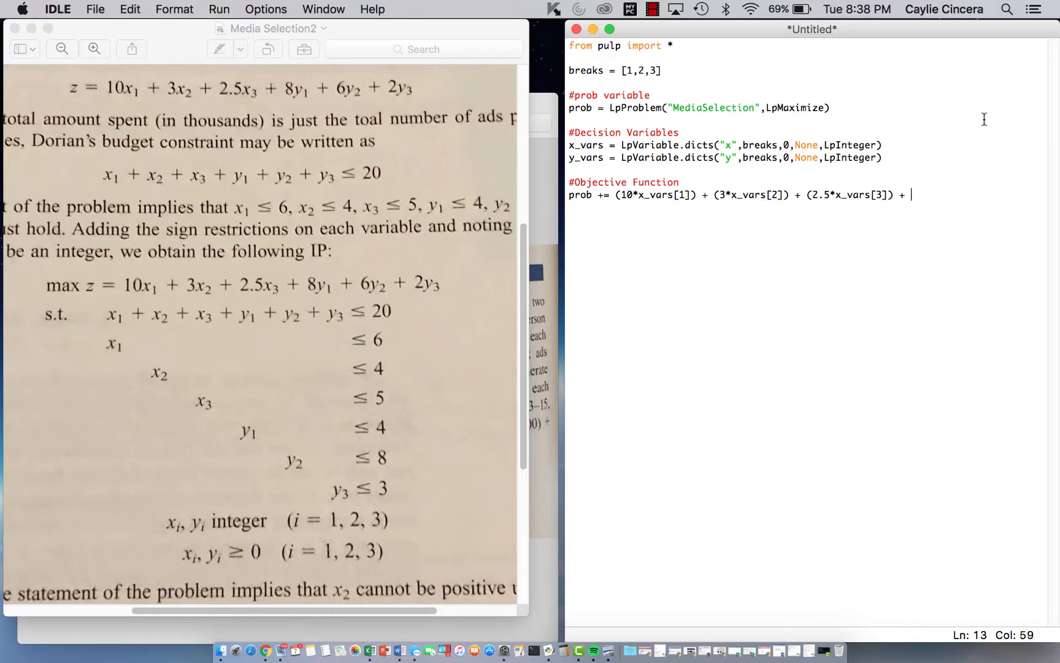
Continue with the y terms (8*y_vars[1]) + (6*y_vars[2]) + (2*y_vars[3]).
{"action": "type", "text": "(8"}
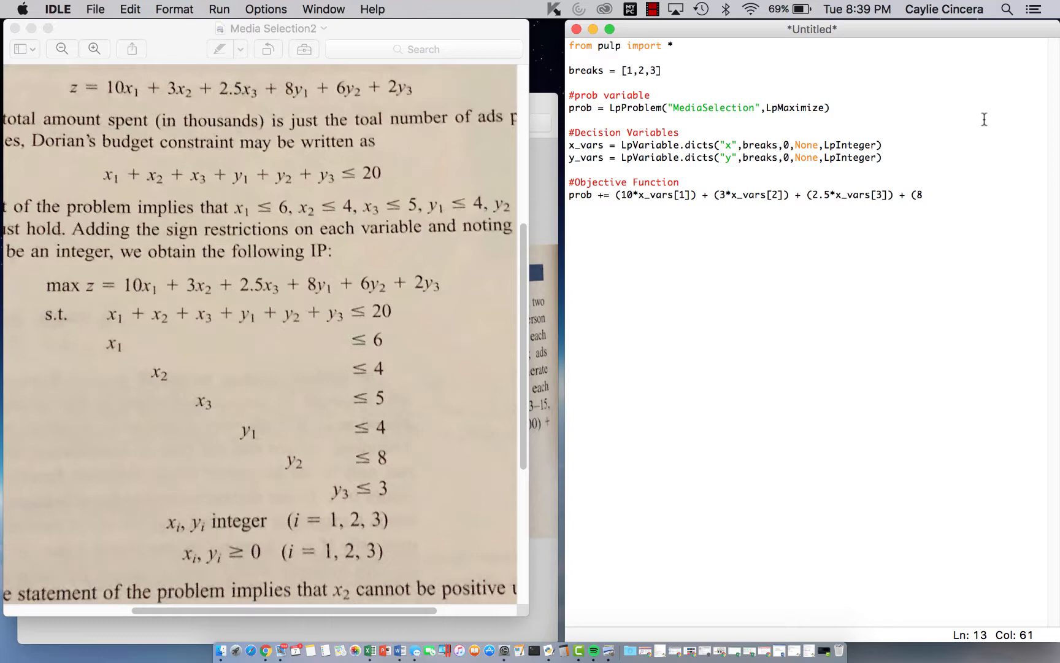
{"action": "type", "text": "*y_var"}
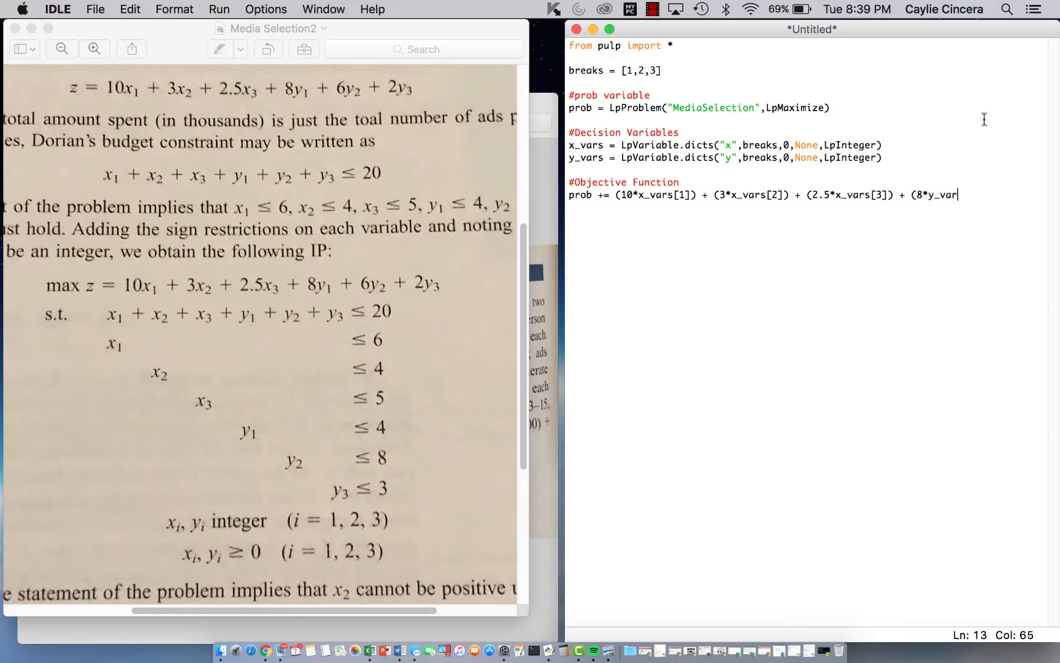
{"action": "type", "text": "s[1]"}
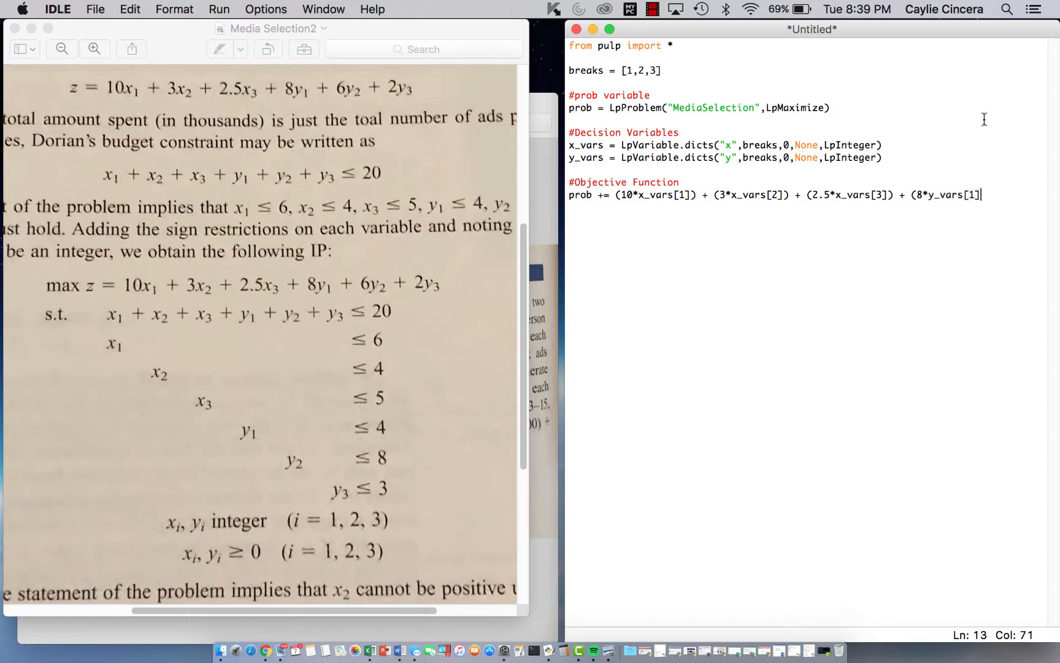
{"action": "type", "text": "+"}
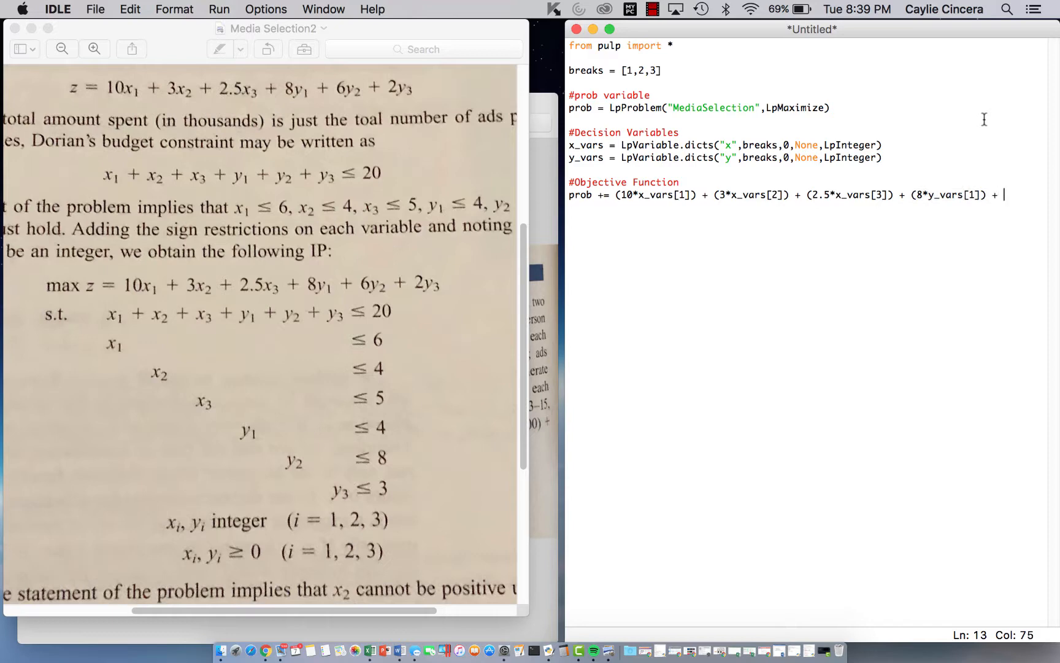
{"action": "type", "text": "(6*y_vars[2]) + (2*y_vars[3"}
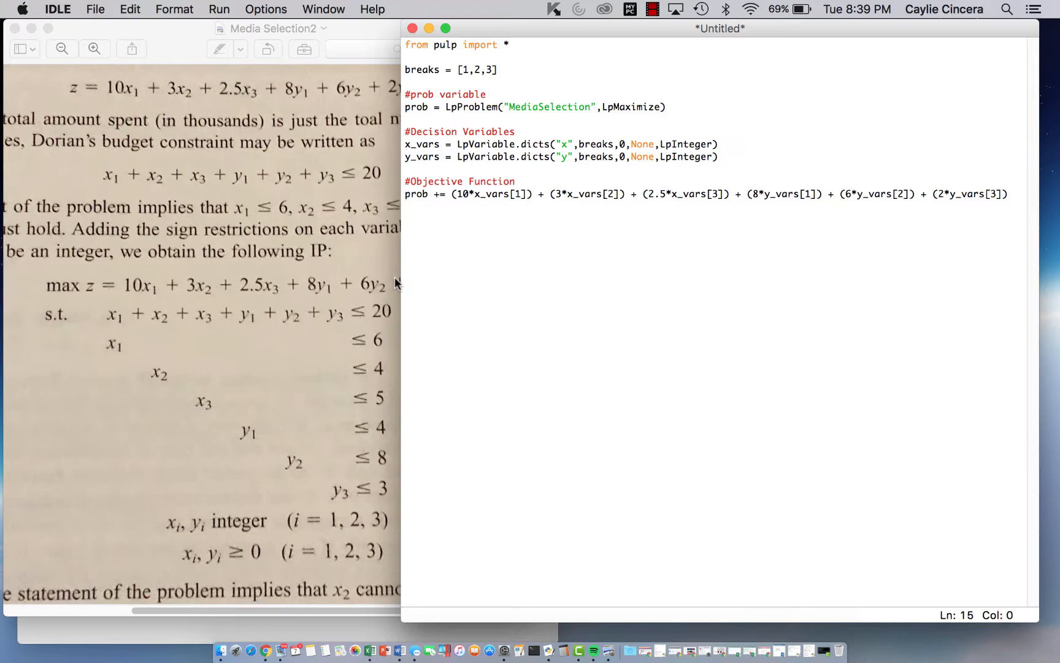
Add a #Constraints comment heading on a new line below the objective.
{"action": "type", "text": "#Constra"}
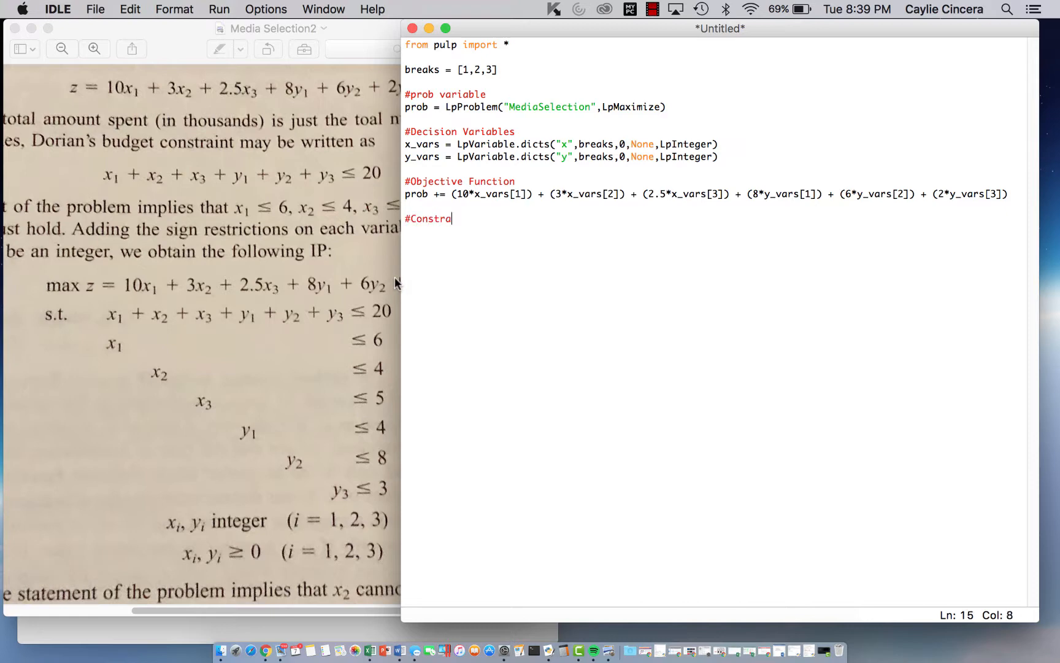
{"action": "type", "text": "ints"}
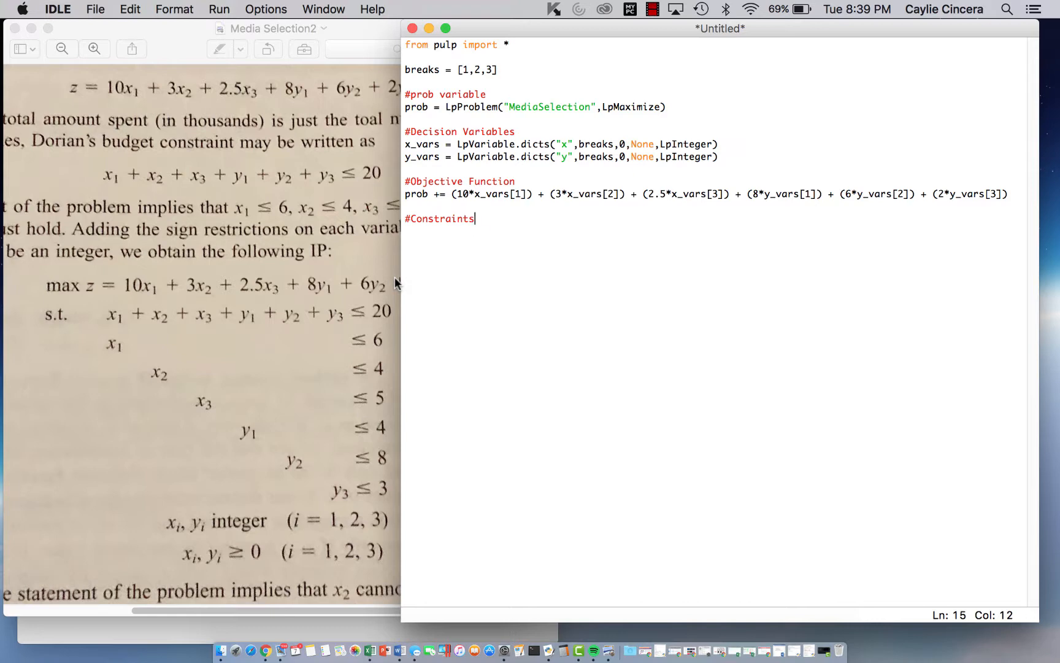
{"action": "mouse_move", "coordinate": [377, 357]}
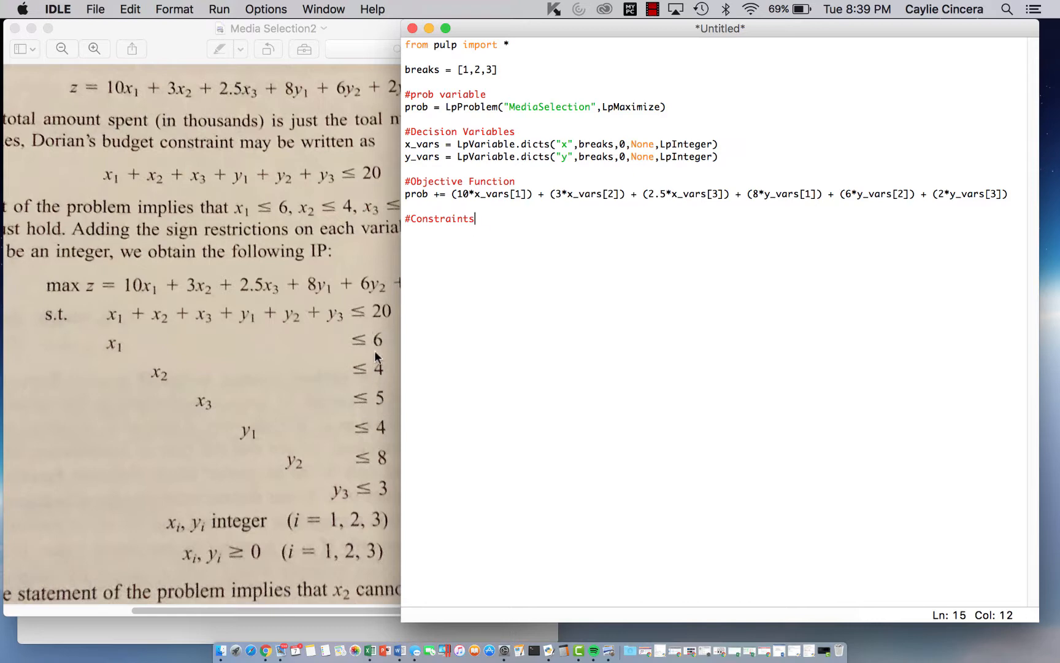
{"action": "mouse_move", "coordinate": [377, 399]}
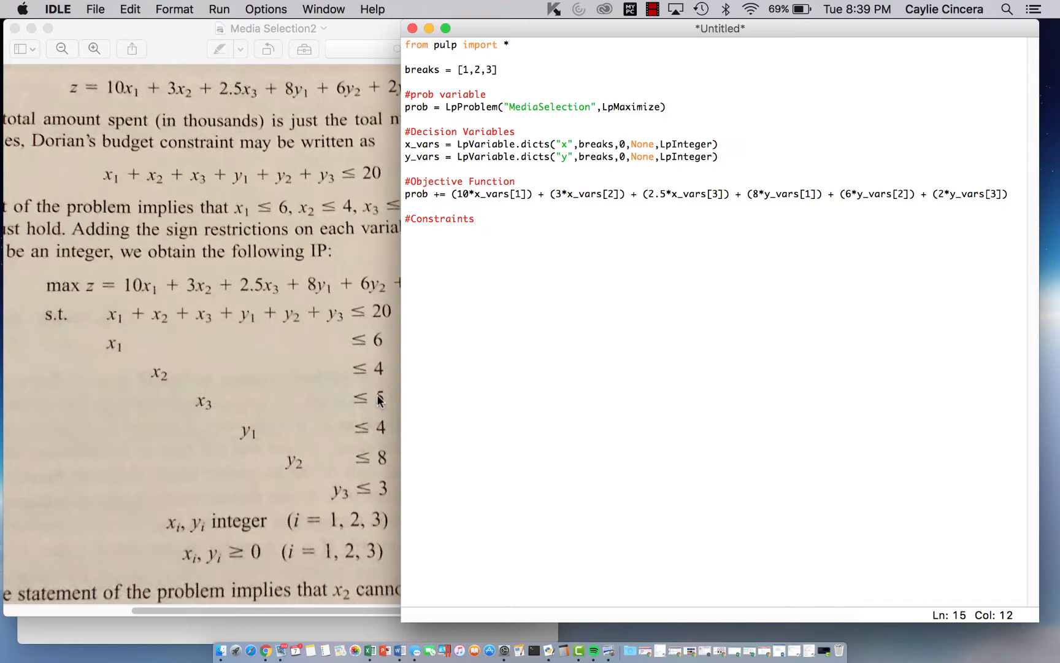
{"action": "key", "text": "return"}
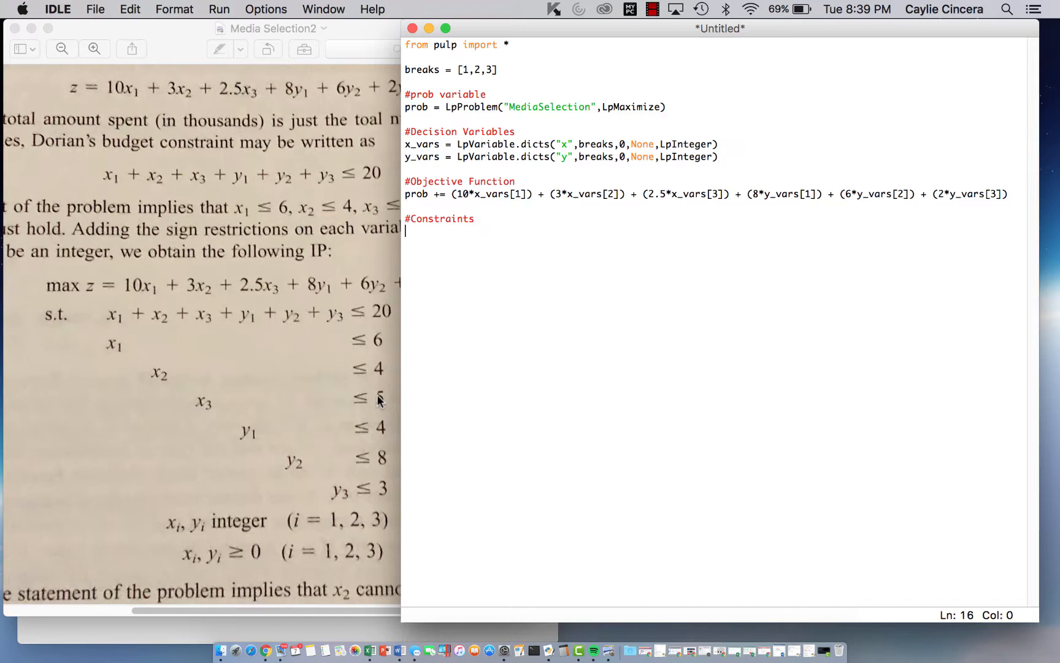
{"action": "mouse_move", "coordinate": [638, 241]}
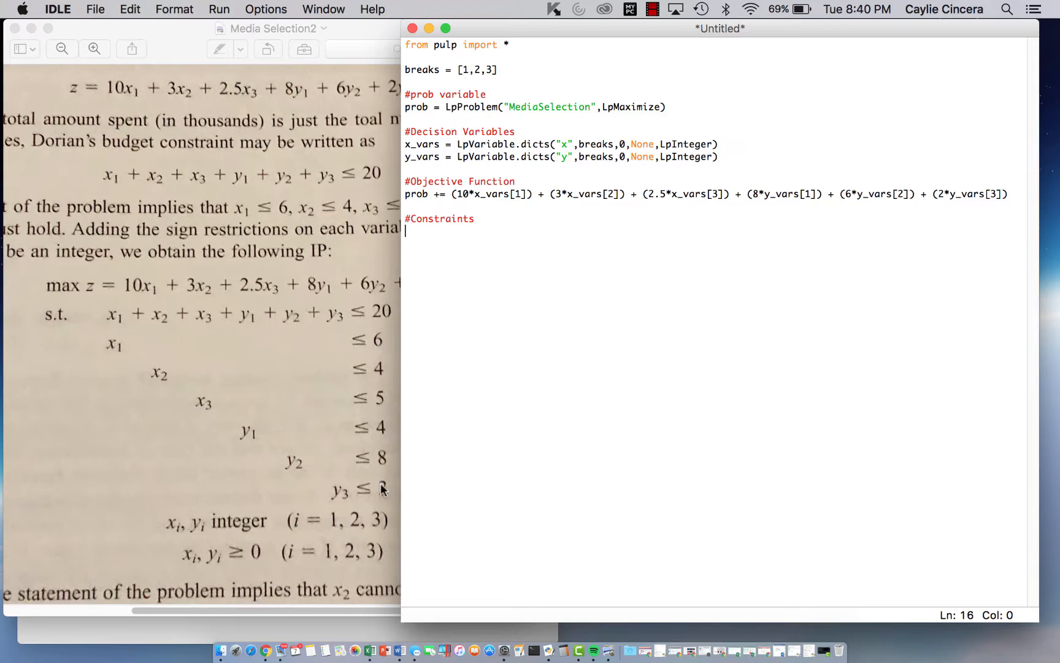
{"action": "mouse_move", "coordinate": [259, 449]}
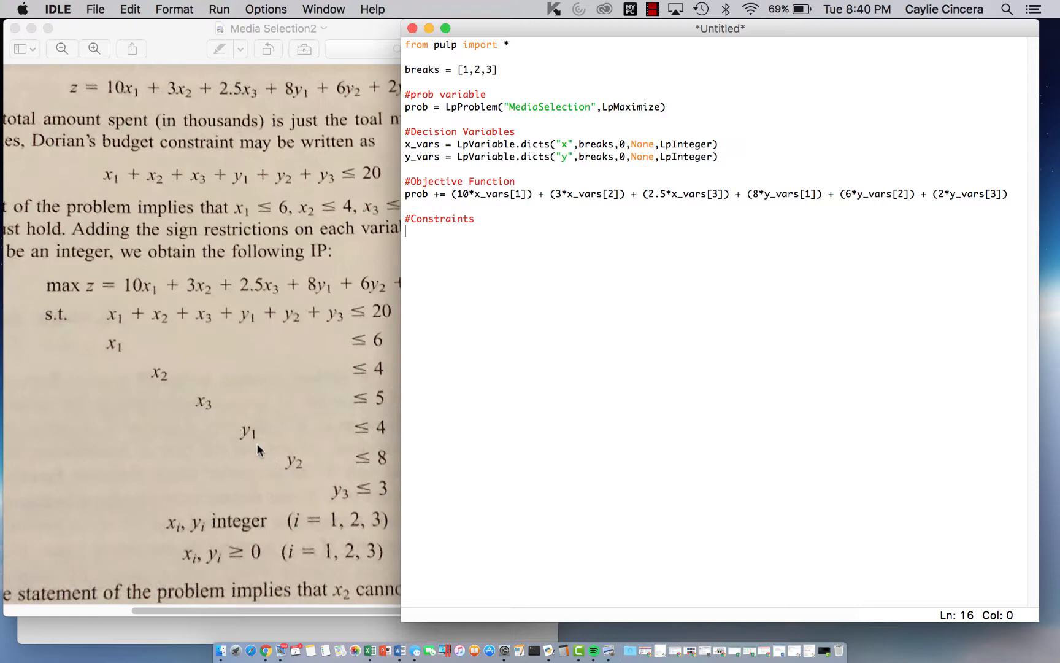
{"action": "mouse_move", "coordinate": [567, 323]}
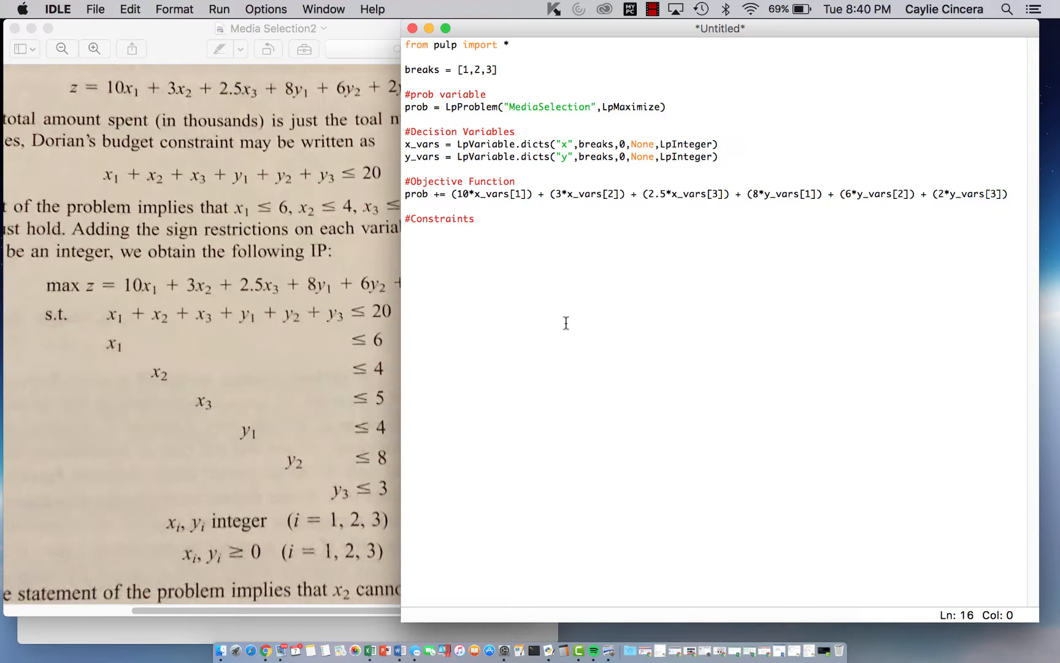
Write prob += lpSum(x_vars[i] for i in breaks) + lpSum(y_vars[i] for i in breaks) <= 20.
{"action": "left_click", "coordinate": [406, 229]}
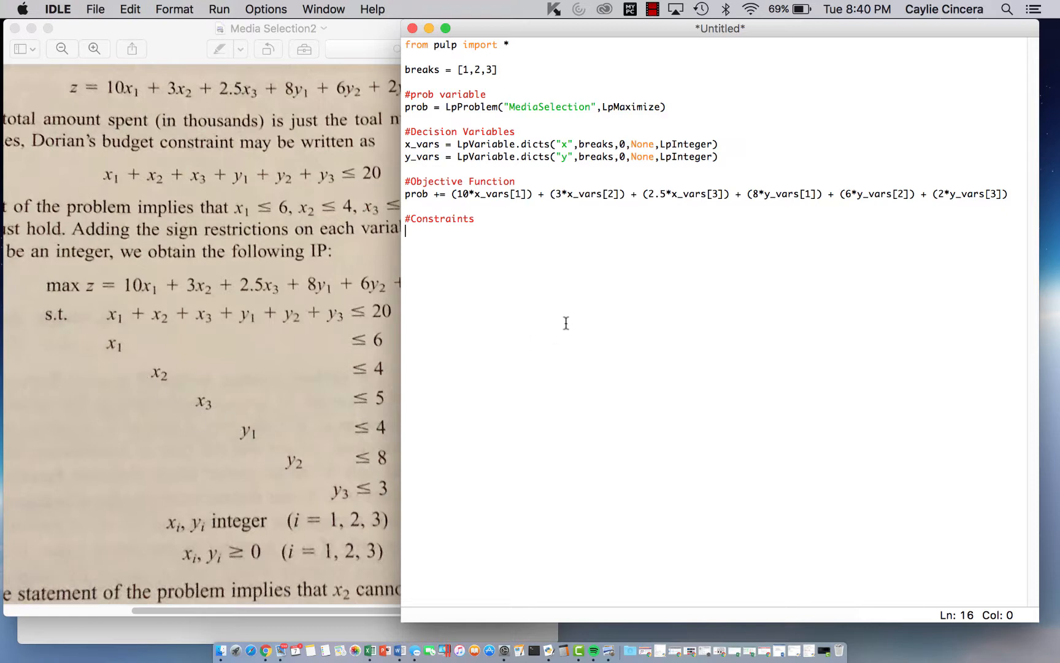
{"action": "type", "text": "pro"}
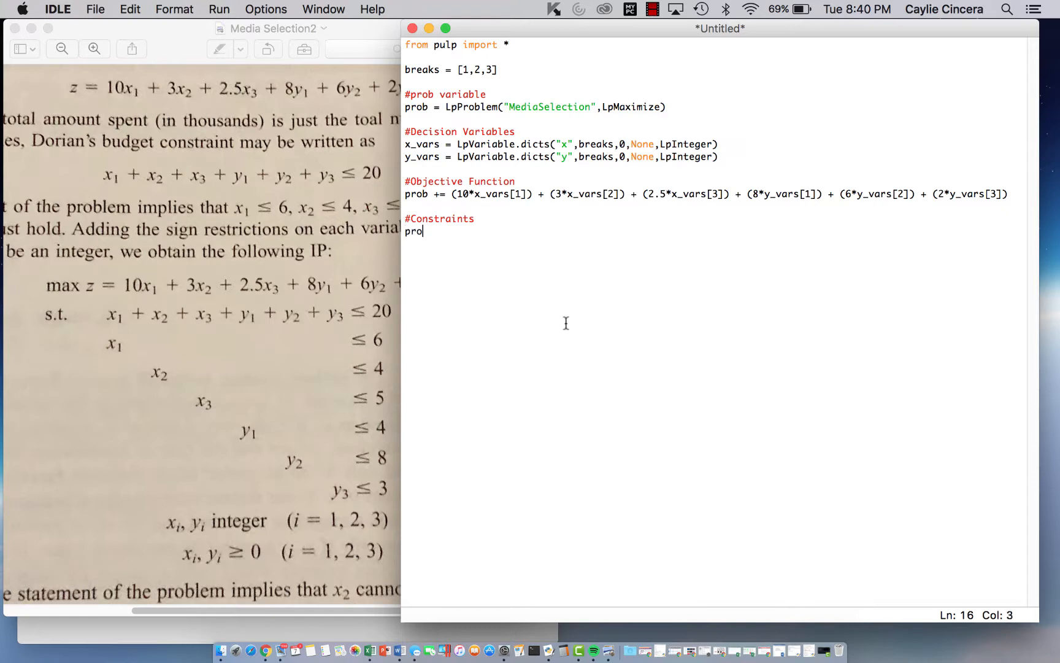
{"action": "type", "text": "b"}
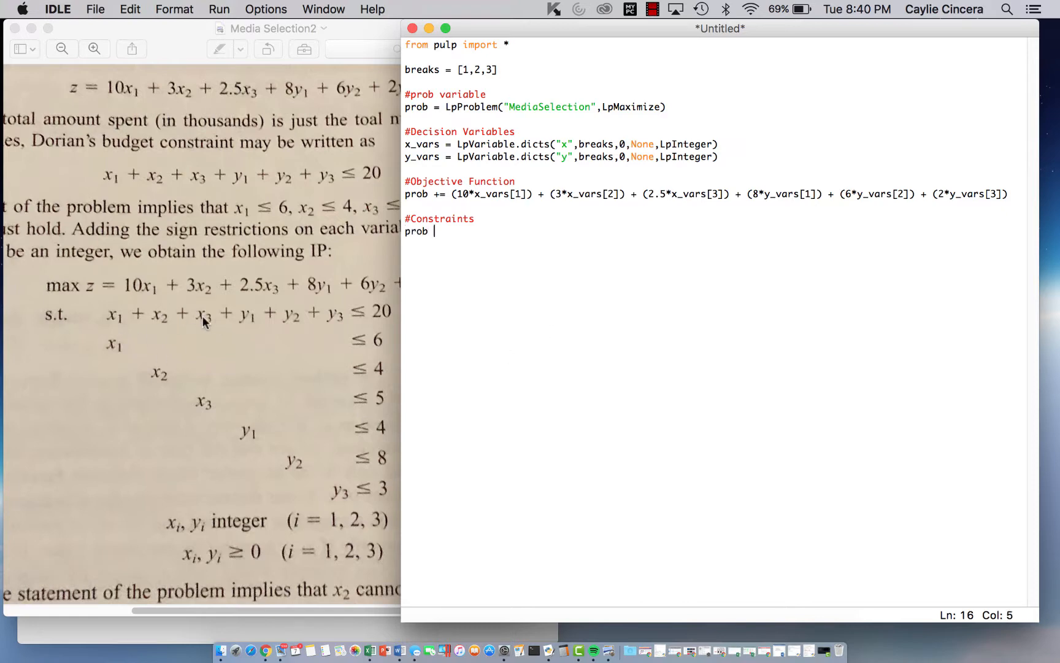
{"action": "type", "text": "+="}
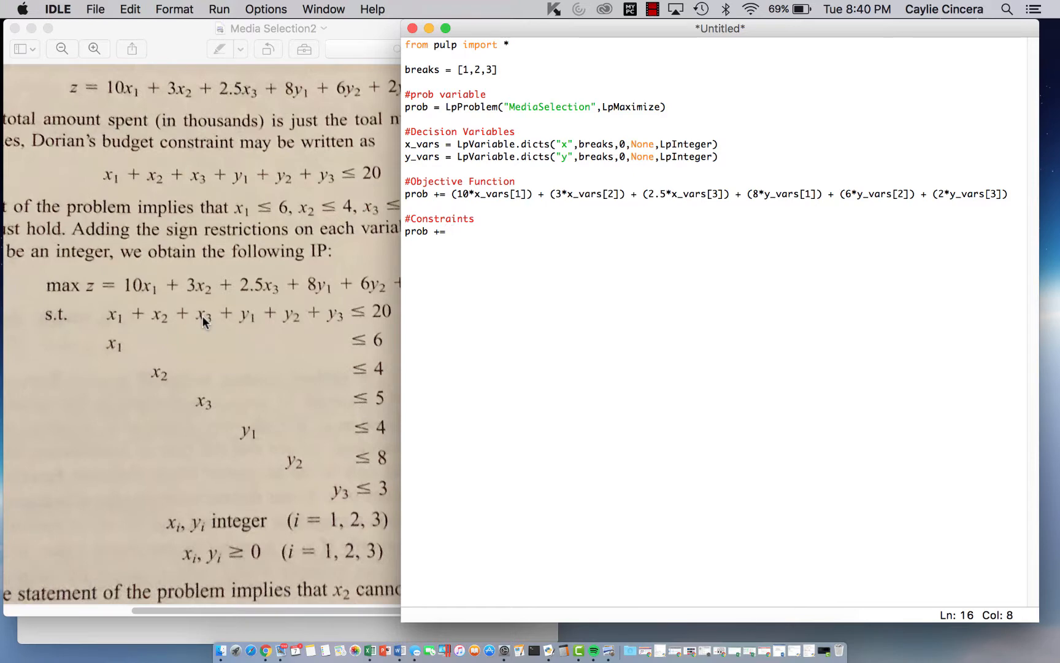
{"action": "type", "text": "lp"}
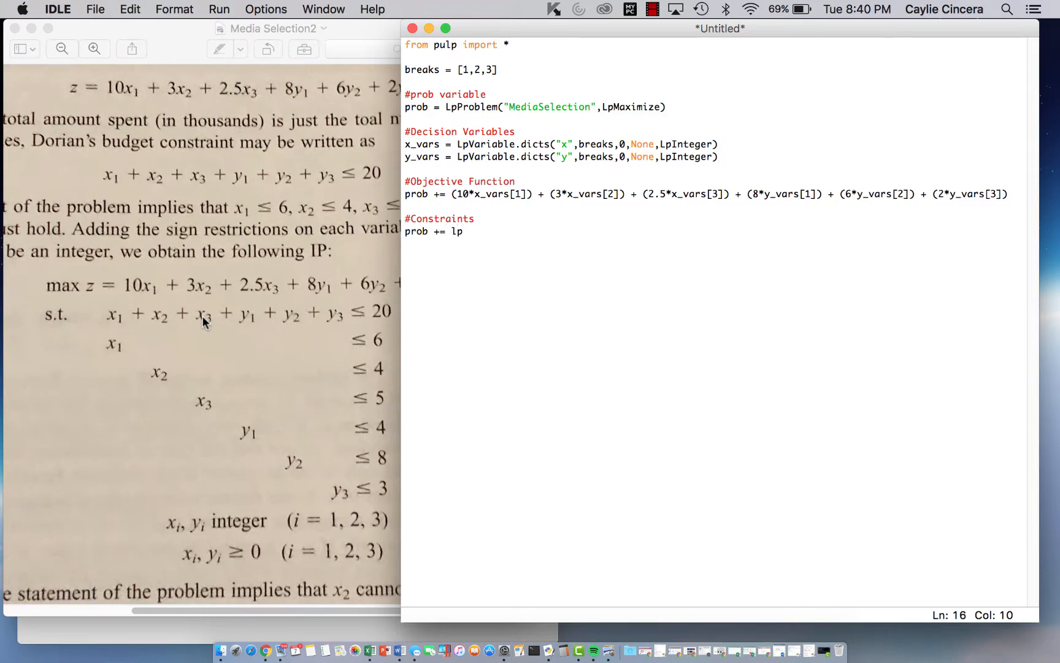
{"action": "type", "text": "("}
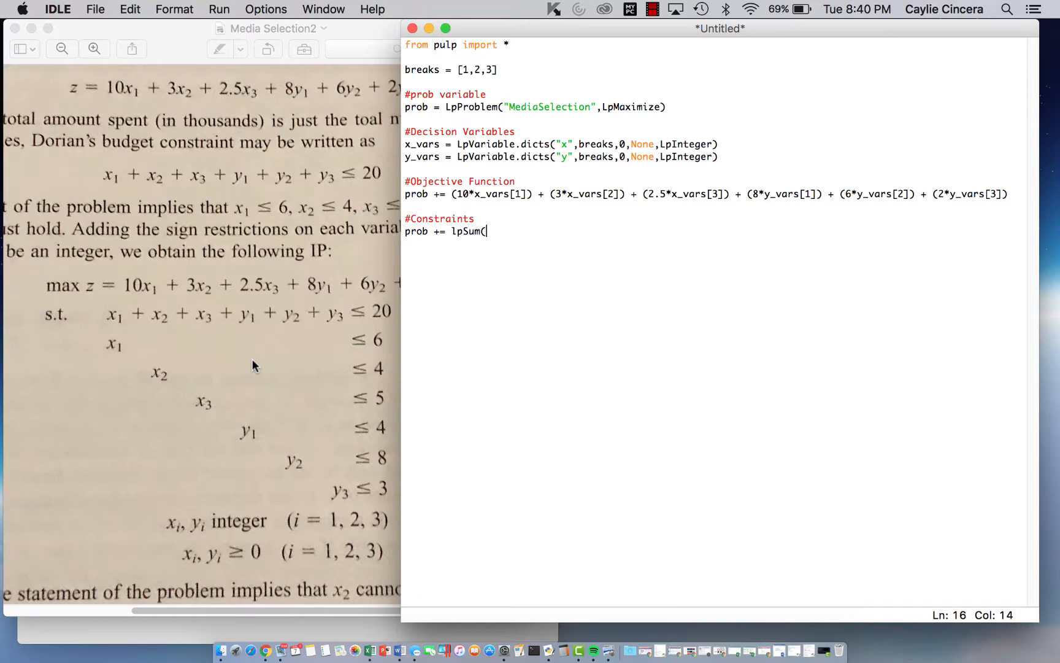
{"action": "type", "text": "x_vars"}
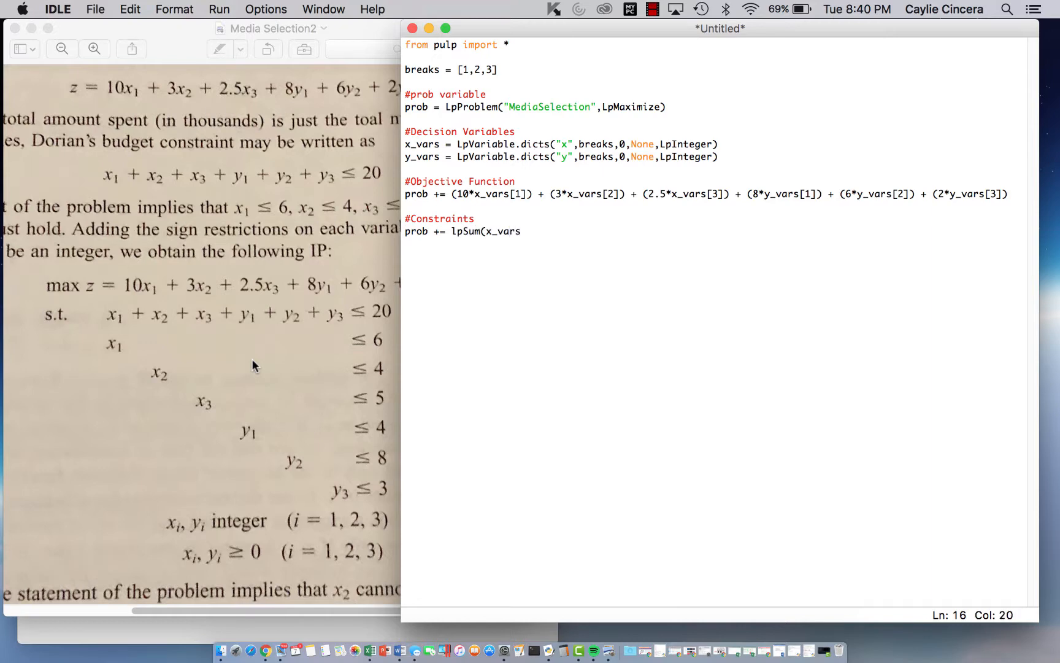
{"action": "type", "text": "[i]"}
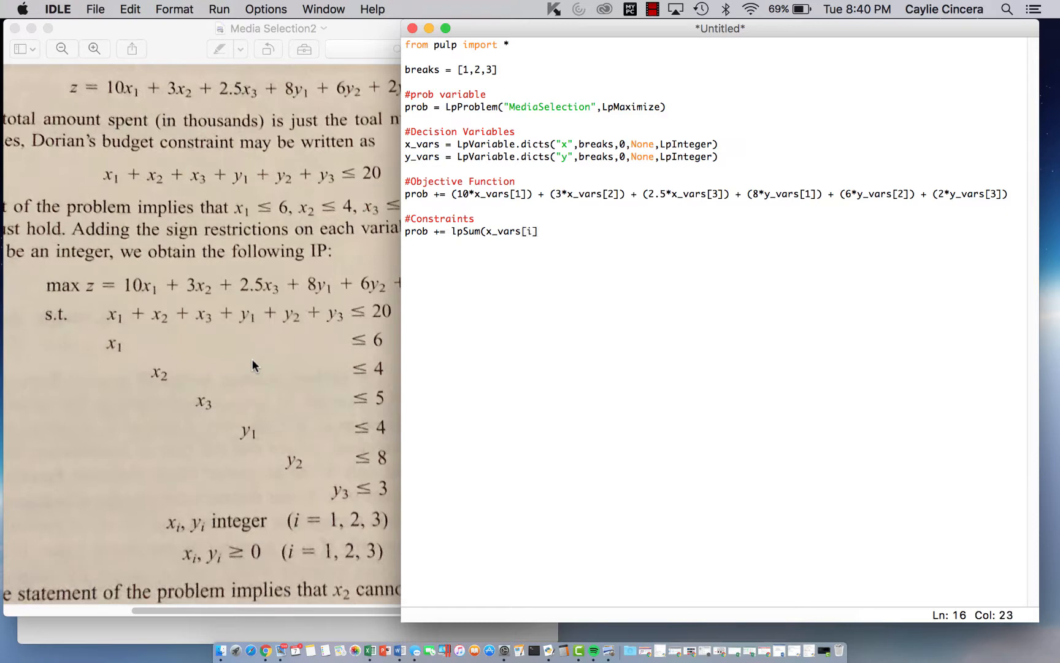
{"action": "type", "text": "for i in br"}
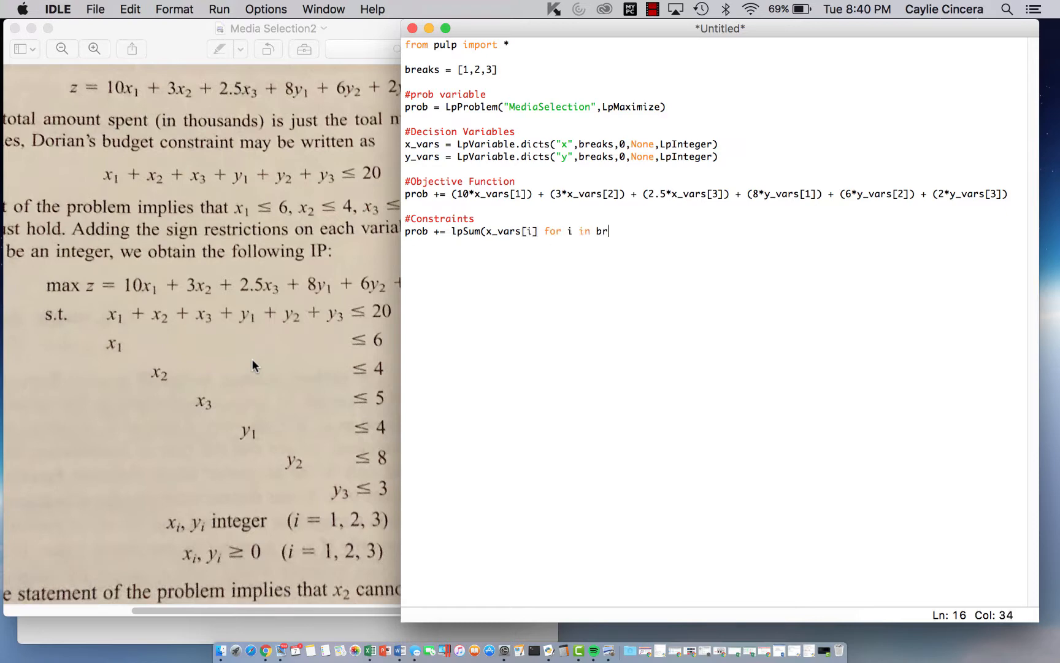
{"action": "type", "text": "eaks) +"}
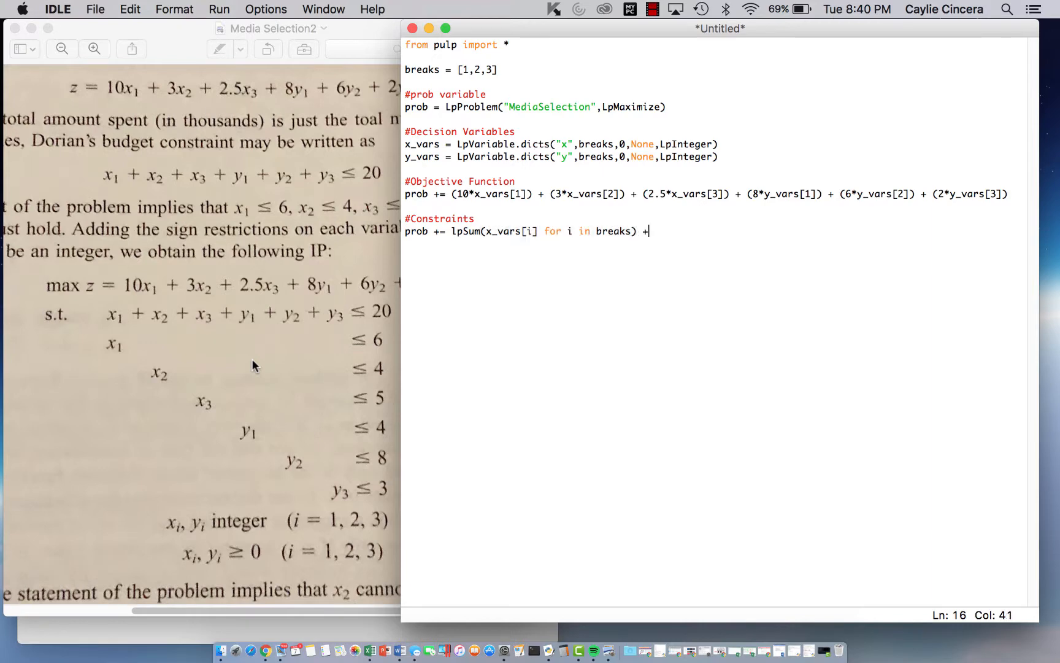
{"action": "type", "text": "l"}
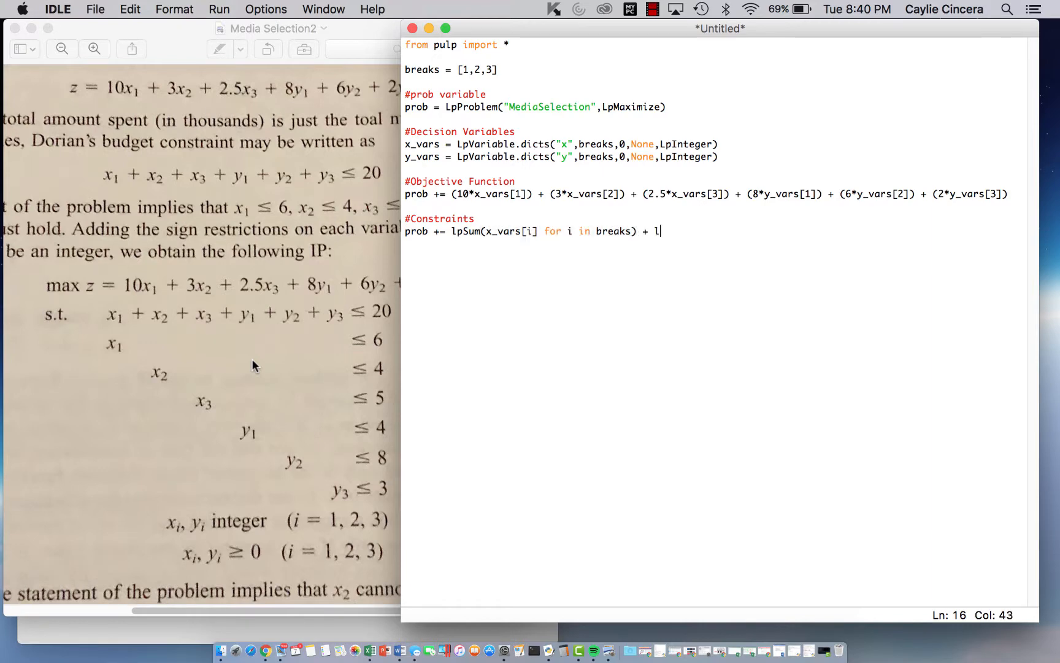
{"action": "type", "text": "pSum("}
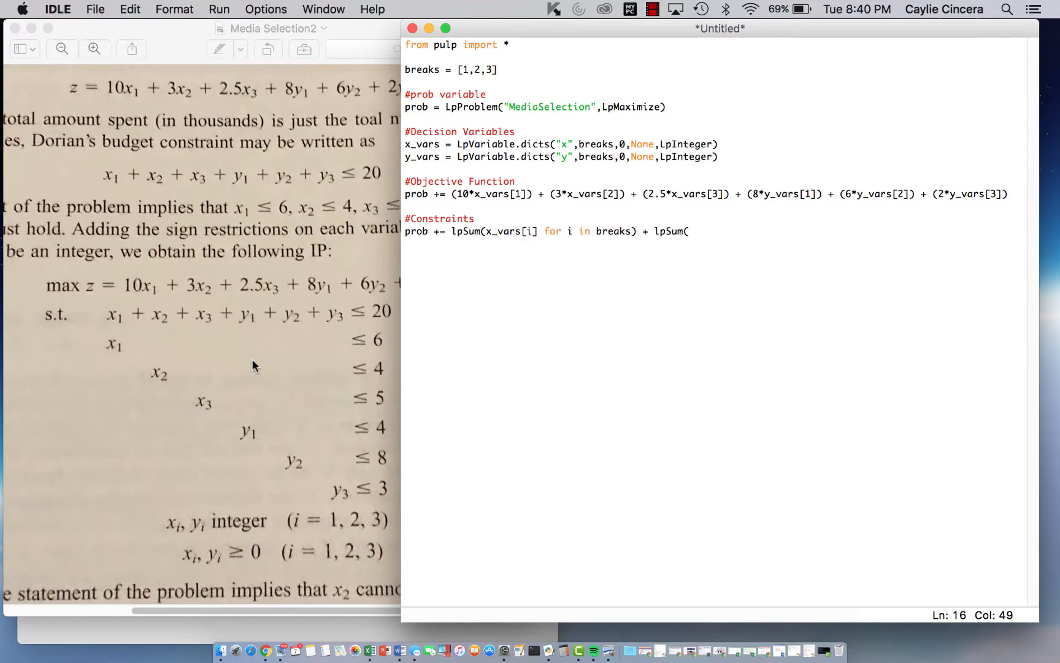
{"action": "type", "text": "y_vars["}
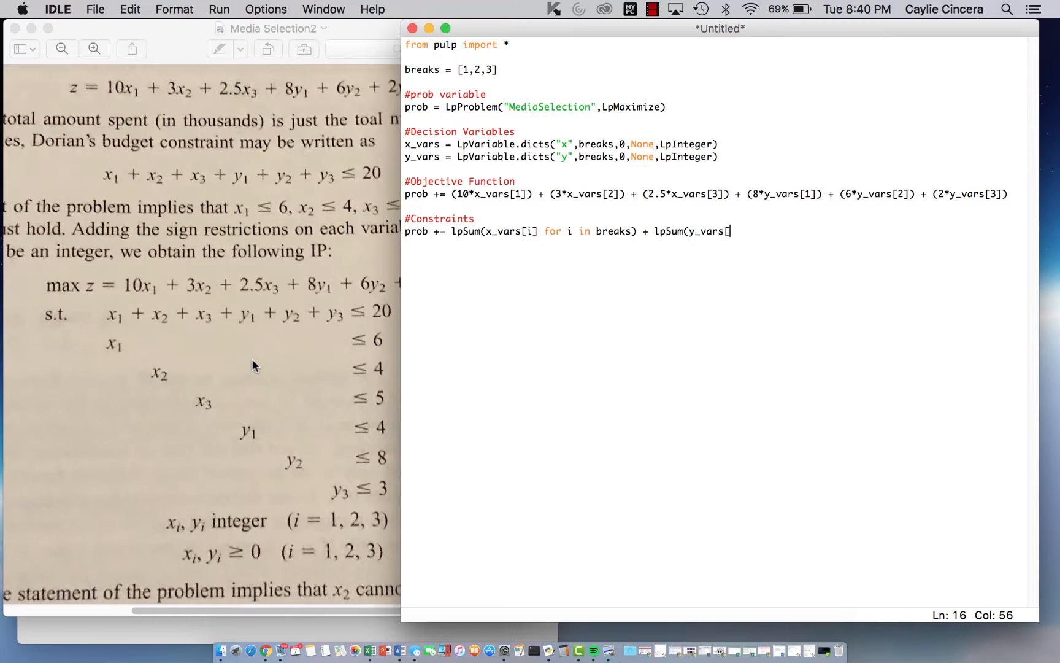
{"action": "type", "text": "i] for in"}
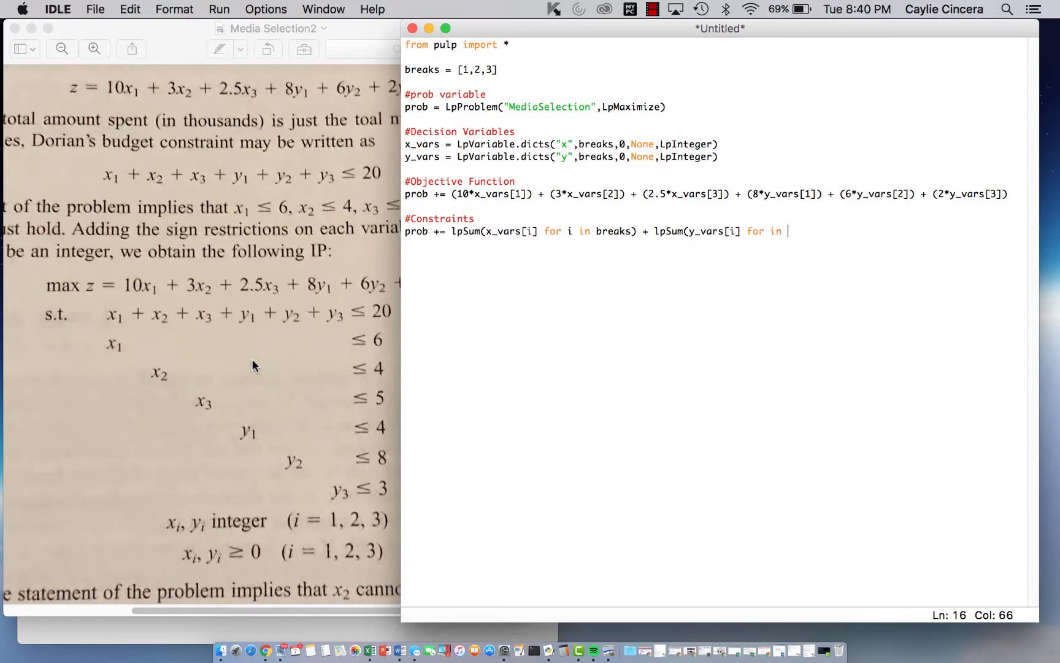
{"action": "type", "text": "bre"}
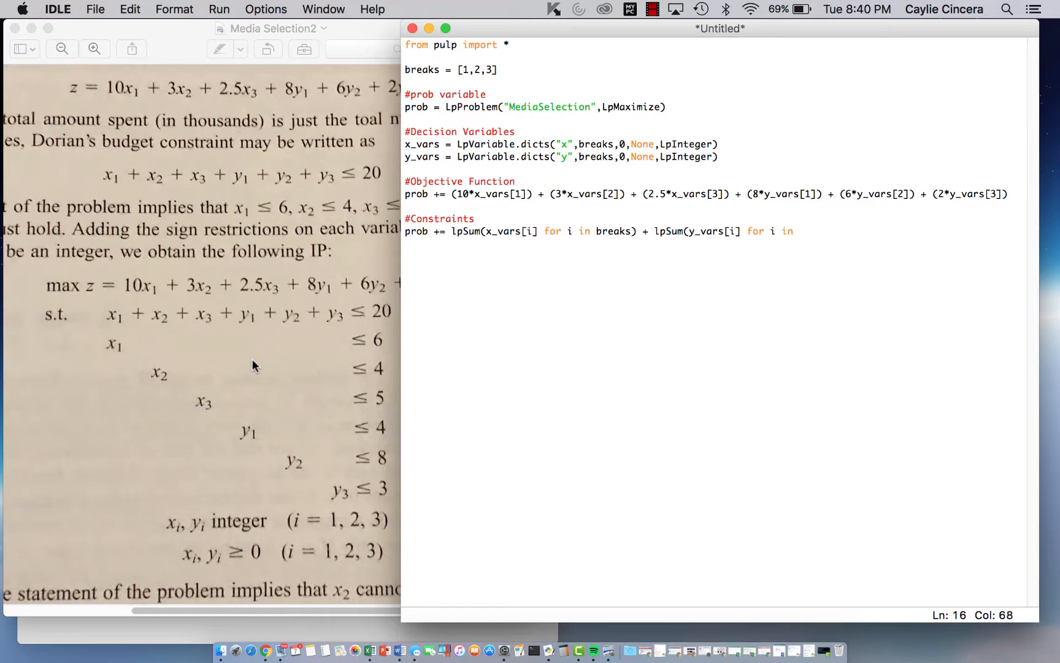
{"action": "type", "text": "breaks) <"}
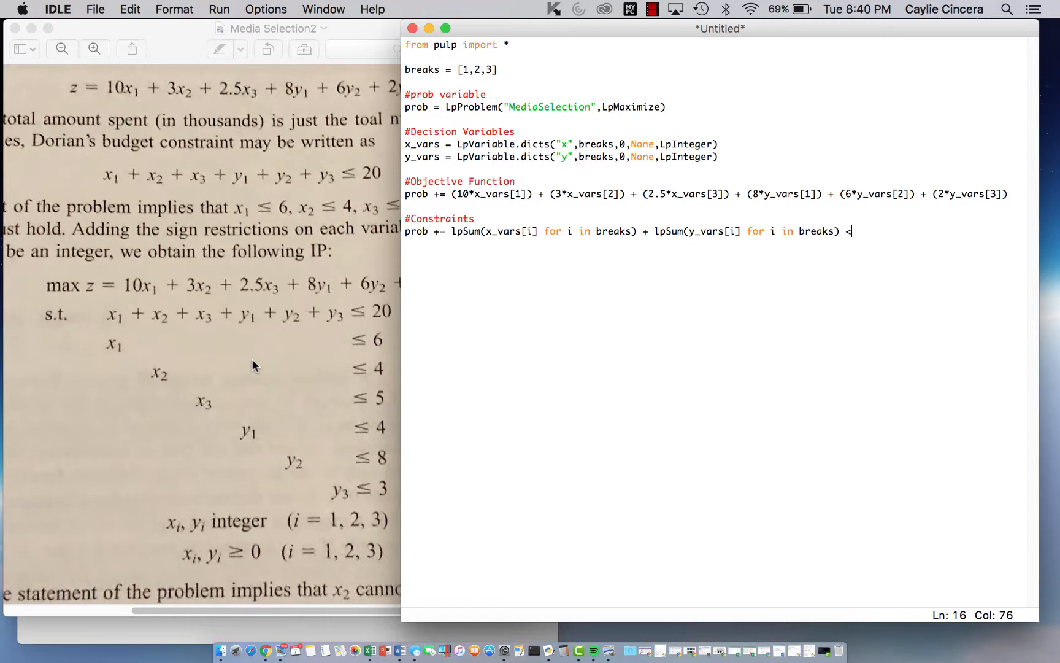
{"action": "type", "text": "= 20"}
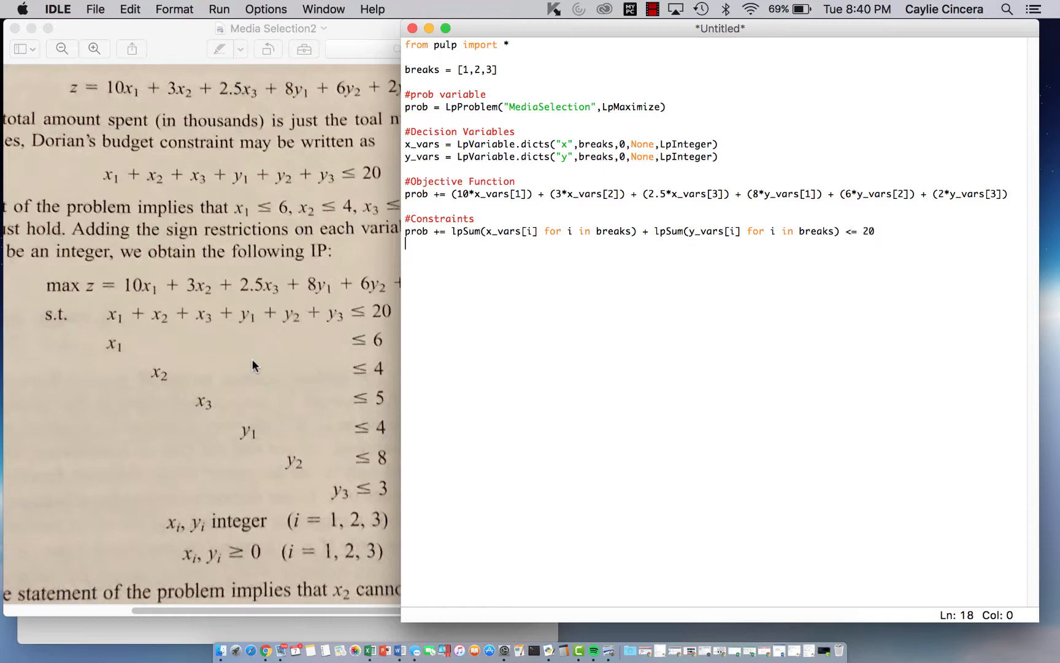
Add the x upper bounds: x_vars[1] <= 6, x_vars[2] <= 4, x_vars[3] <= 5.
{"action": "type", "text": "prob"}
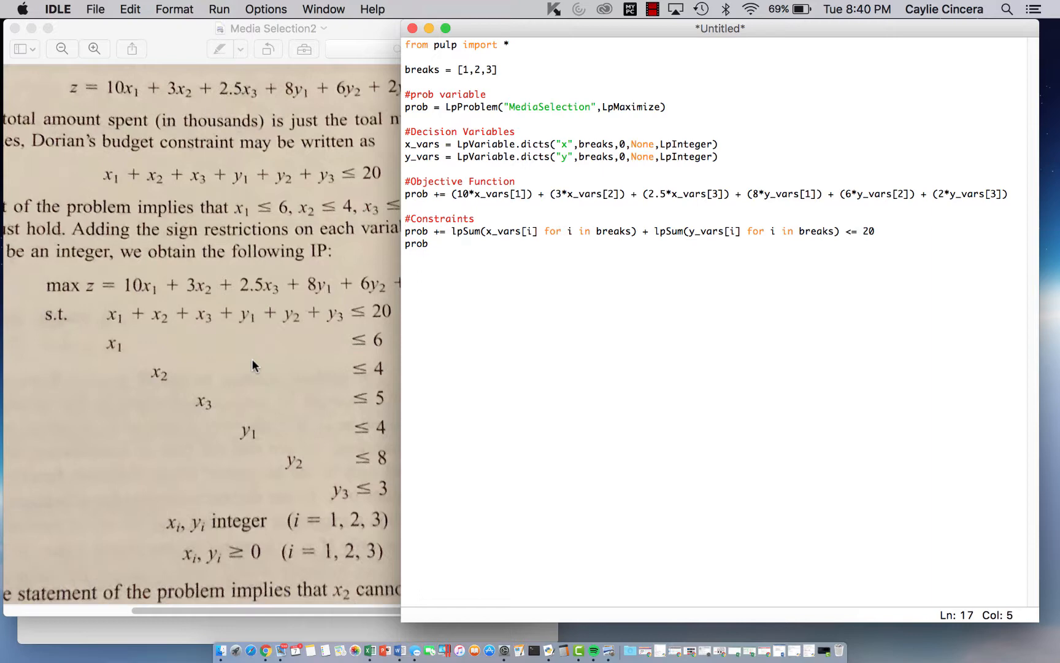
{"action": "type", "text": "+= lp"}
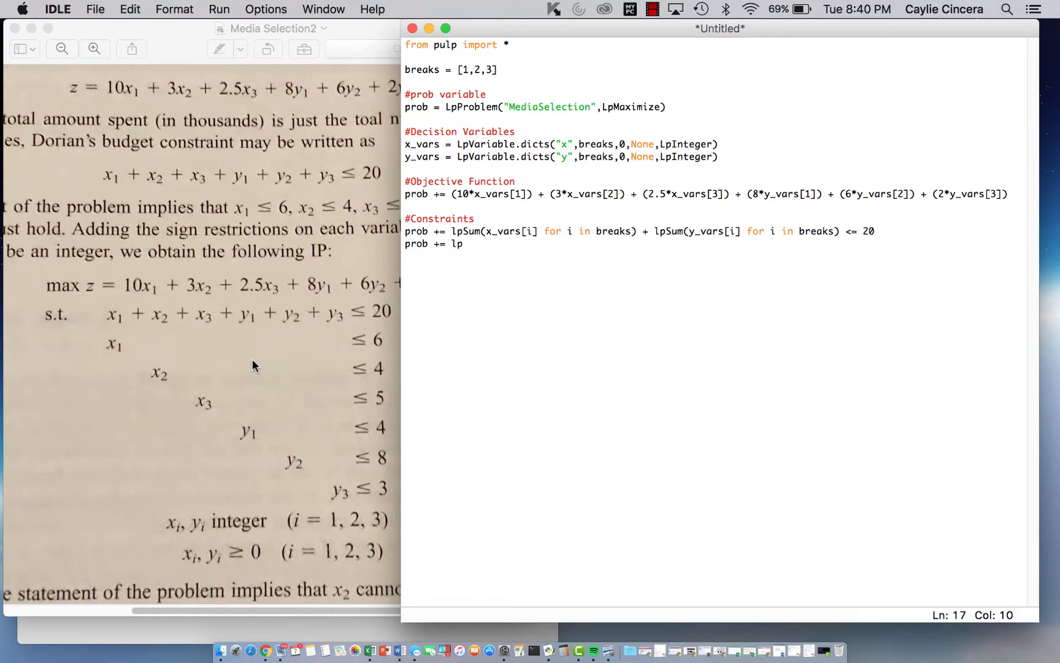
{"action": "key", "text": "backspace"}
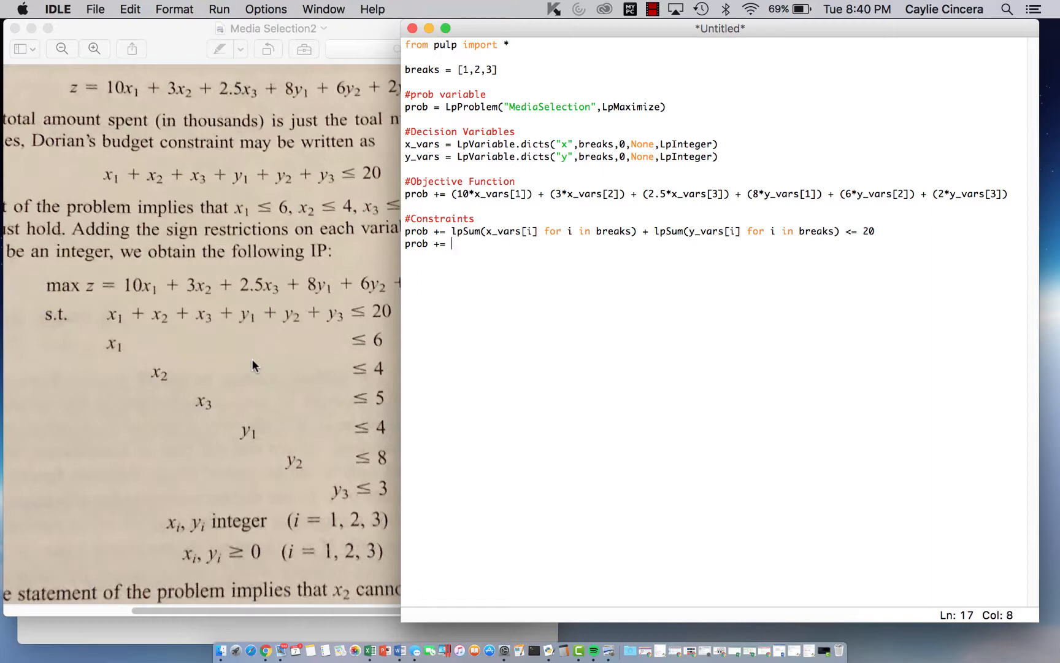
{"action": "mouse_move", "coordinate": [390, 260]}
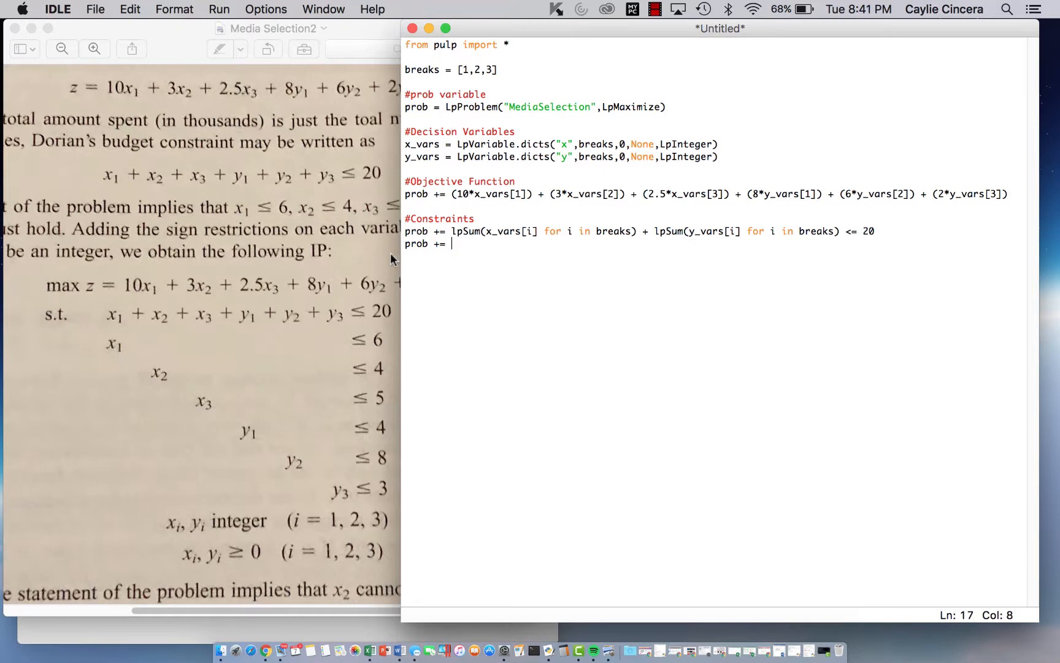
{"action": "type", "text": "x_vars"}
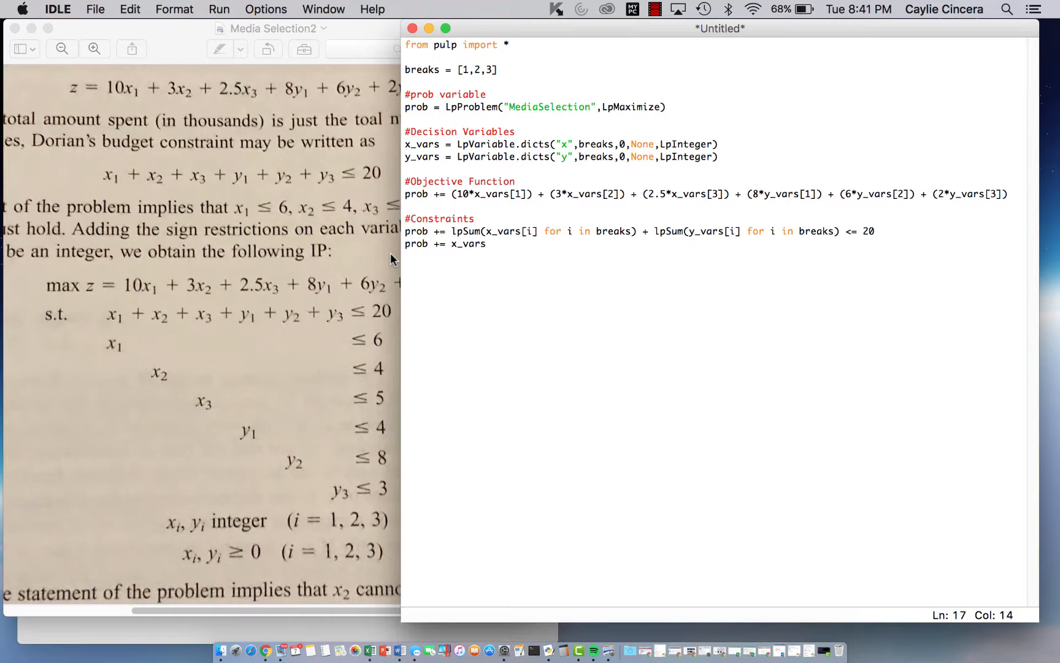
{"action": "type", "text": "[1] <= 6"}
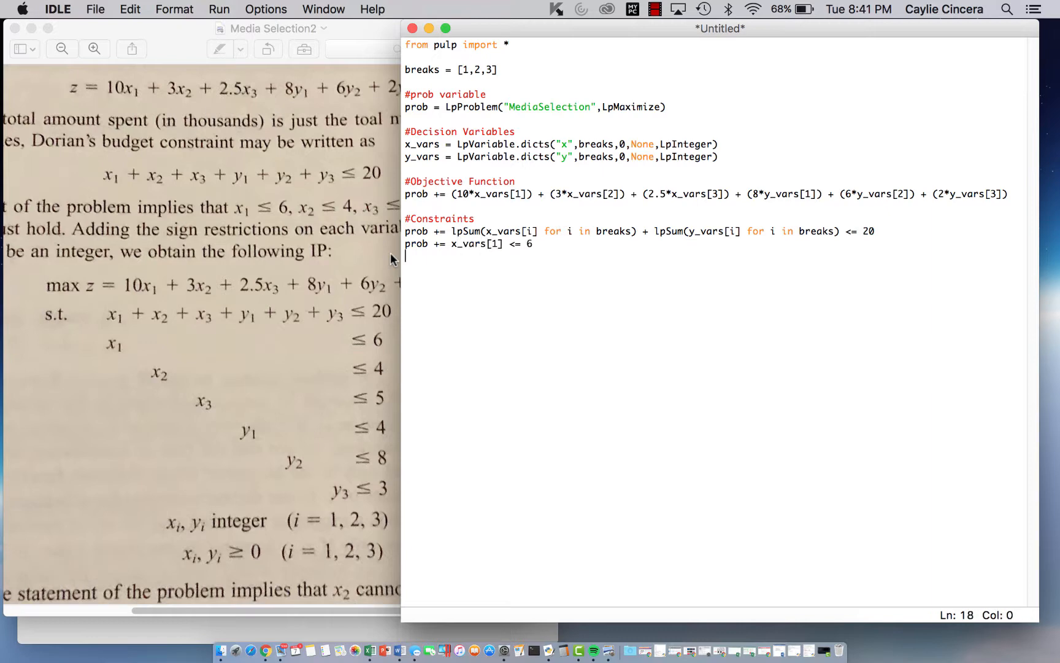
{"action": "type", "text": "prob"}
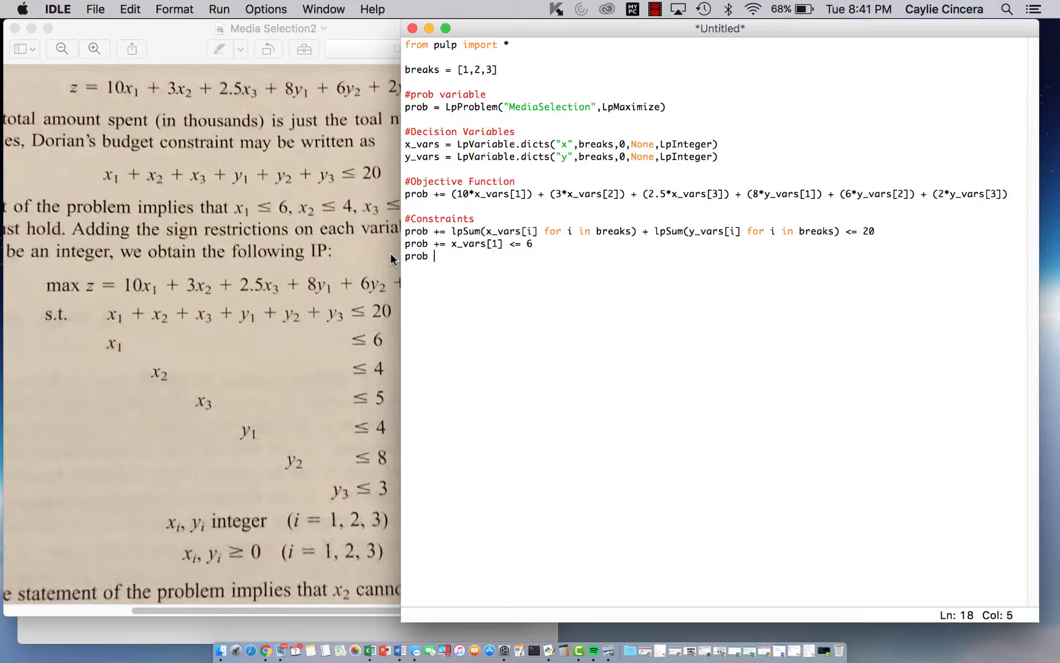
{"action": "type", "text": "+= x"}
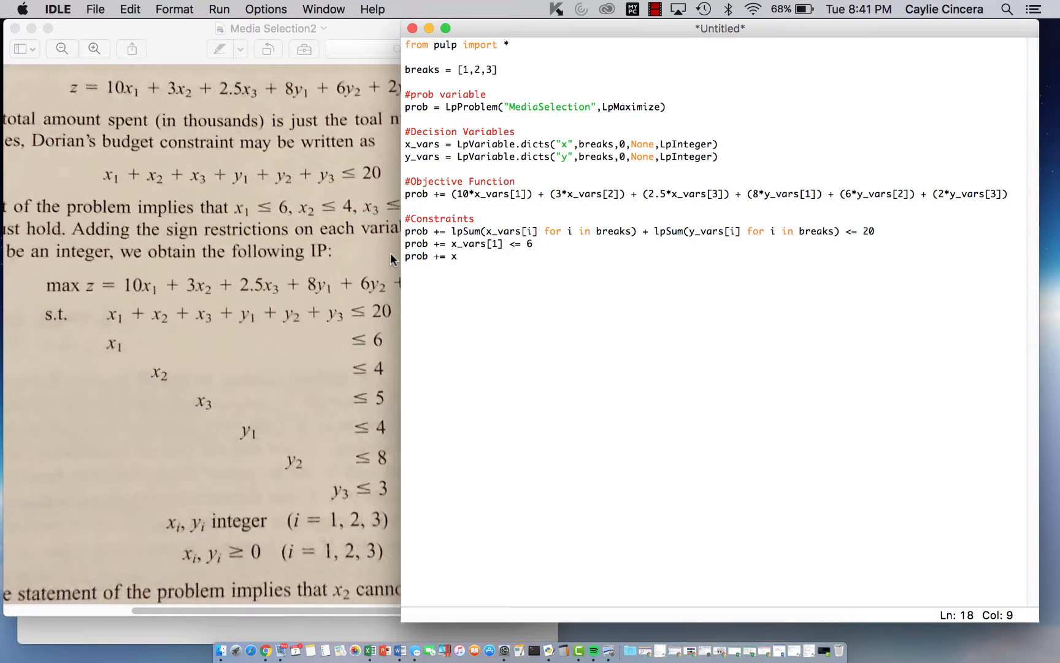
{"action": "type", "text": "_vars[2] <="}
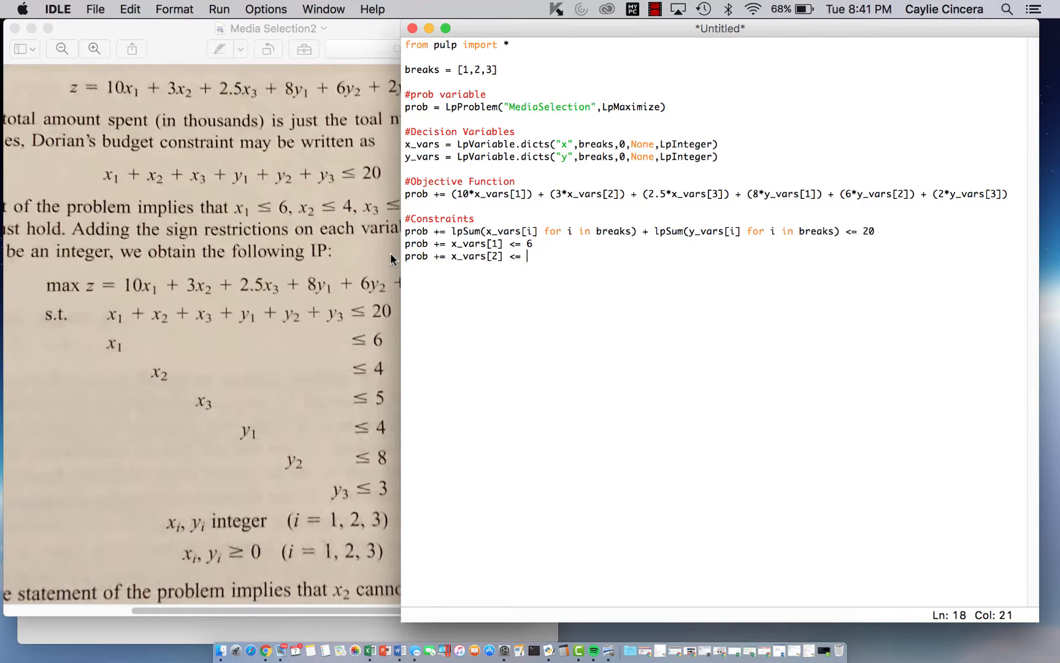
{"action": "type", "text": "4"}
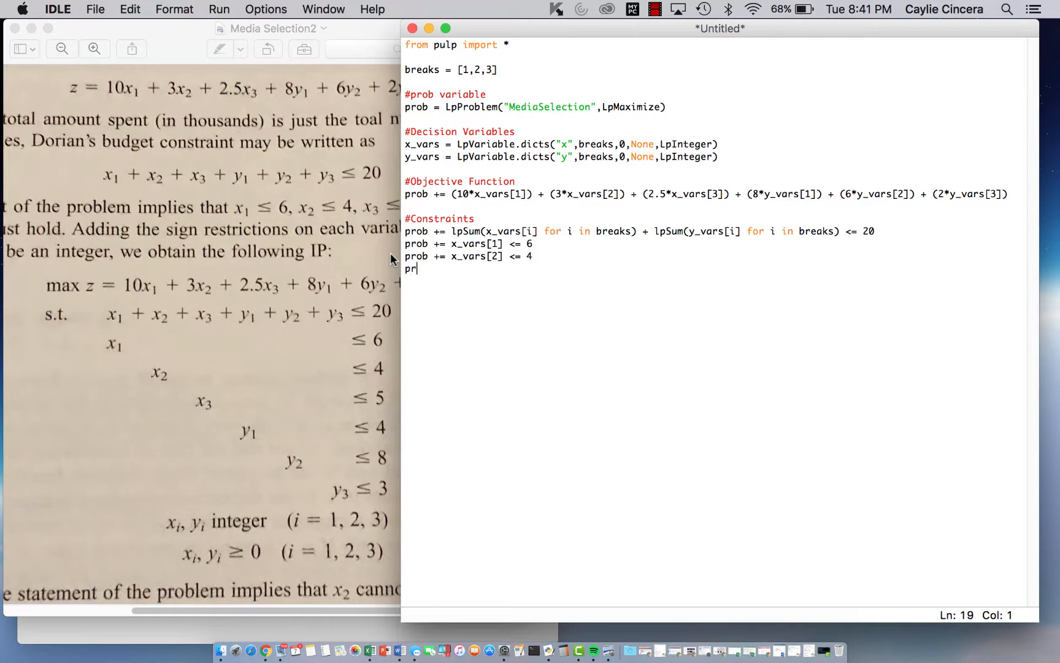
{"action": "type", "text": "ob += x"}
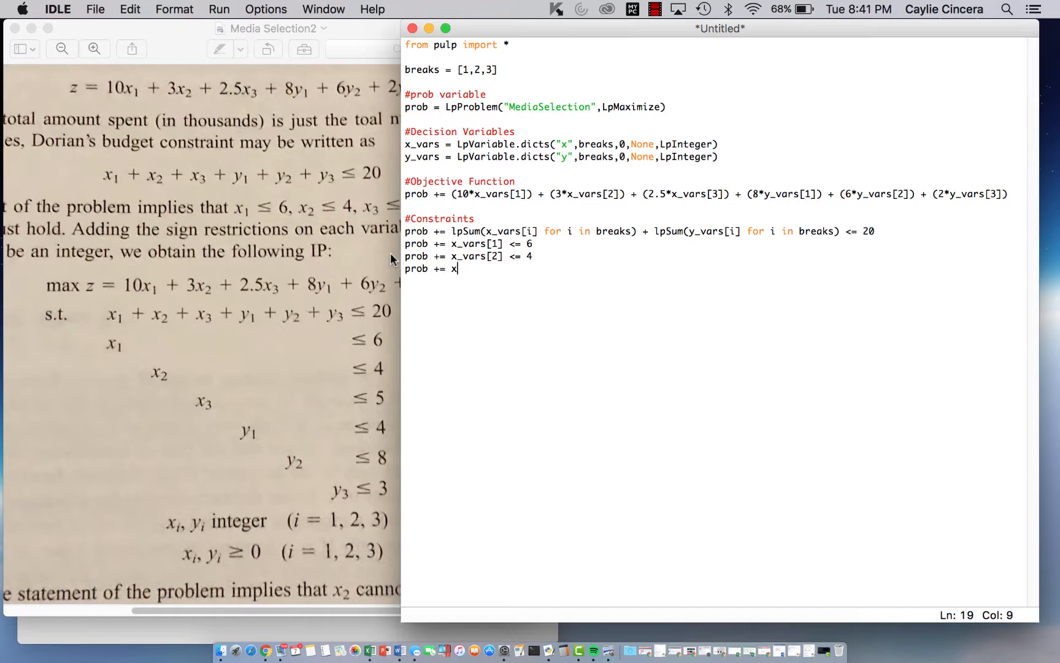
{"action": "type", "text": "_vars["}
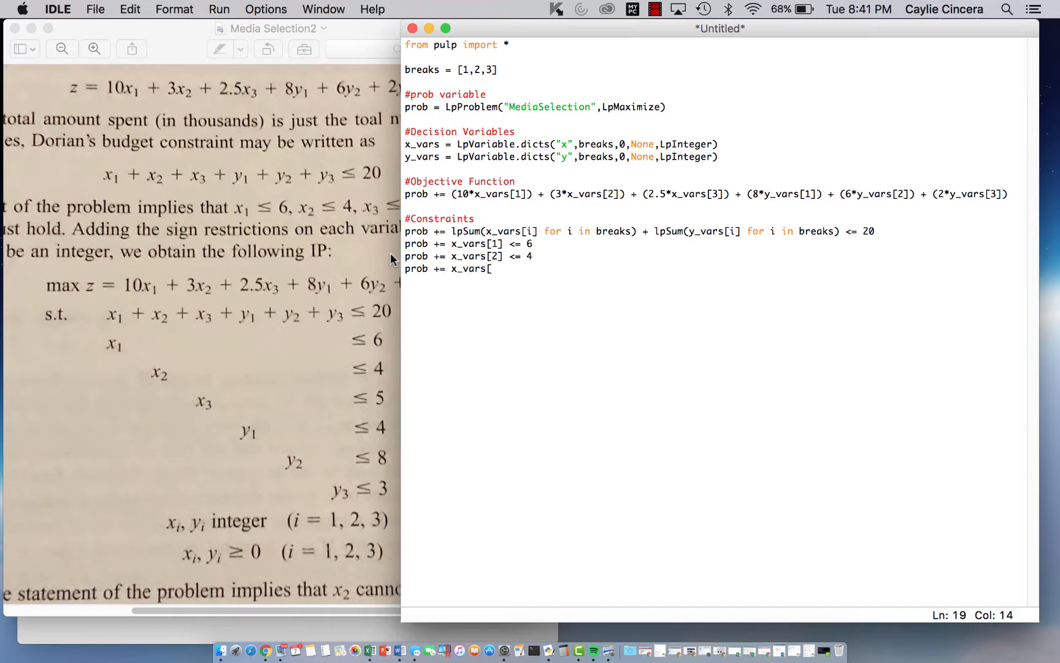
{"action": "type", "text": "3] <="}
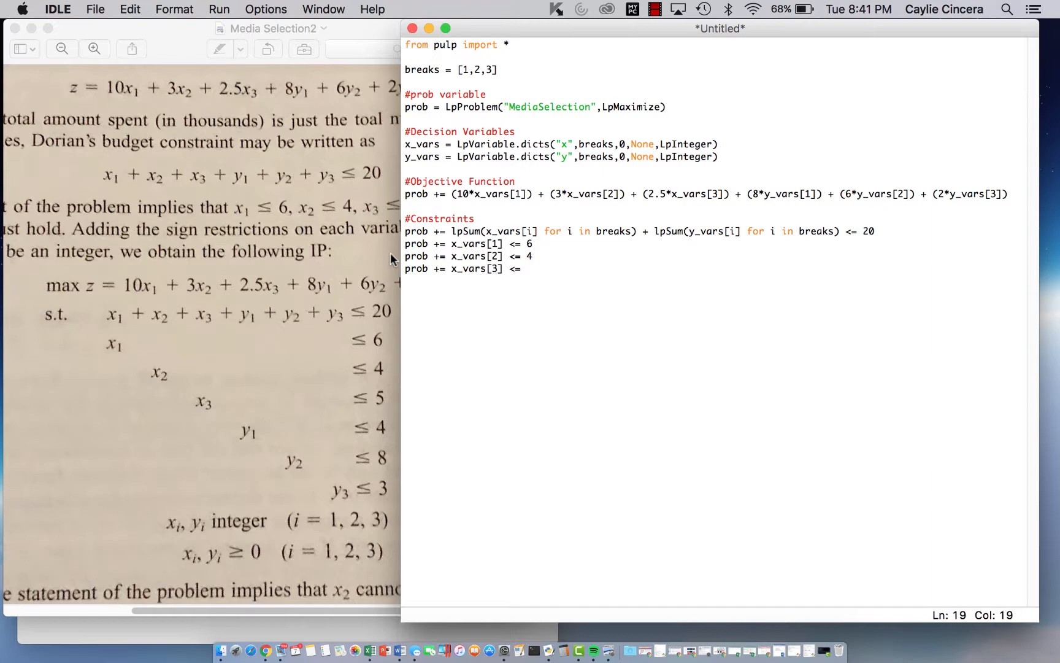
{"action": "type", "text": "5"}
{"action": "type", "text": "prob"}
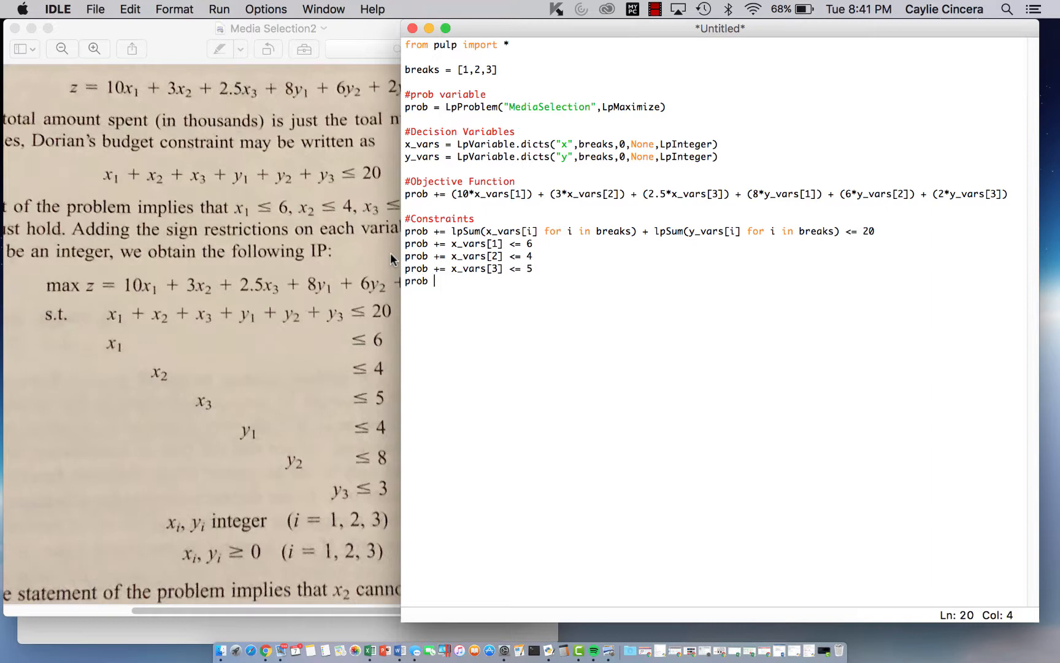
Add the y upper bounds: y_vars[1] <= 4, y_vars[2] <= 8, y_vars[3] <= 3.
{"action": "type", "text": "+="}
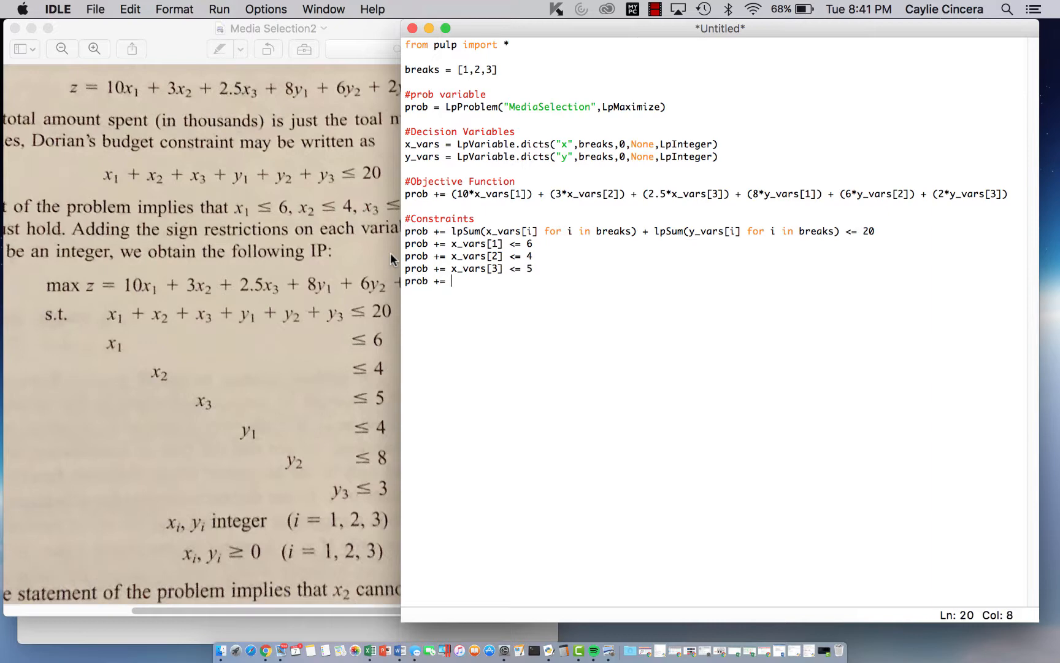
{"action": "type", "text": "y_vars["}
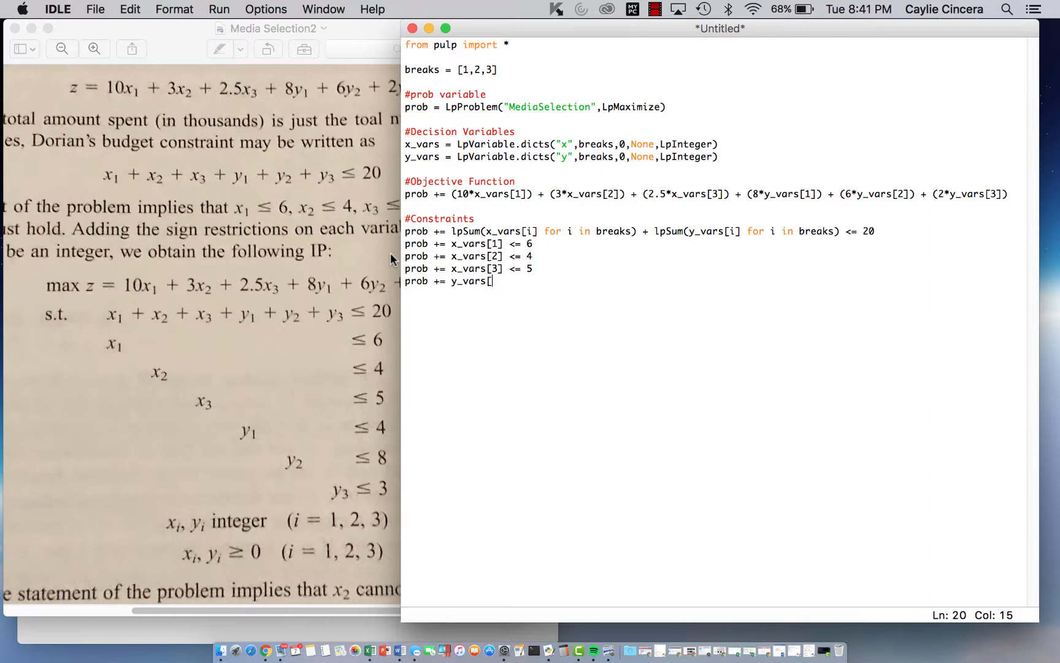
{"action": "type", "text": "1"}
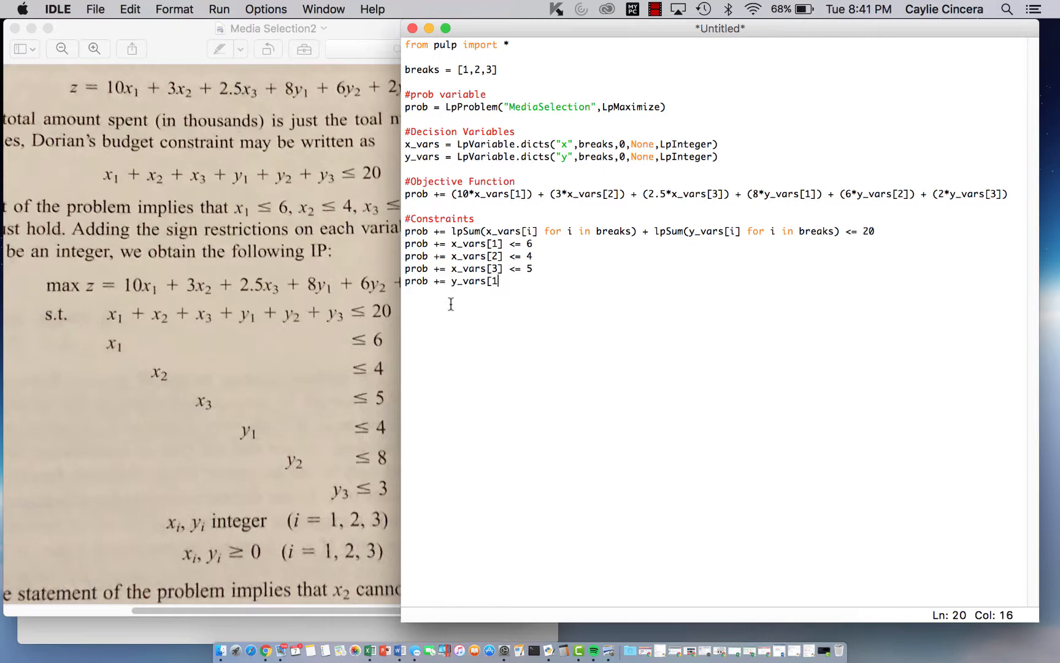
{"action": "type", "text": "\" \""}
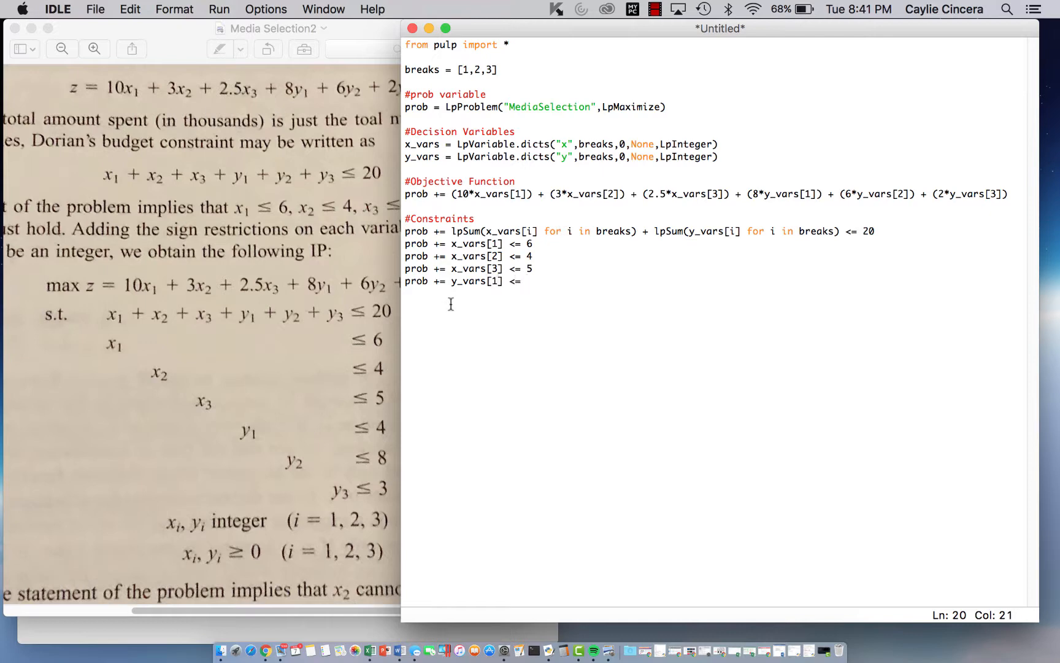
{"action": "type", "text": "4"}
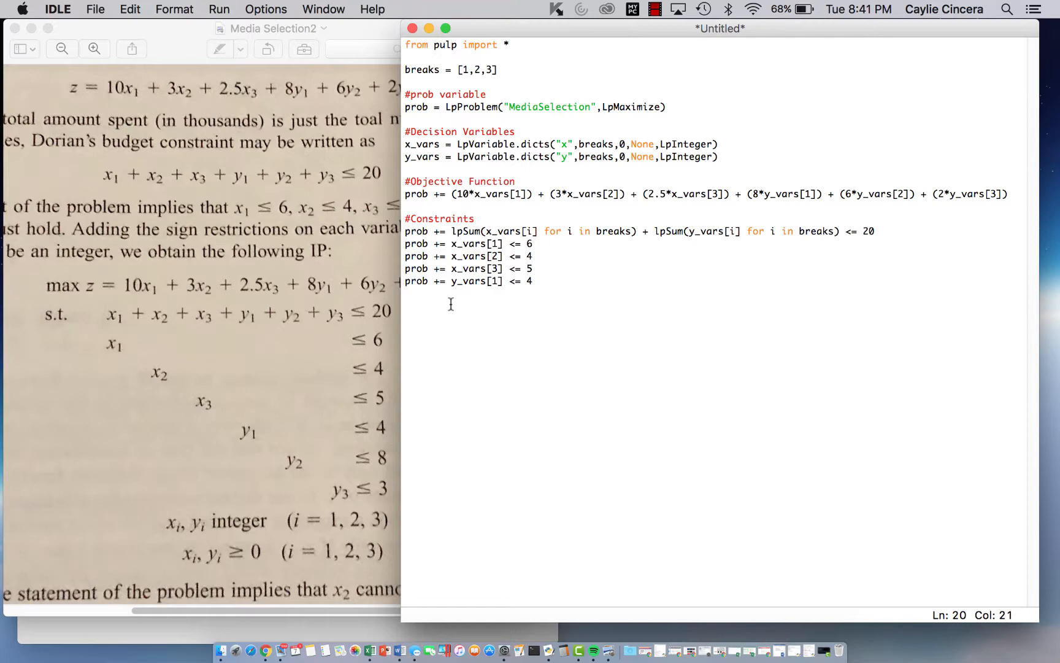
{"action": "type", "text": "prob += y_v"}
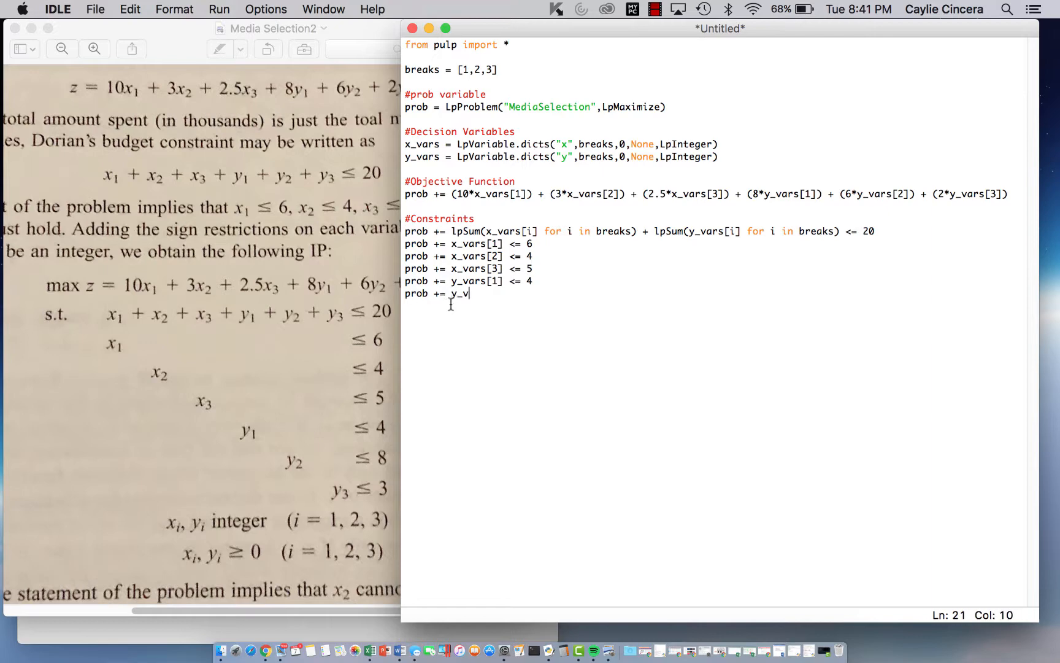
{"action": "type", "text": "ars["}
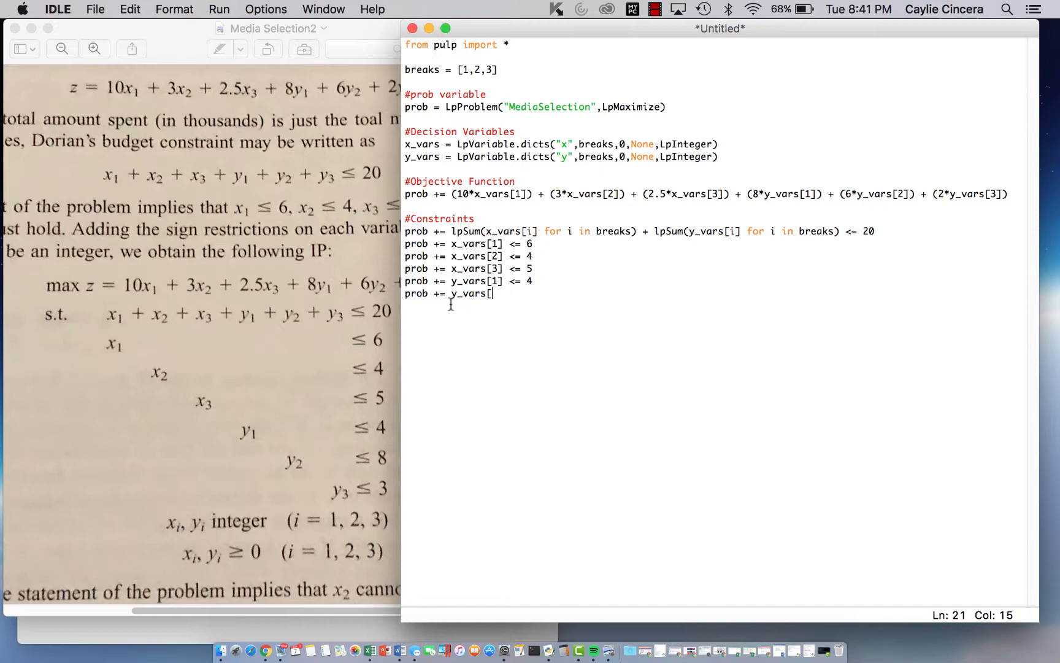
{"action": "type", "text": "2]"}
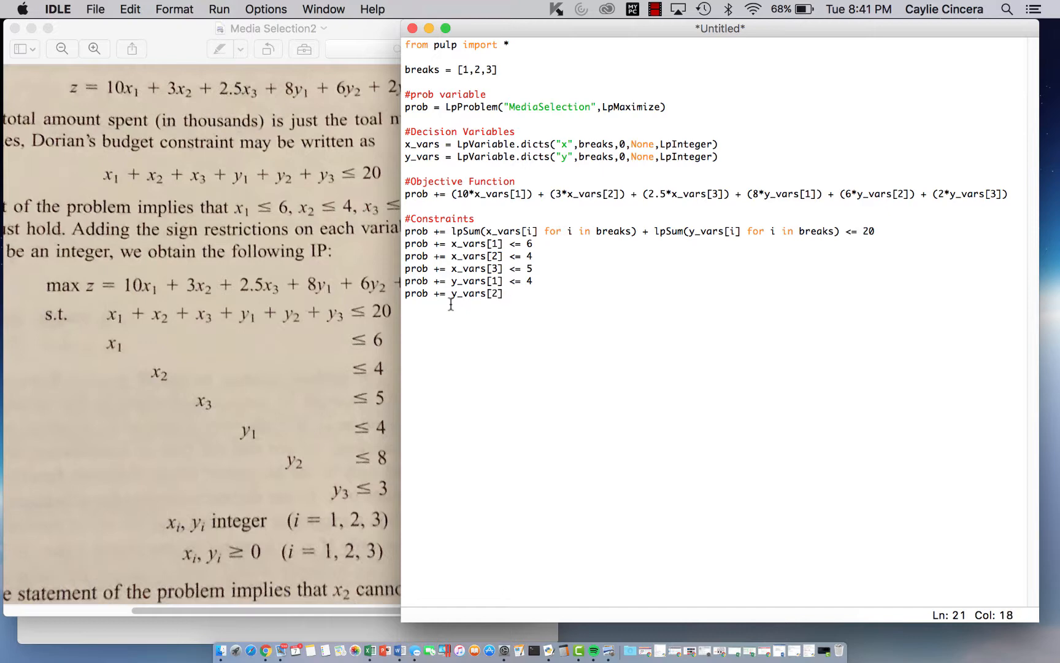
{"action": "type", "text": "<= 9"}
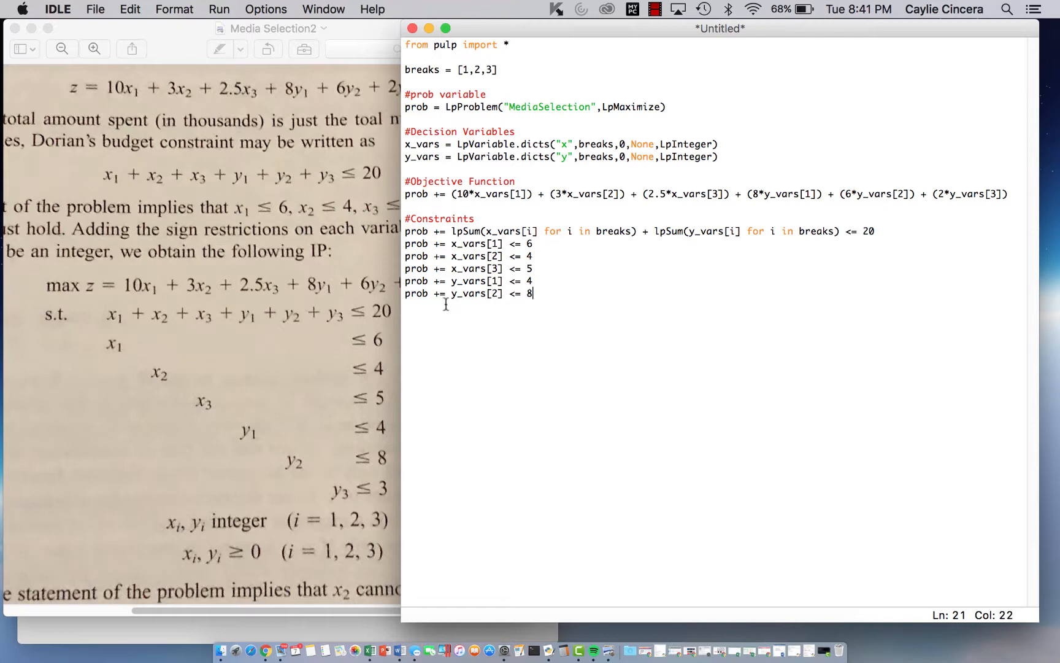
{"action": "mouse_move", "coordinate": [567, 329]}
{"action": "type", "text": "prob"}
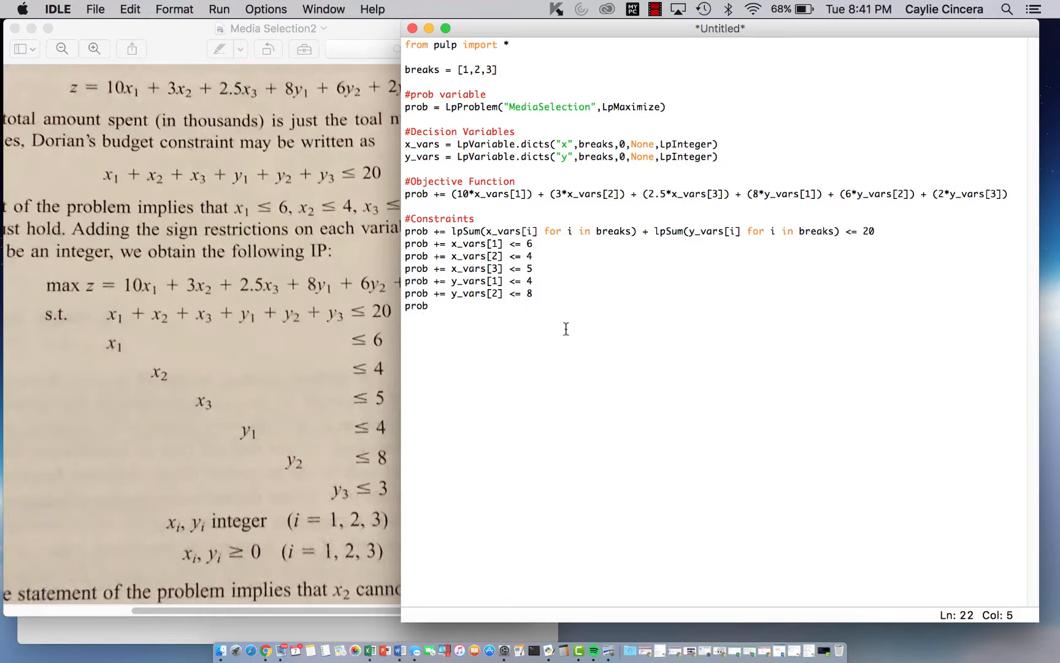
{"action": "type", "text": "+= y_vars[3] <="}
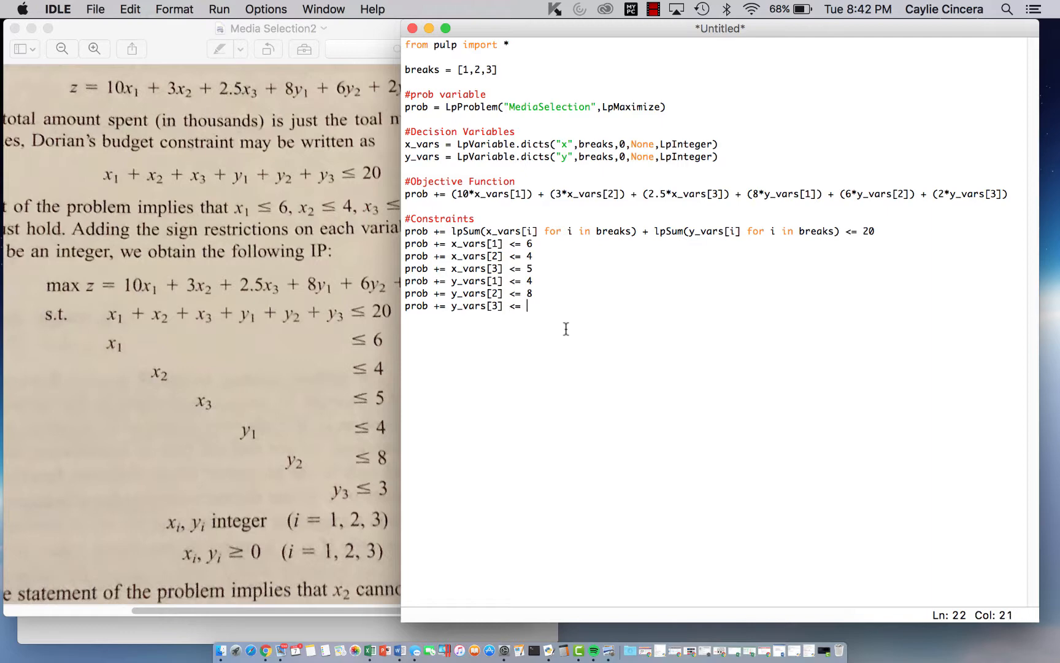
{"action": "type", "text": "3"}
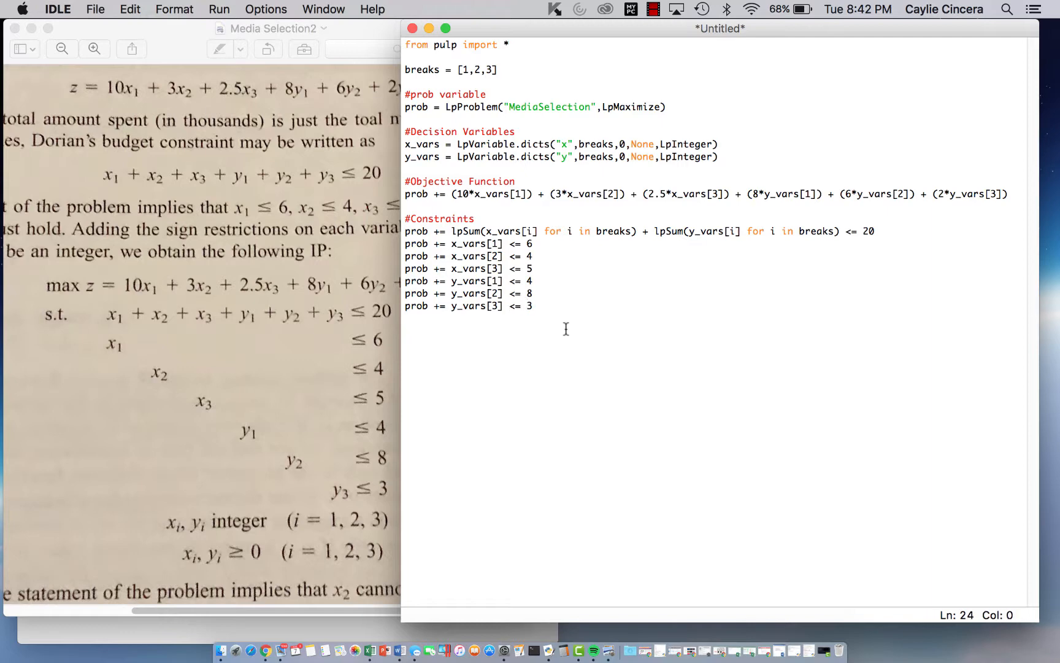
{"action": "mouse_move", "coordinate": [224, 529]}
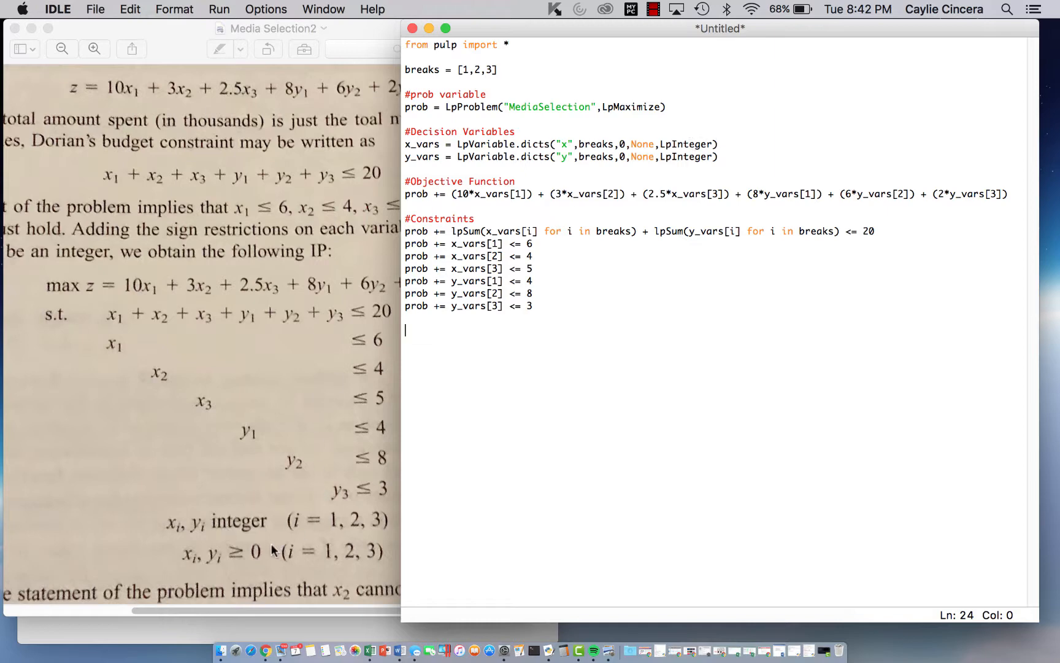
{"action": "mouse_move", "coordinate": [810, 652]}
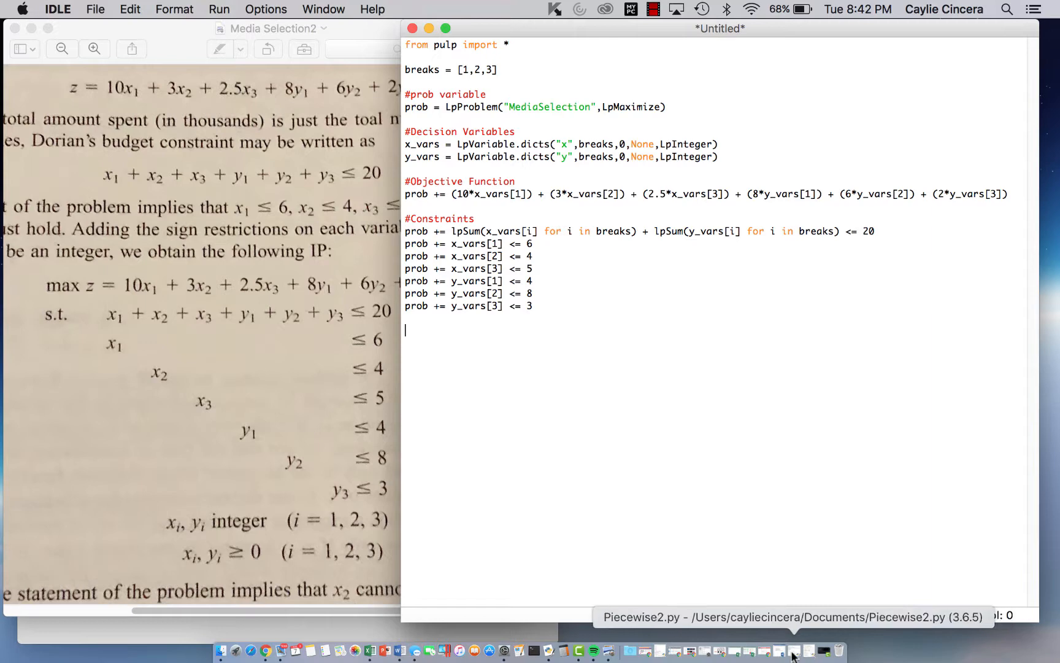
After the constraints, add prob.solve() followed by prints of each variable's value and the objective total.
{"action": "left_click", "coordinate": [793, 652]}
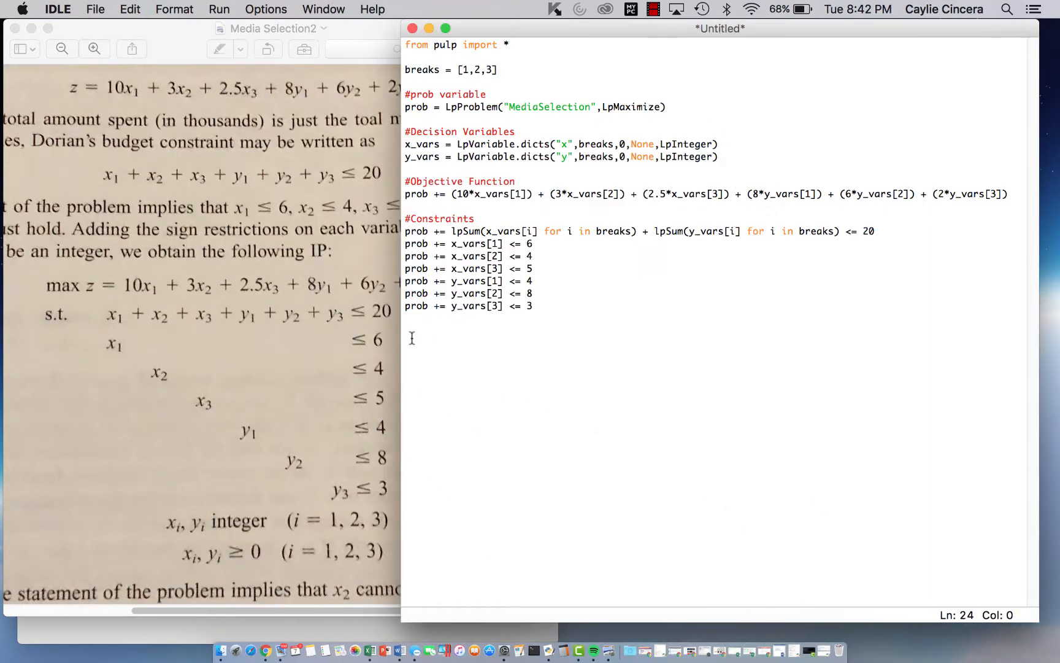
{"action": "type", "text": "prob.solve()"}
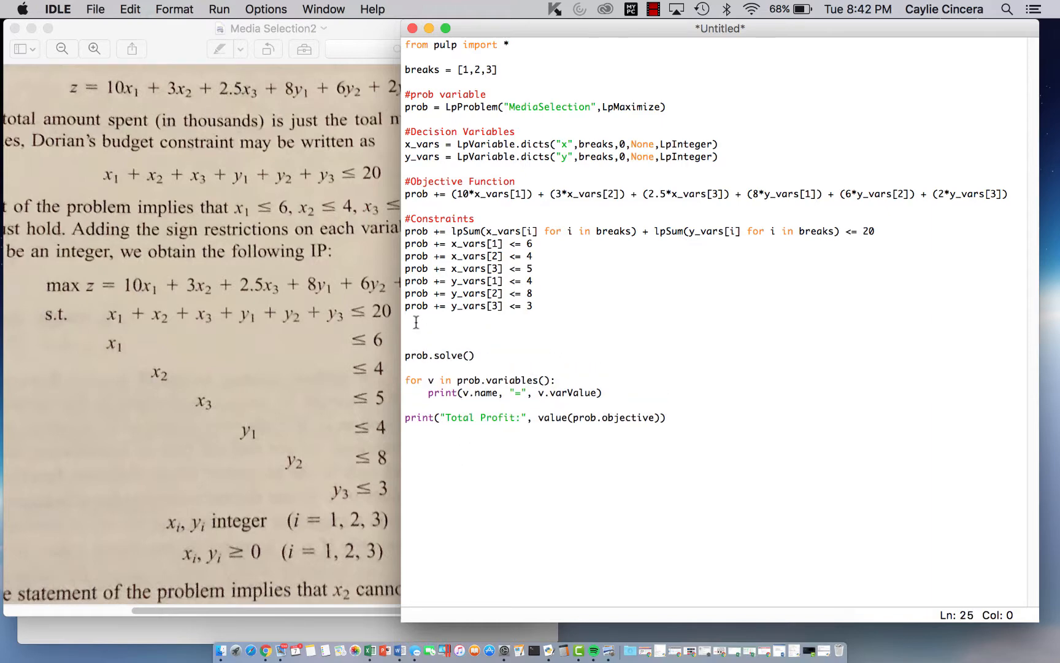
Add a #Solve comment line above prob.solve().
{"action": "left_click", "coordinate": [407, 337]}
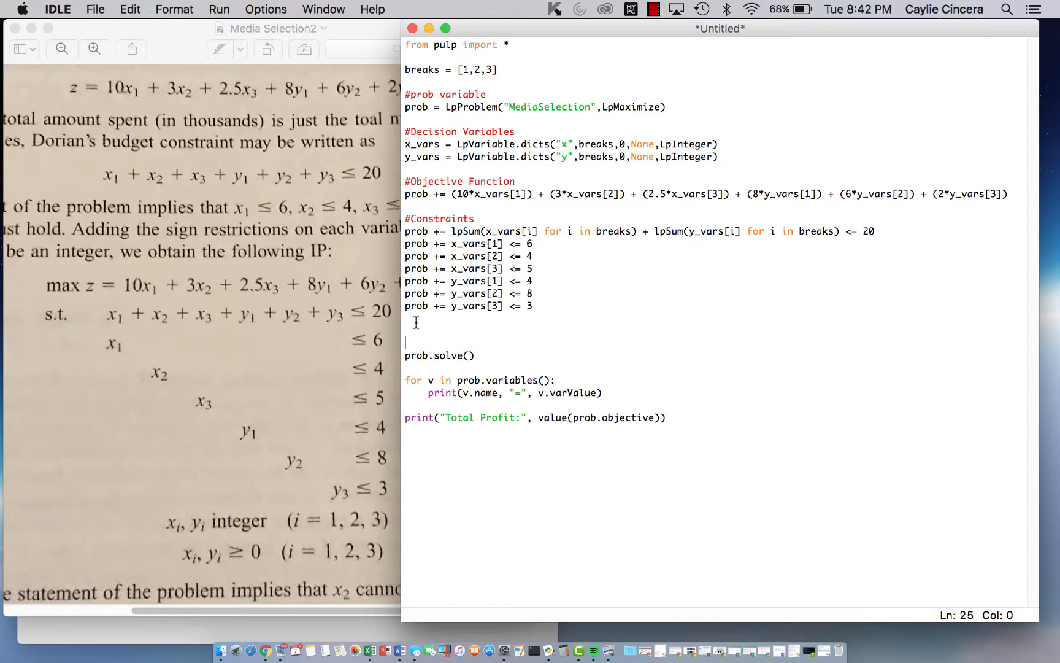
{"action": "type", "text": "#Solve"}
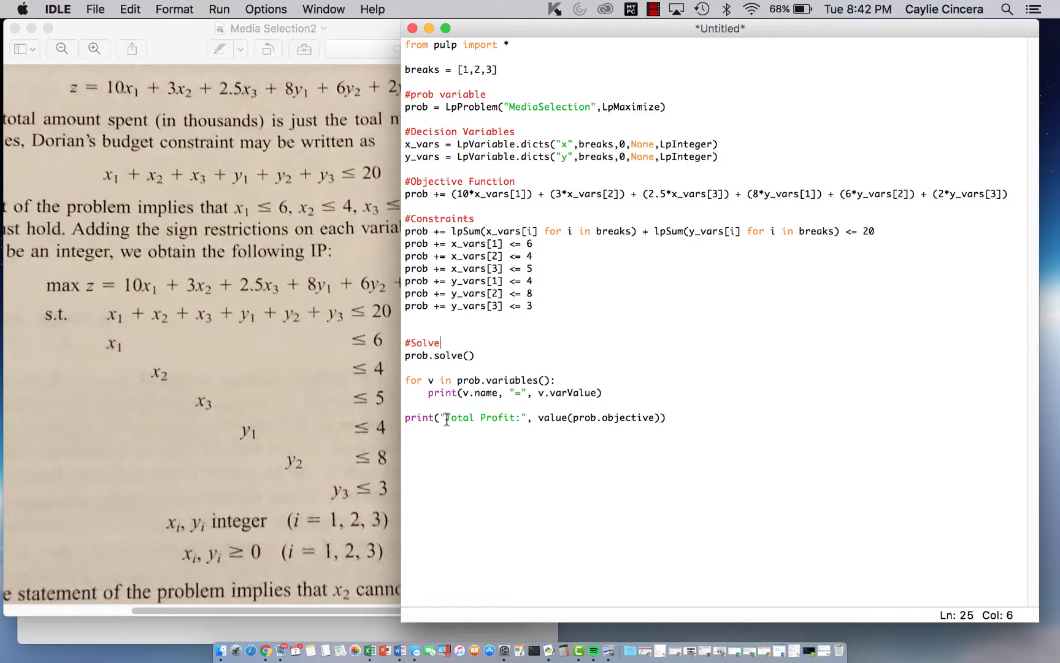
Replace the "Total Profit:" label with "Max number of exposures".
{"action": "left_click", "coordinate": [521, 417]}
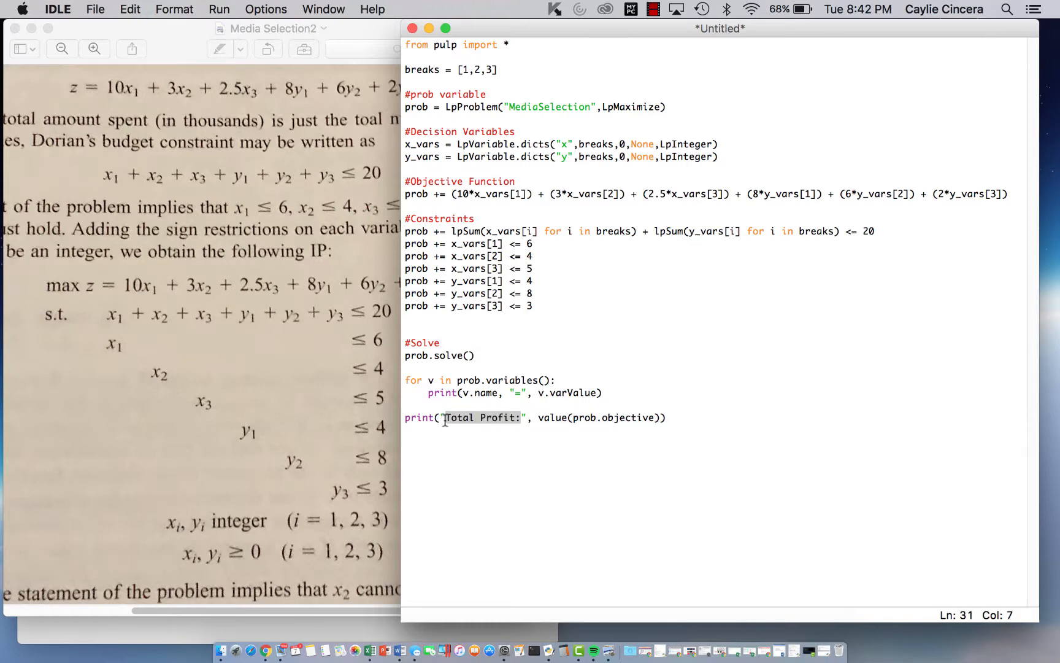
{"action": "type", "text": "Max"}
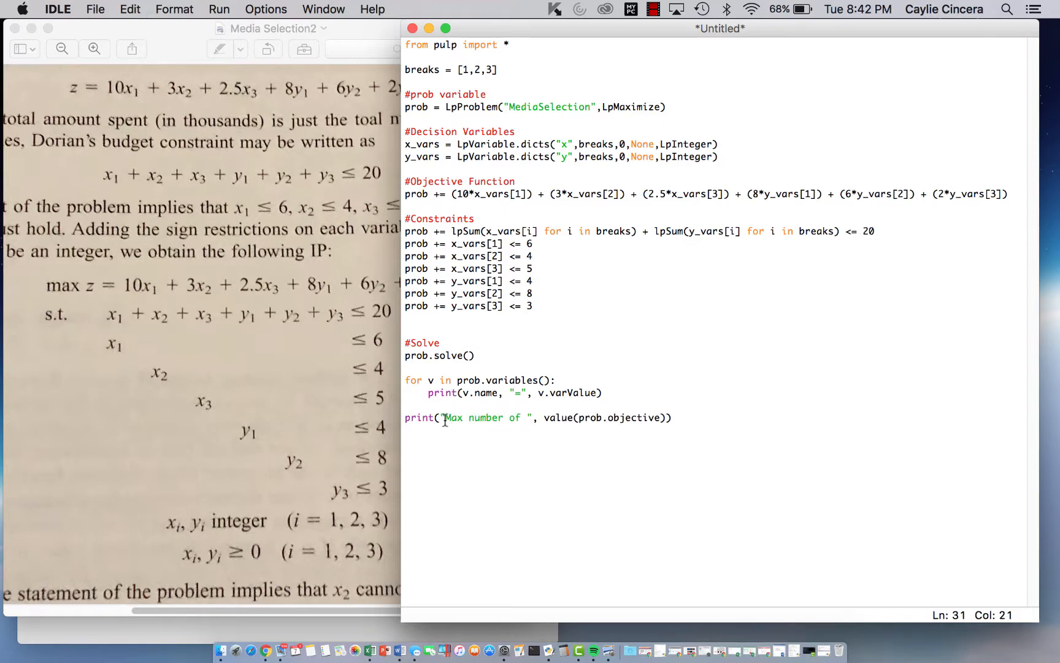
{"action": "type", "text": "exposure"}
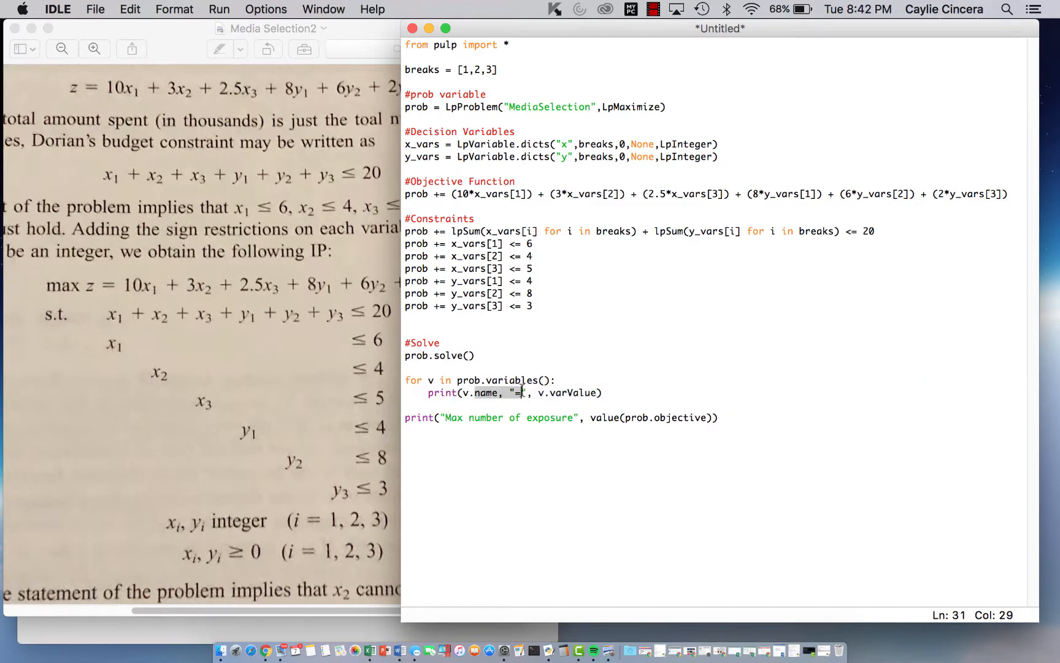
{"action": "left_click", "coordinate": [549, 400]}
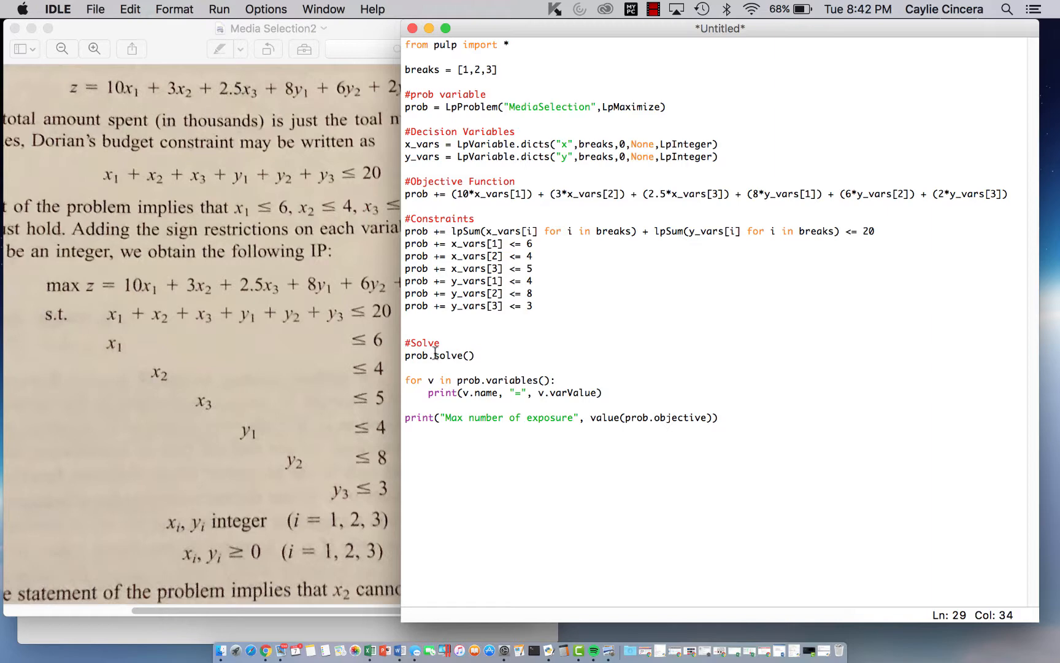
{"action": "left_click", "coordinate": [406, 380]}
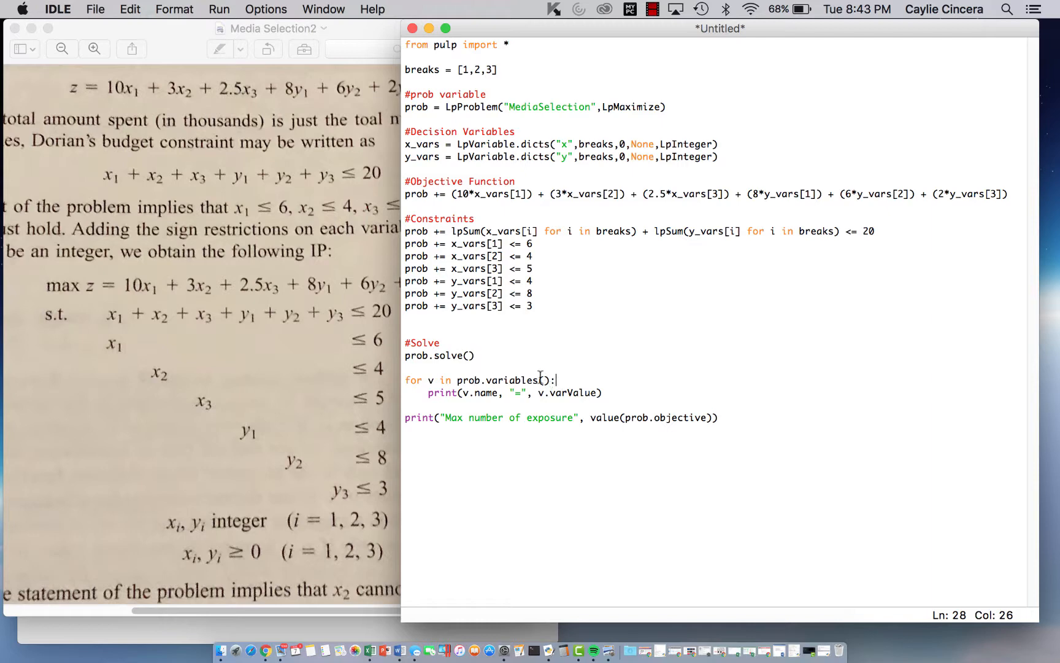
{"action": "mouse_move", "coordinate": [560, 401]}
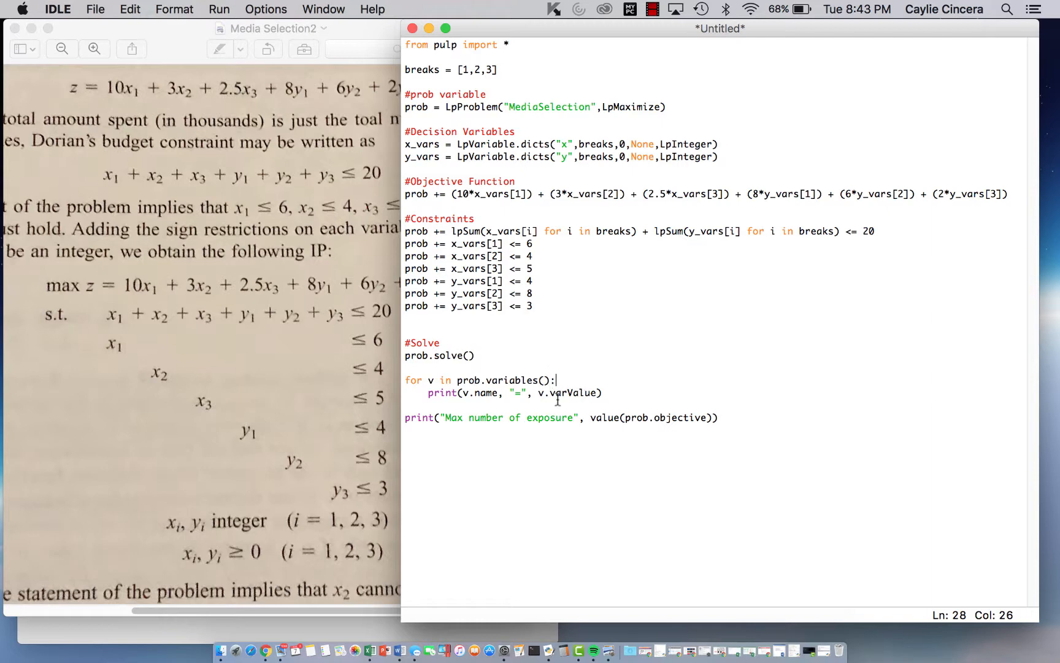
{"action": "left_click", "coordinate": [476, 392]}
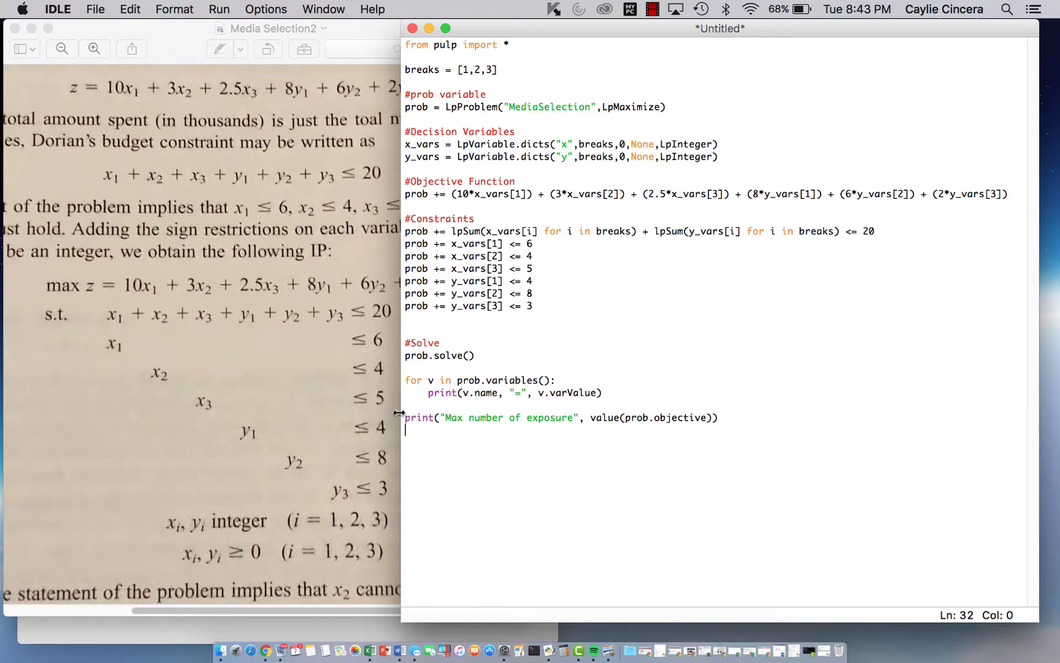
{"action": "left_click", "coordinate": [519, 417]}
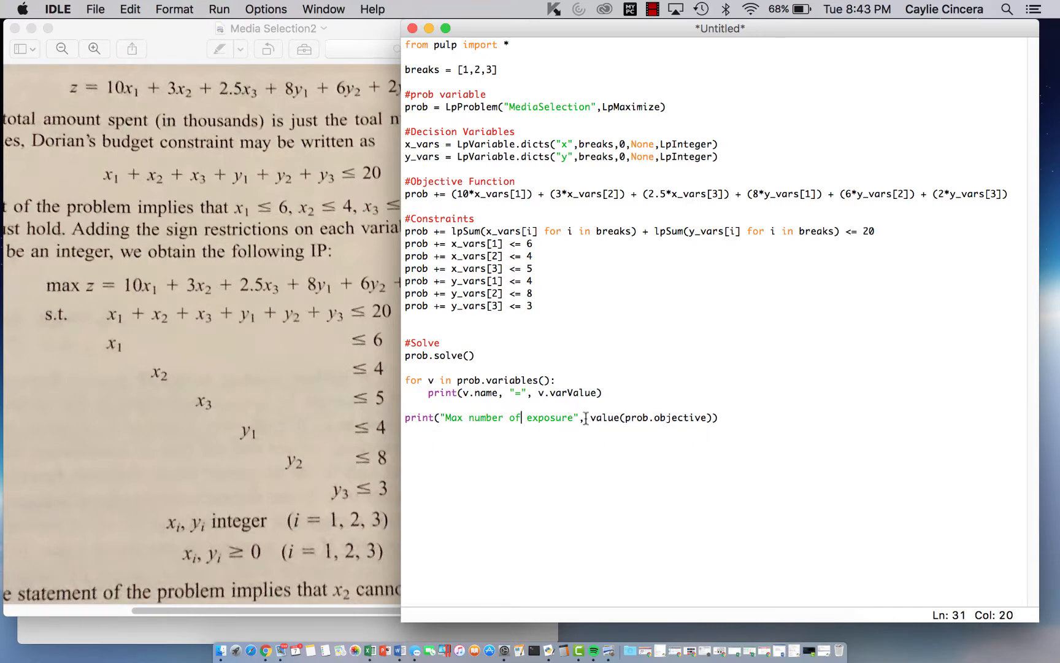
{"action": "type", "text": "s"}
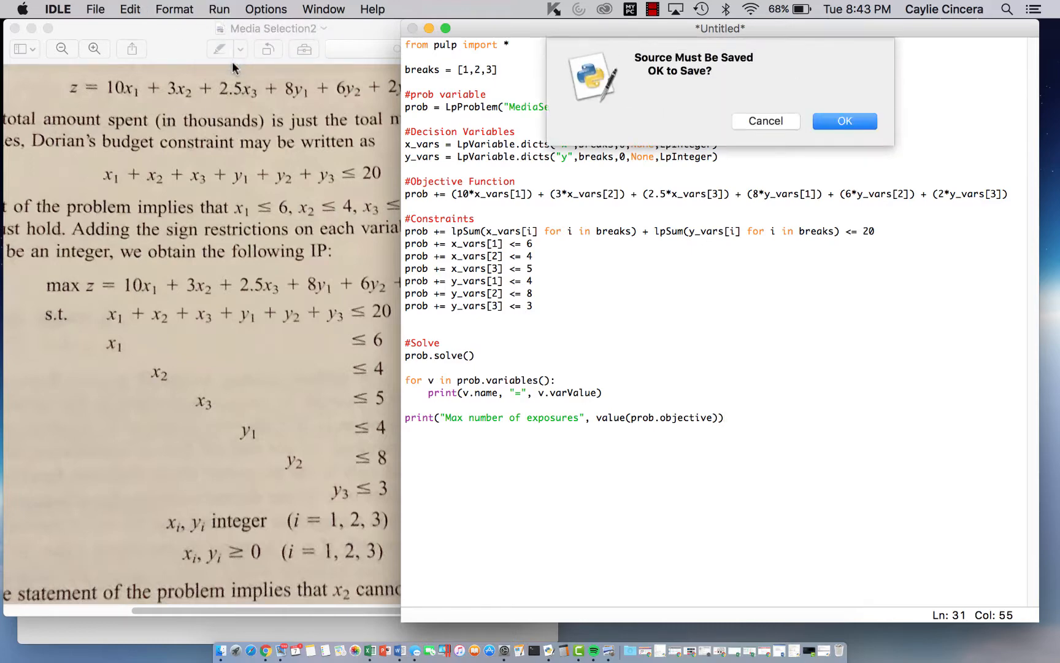
Save the script as MediaSelection.py in Documents so it runs in the shell.
{"action": "left_click", "coordinate": [844, 122]}
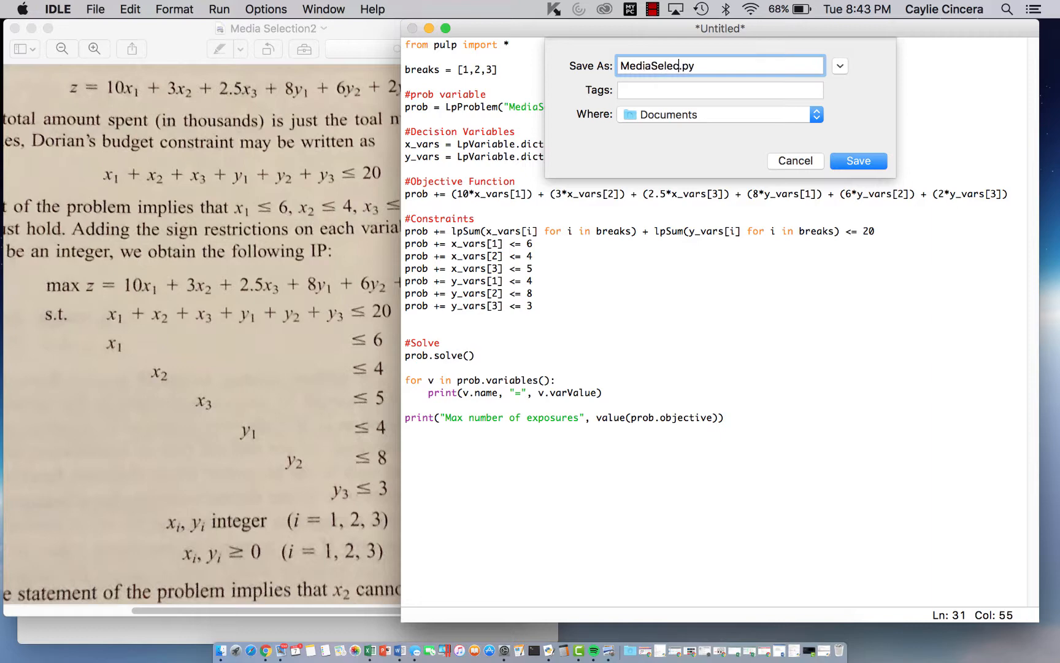
{"action": "left_click", "coordinate": [857, 160]}
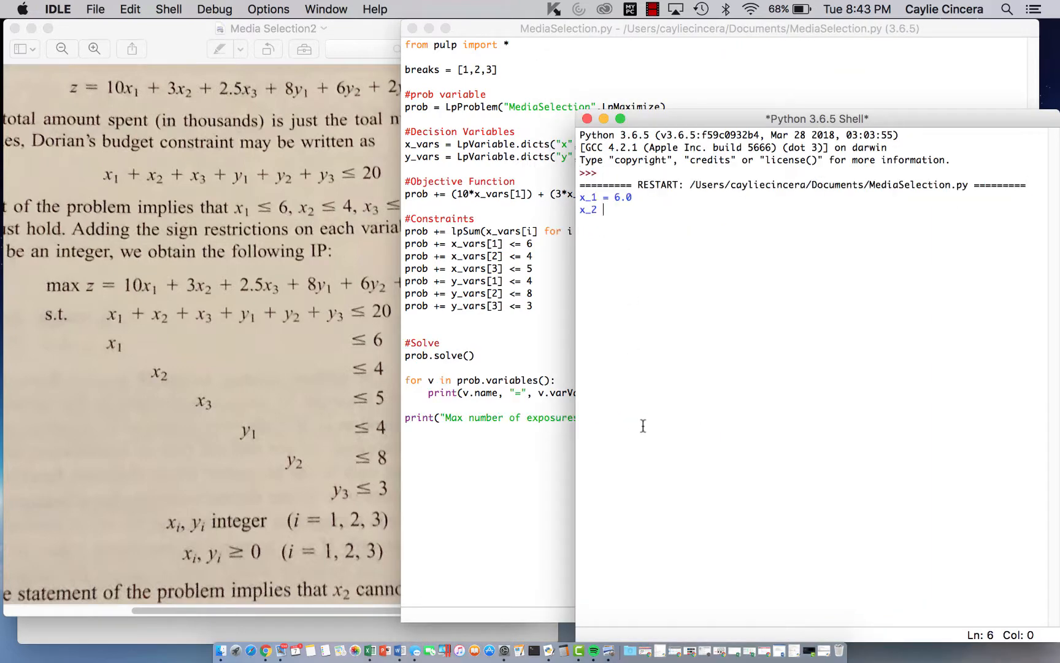
Compare the shell's 146-exposure solution with the textbook page in Preview.
{"action": "left_click", "coordinate": [202, 339]}
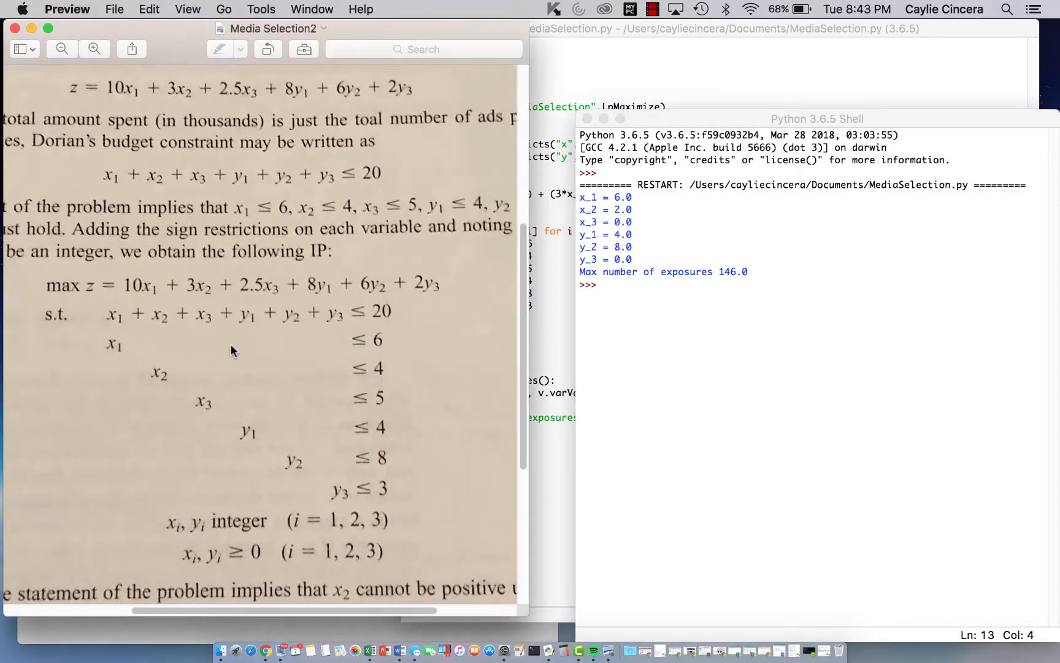
{"action": "scroll", "scroll_direction": "down", "scroll_amount": 3}
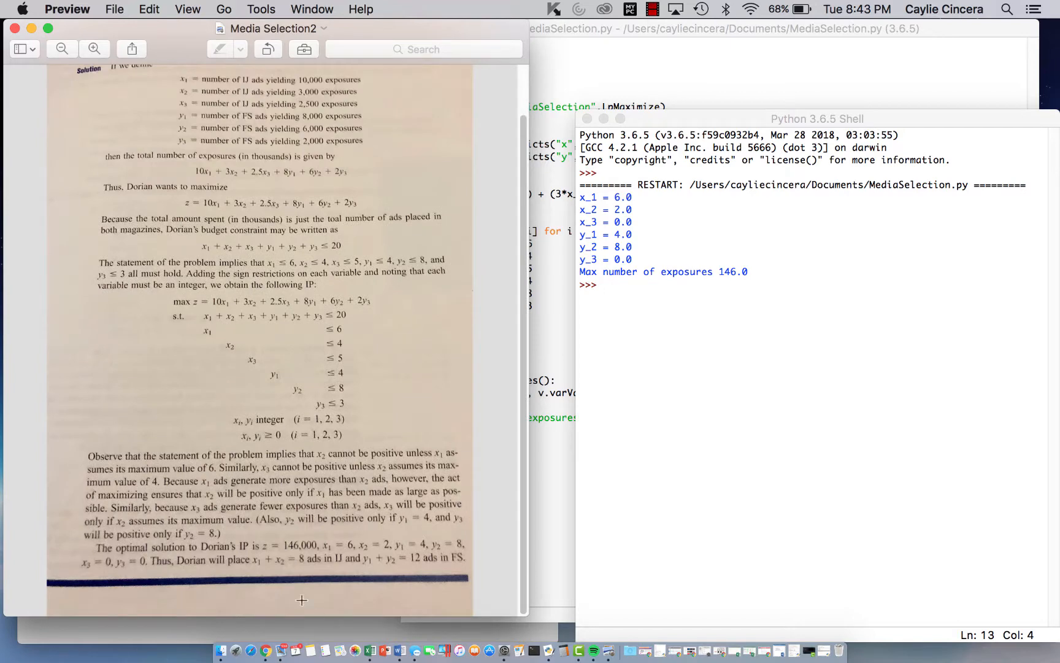
{"action": "mouse_move", "coordinate": [300, 553]}
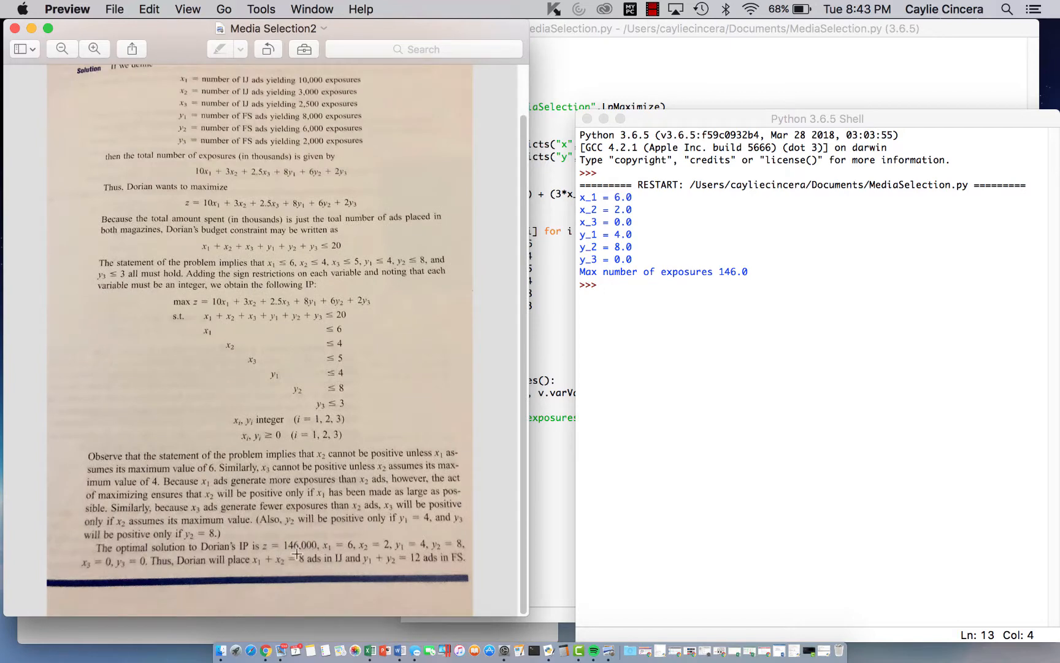
{"action": "mouse_move", "coordinate": [645, 284]}
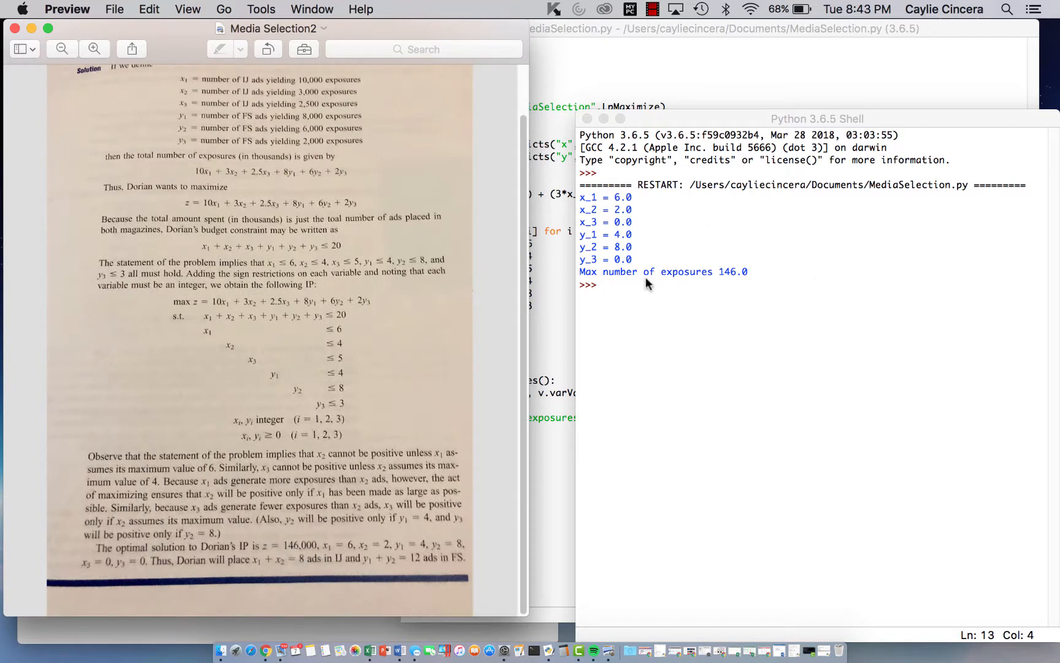
{"action": "mouse_move", "coordinate": [737, 285]}
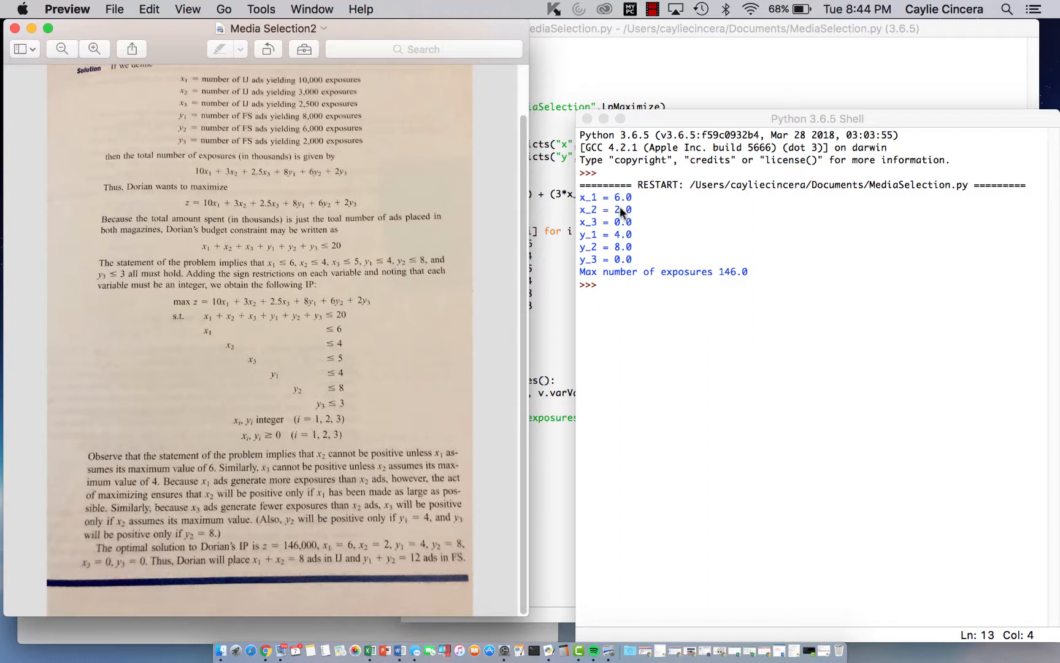
{"action": "mouse_move", "coordinate": [412, 402]}
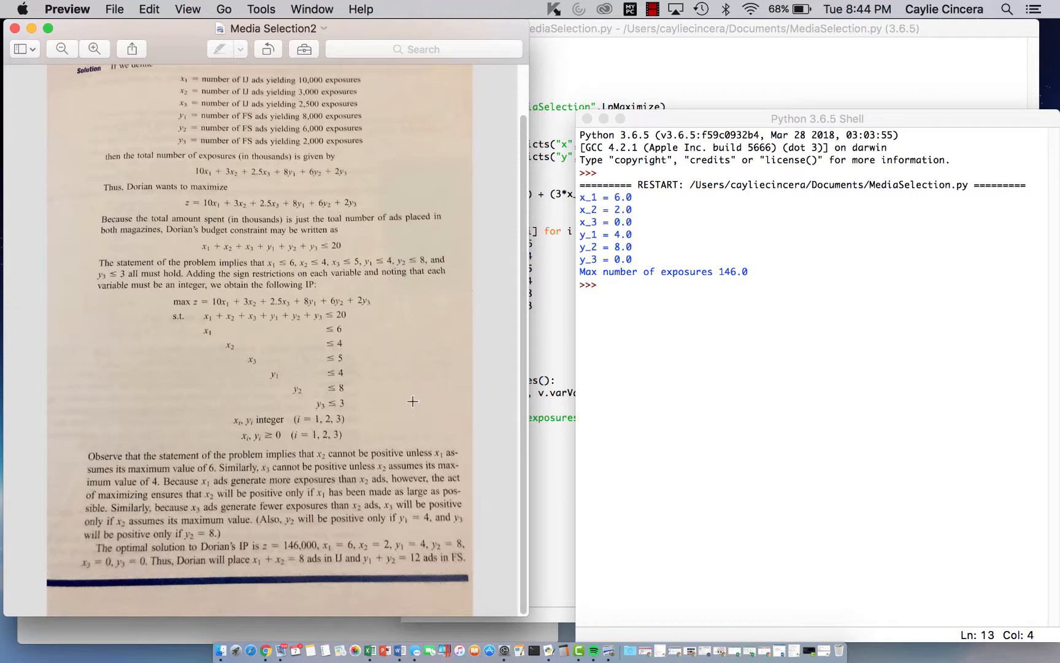
{"action": "mouse_move", "coordinate": [710, 116]}
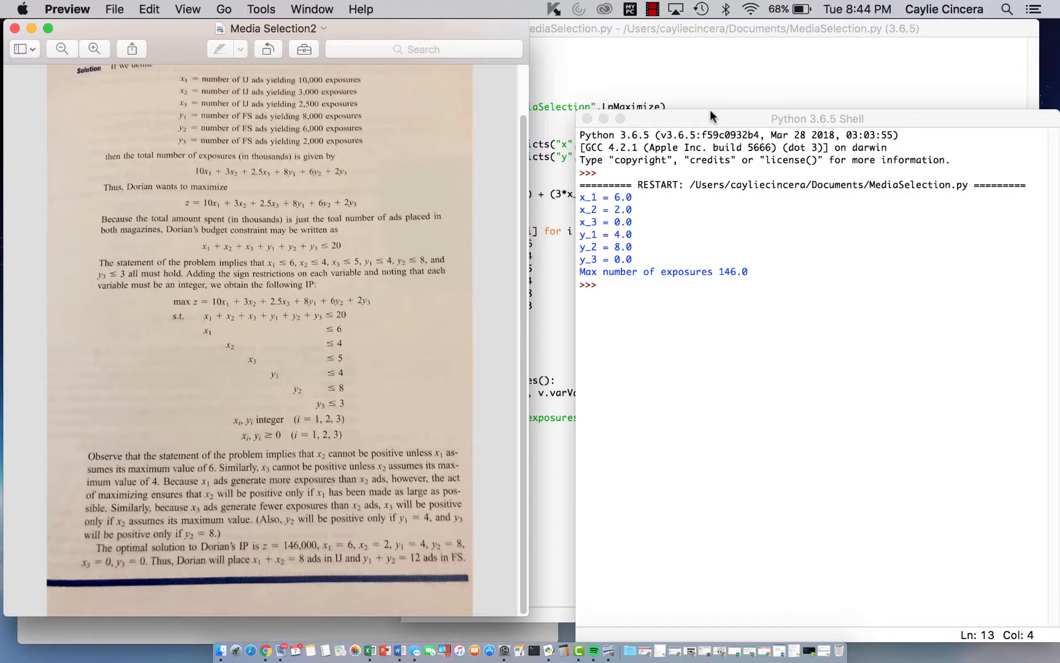
{"action": "mouse_move", "coordinate": [697, 117]}
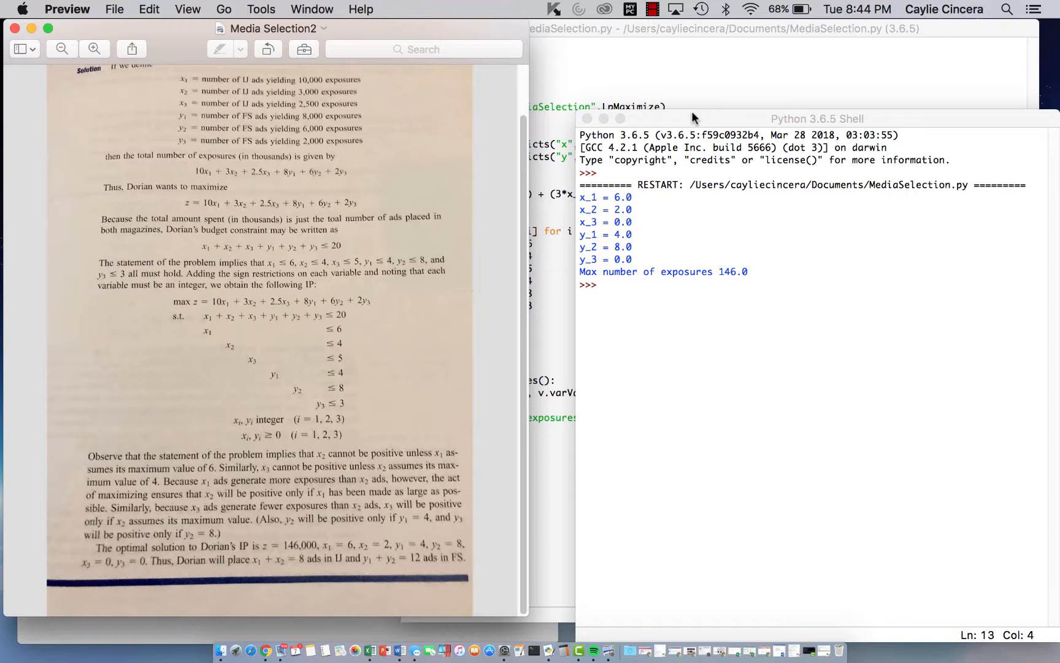